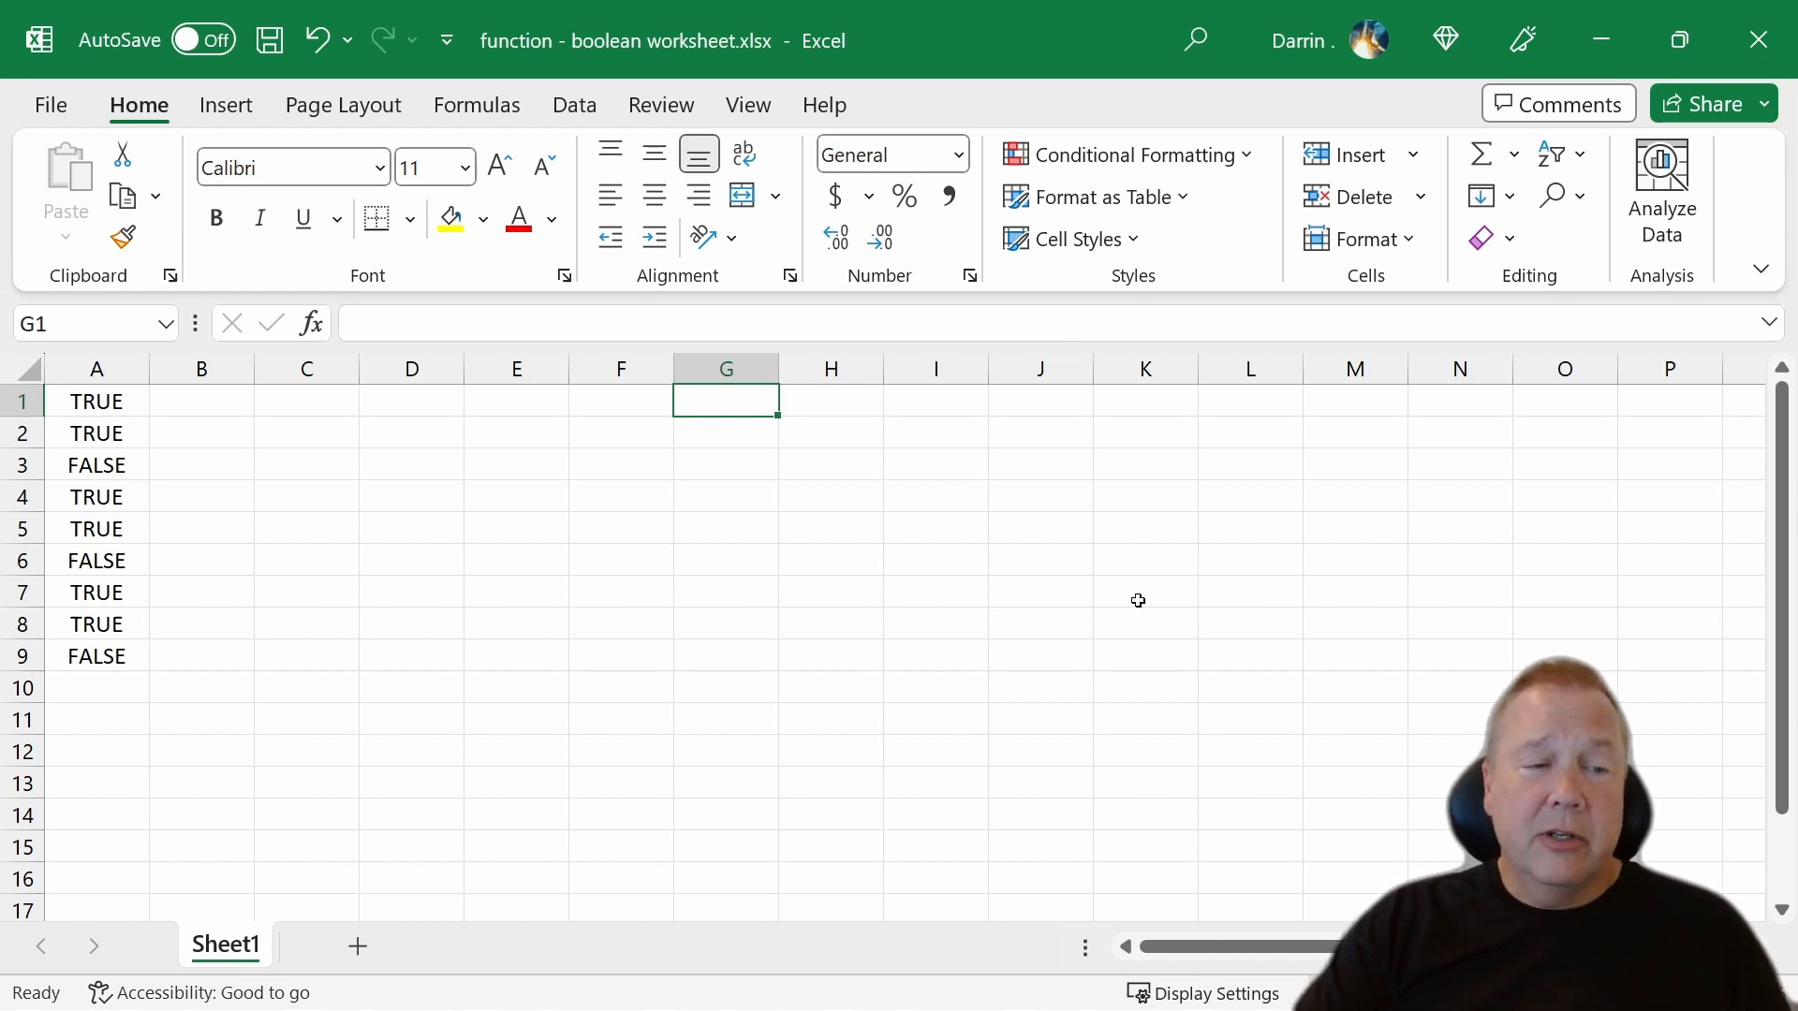
- Enter =AND(A1,A2) in C1 after reviewing the TRUE/FALSE values in column A
left_click_drag(95, 400, 96, 528)
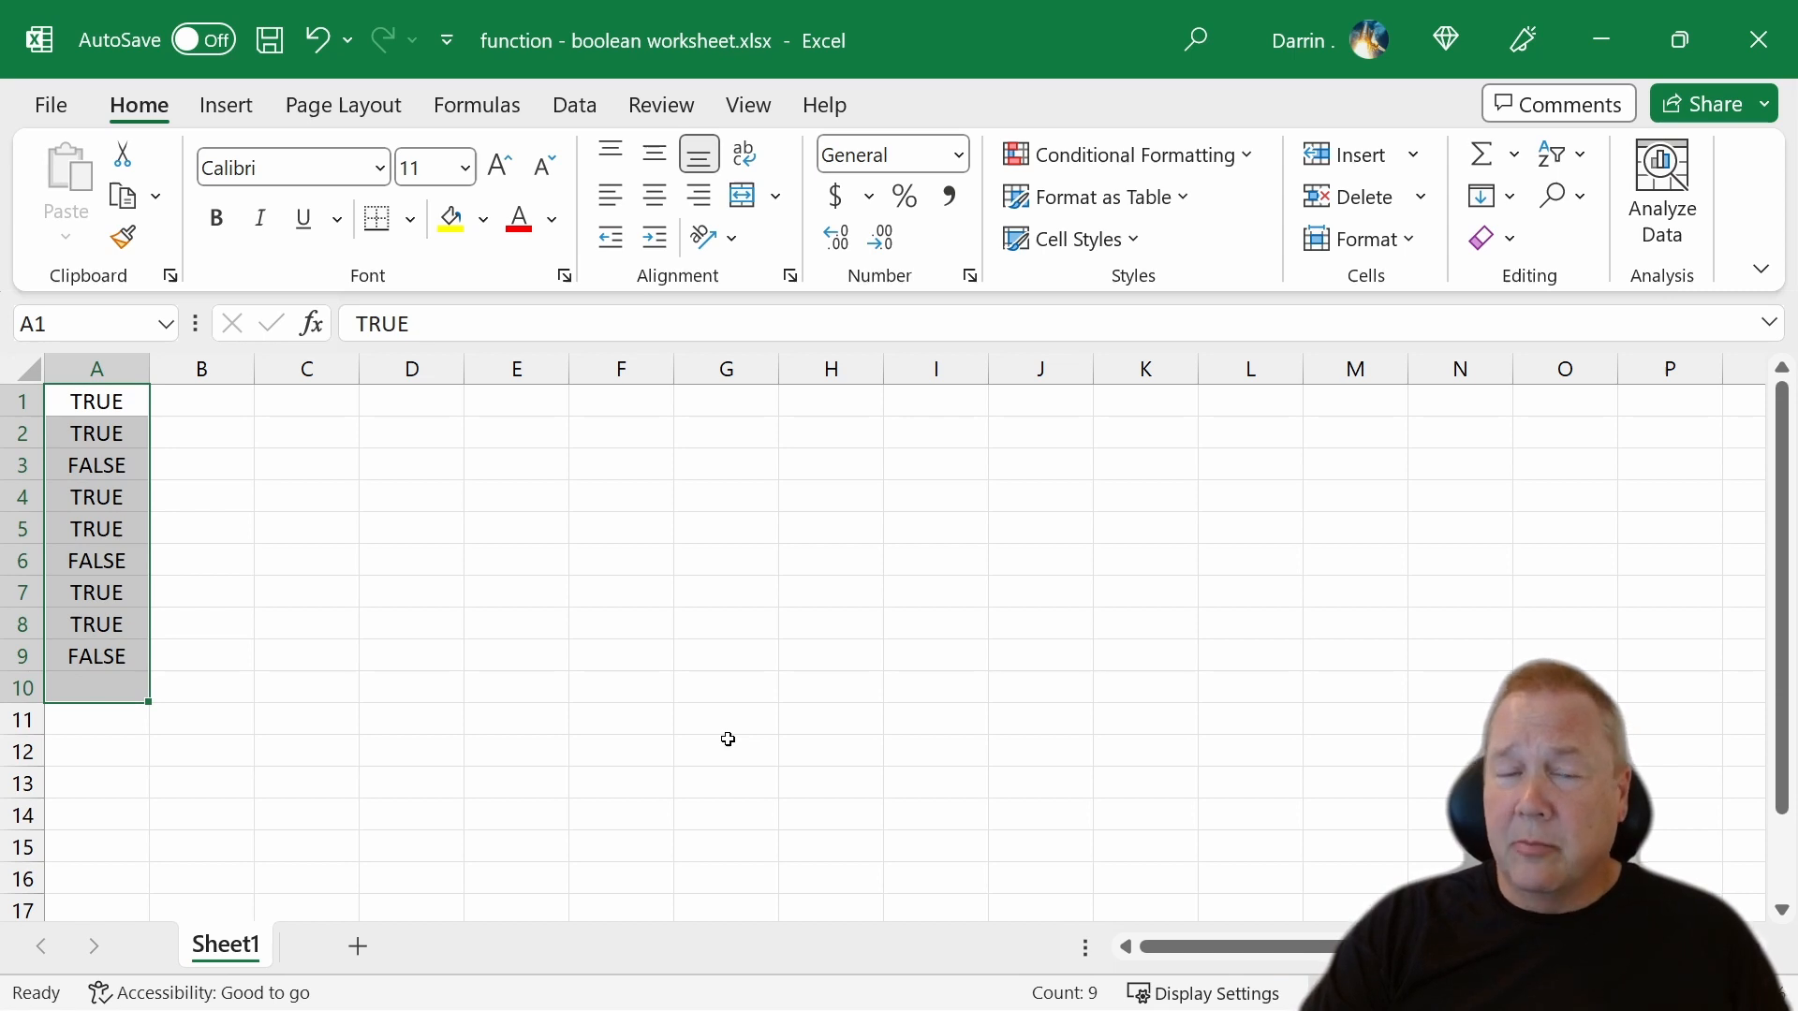
mouse_move(736, 739)
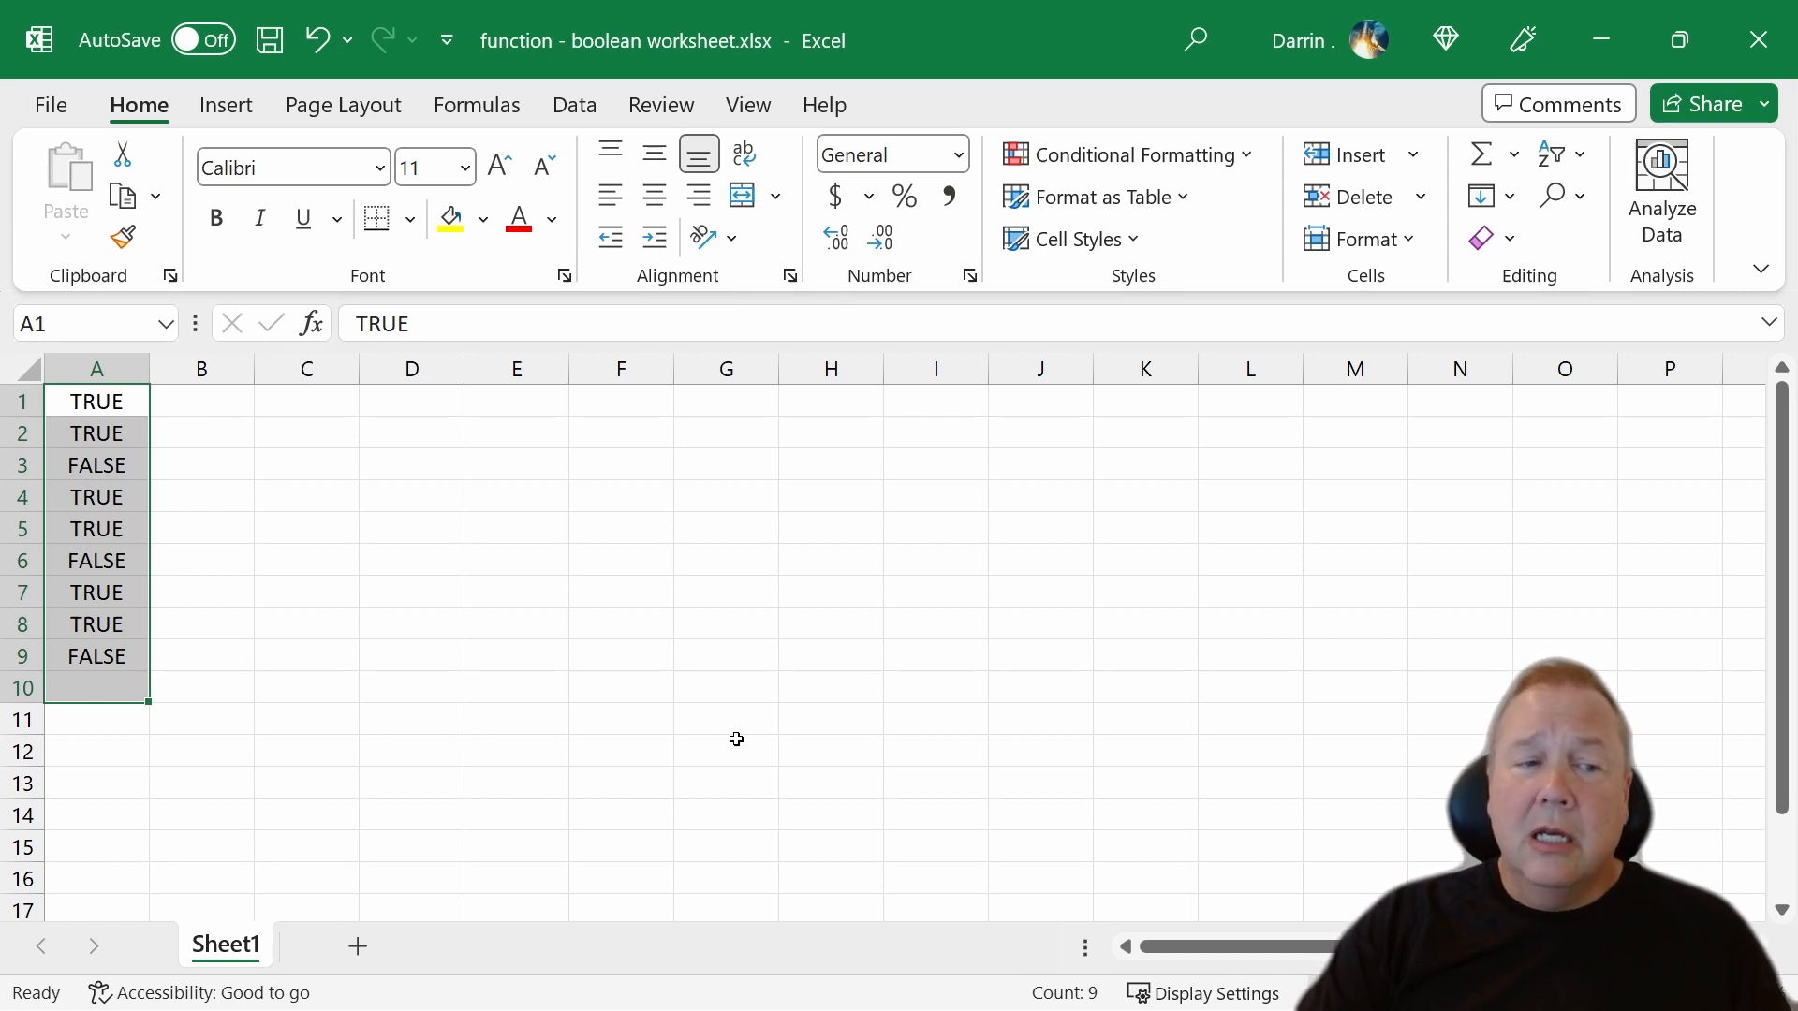
mouse_move(296, 399)
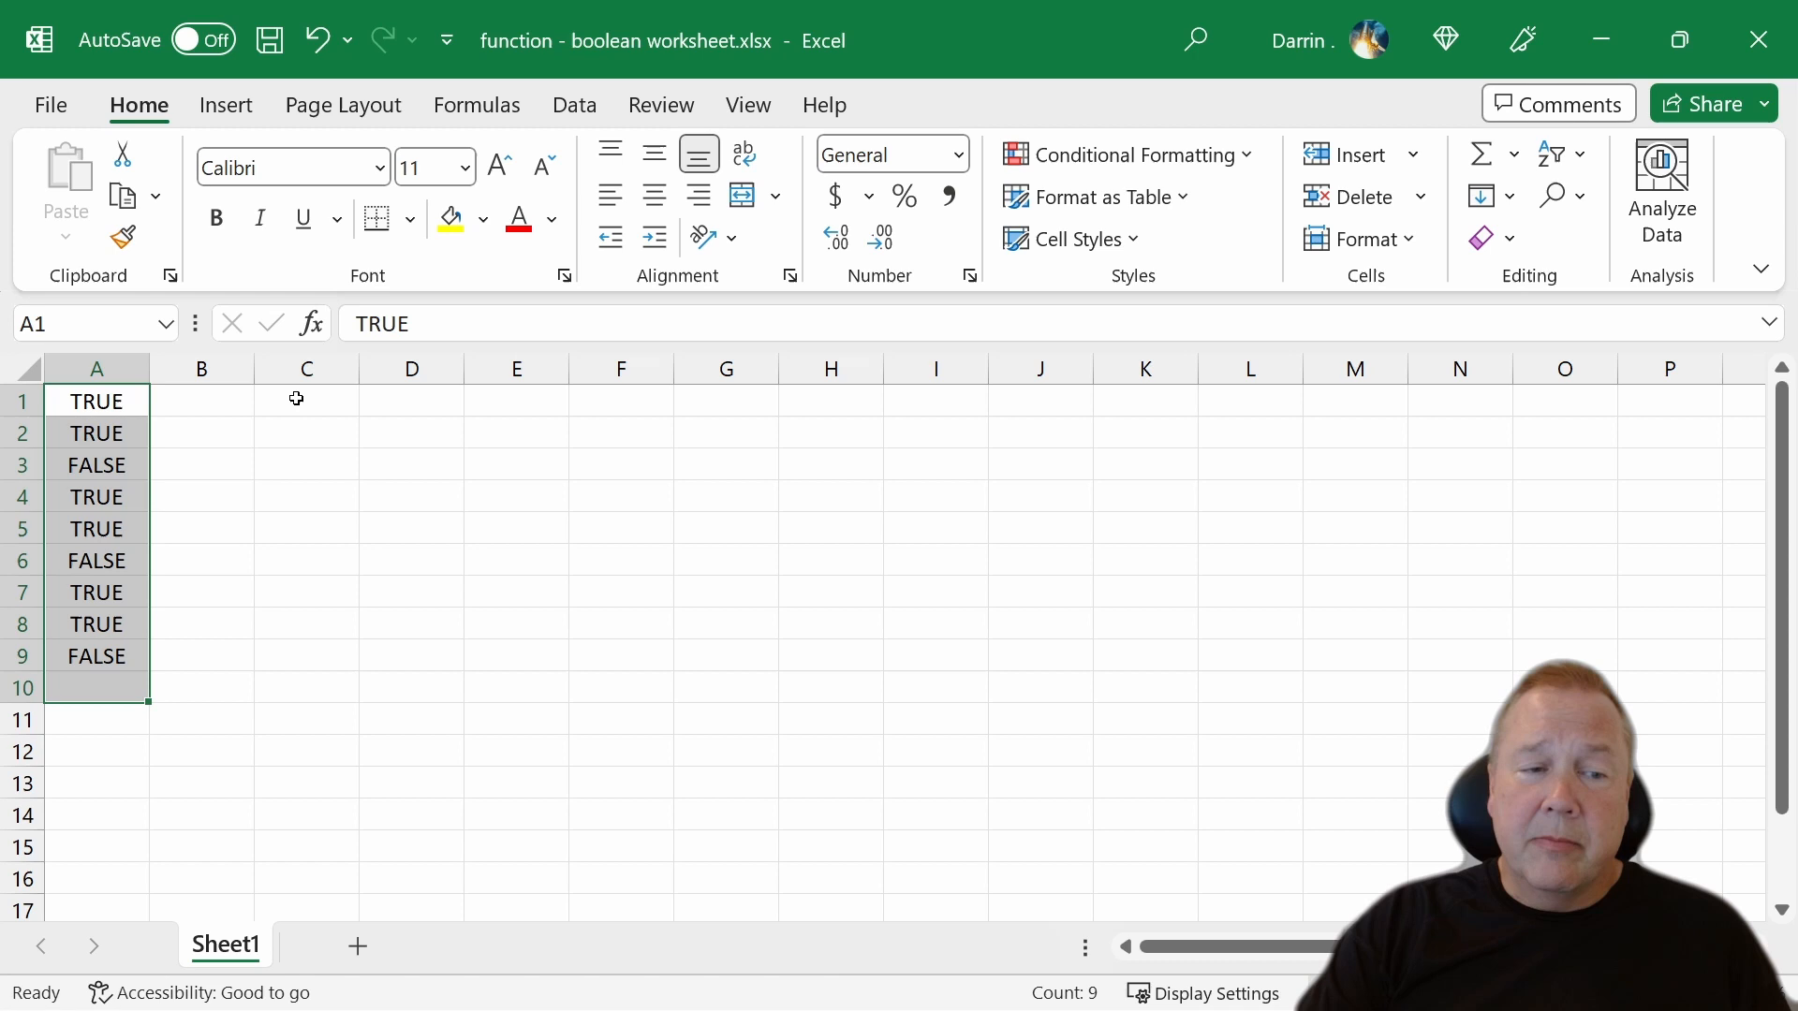
left_click(307, 401)
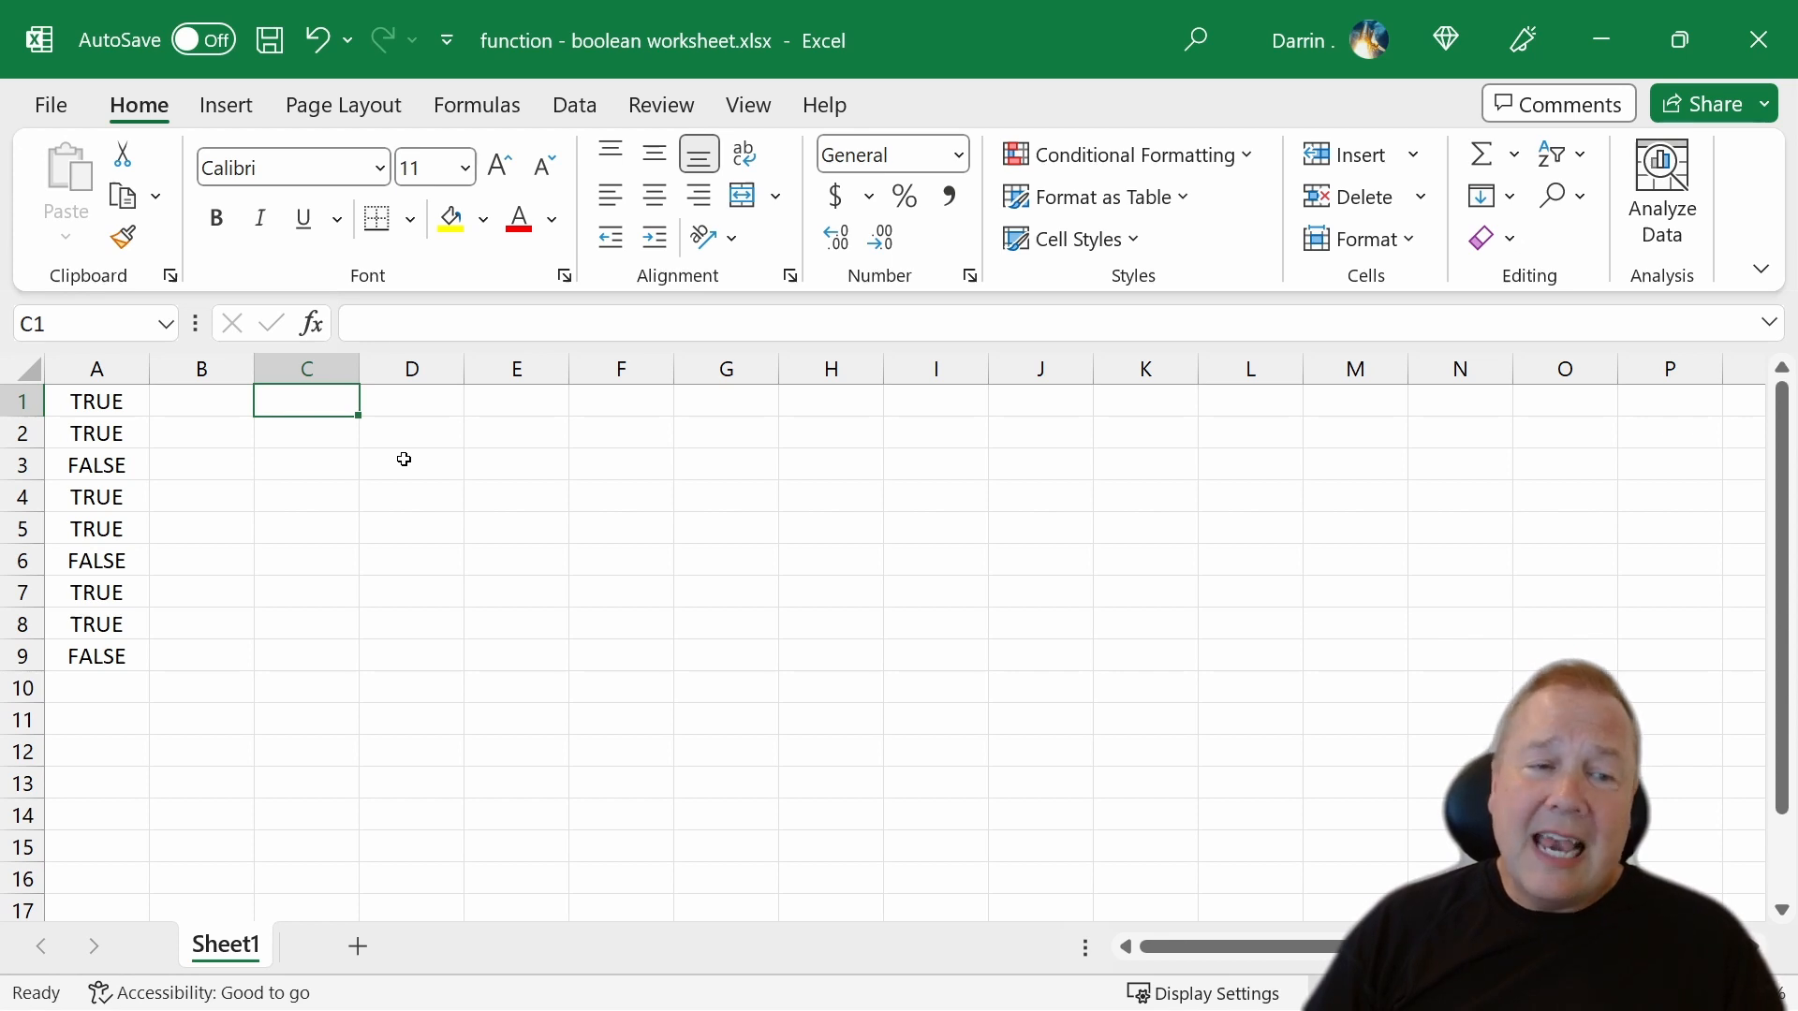
type("=")
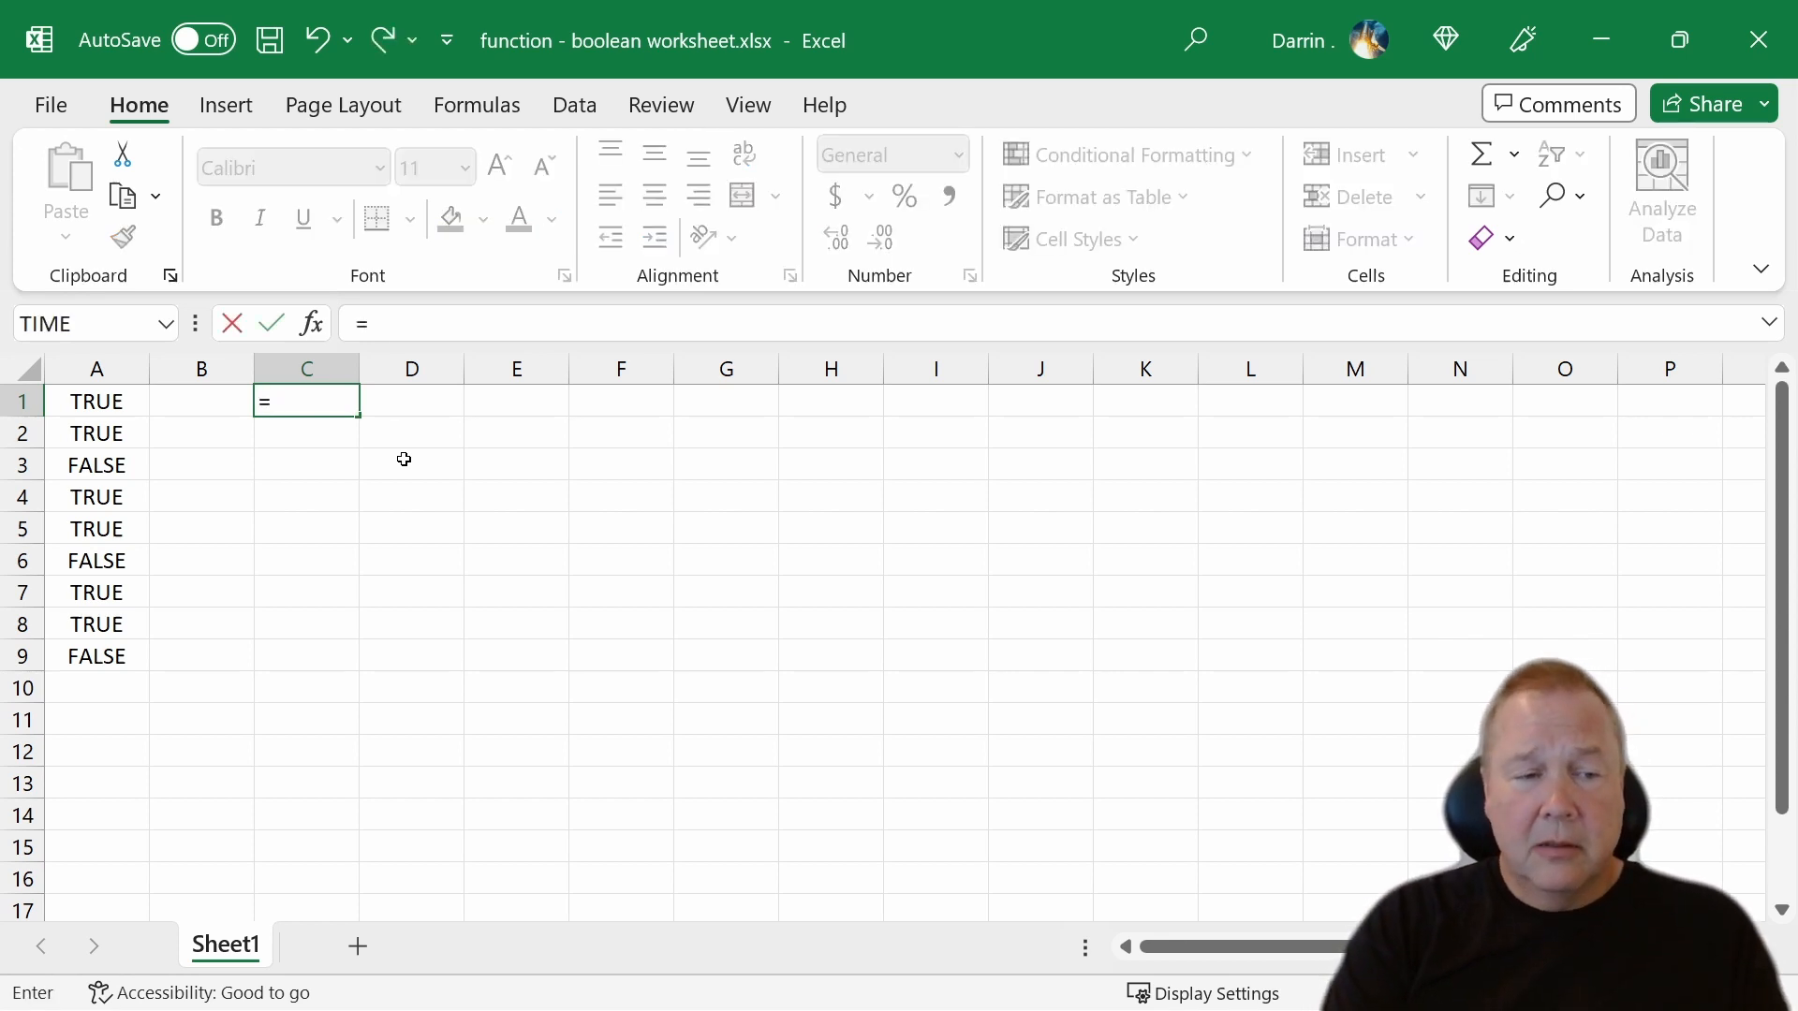
type("and(")
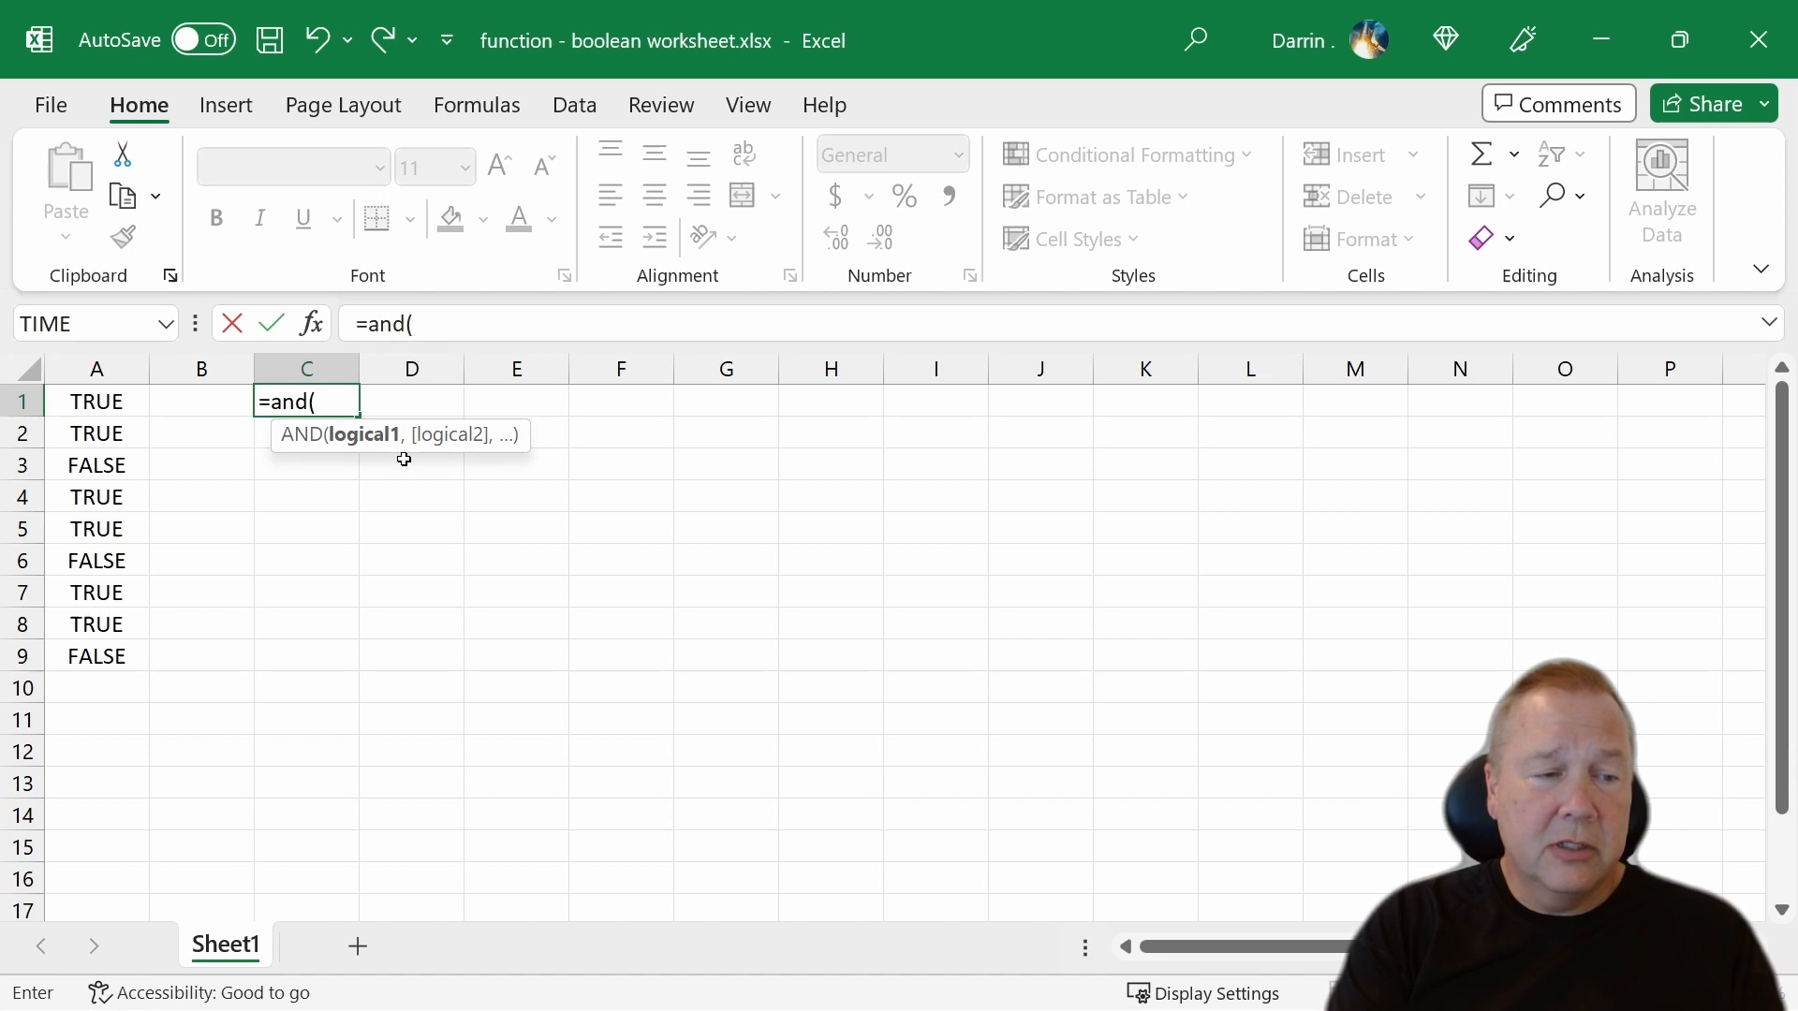
type("a1,a2")
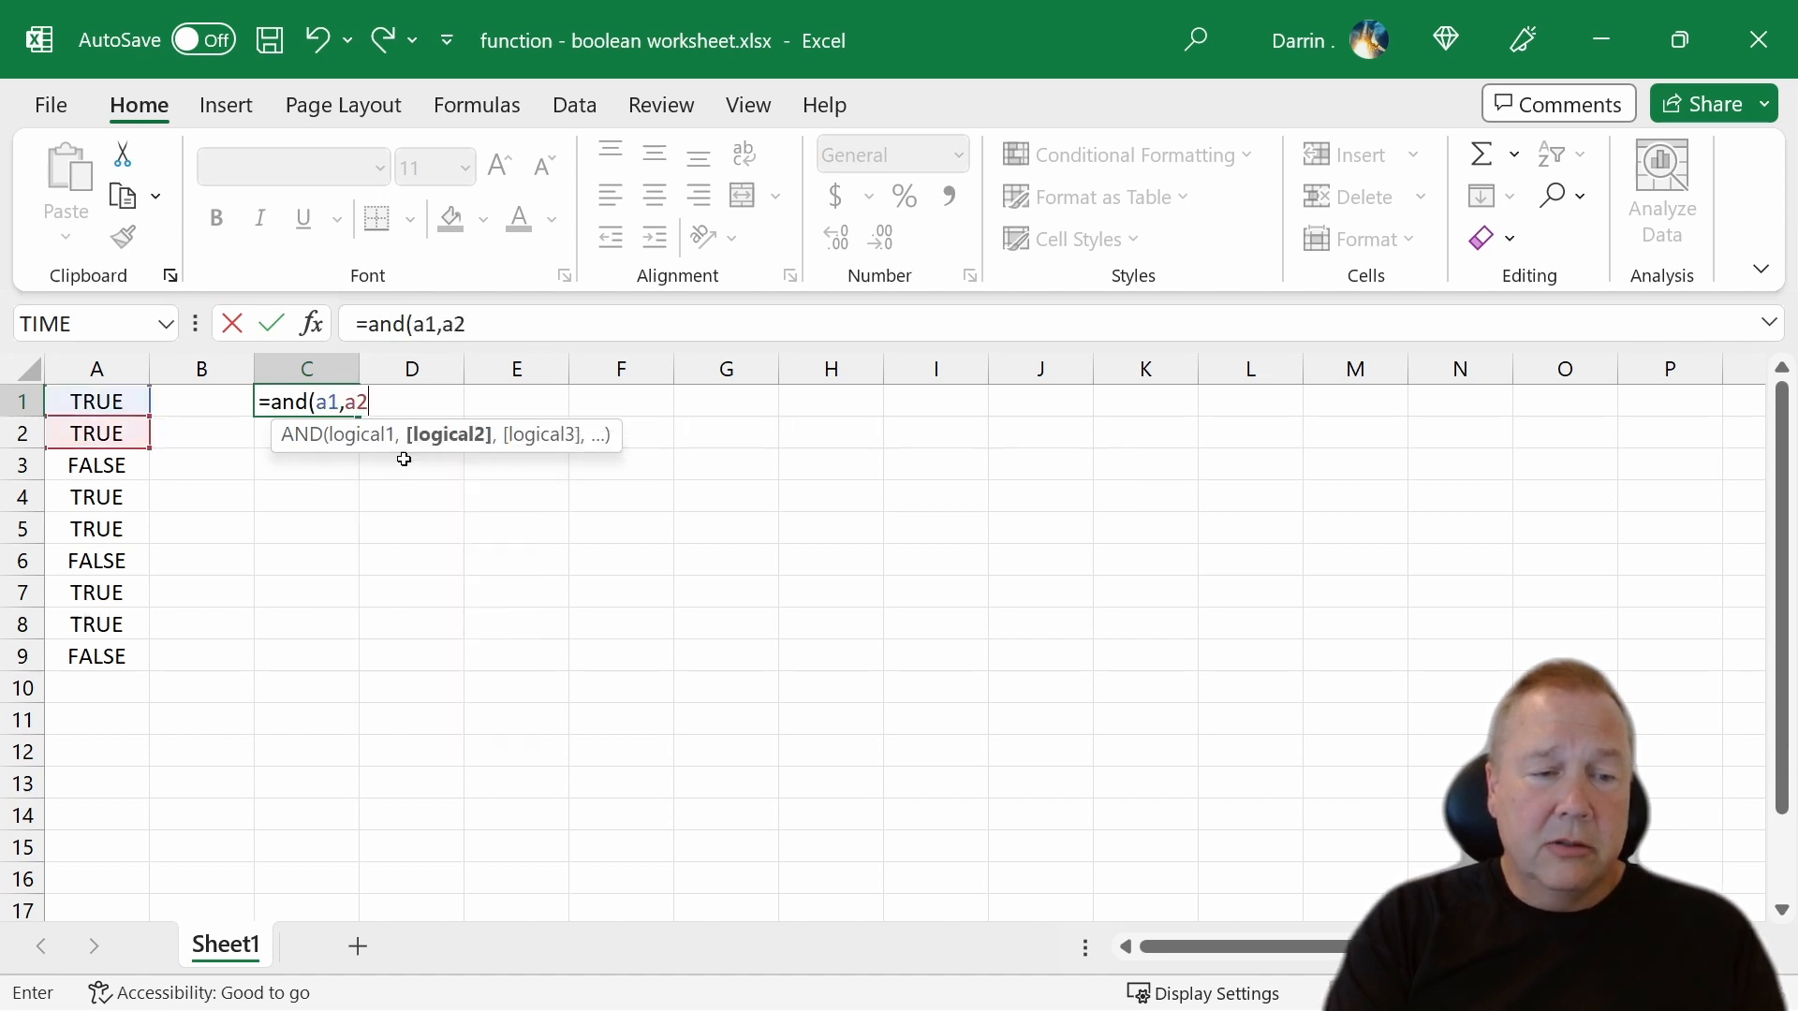
key("Enter")
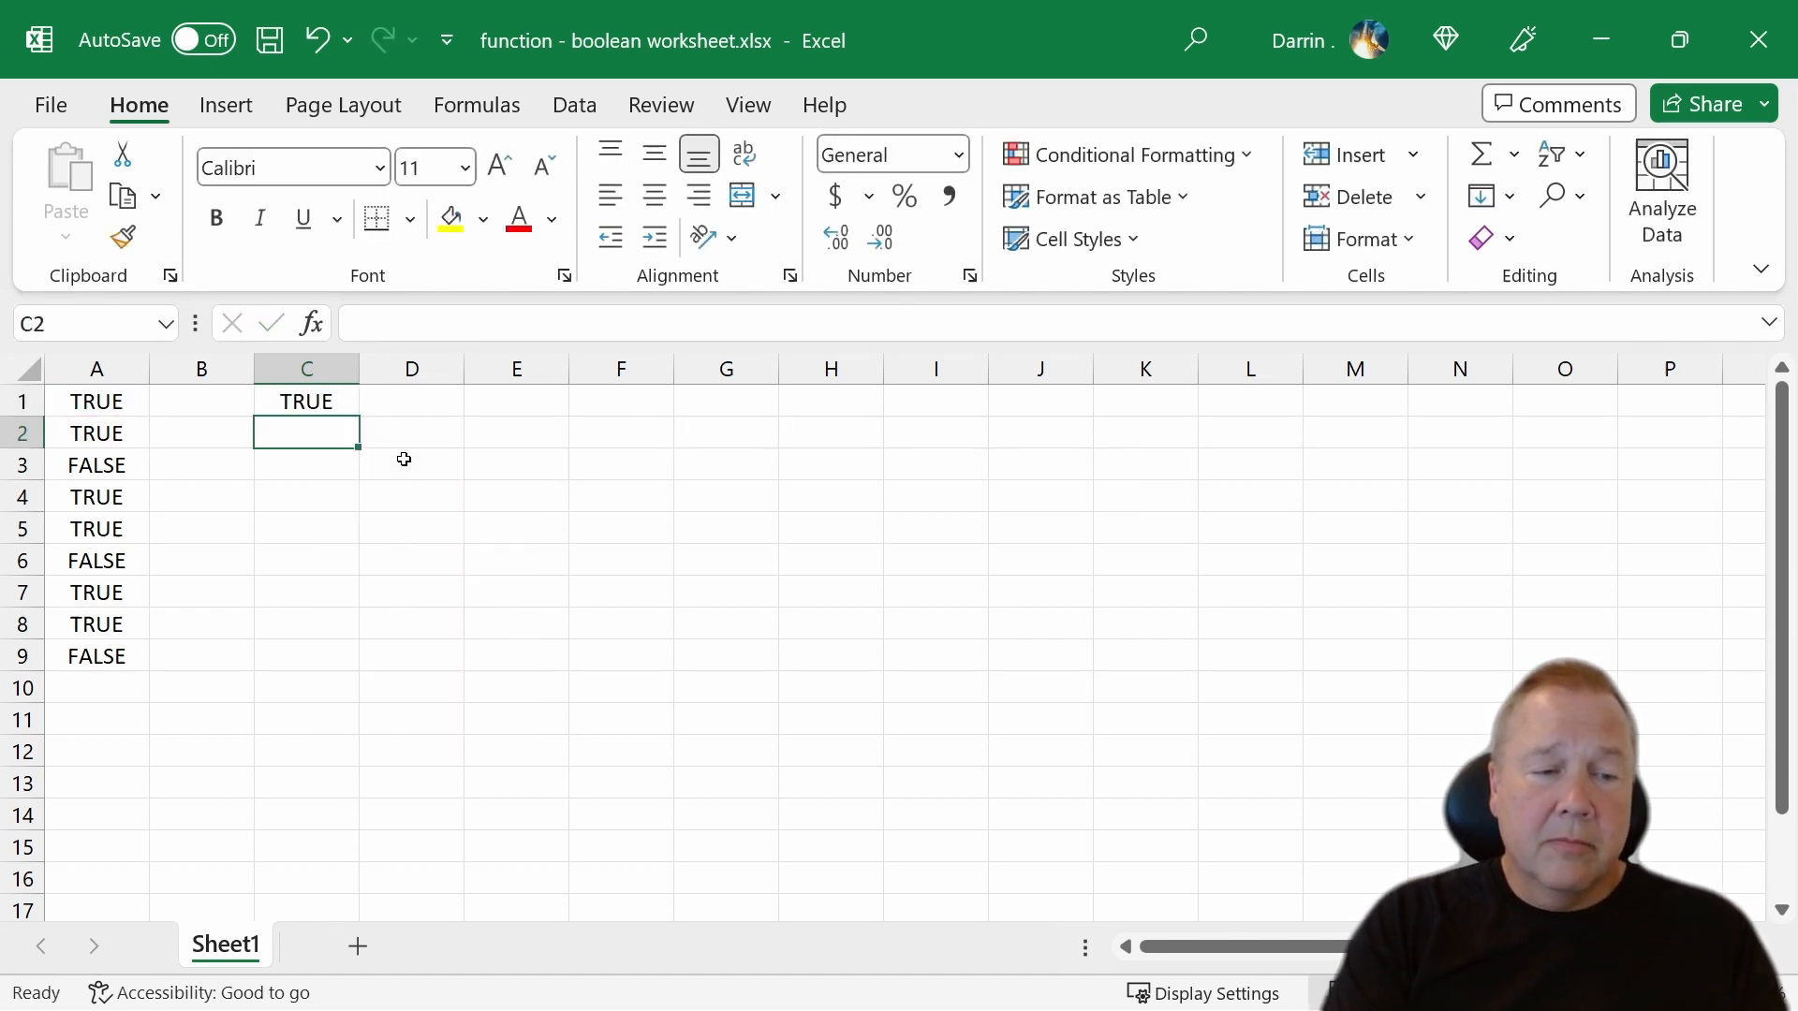
- Extend C1's formula to =AND(A1,A2,A3), which returns FALSE, and check the source cells
left_click(307, 400)
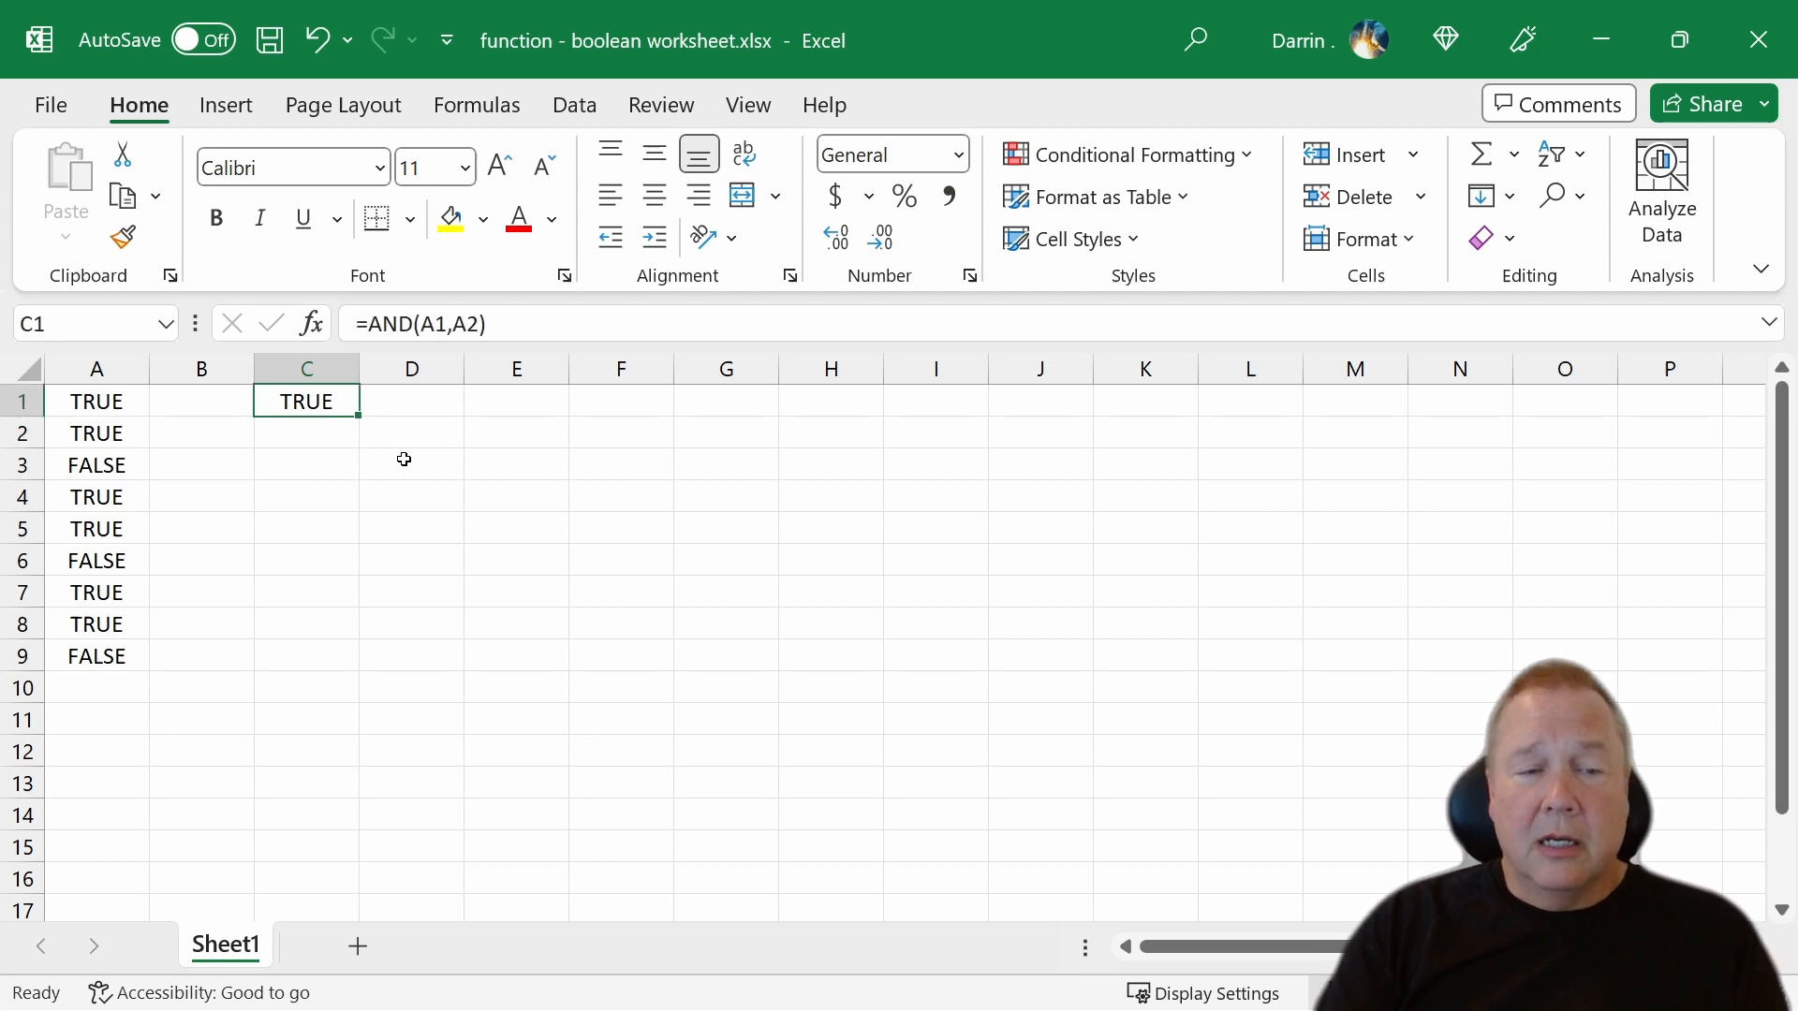
double_click(307, 400)
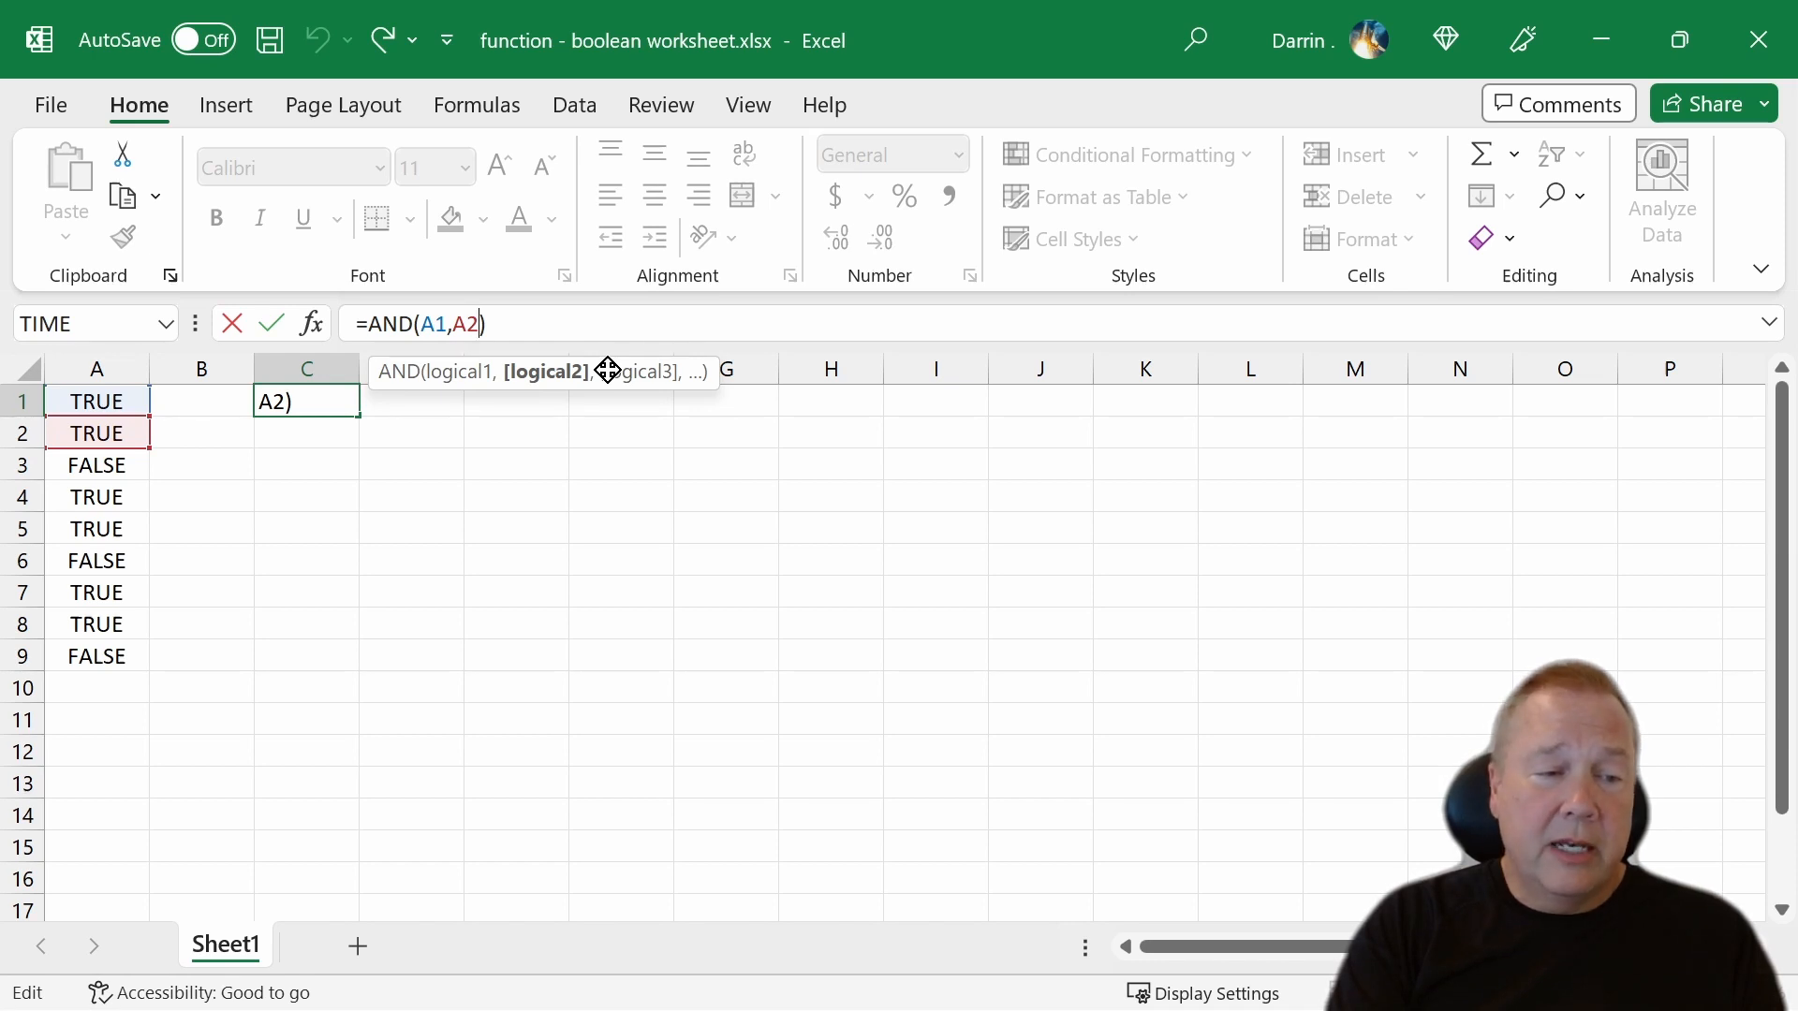
type(",a")
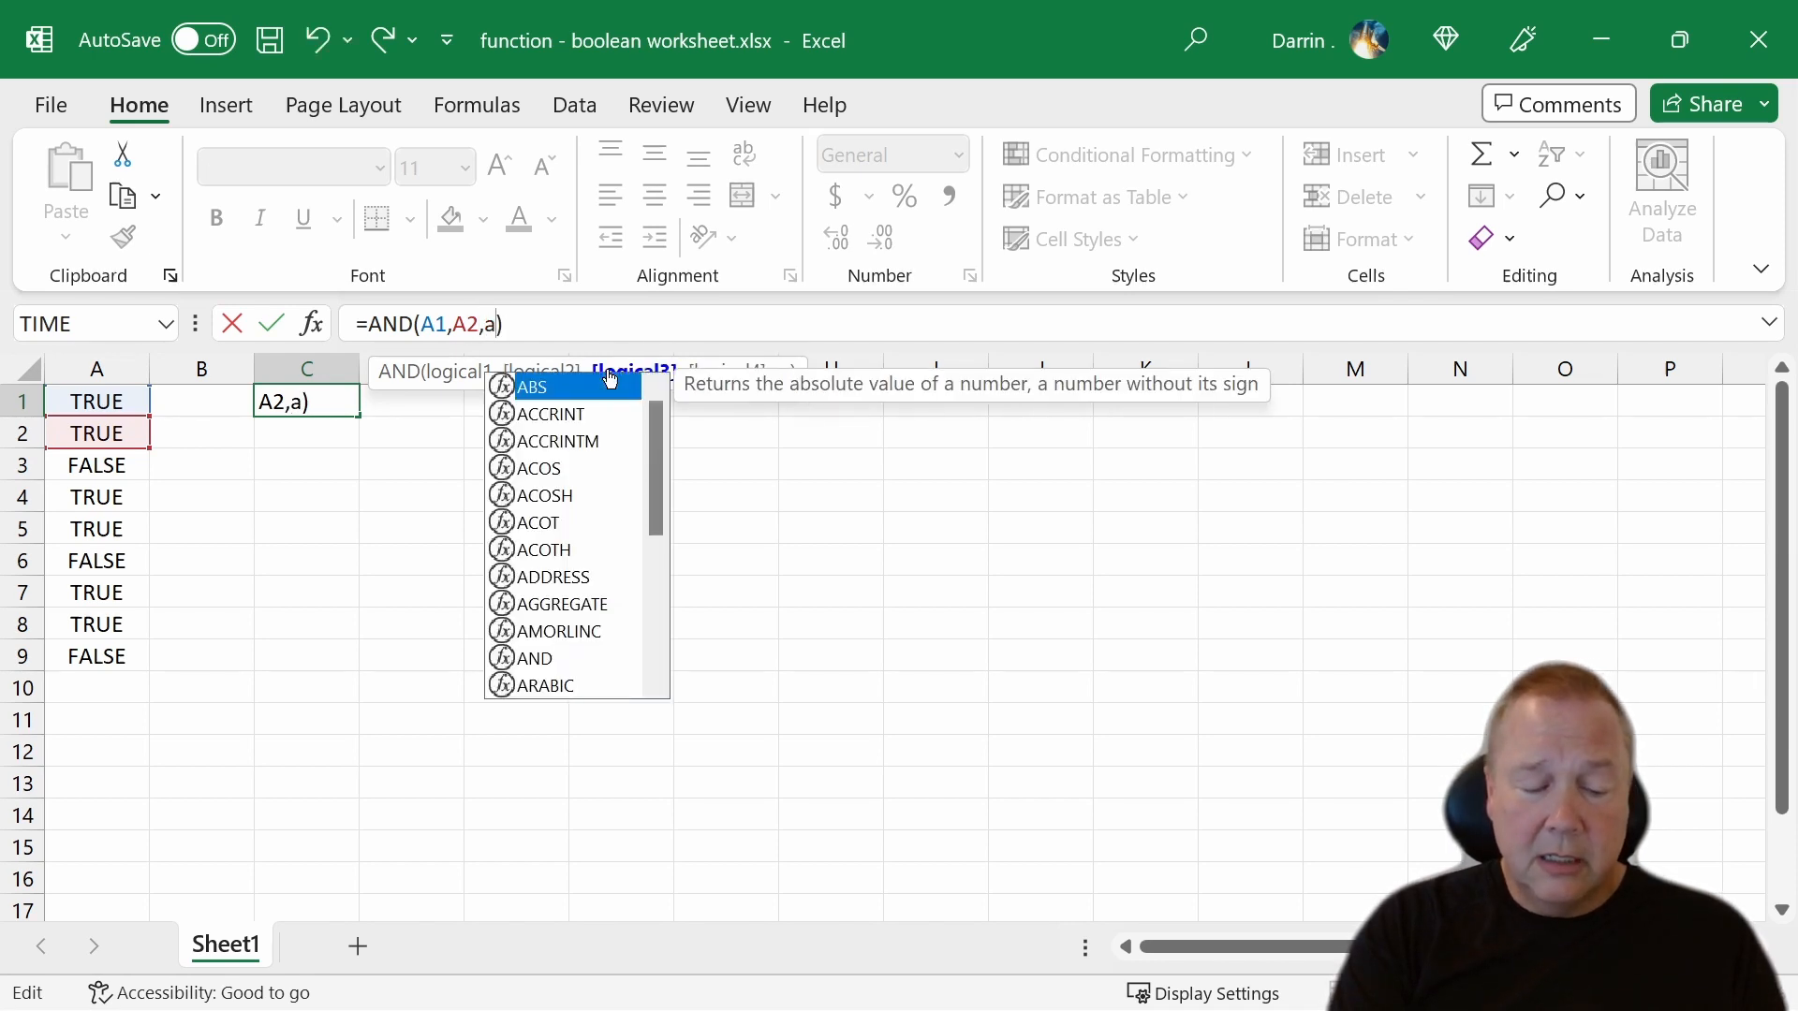
type("3")
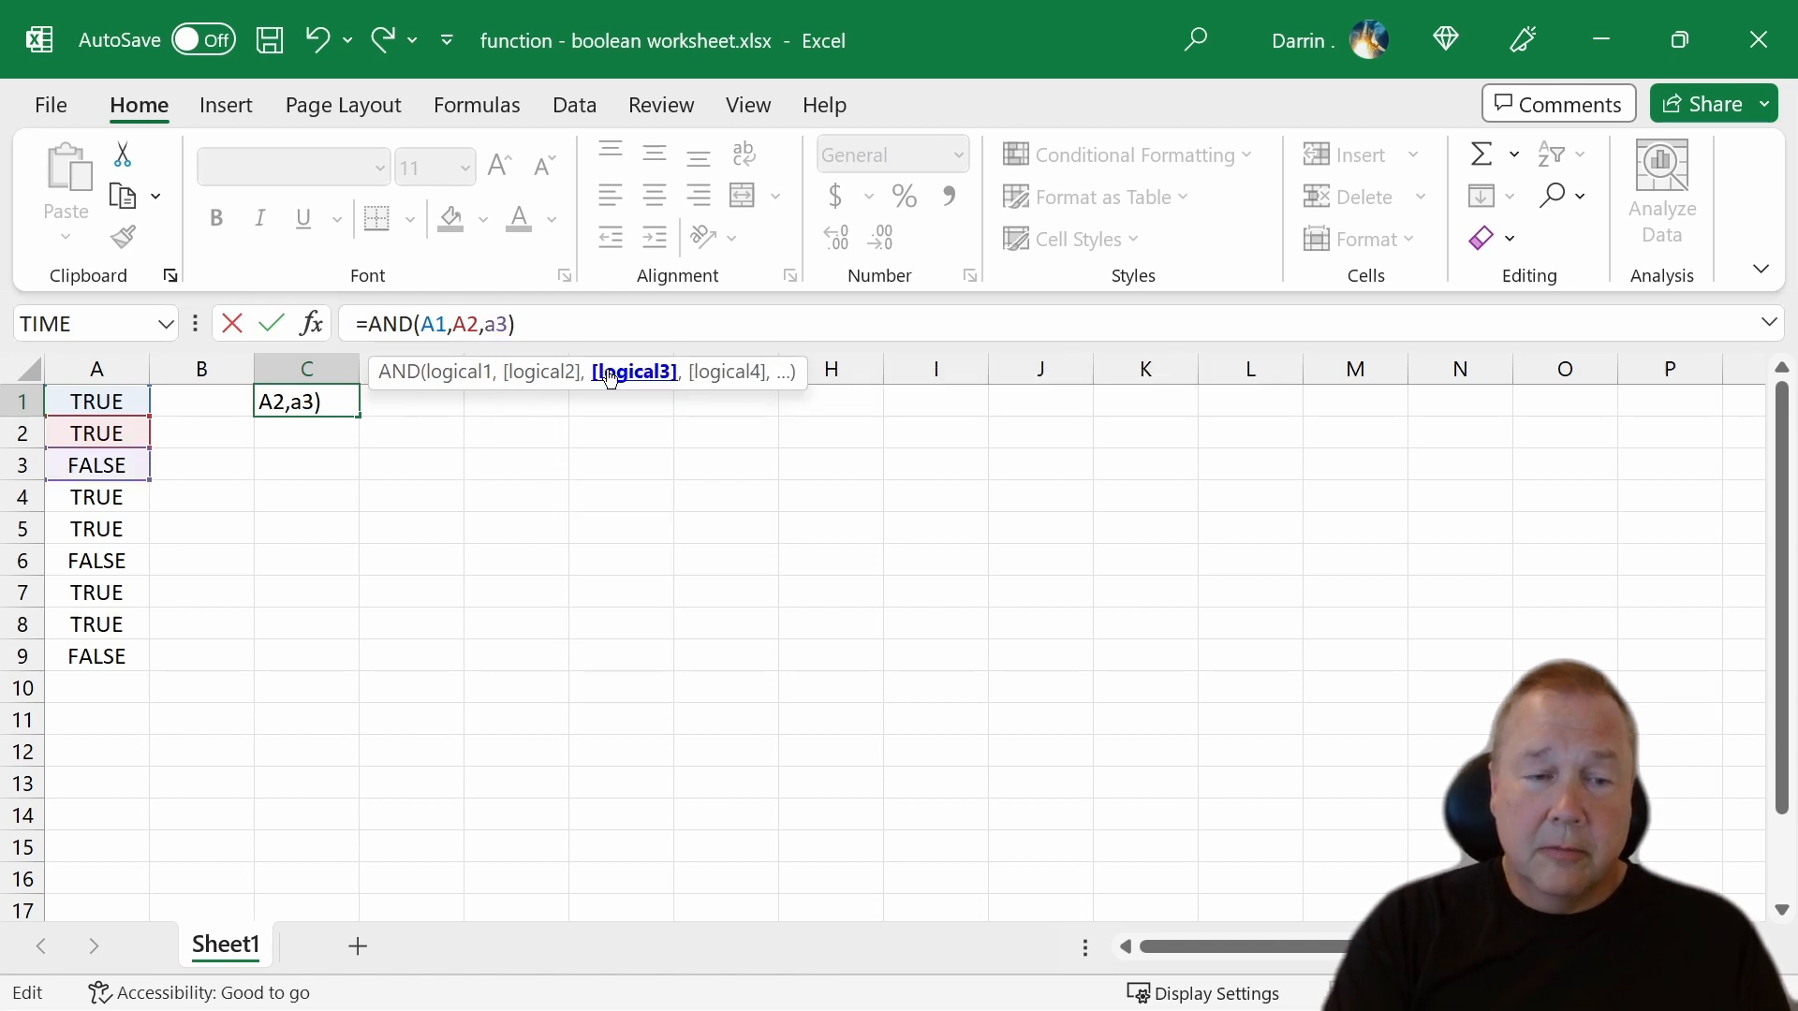
key("Enter")
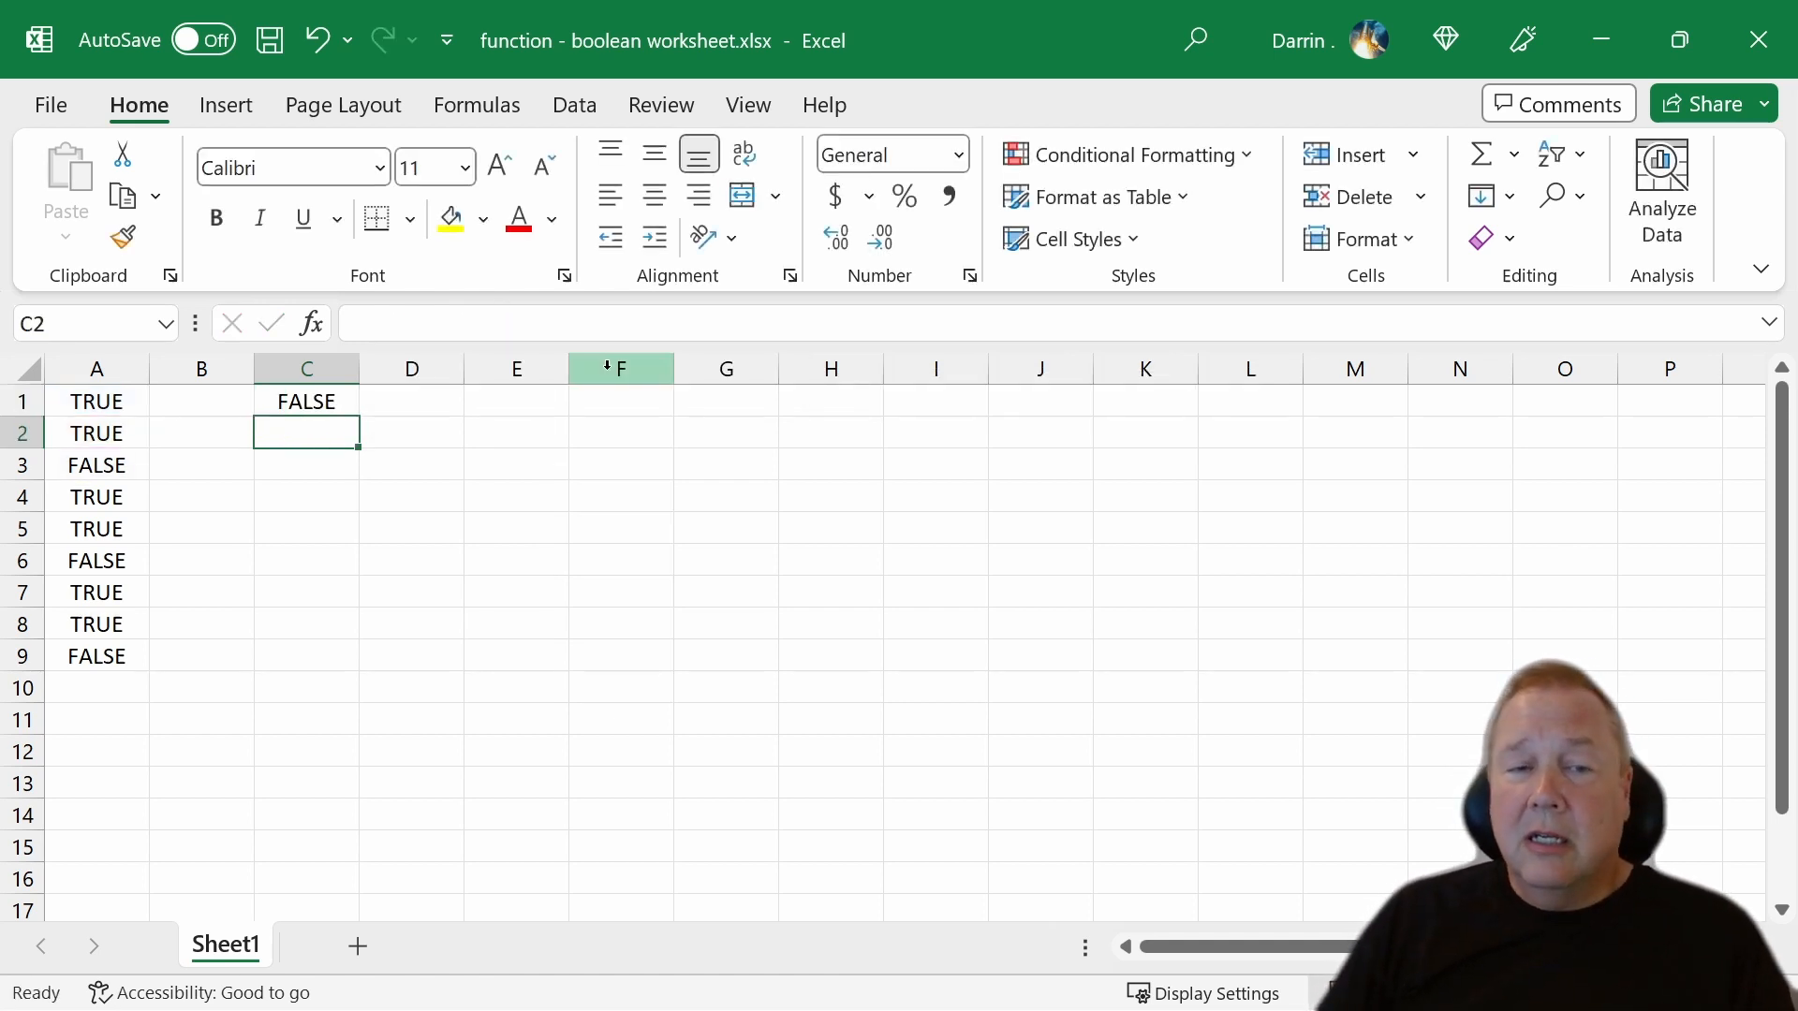
mouse_move(214, 449)
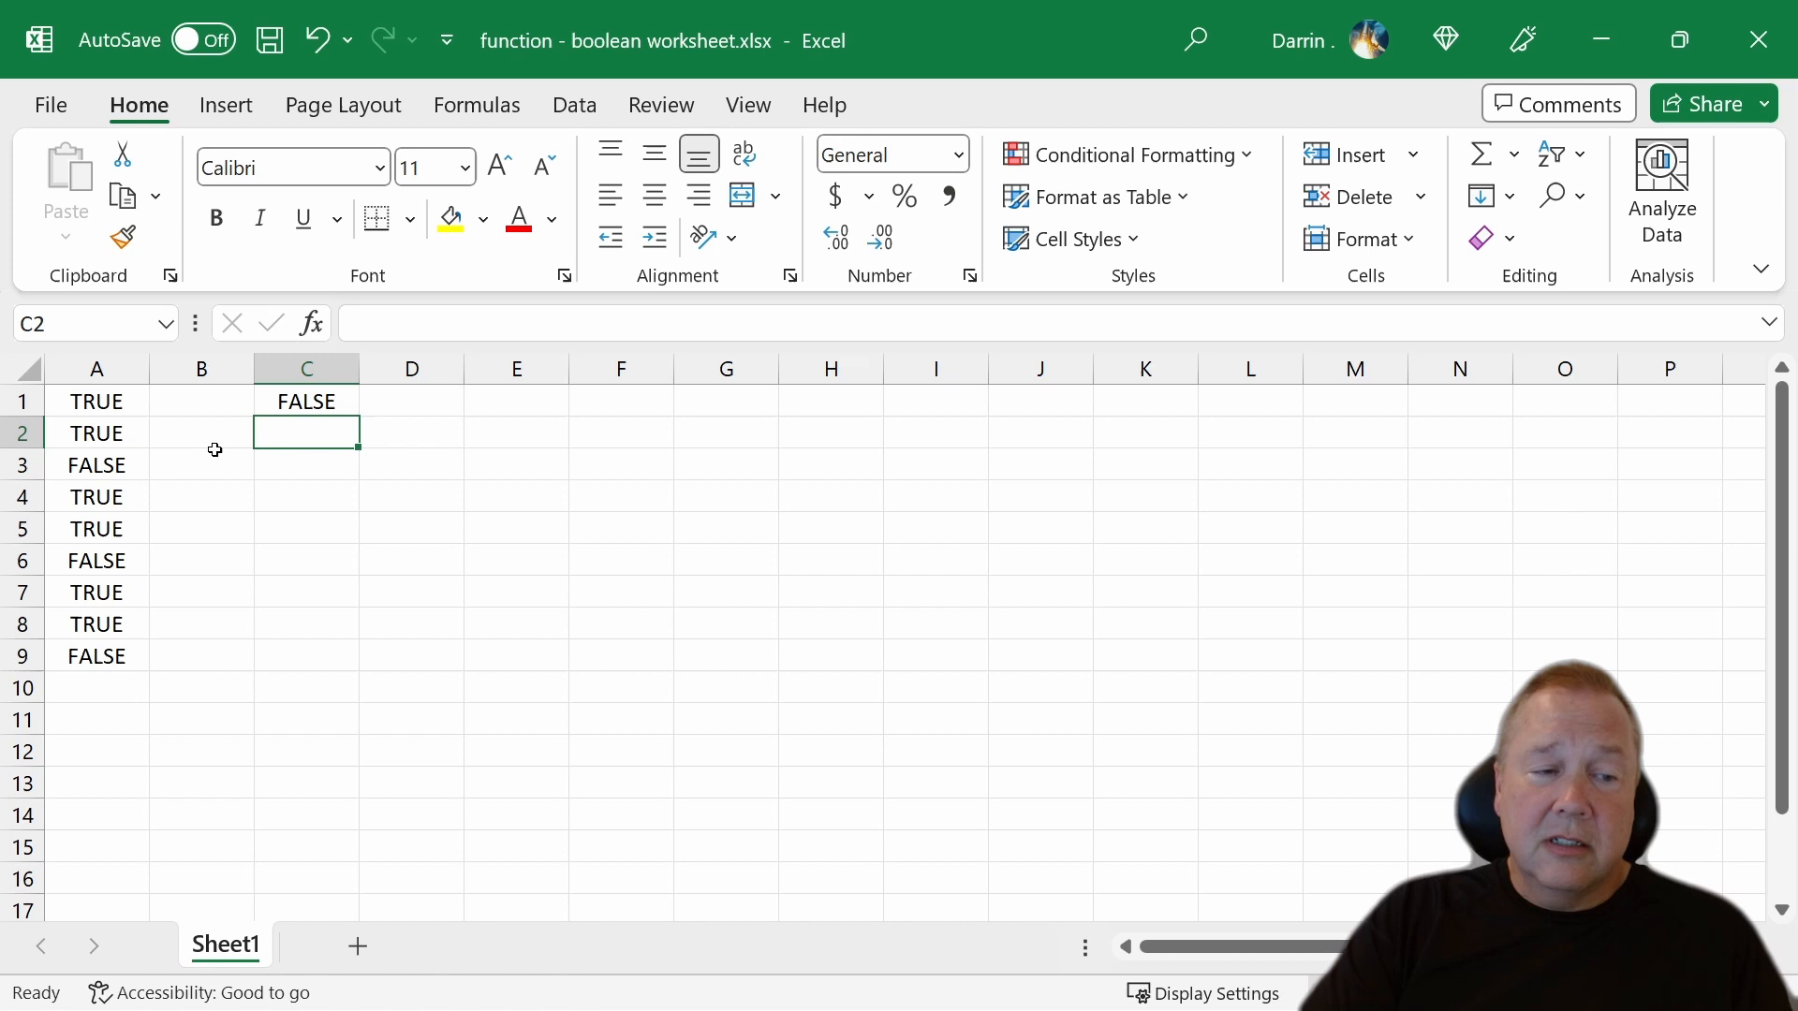
left_click(93, 400)
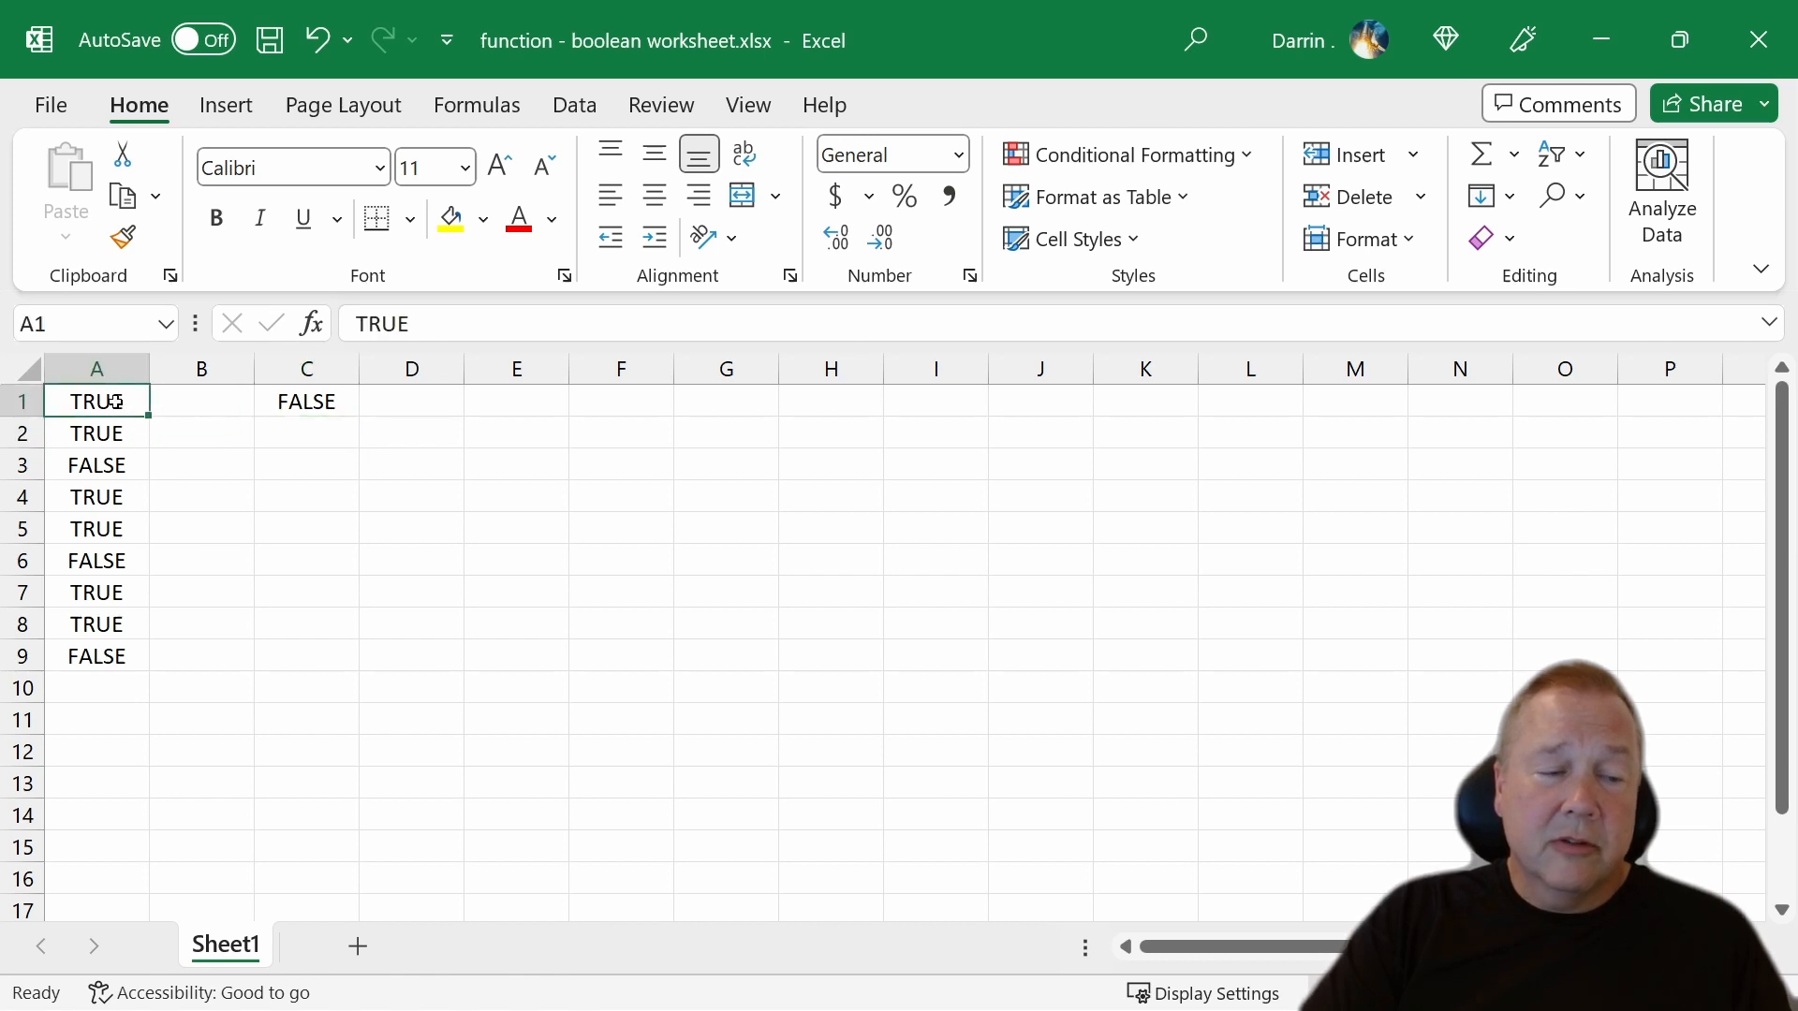
left_click_drag(96, 401, 95, 464)
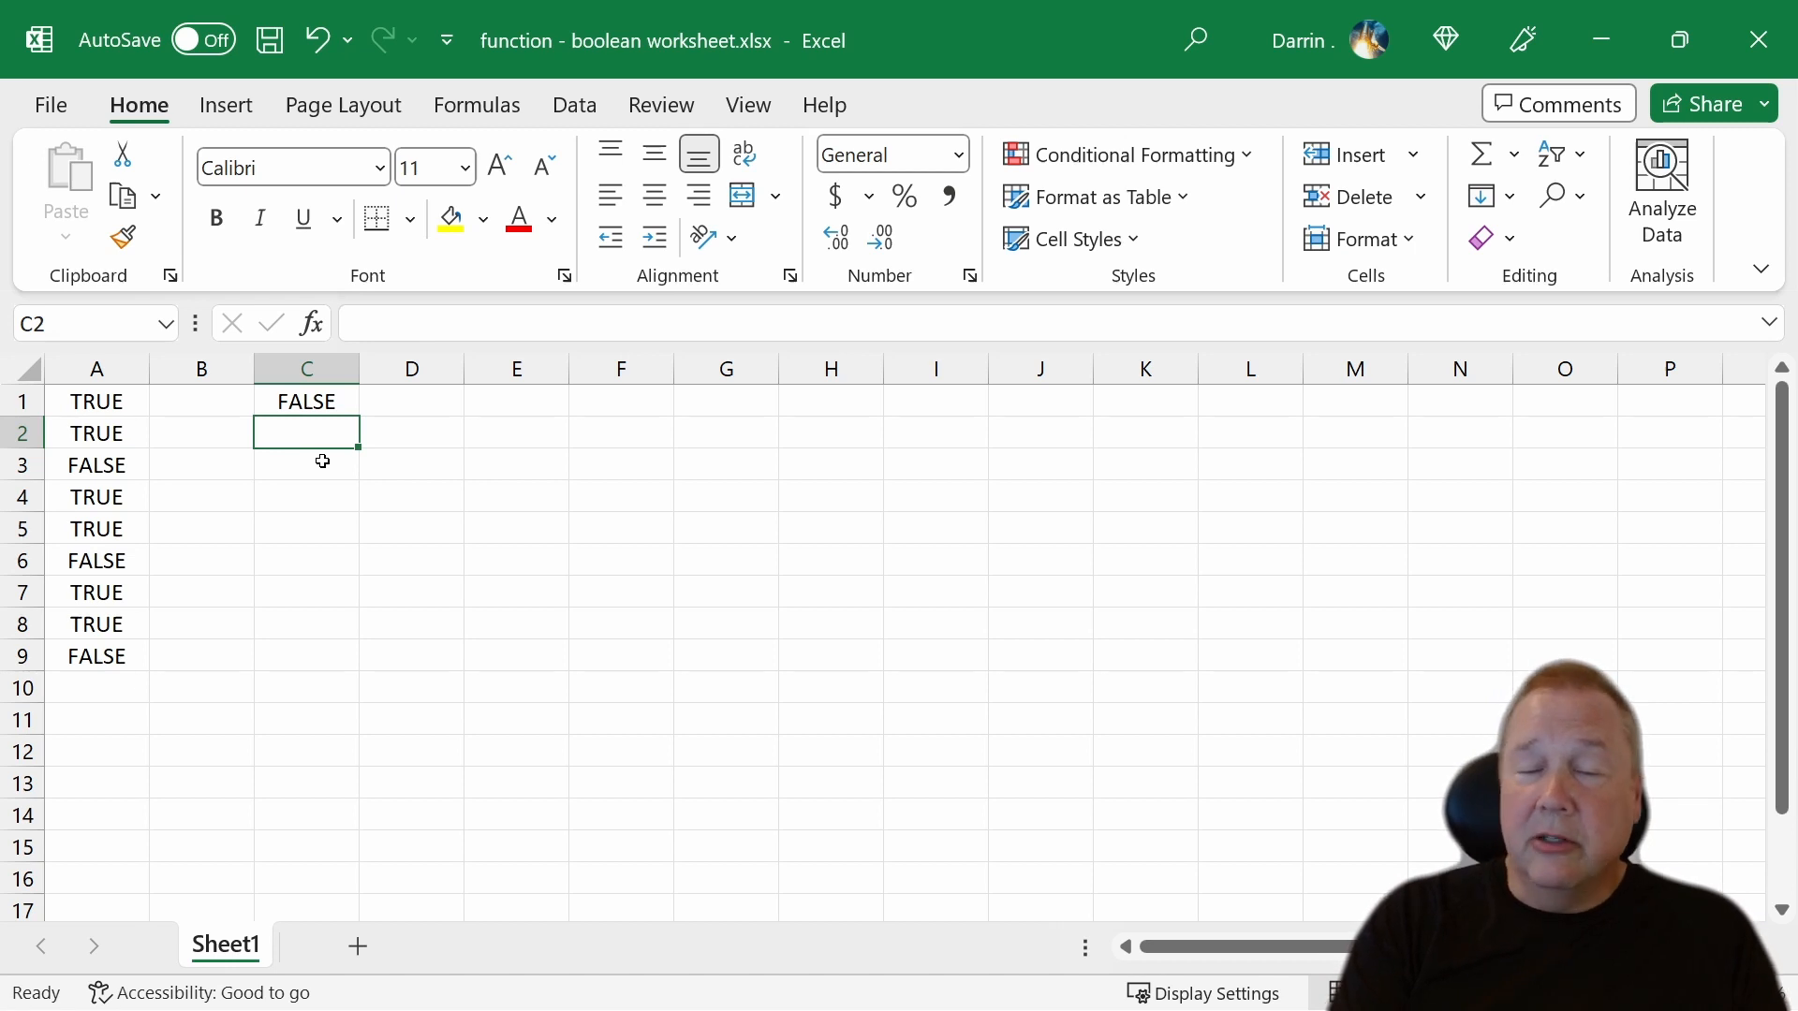
- Enter =OR(A1,A2) in cell C2
type("=")
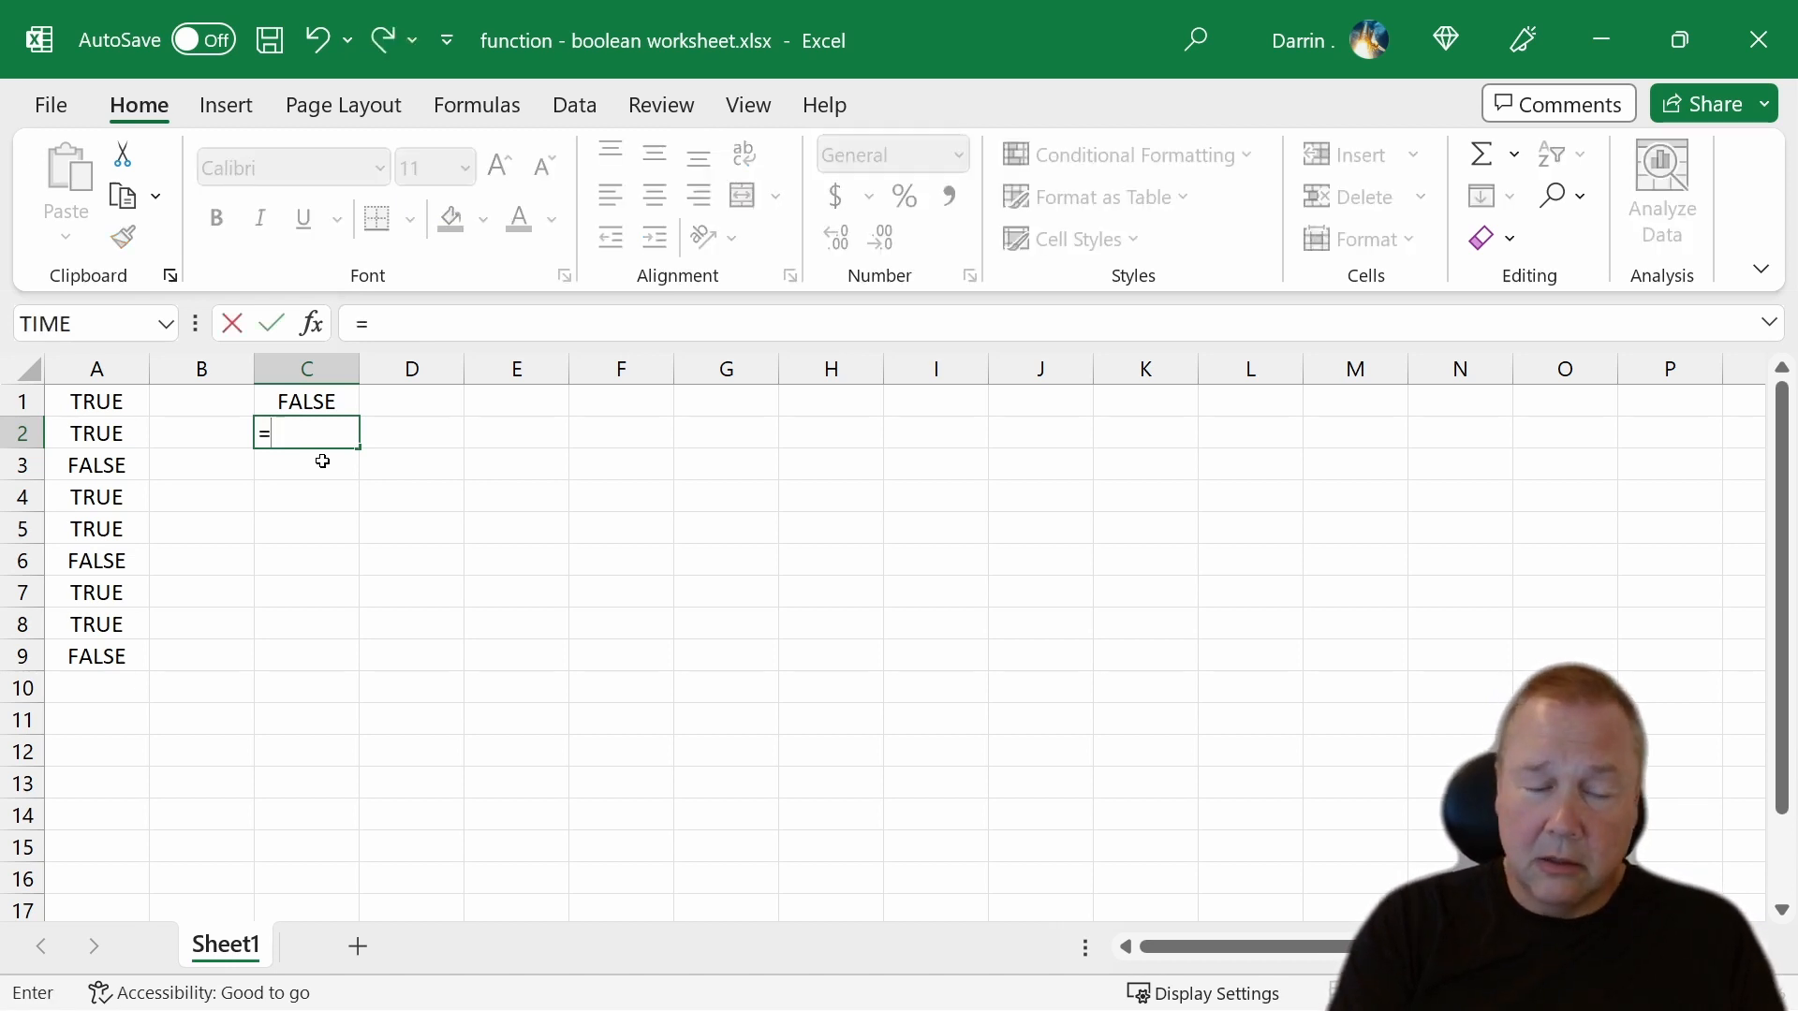
type("or(")
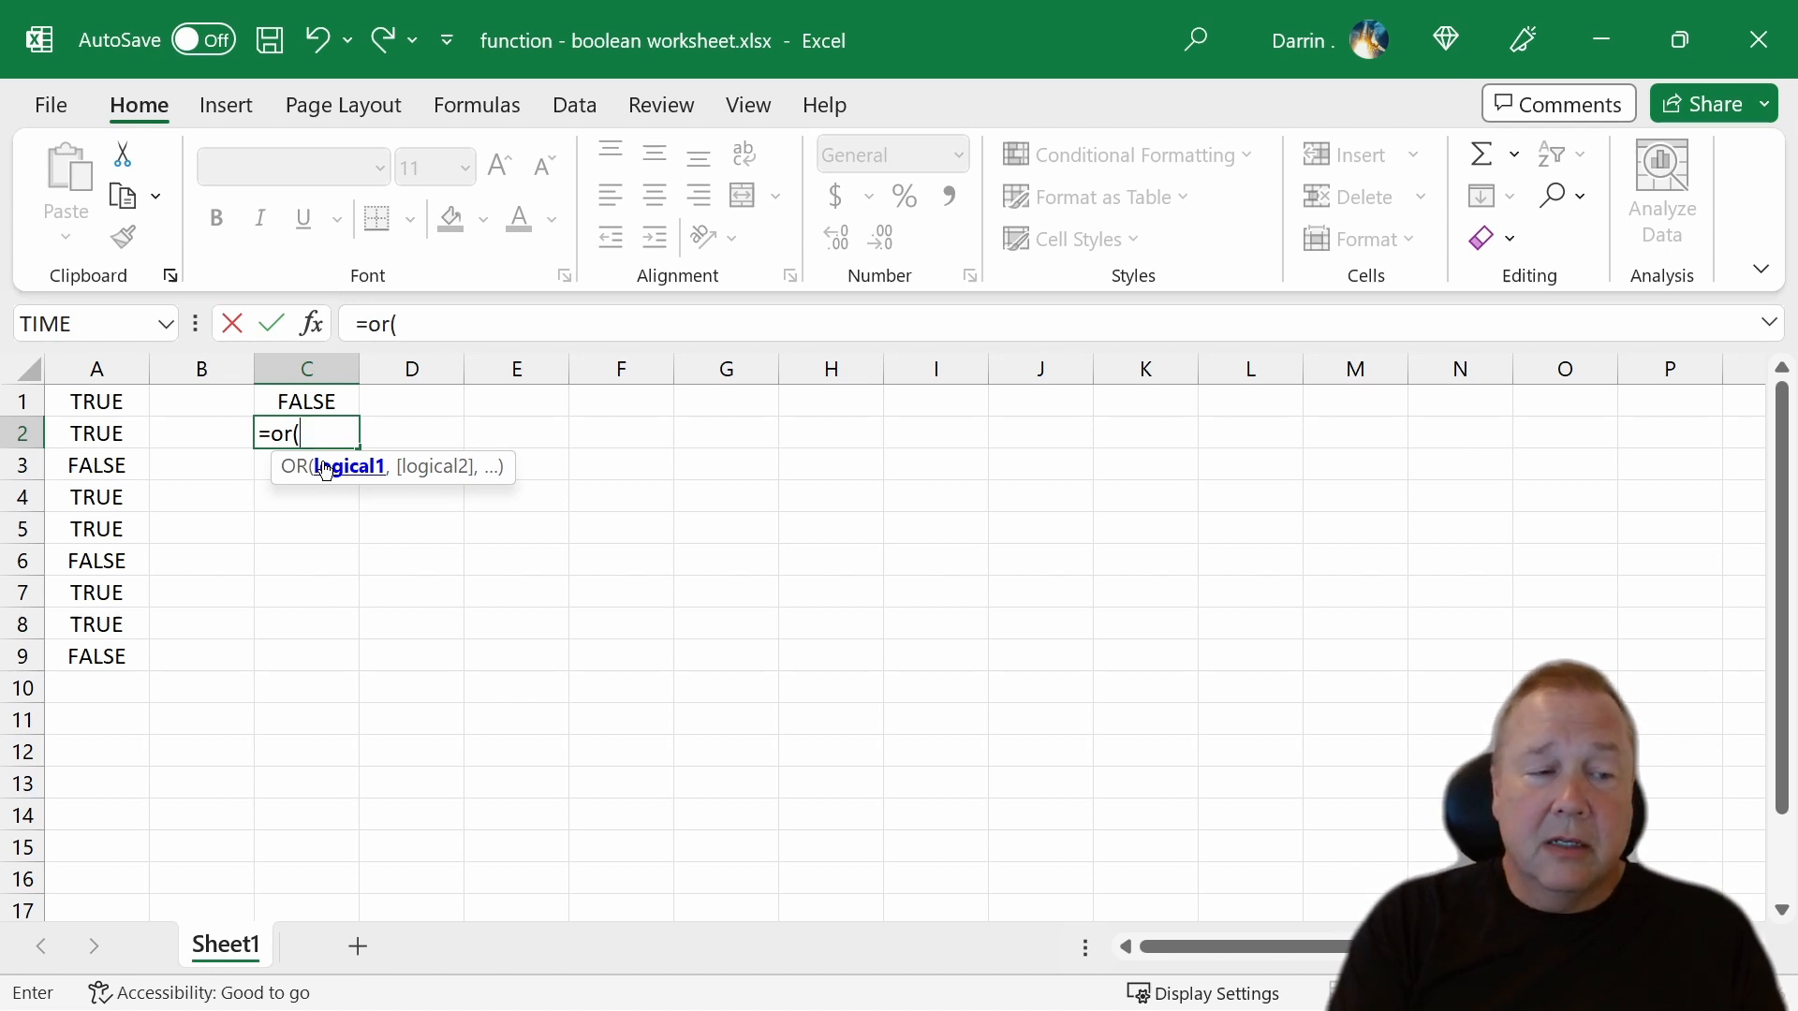
type("a")
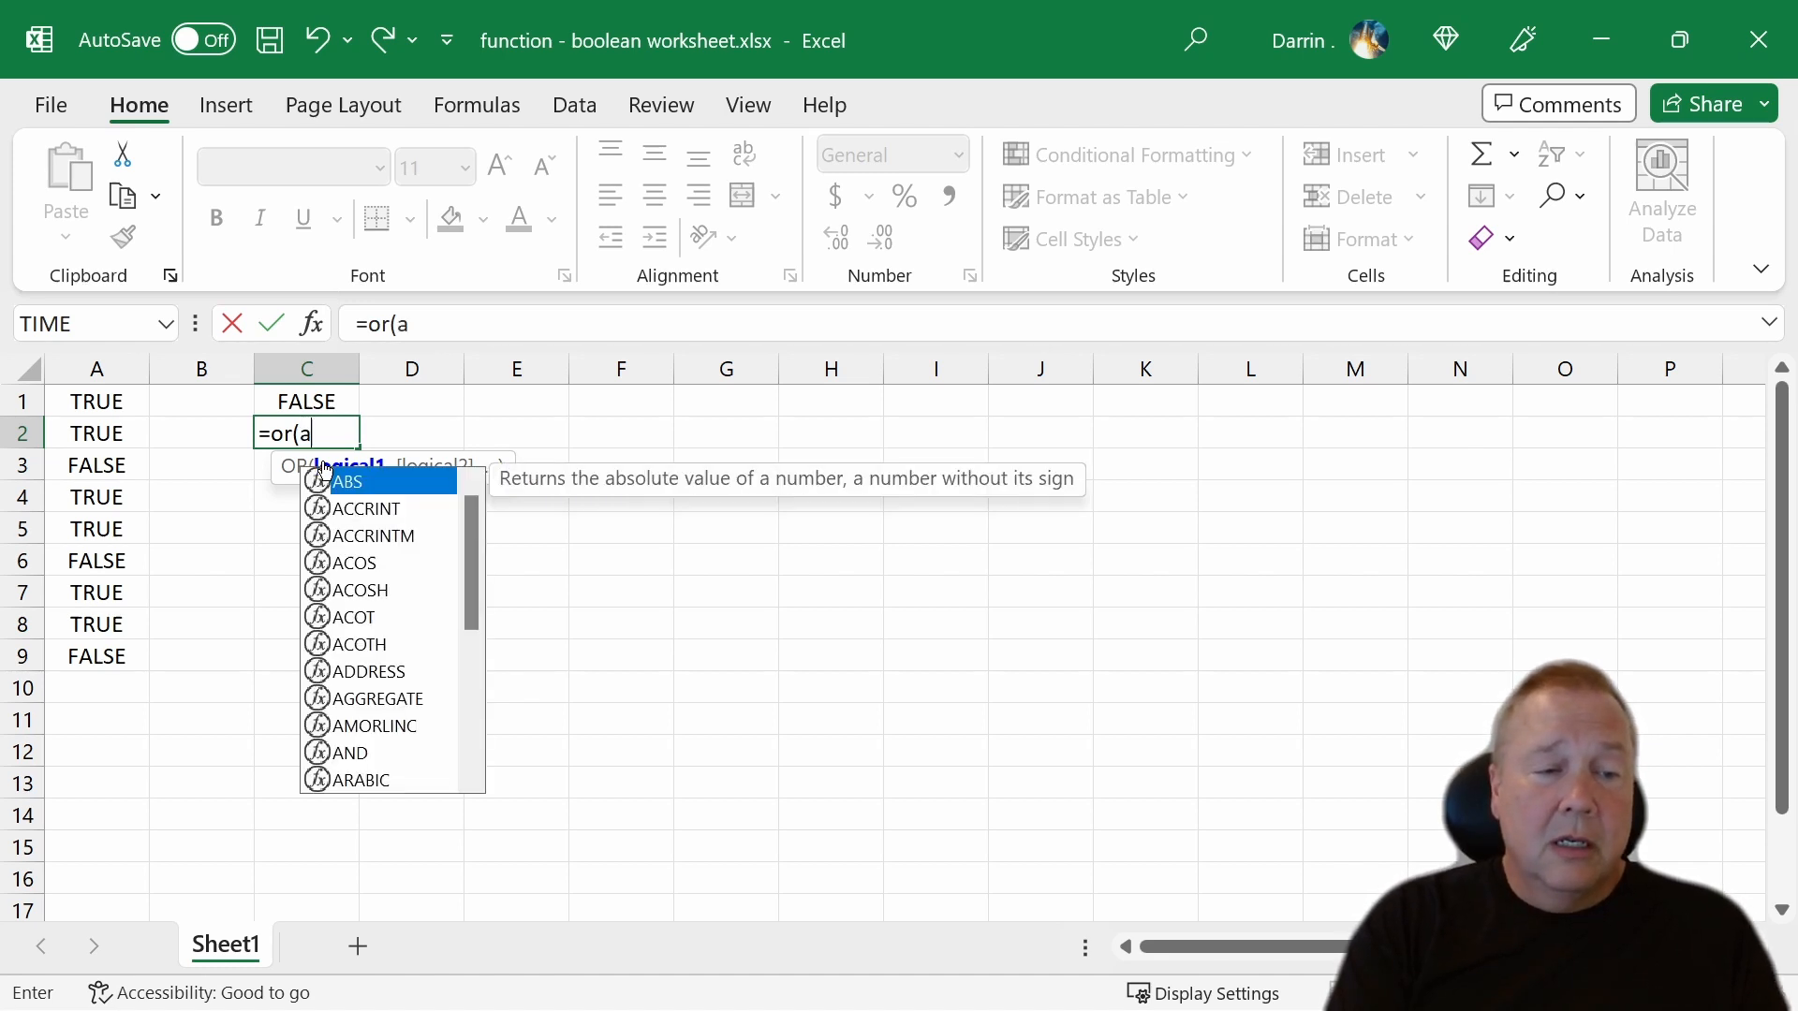
type("1,a2")
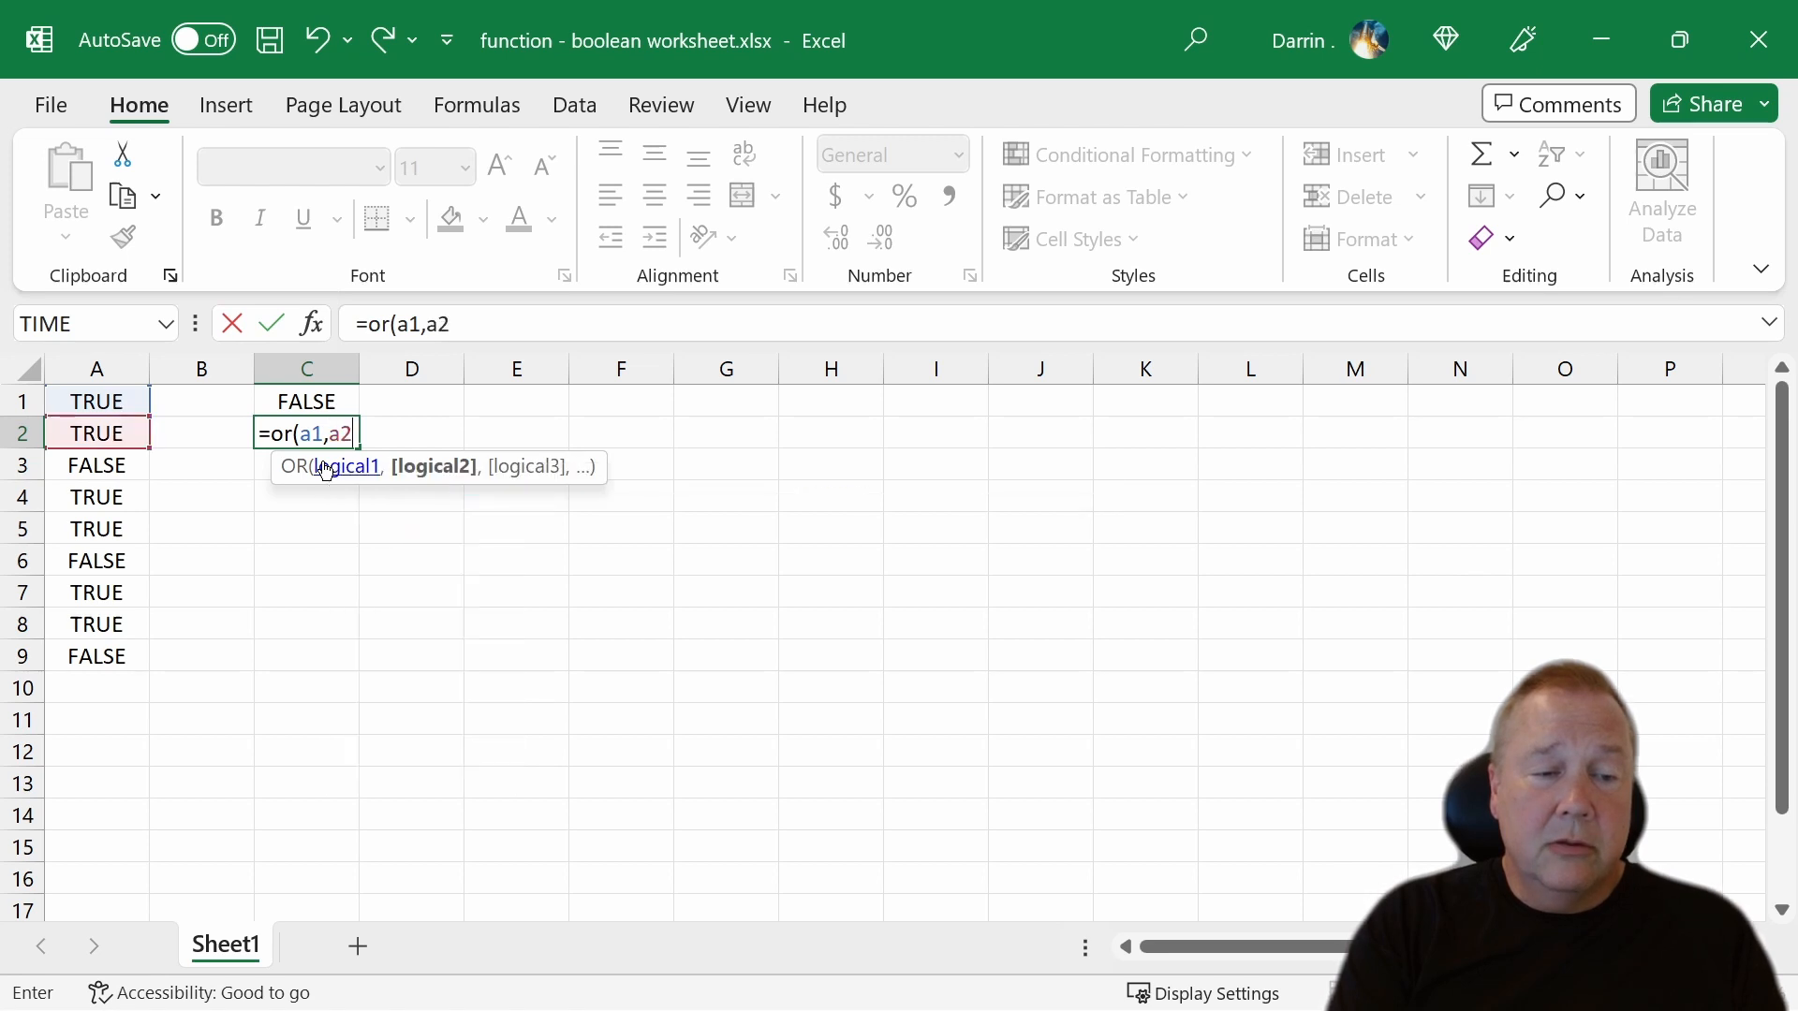
key("Enter")
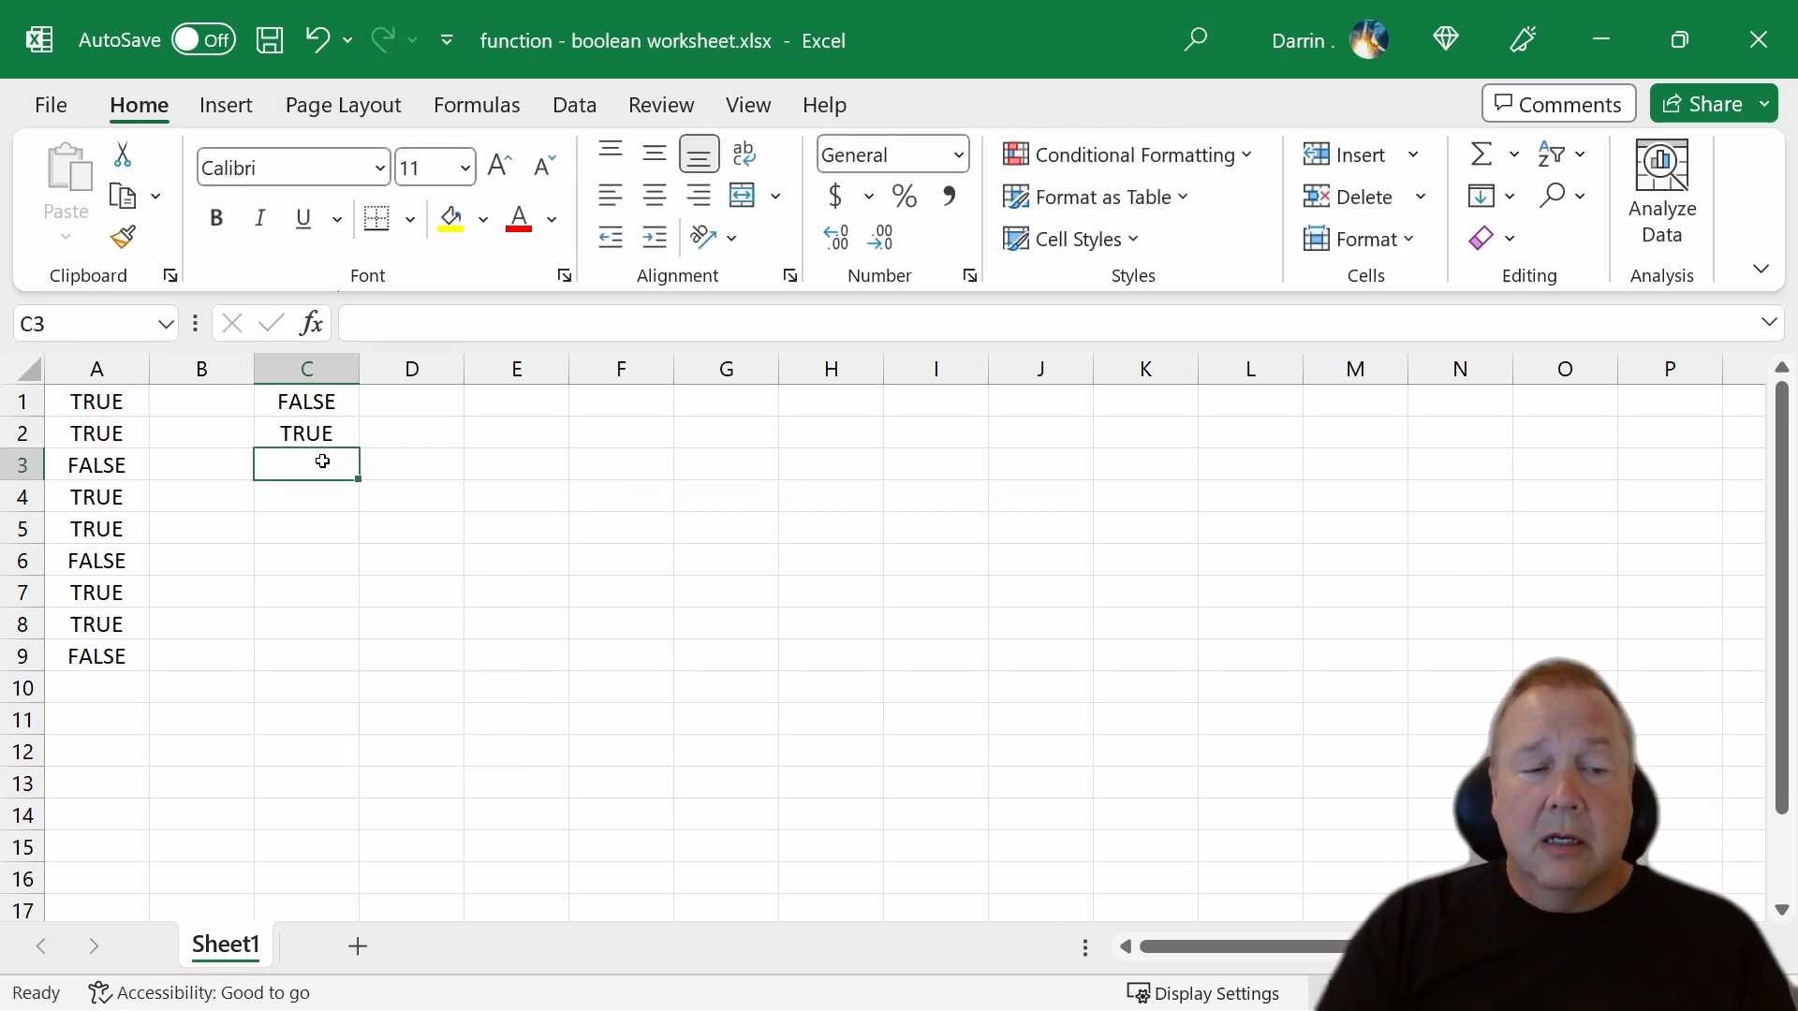
- Extend C2's formula to =OR(A1,A2,A3), returning TRUE, and review it
left_click(307, 435)
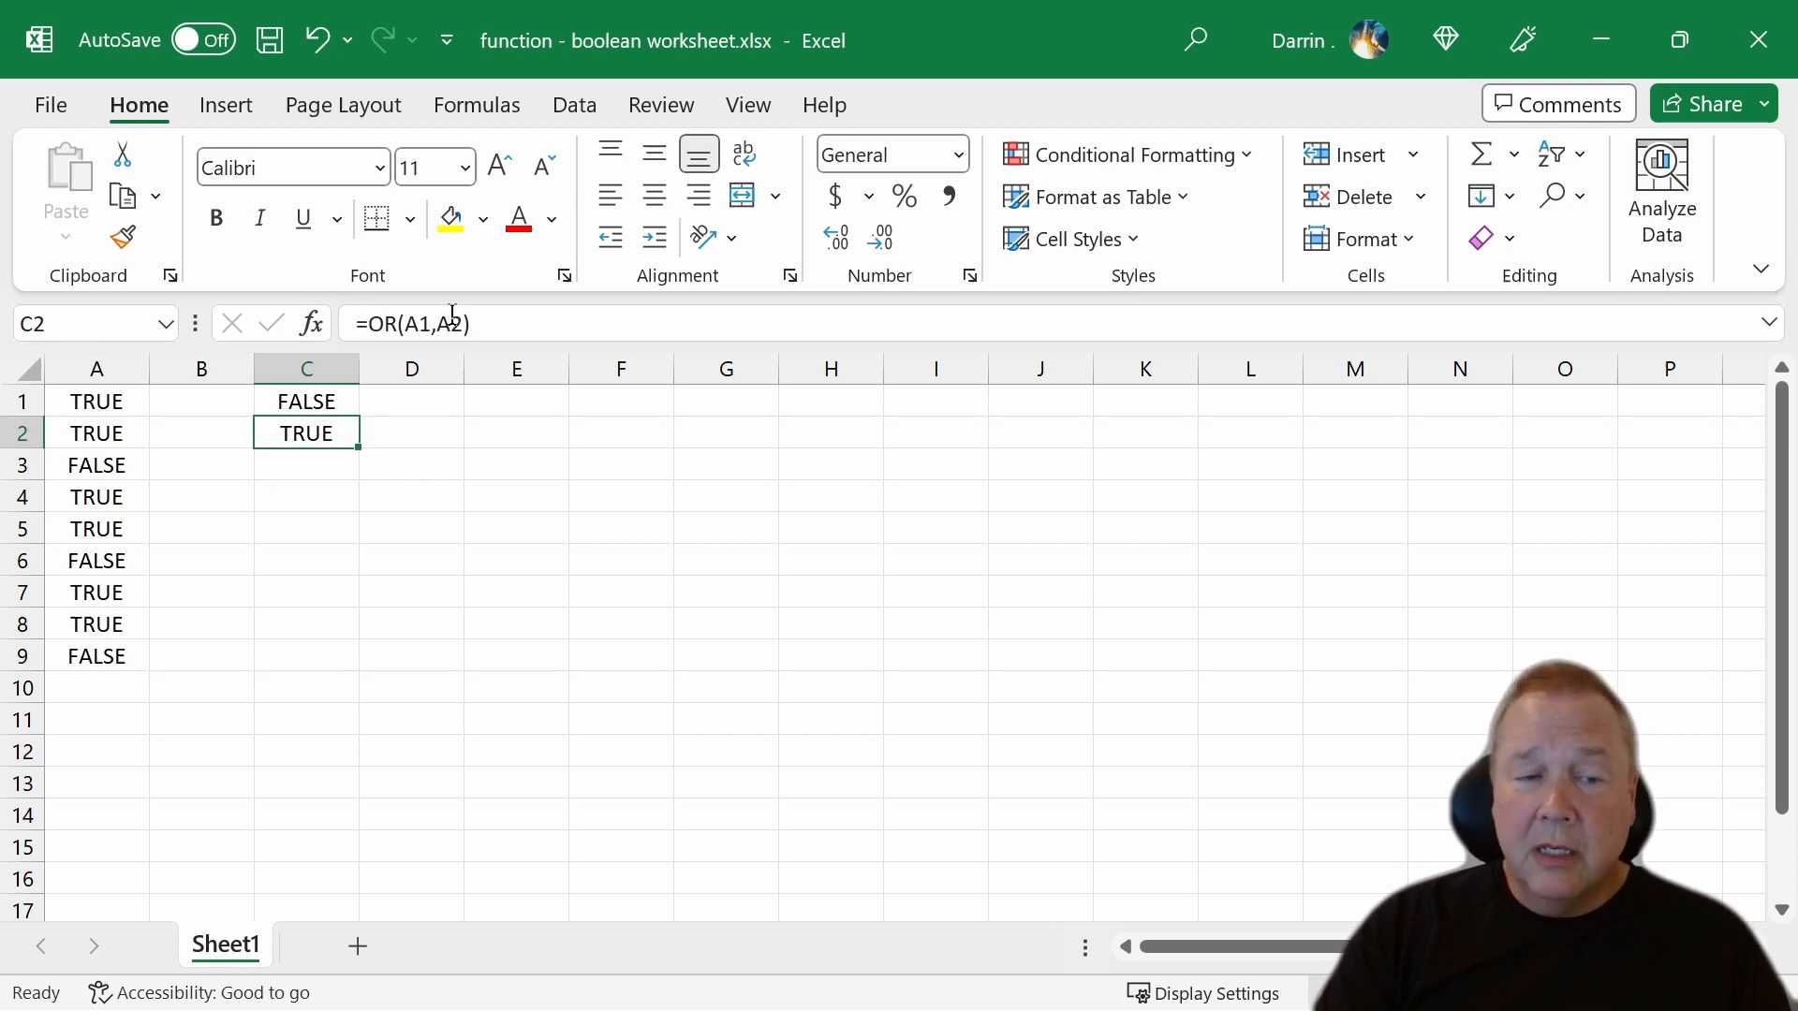
double_click(305, 433)
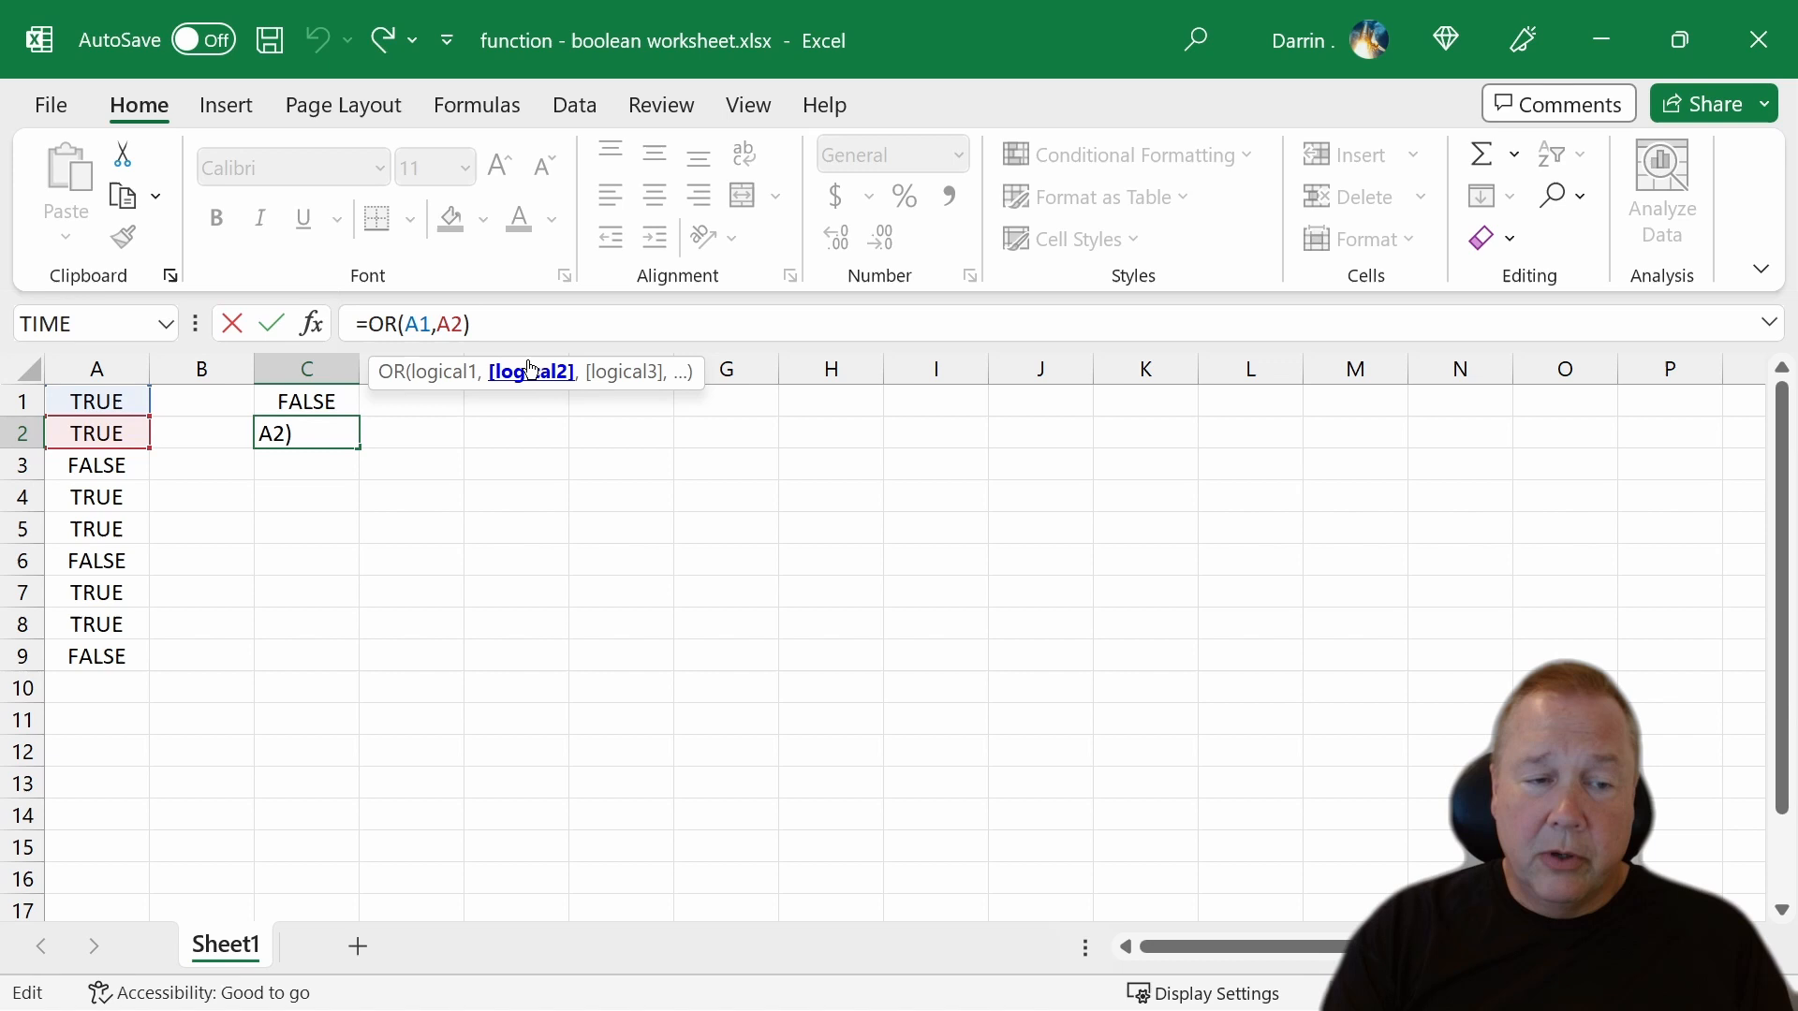
type(",a3")
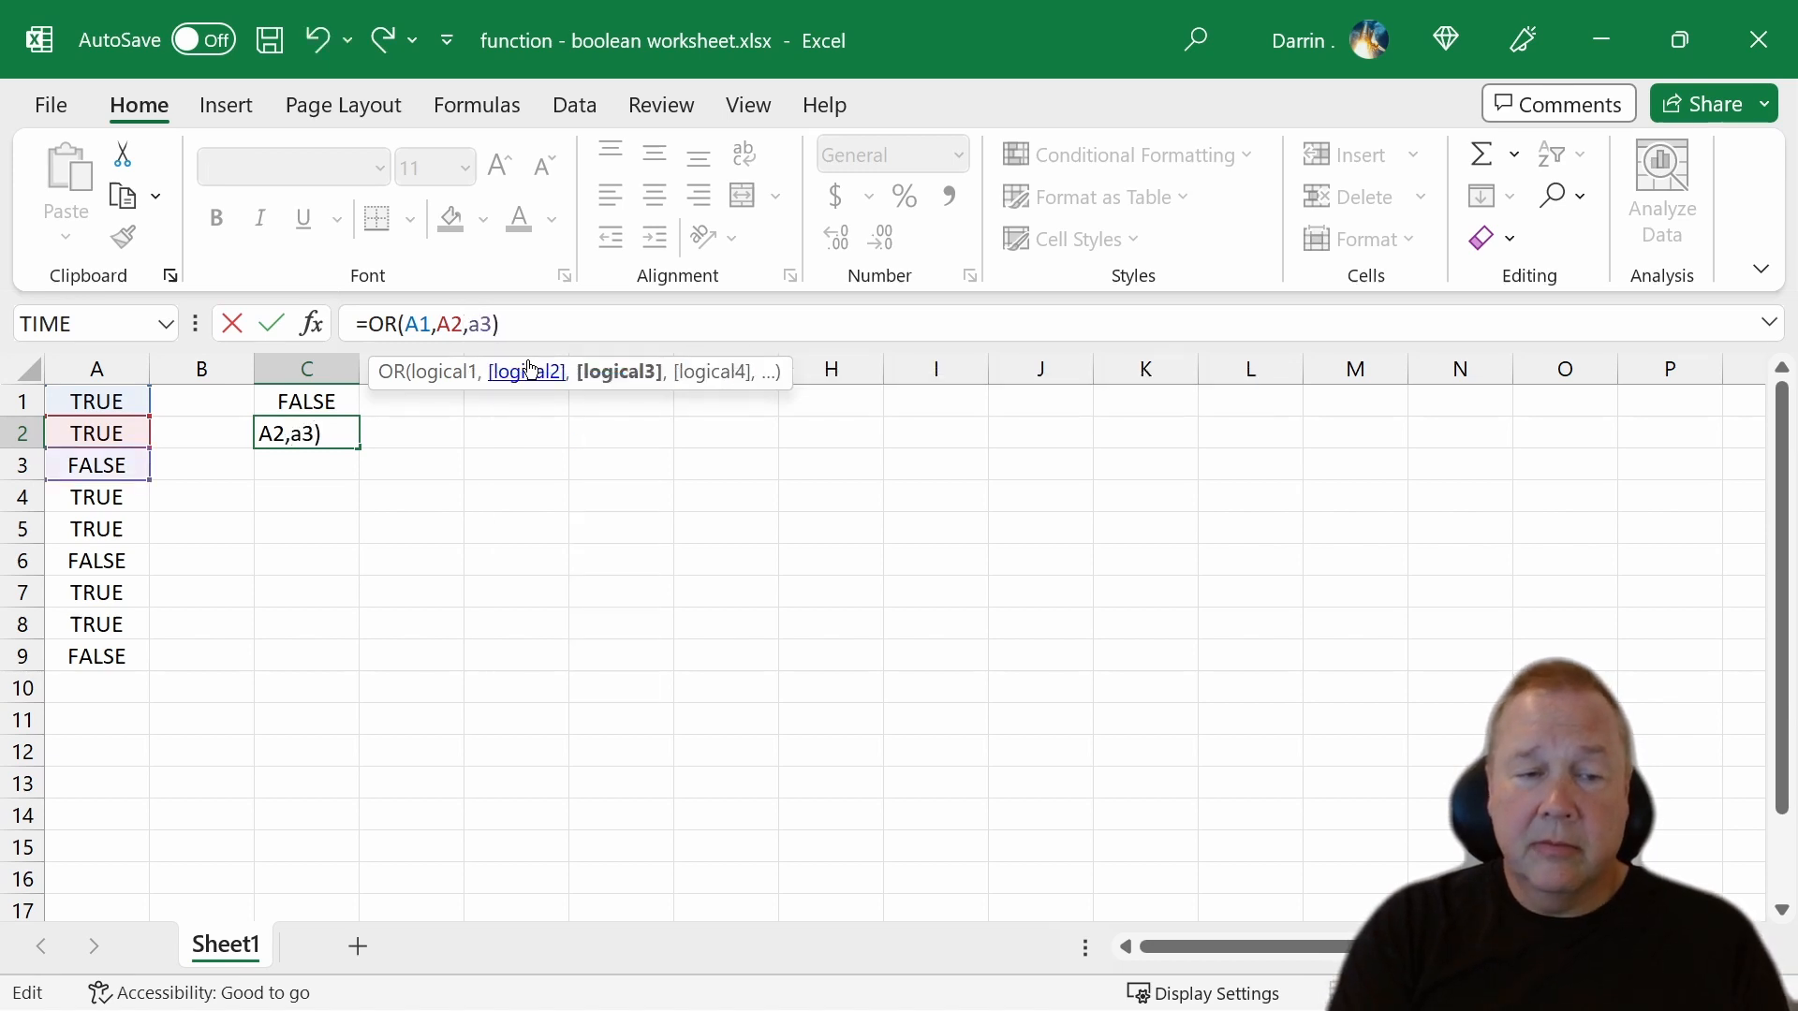
key("Enter")
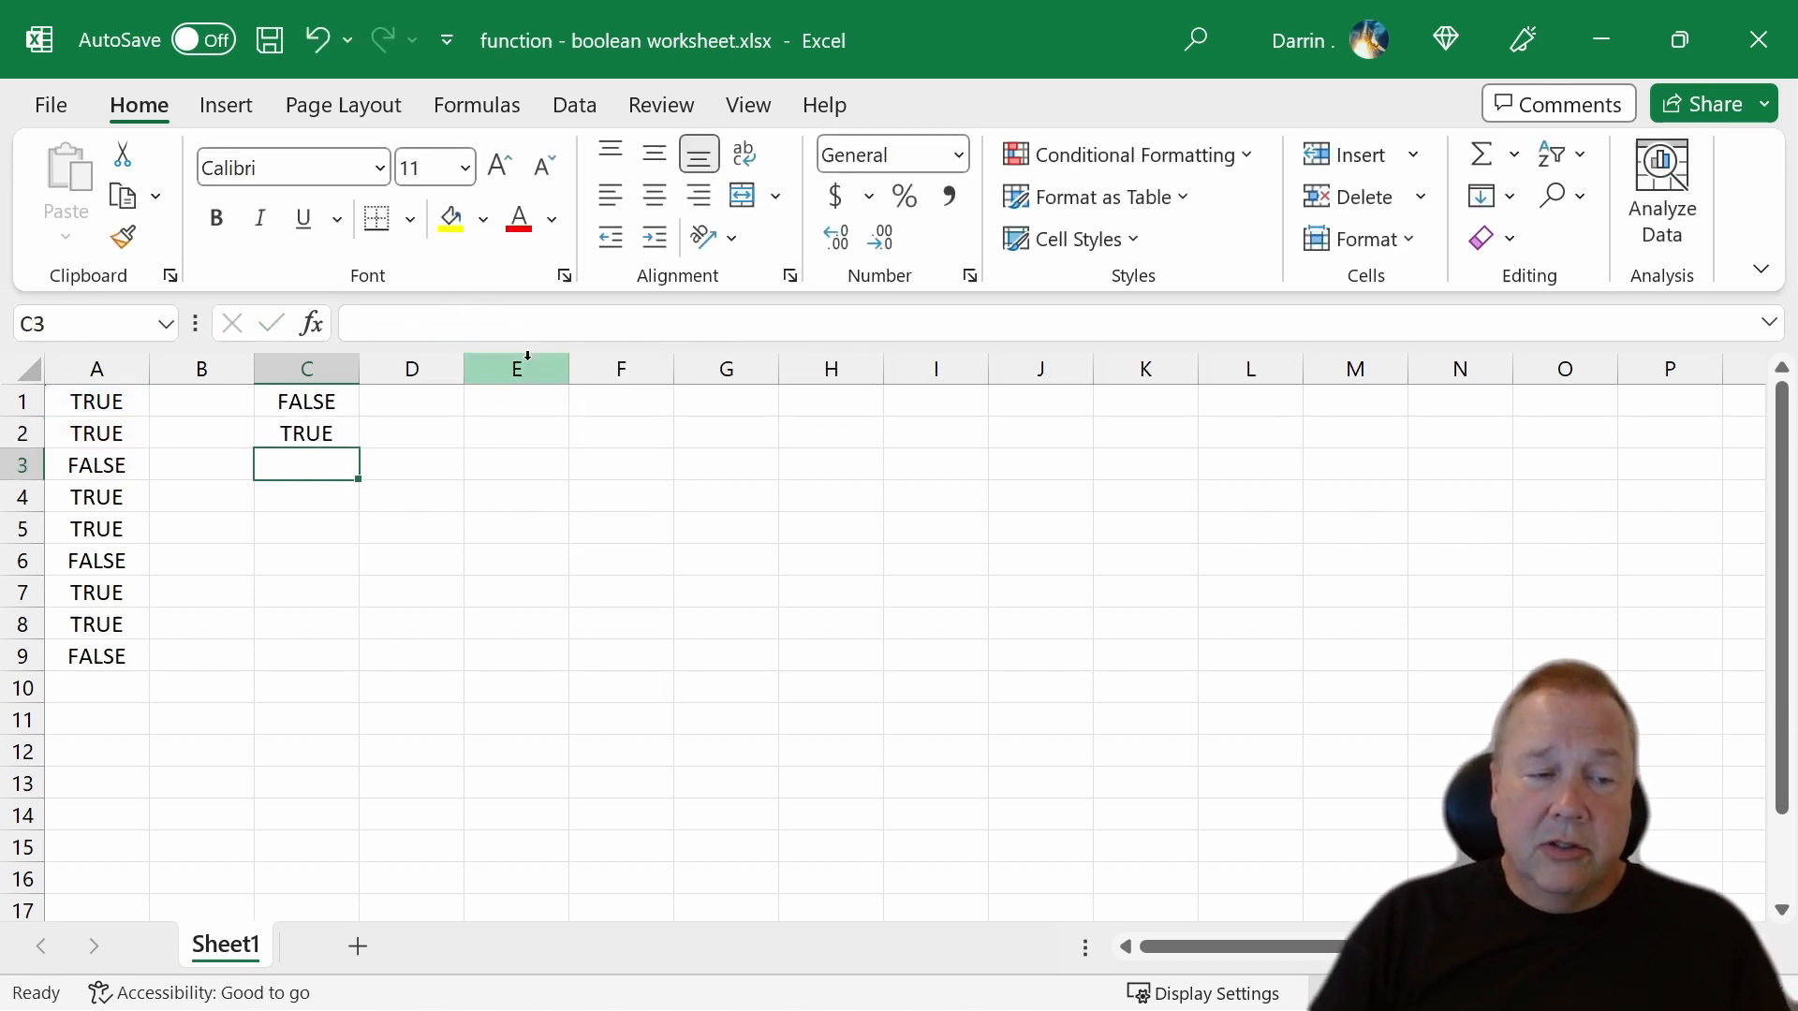
left_click(305, 435)
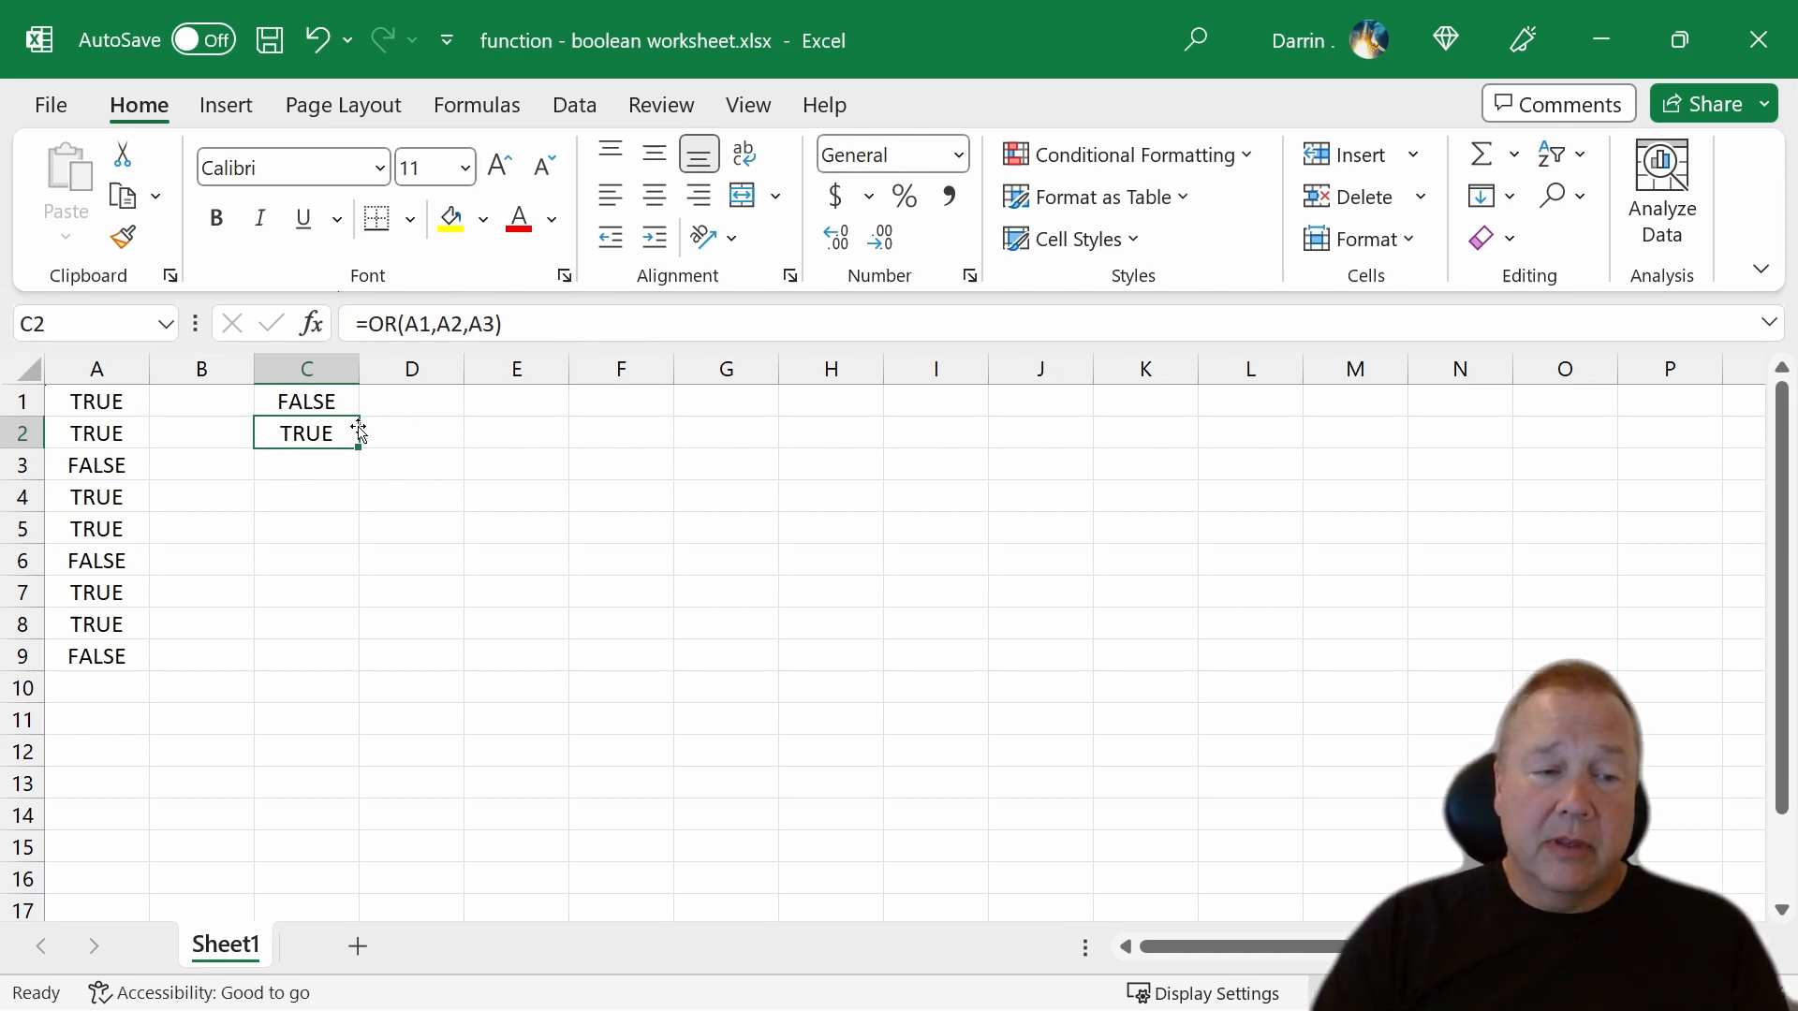
mouse_move(450, 322)
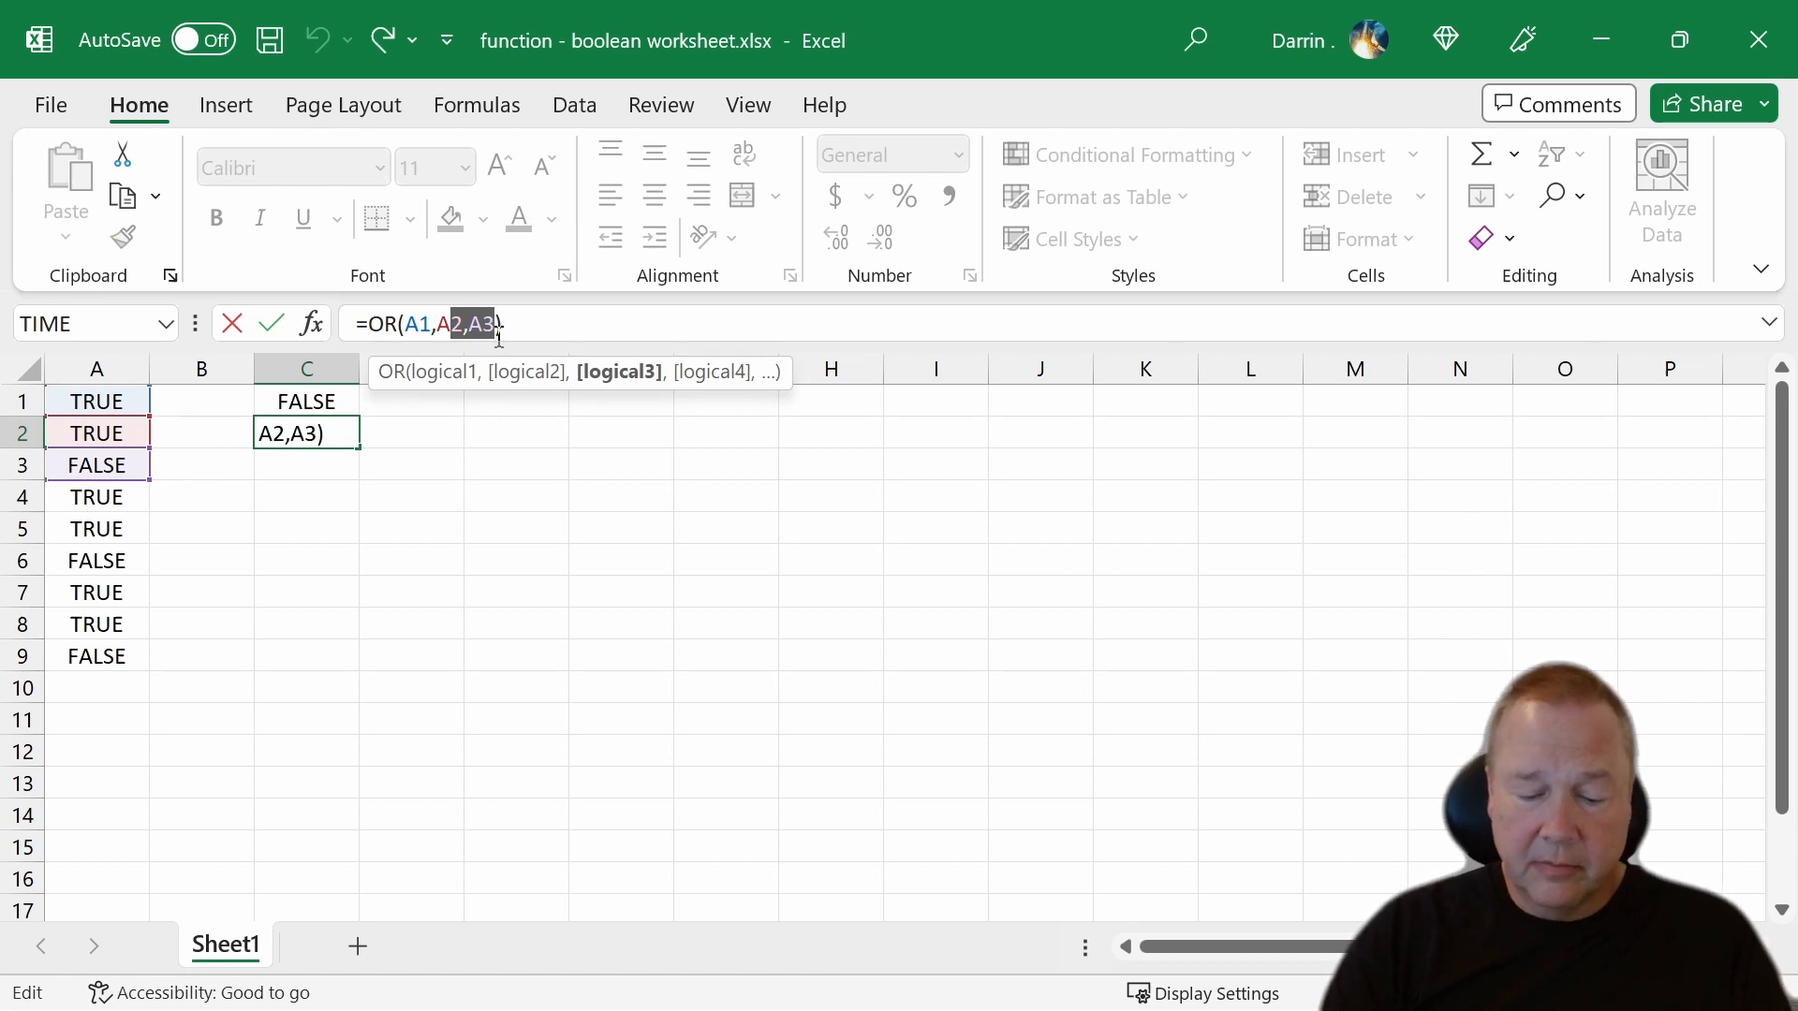
key("Enter")
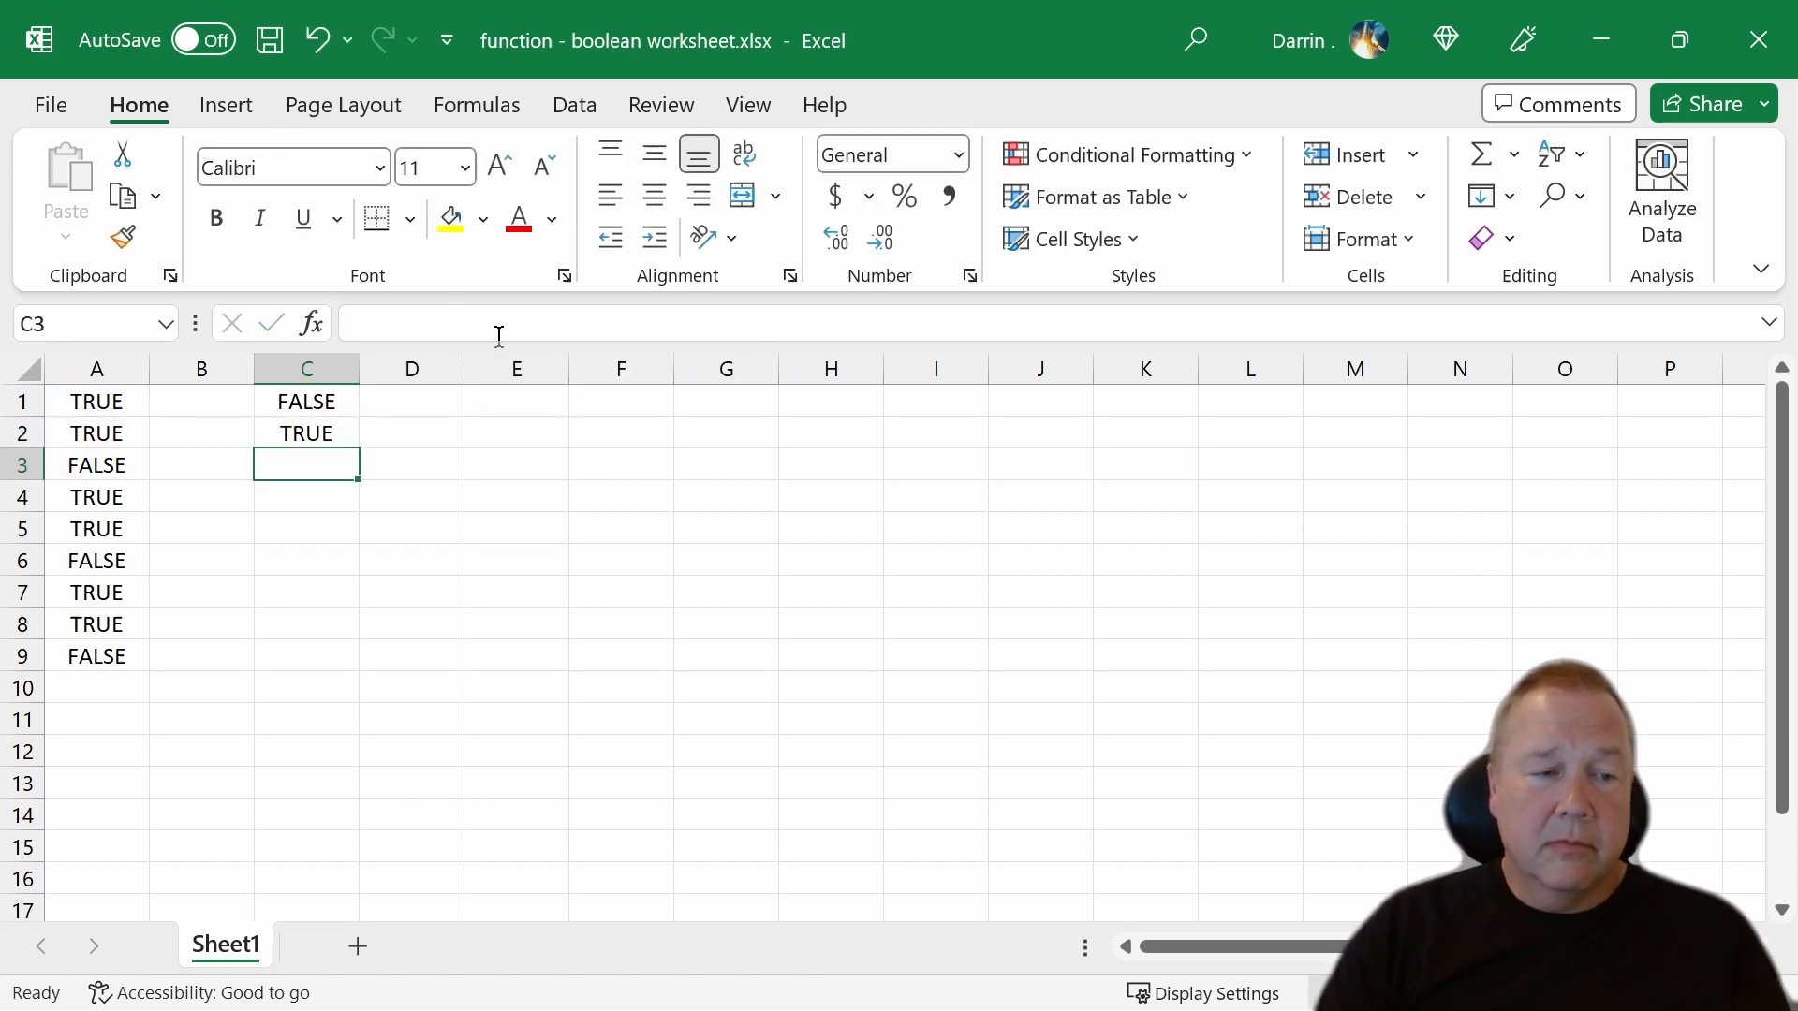
- Revise C2 to =OR(A3,A6) returning FALSE, review C1 and C2, then select C3
left_click(306, 432)
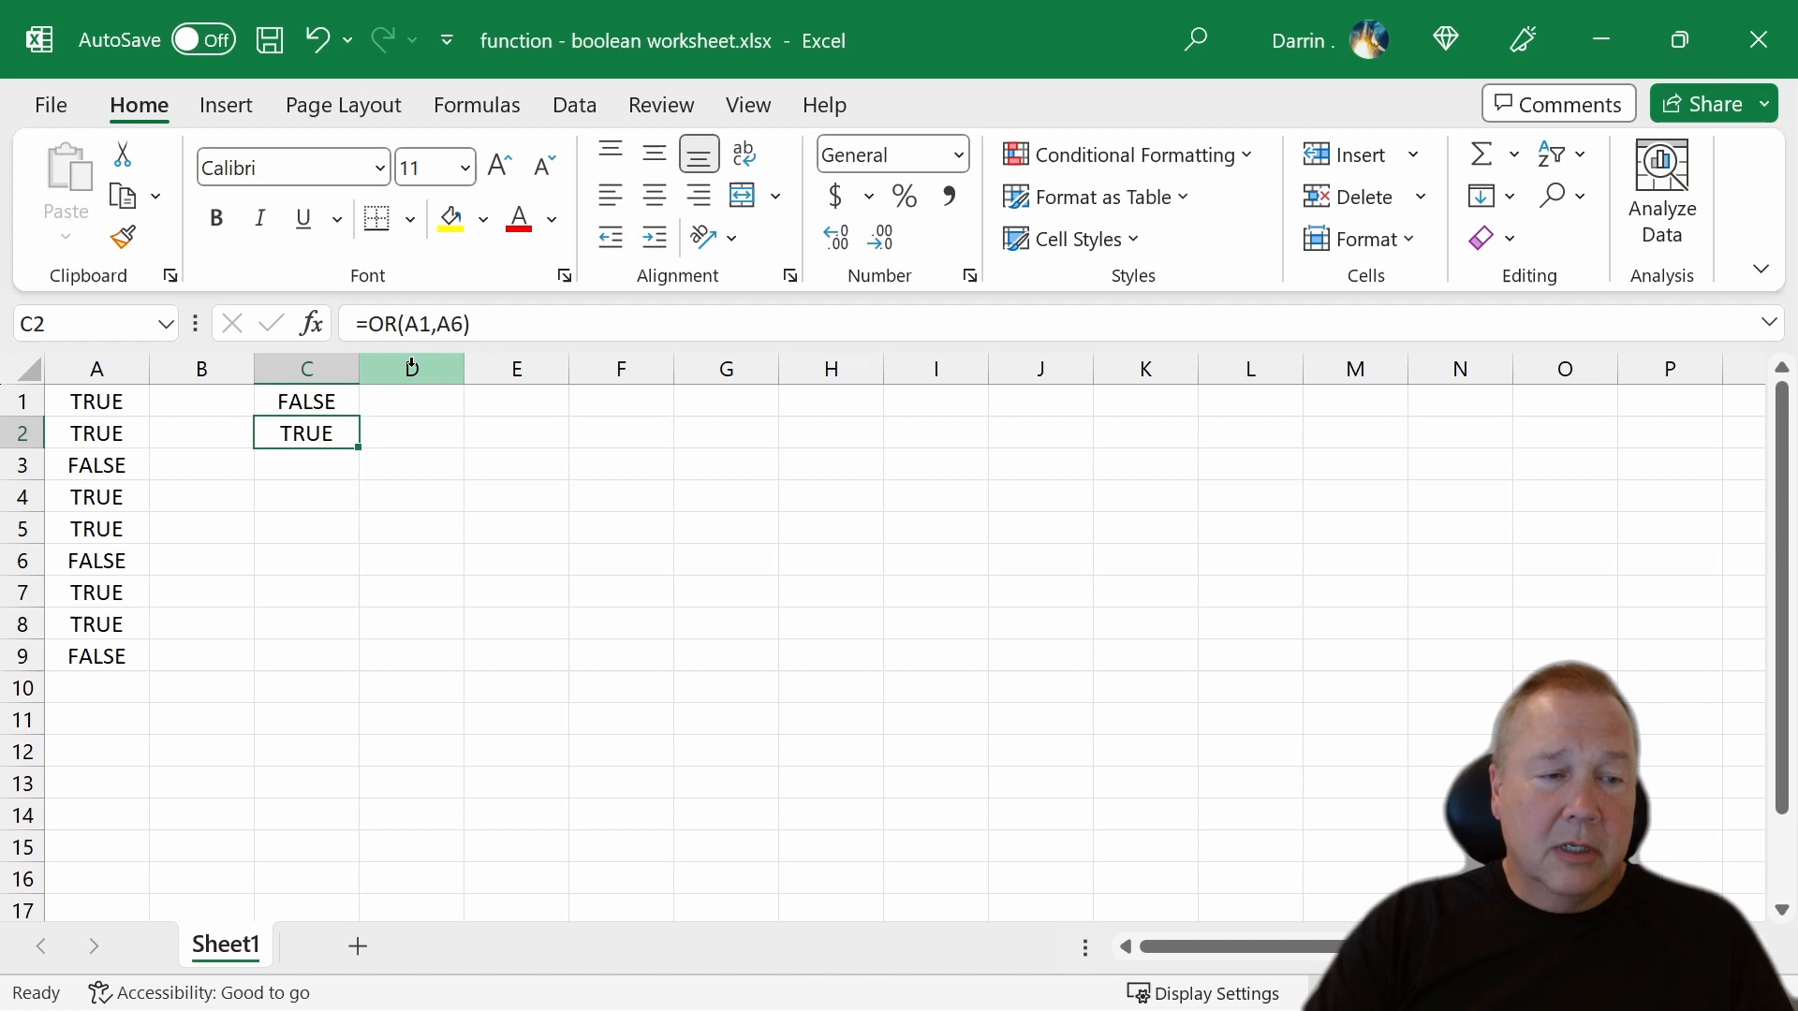
mouse_move(420, 324)
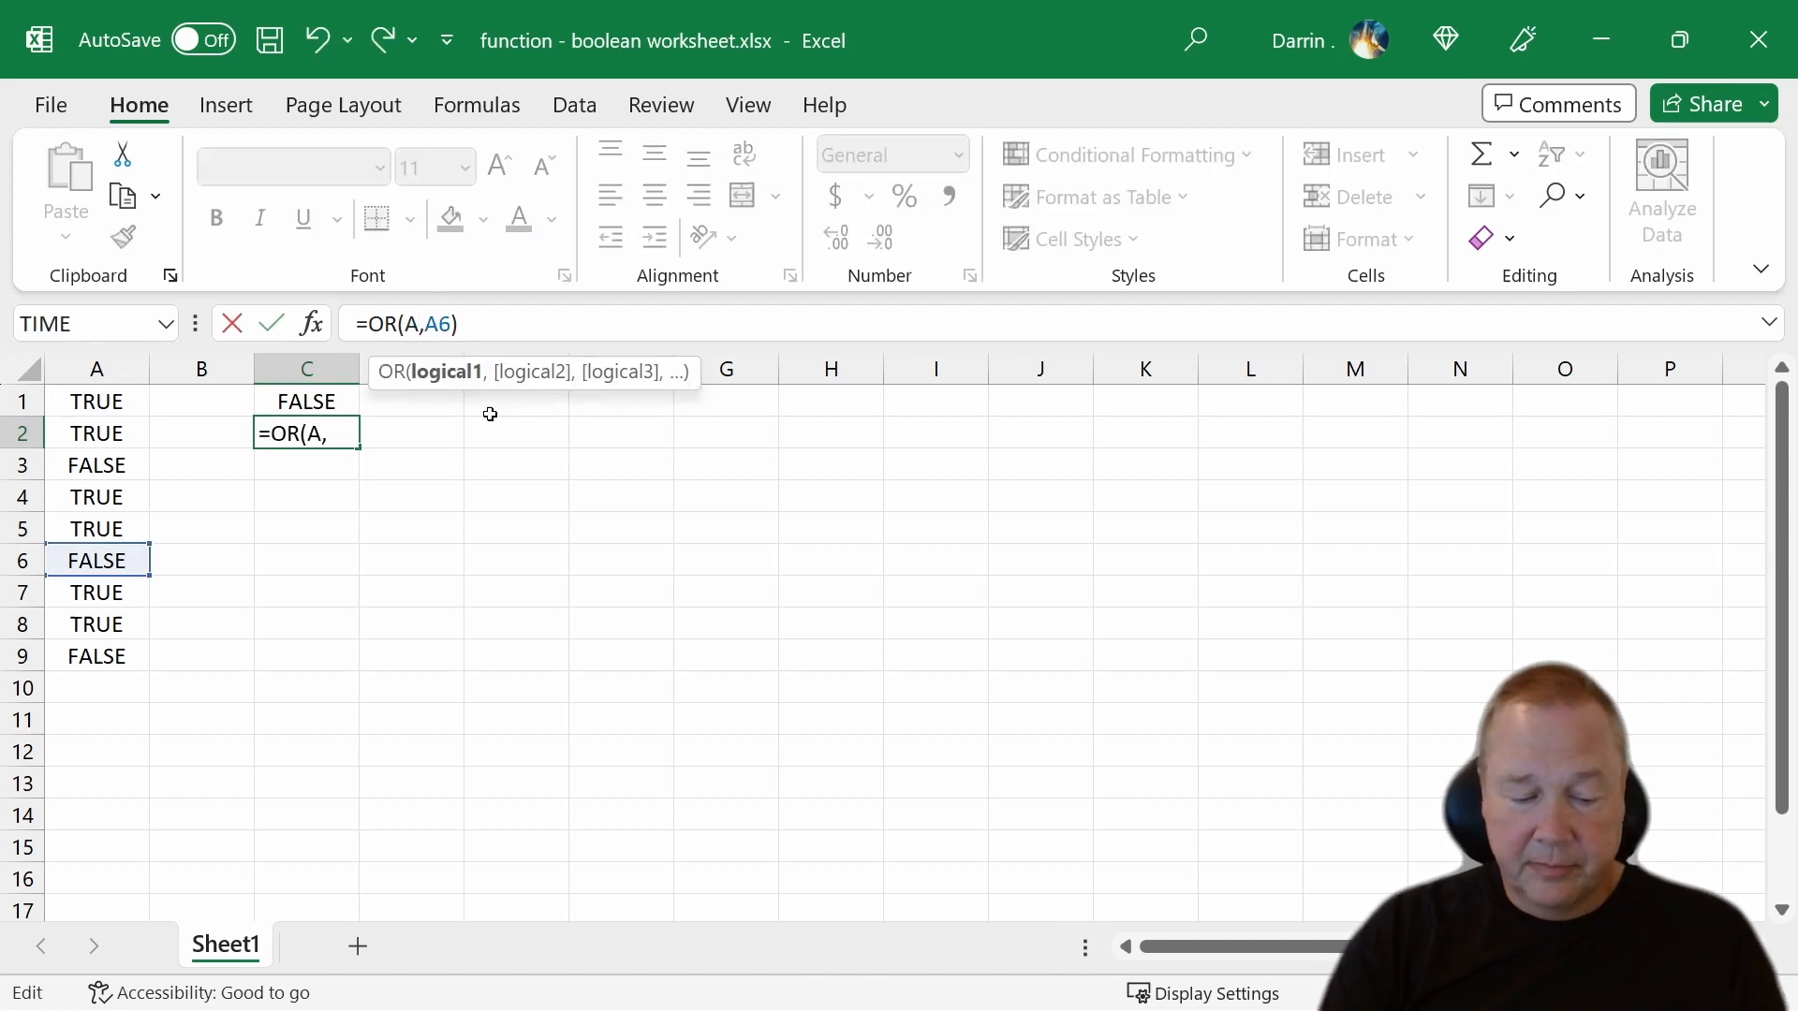
key("Enter")
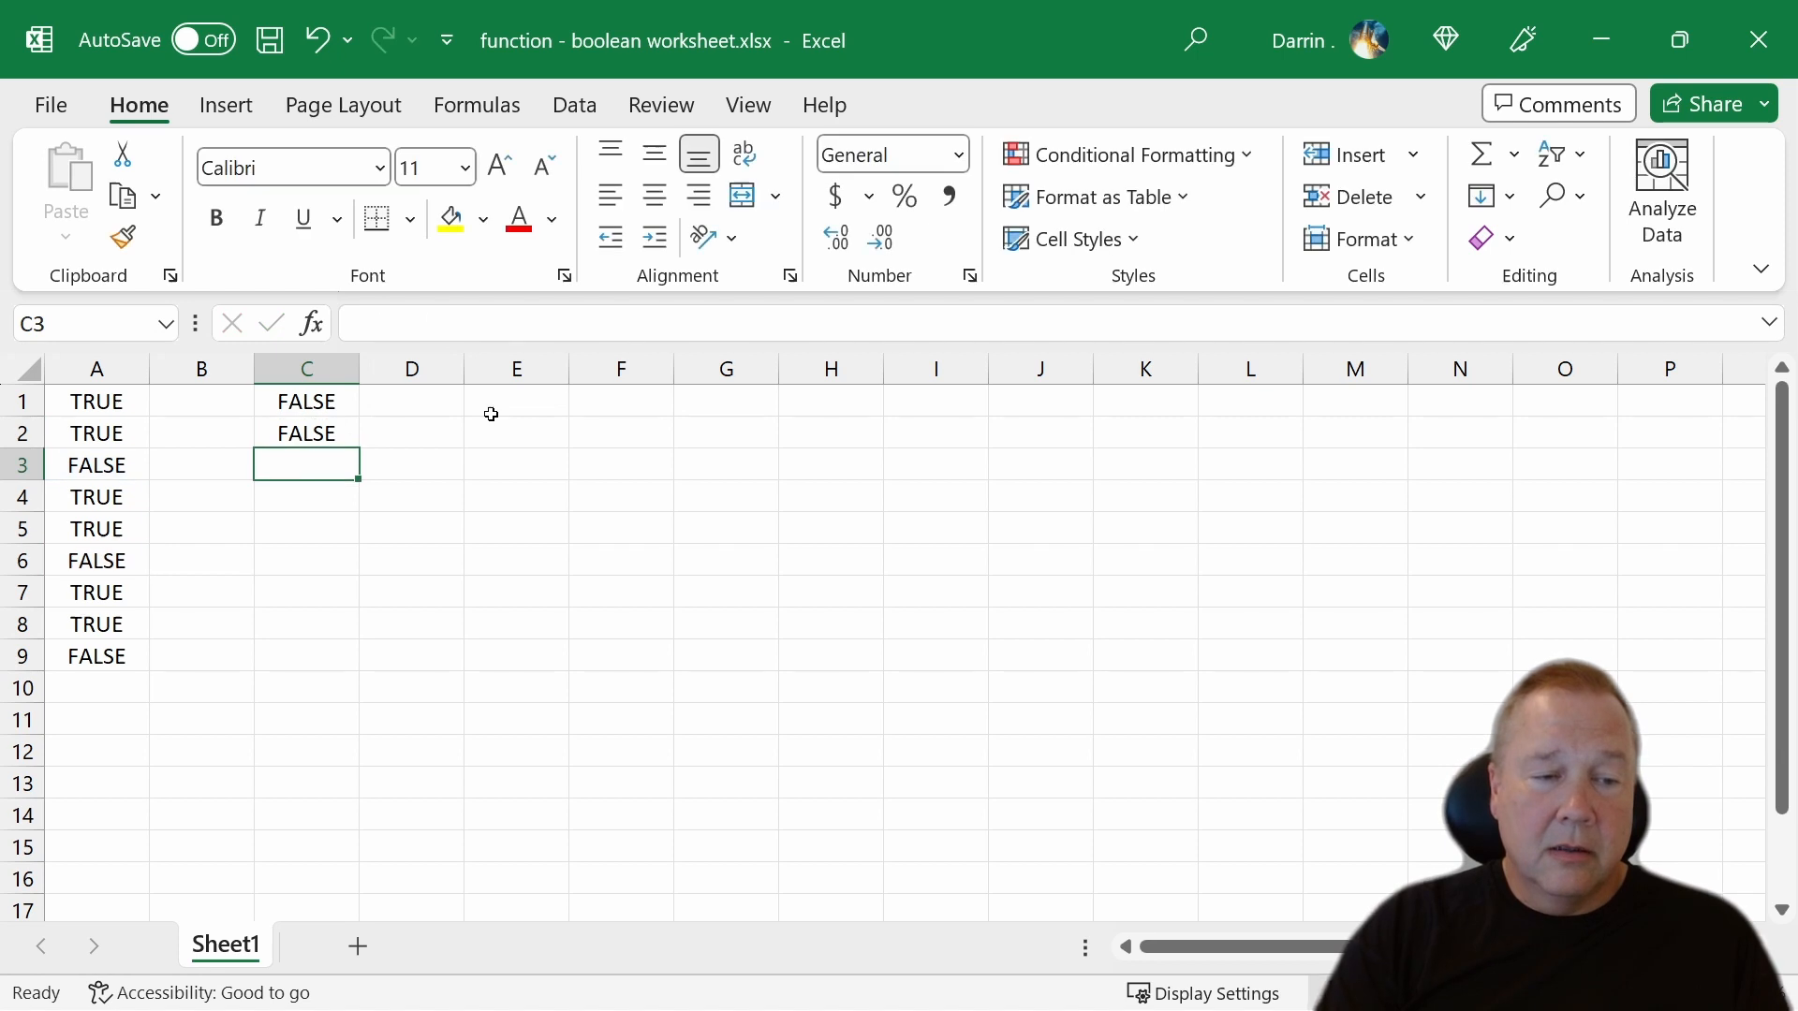
left_click(307, 433)
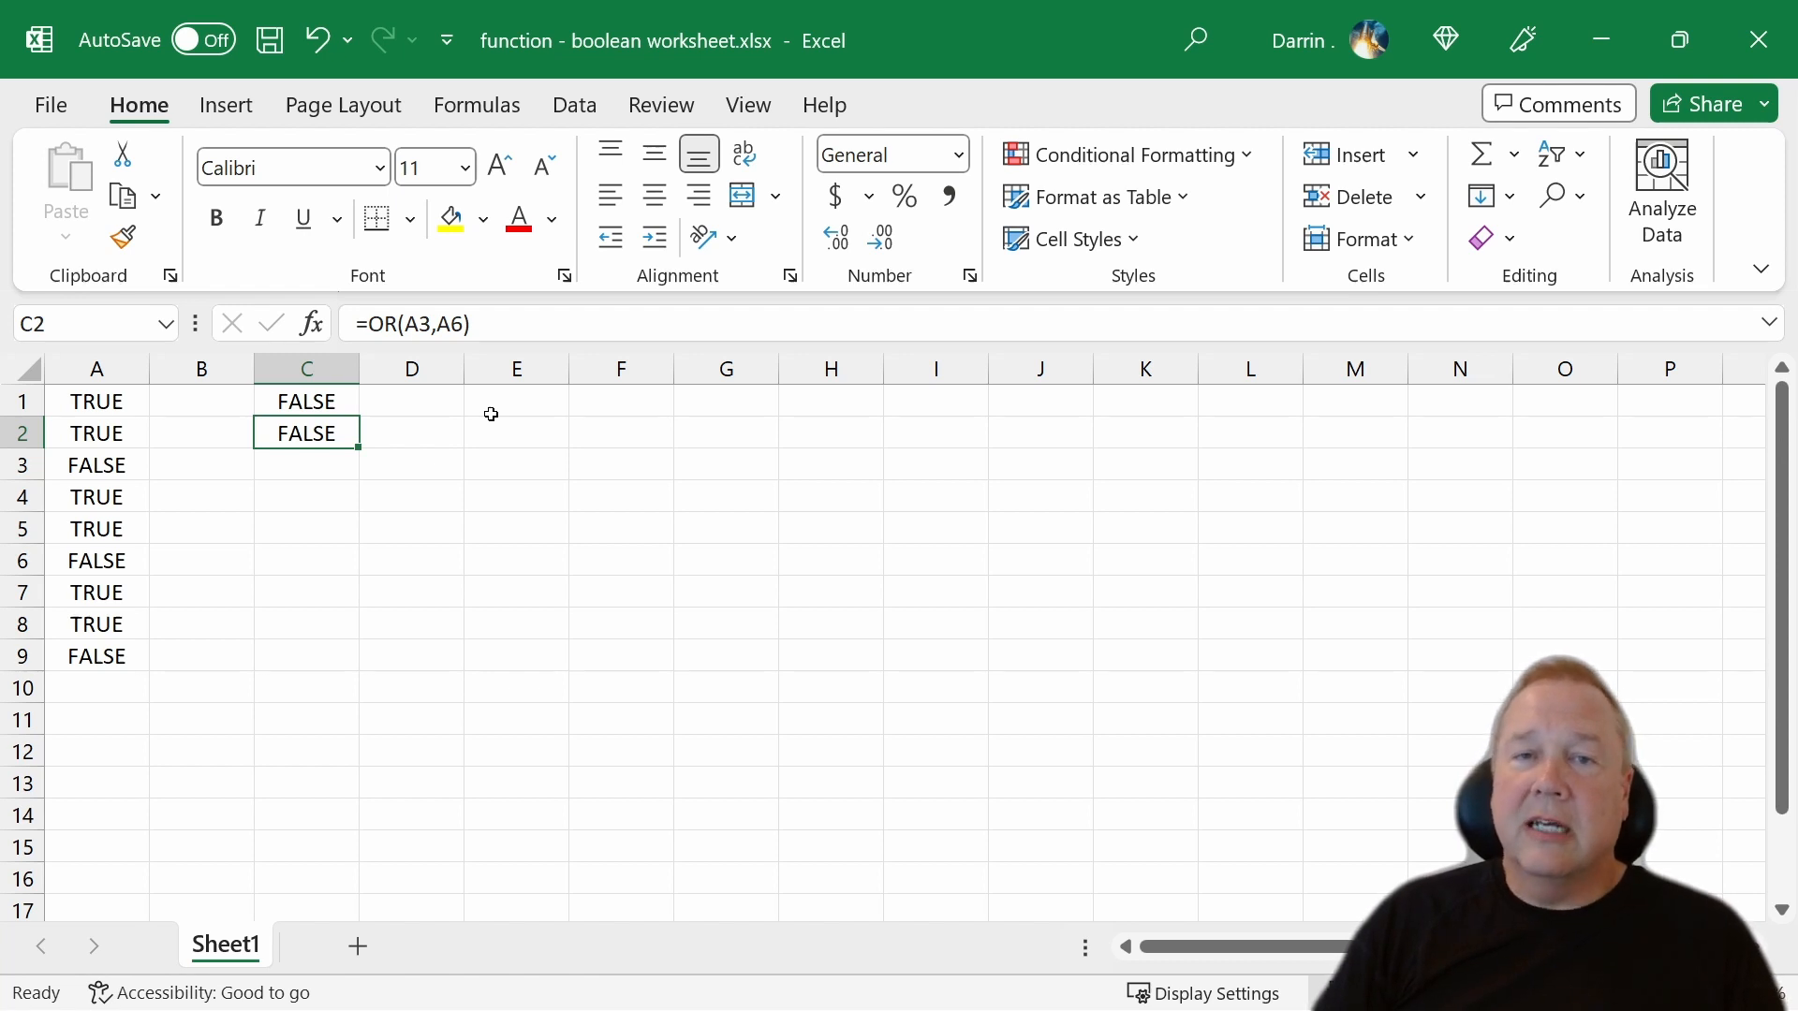
left_click(305, 401)
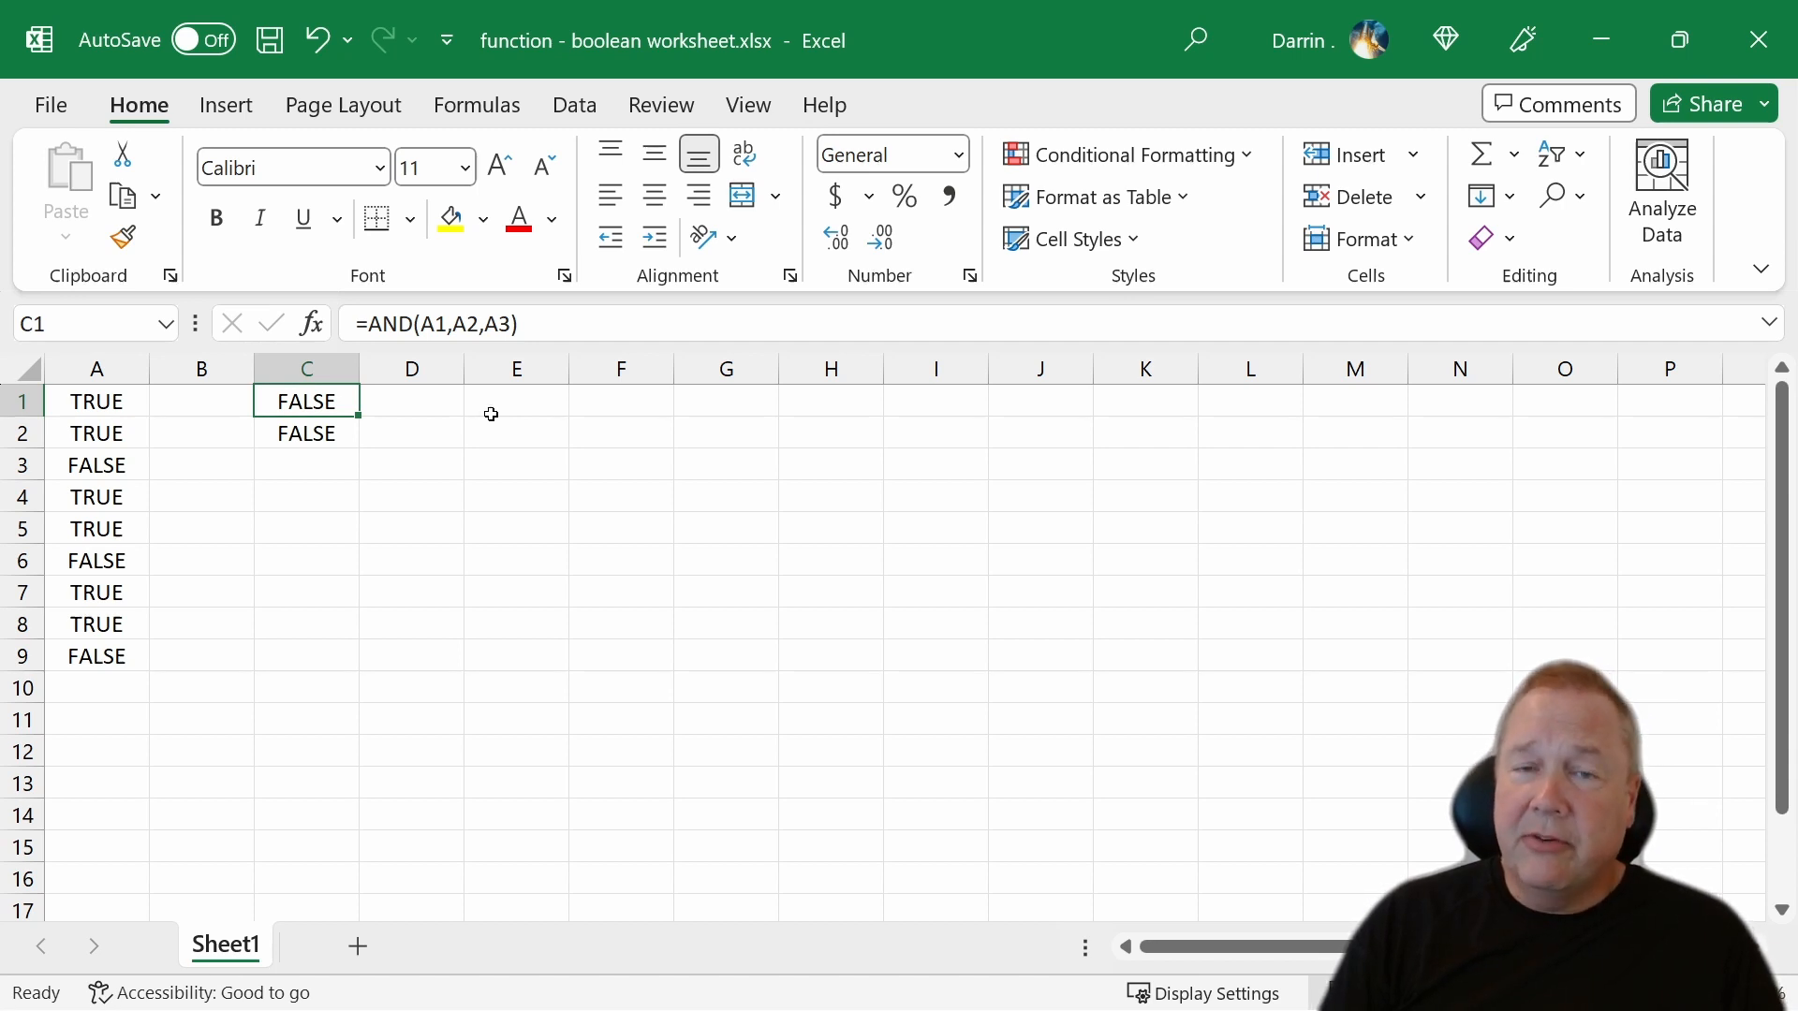
left_click(307, 464)
type("=")
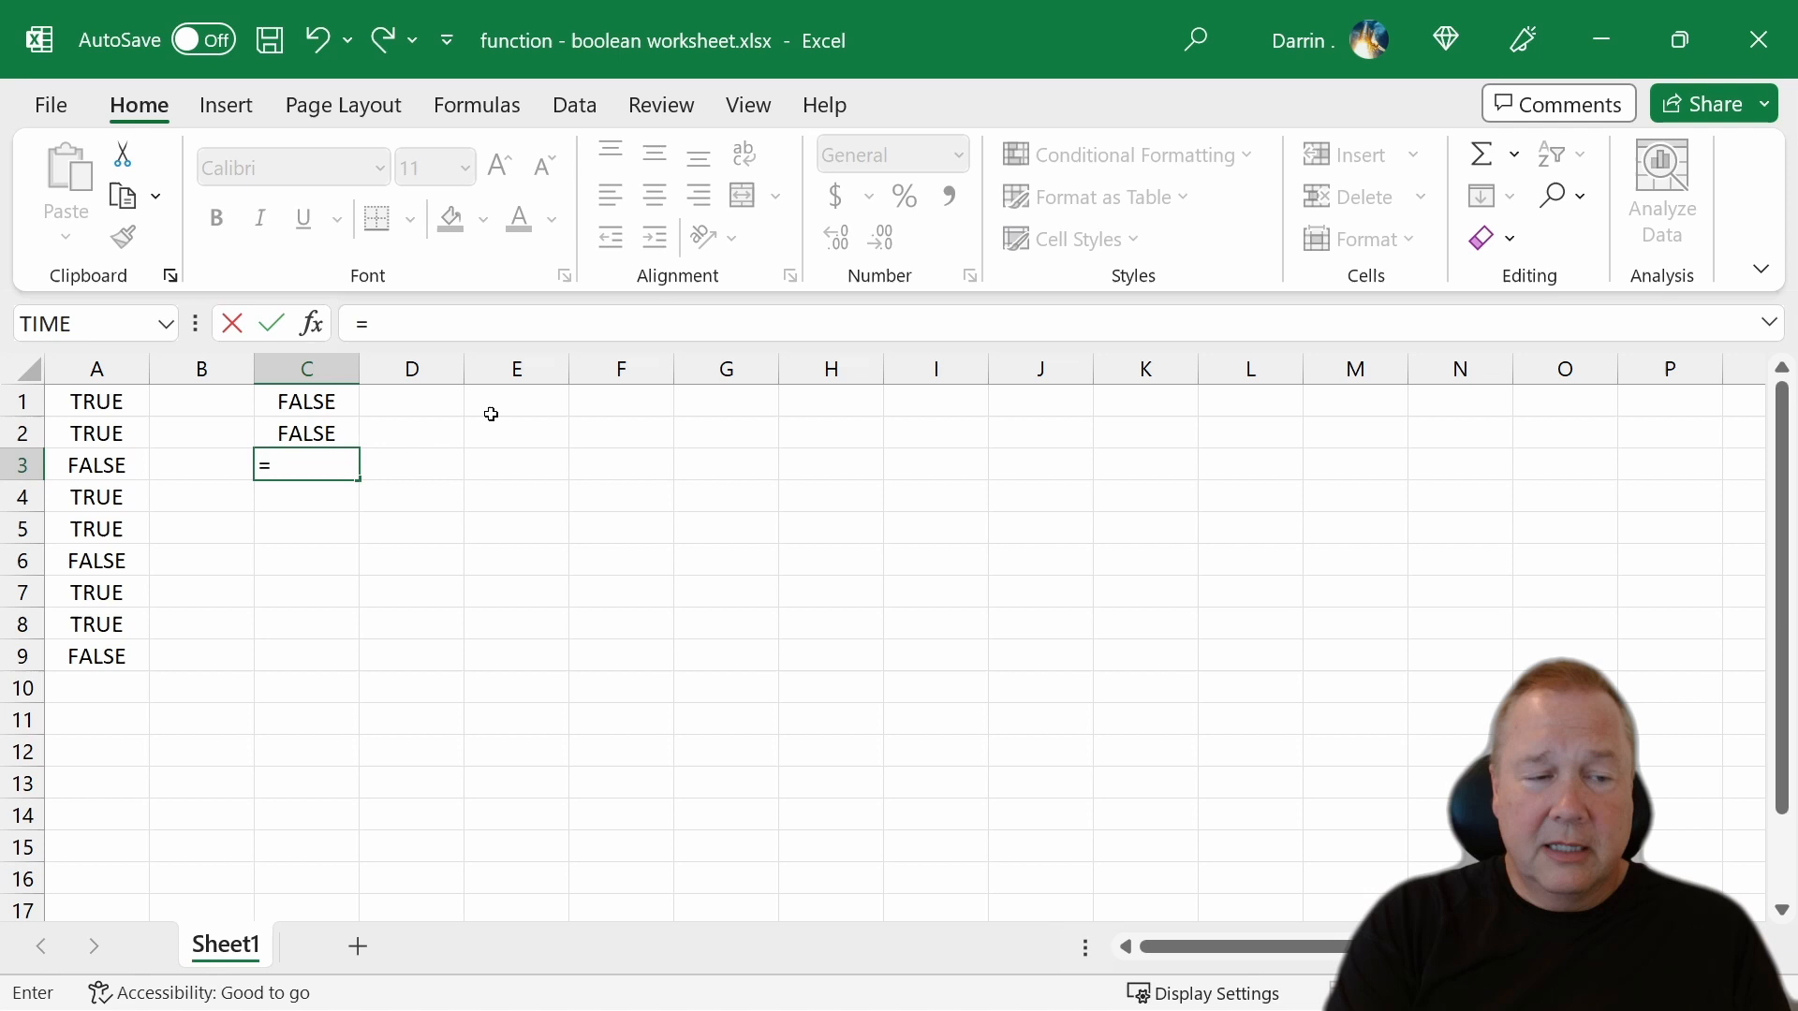
- Enter =XOR(A2,A3) in cell C3
type("xor(")
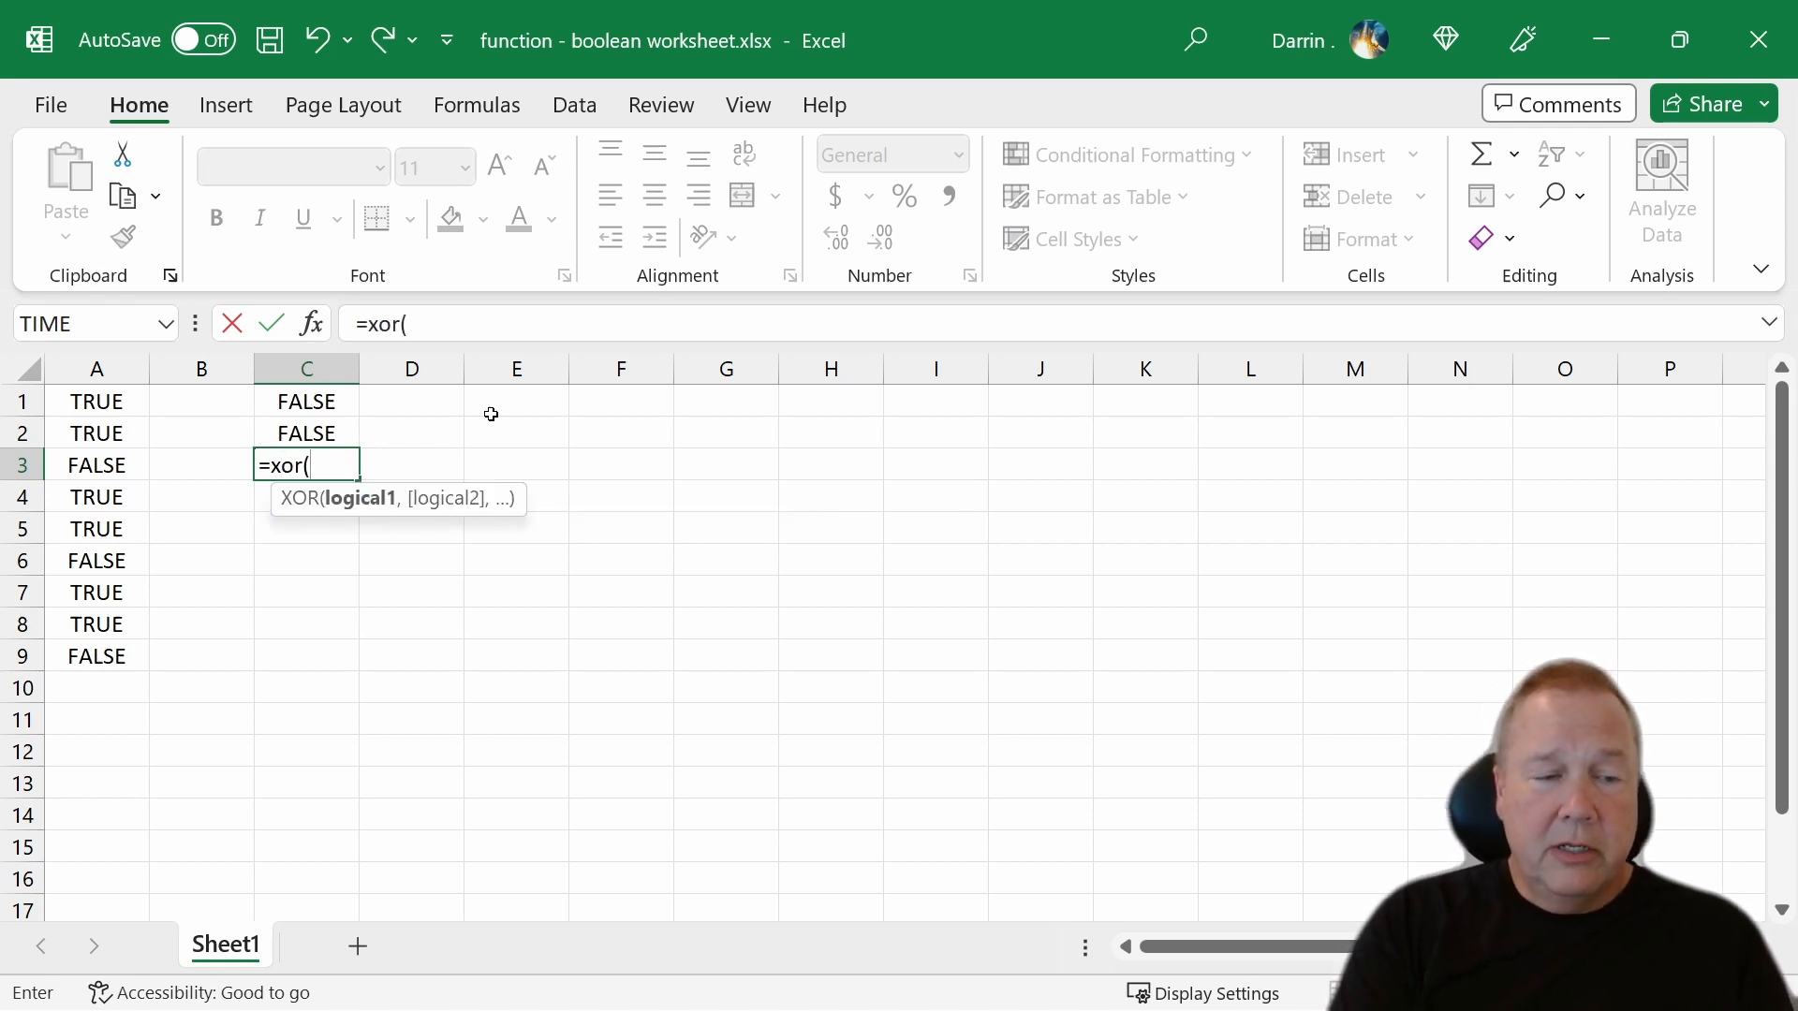
left_click(93, 432)
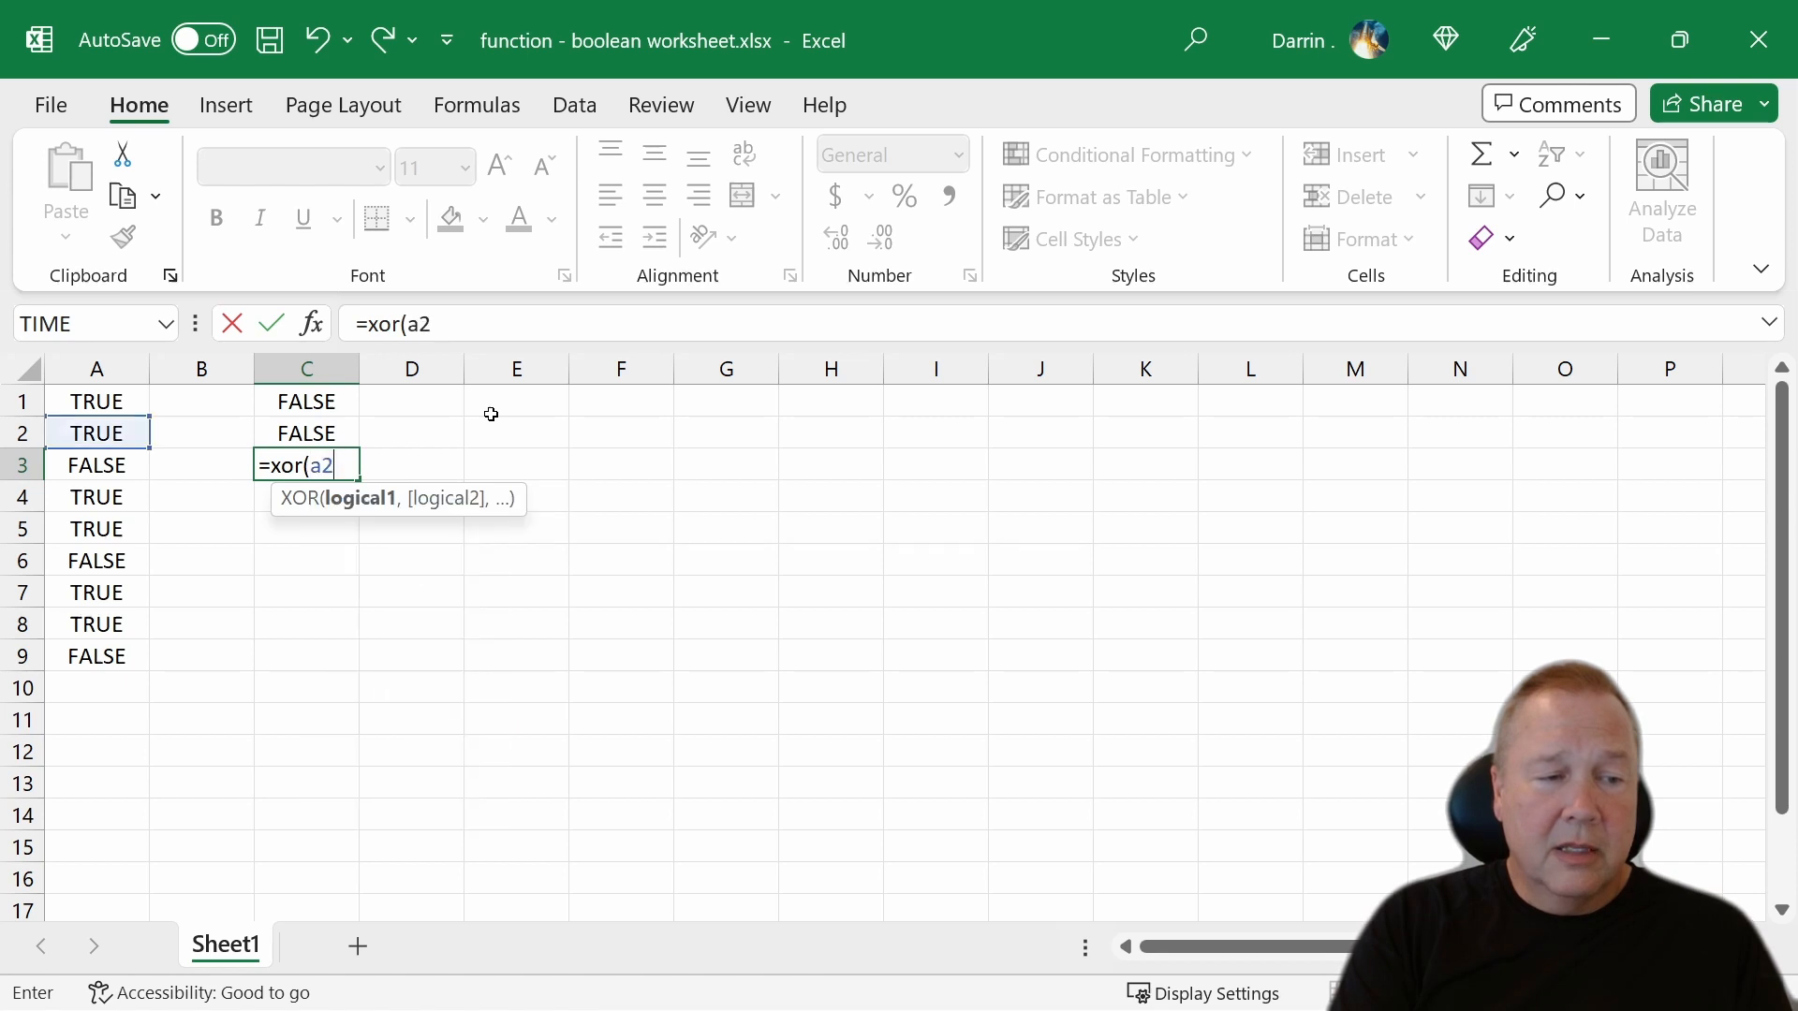
type(",a")
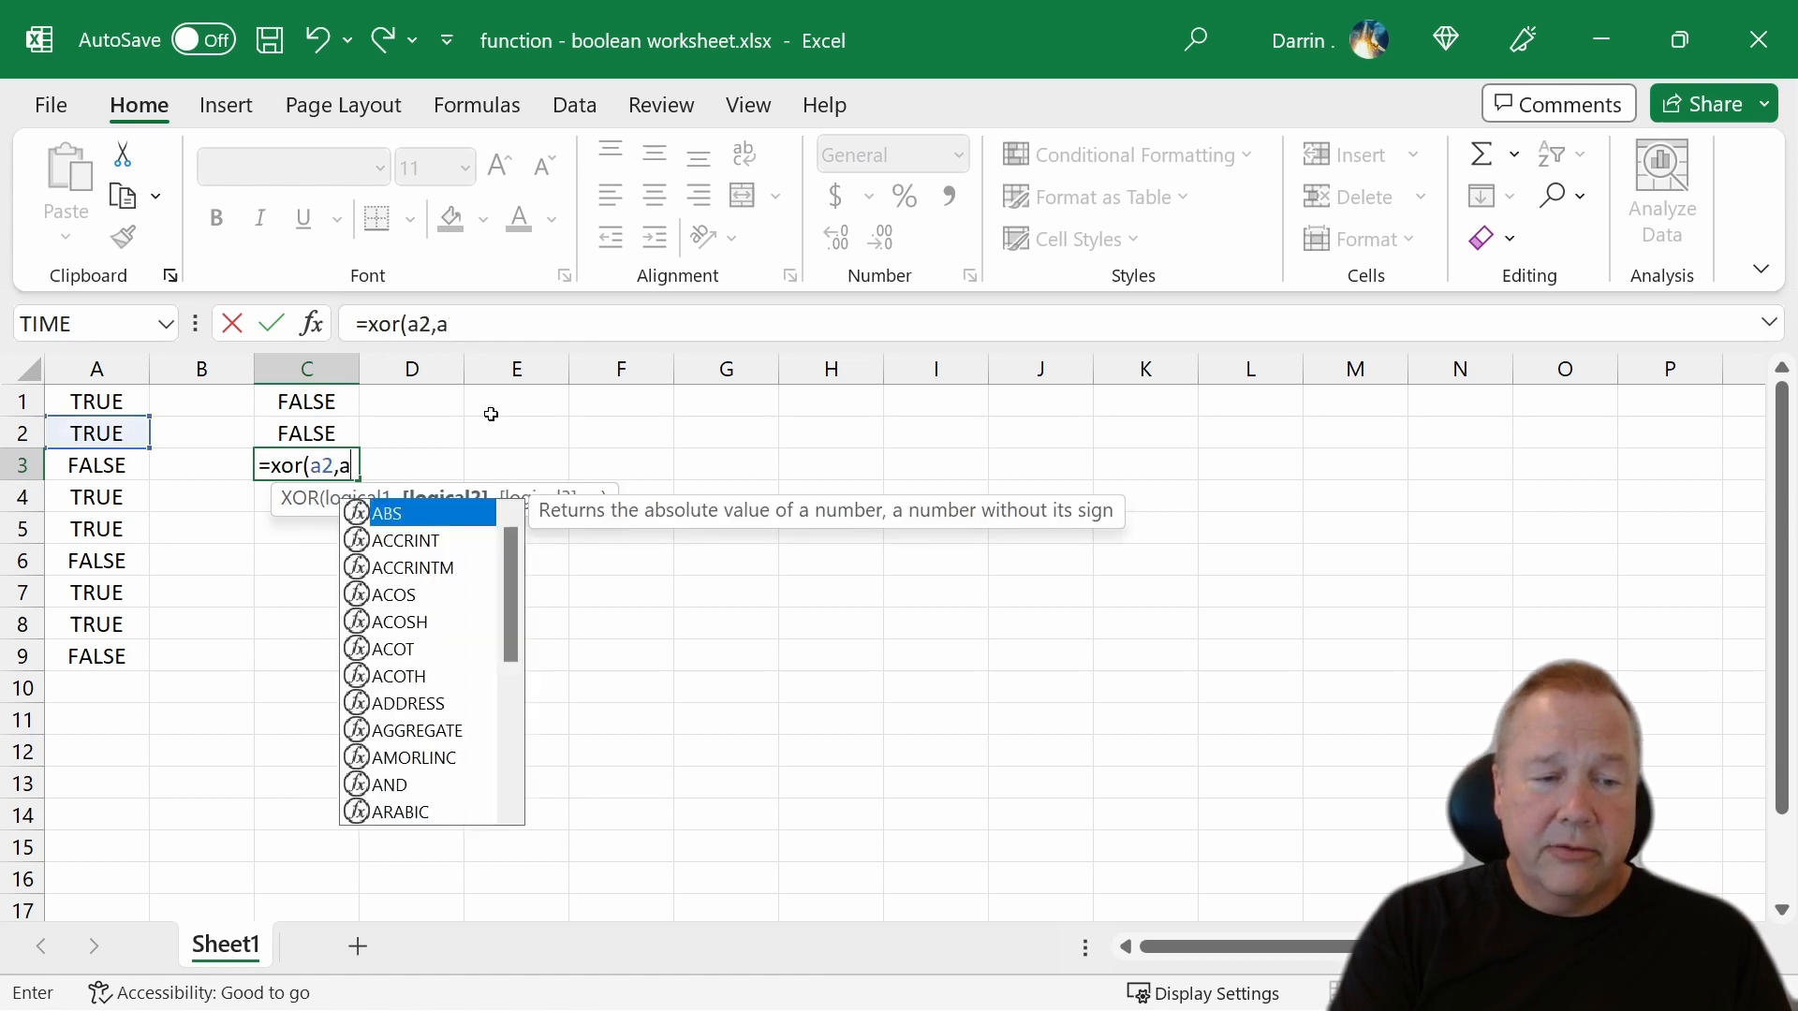
type("3)")
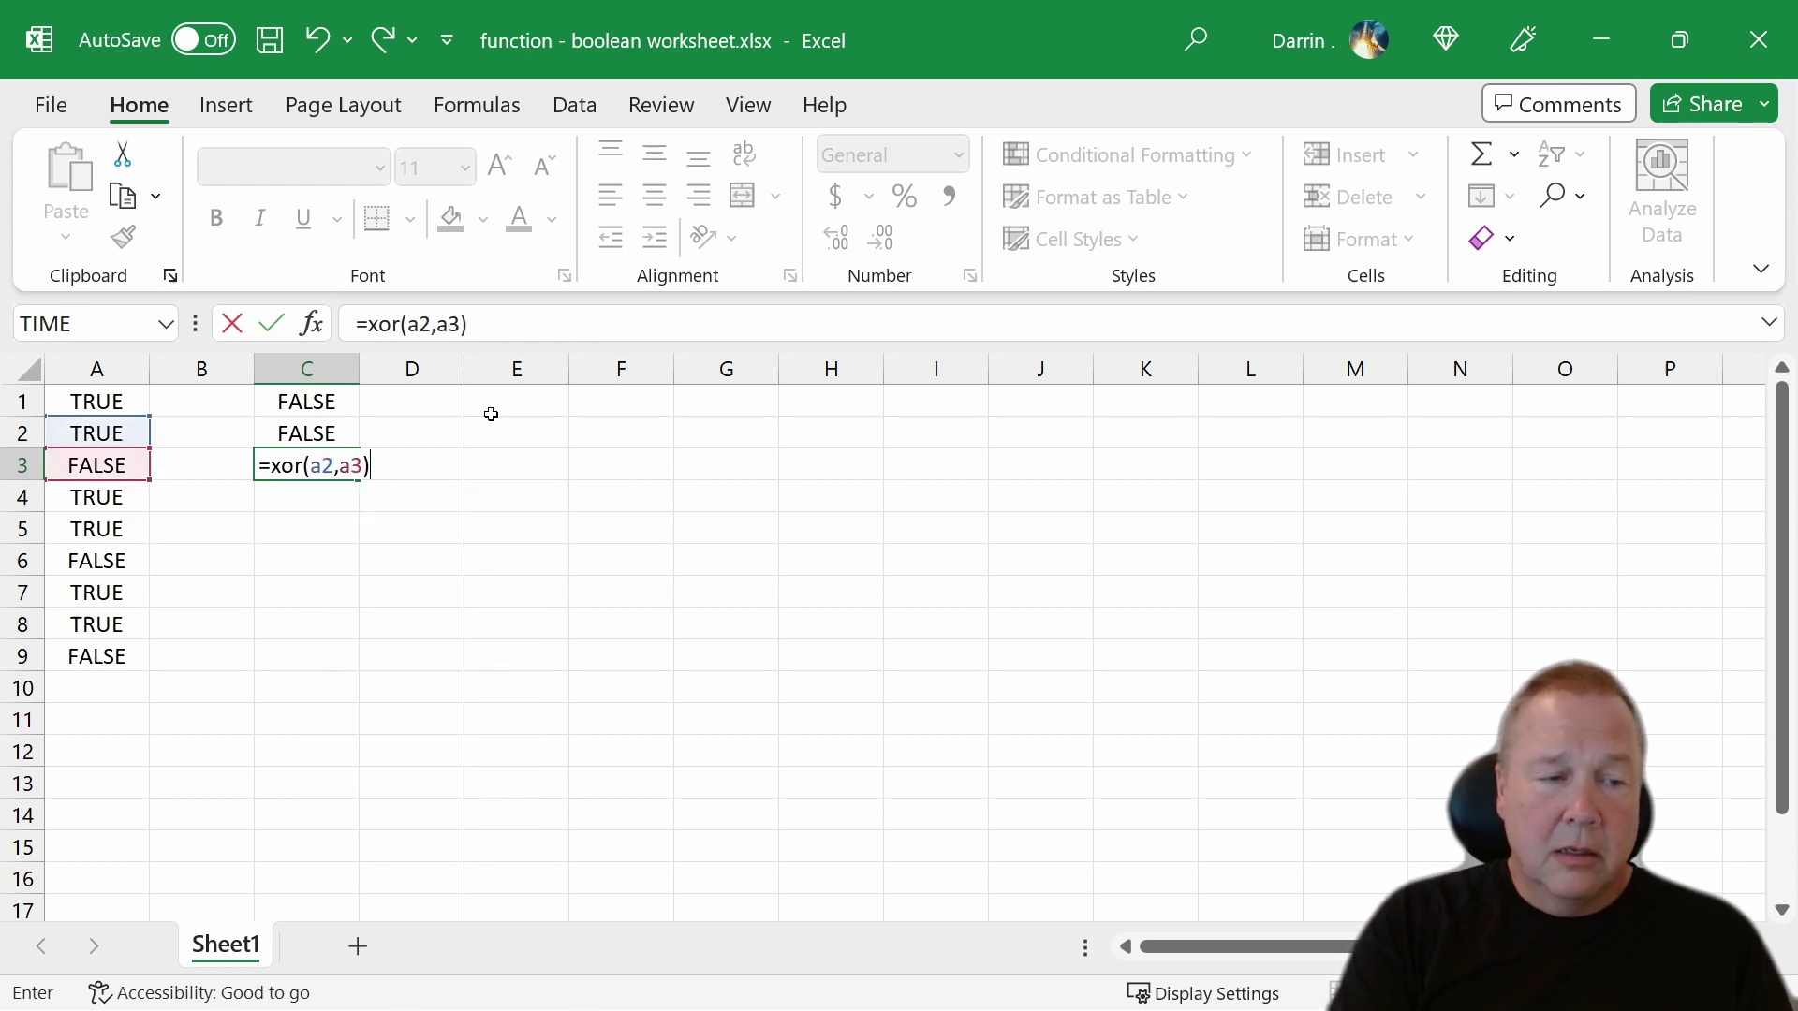
key("Enter")
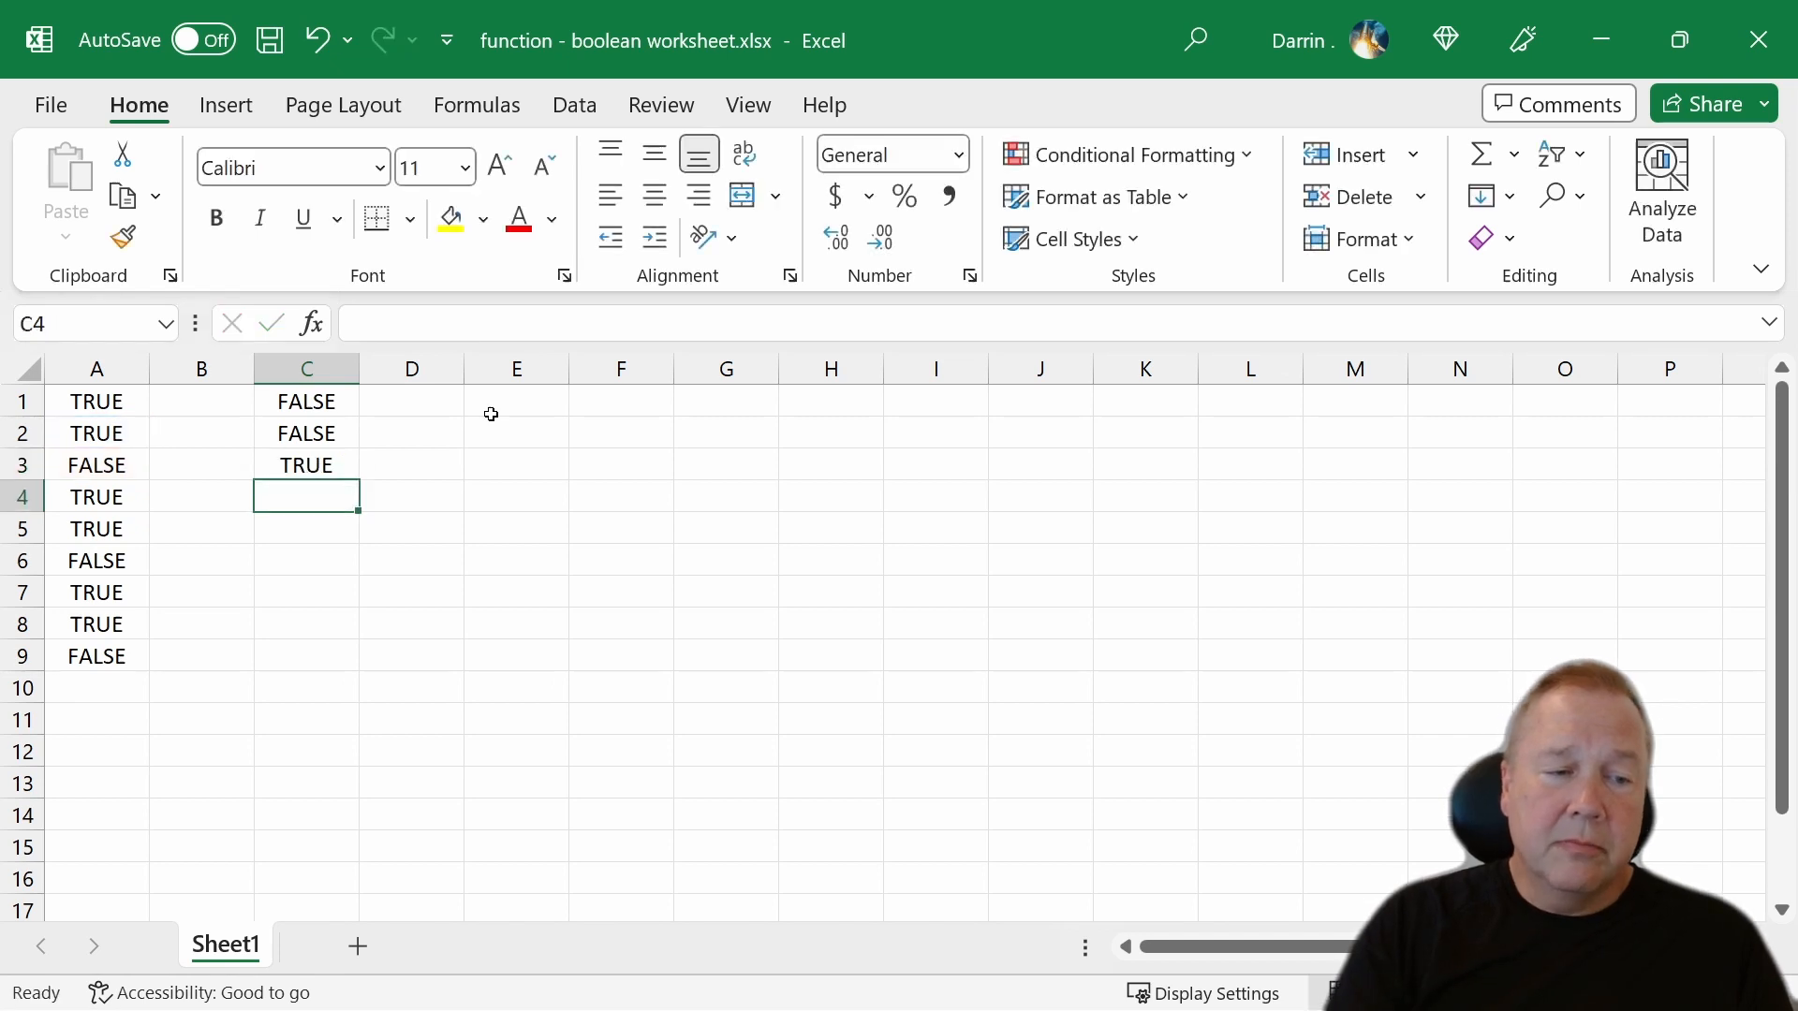
- Change C3's formula to =XOR(A2,A1), returning FALSE, and move to D1
left_click(305, 464)
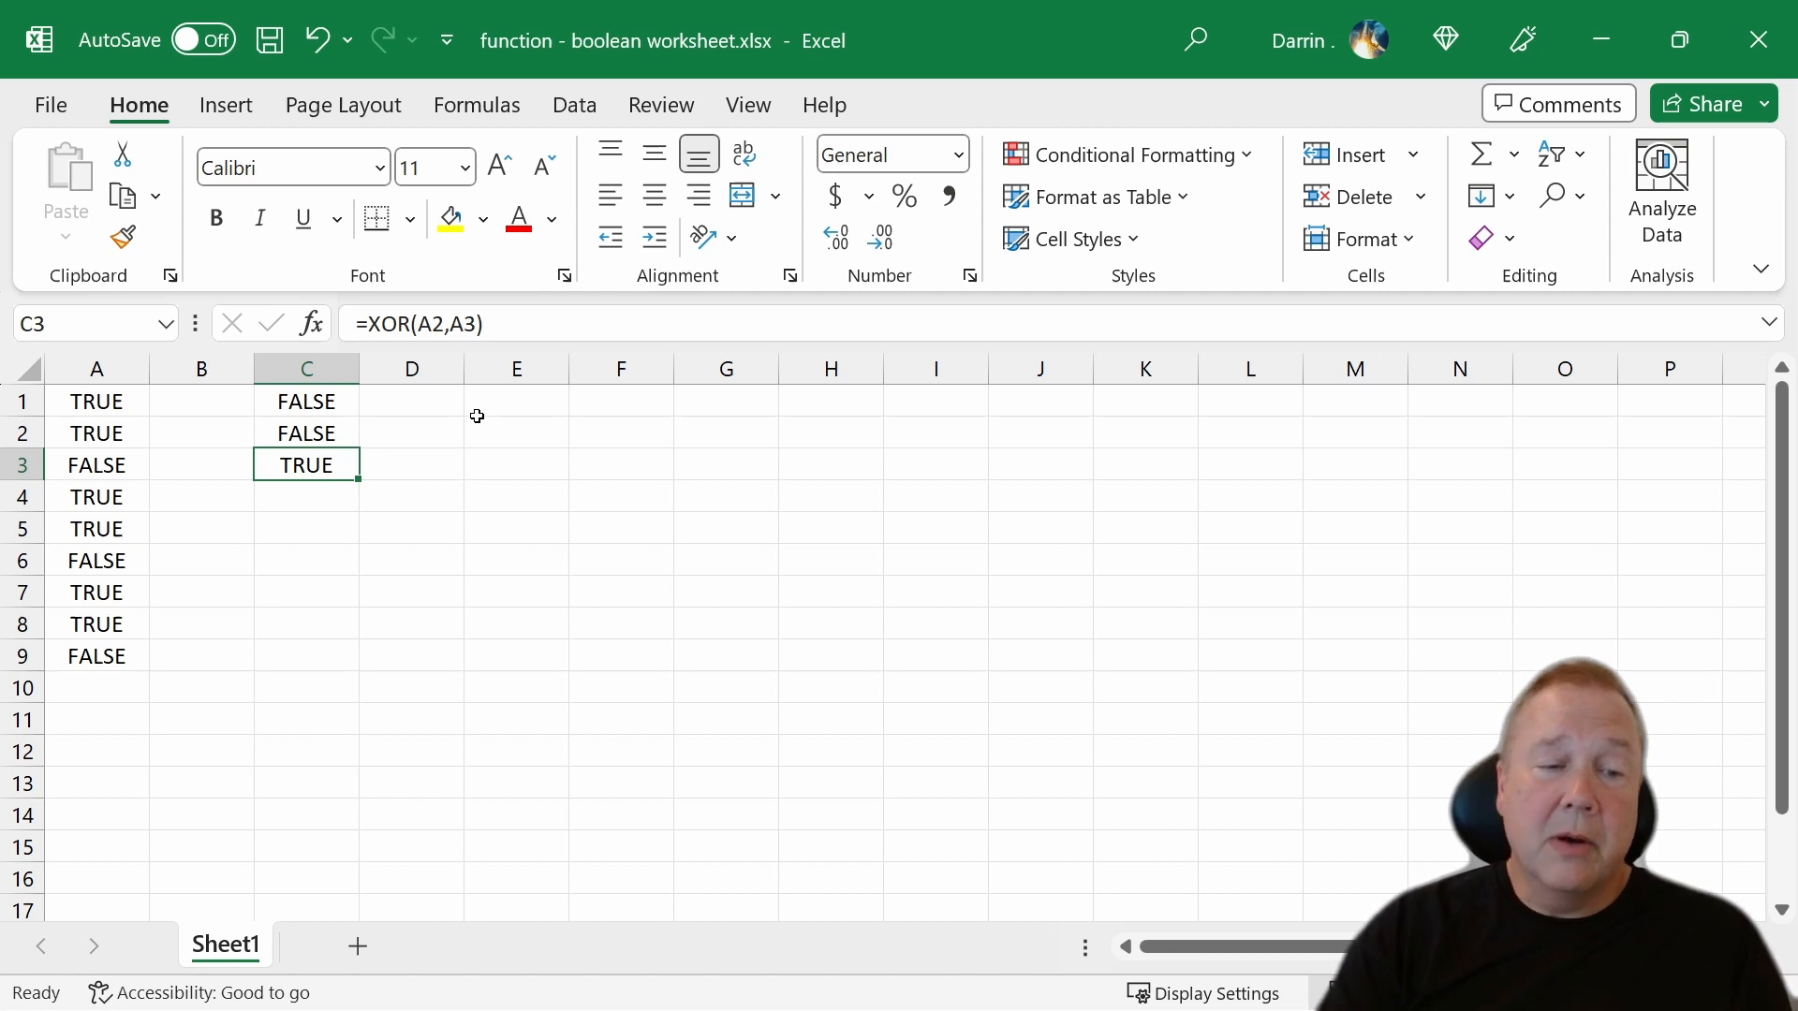
mouse_move(432, 324)
type("1")
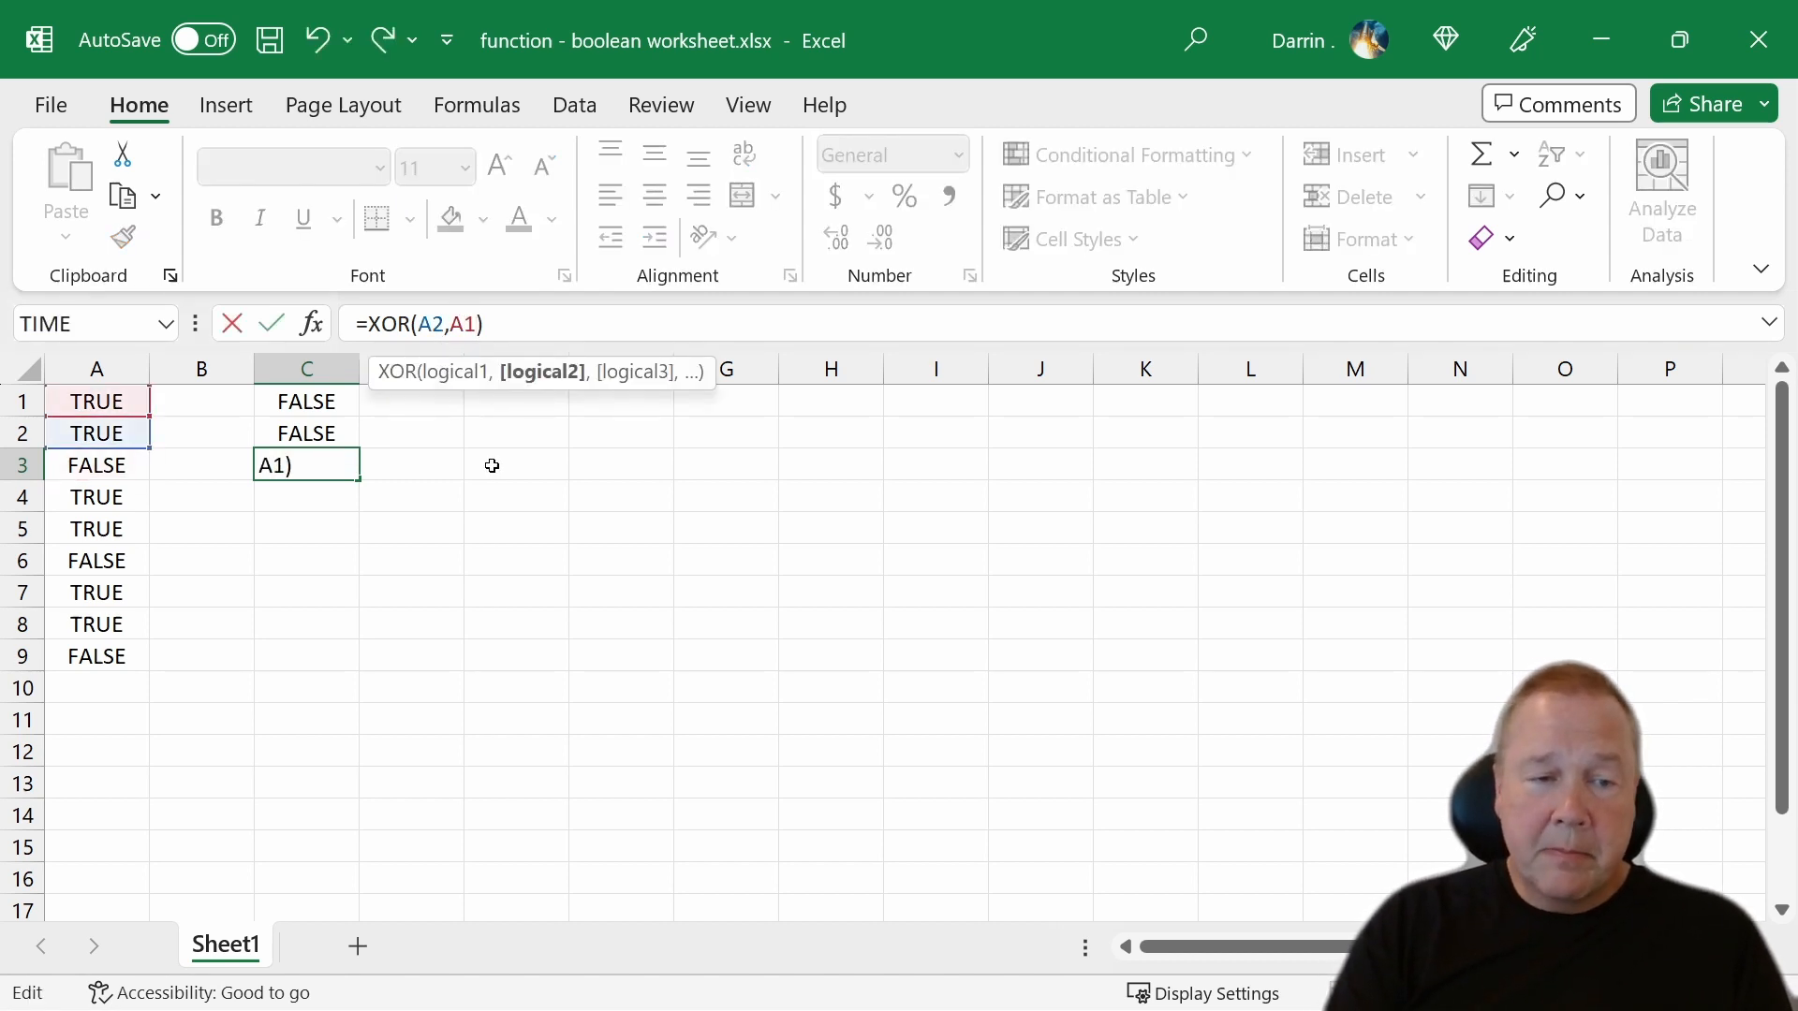
key("Enter")
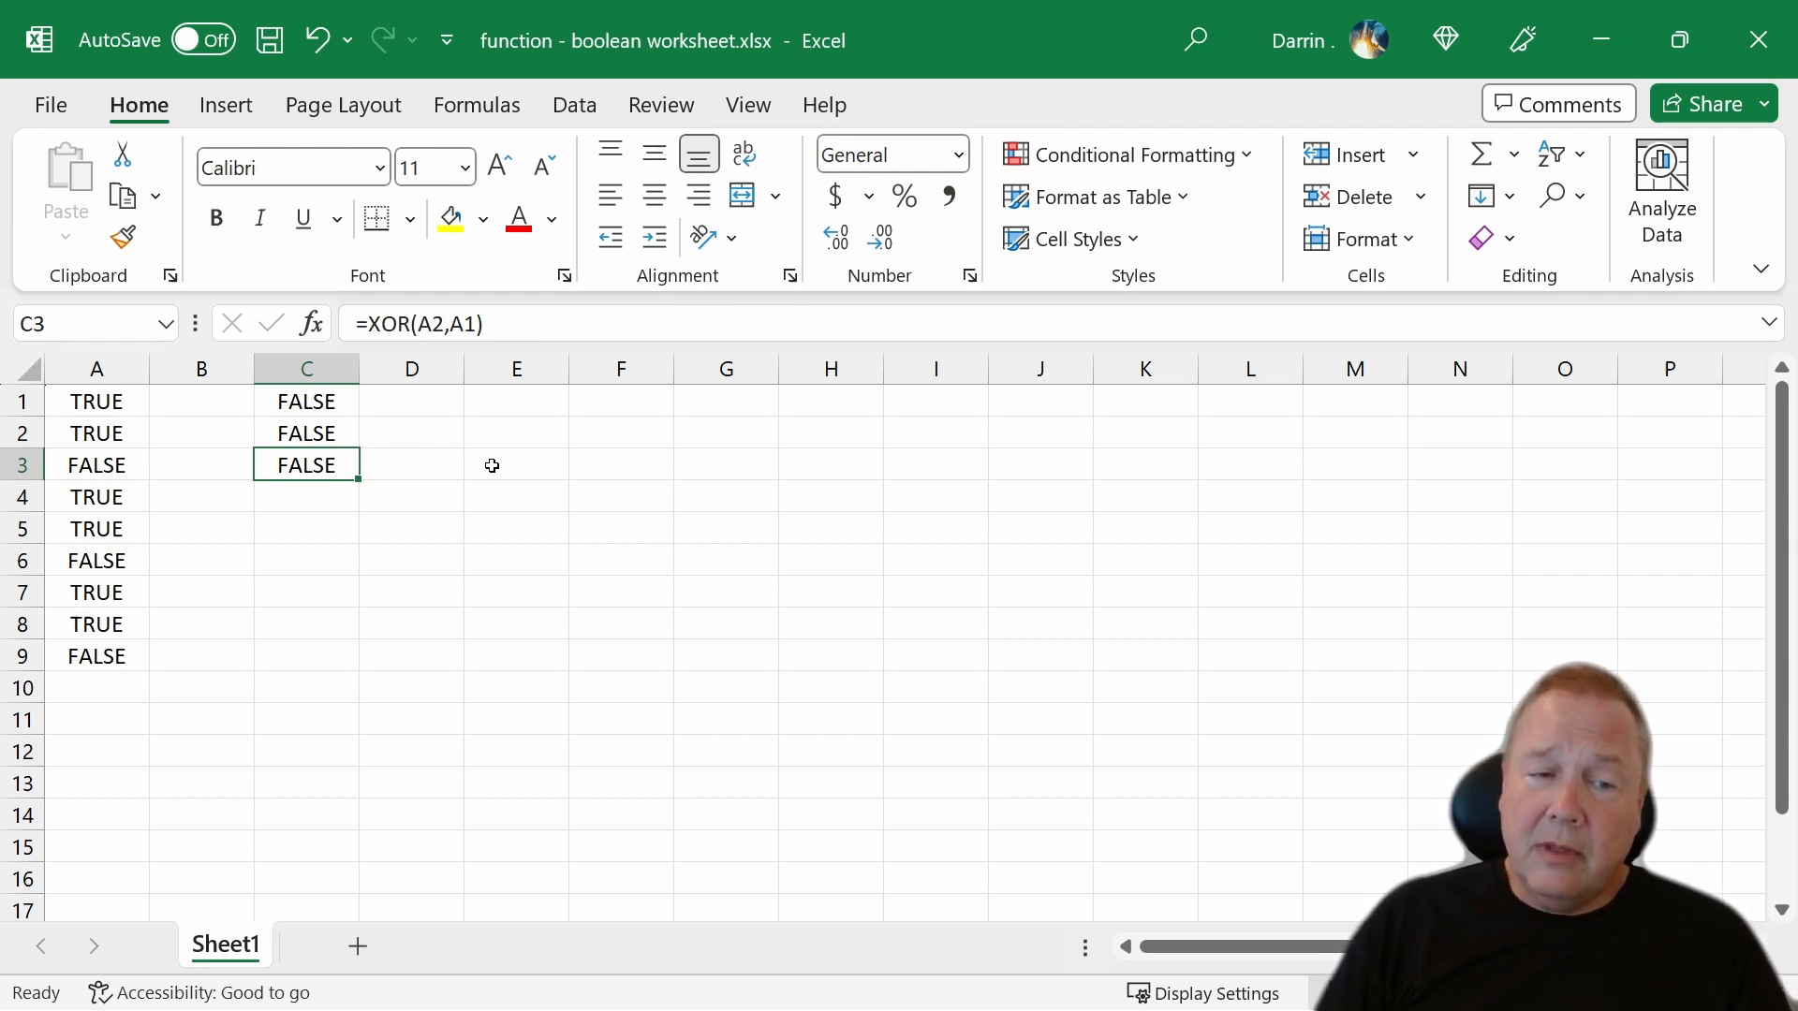
mouse_move(375, 456)
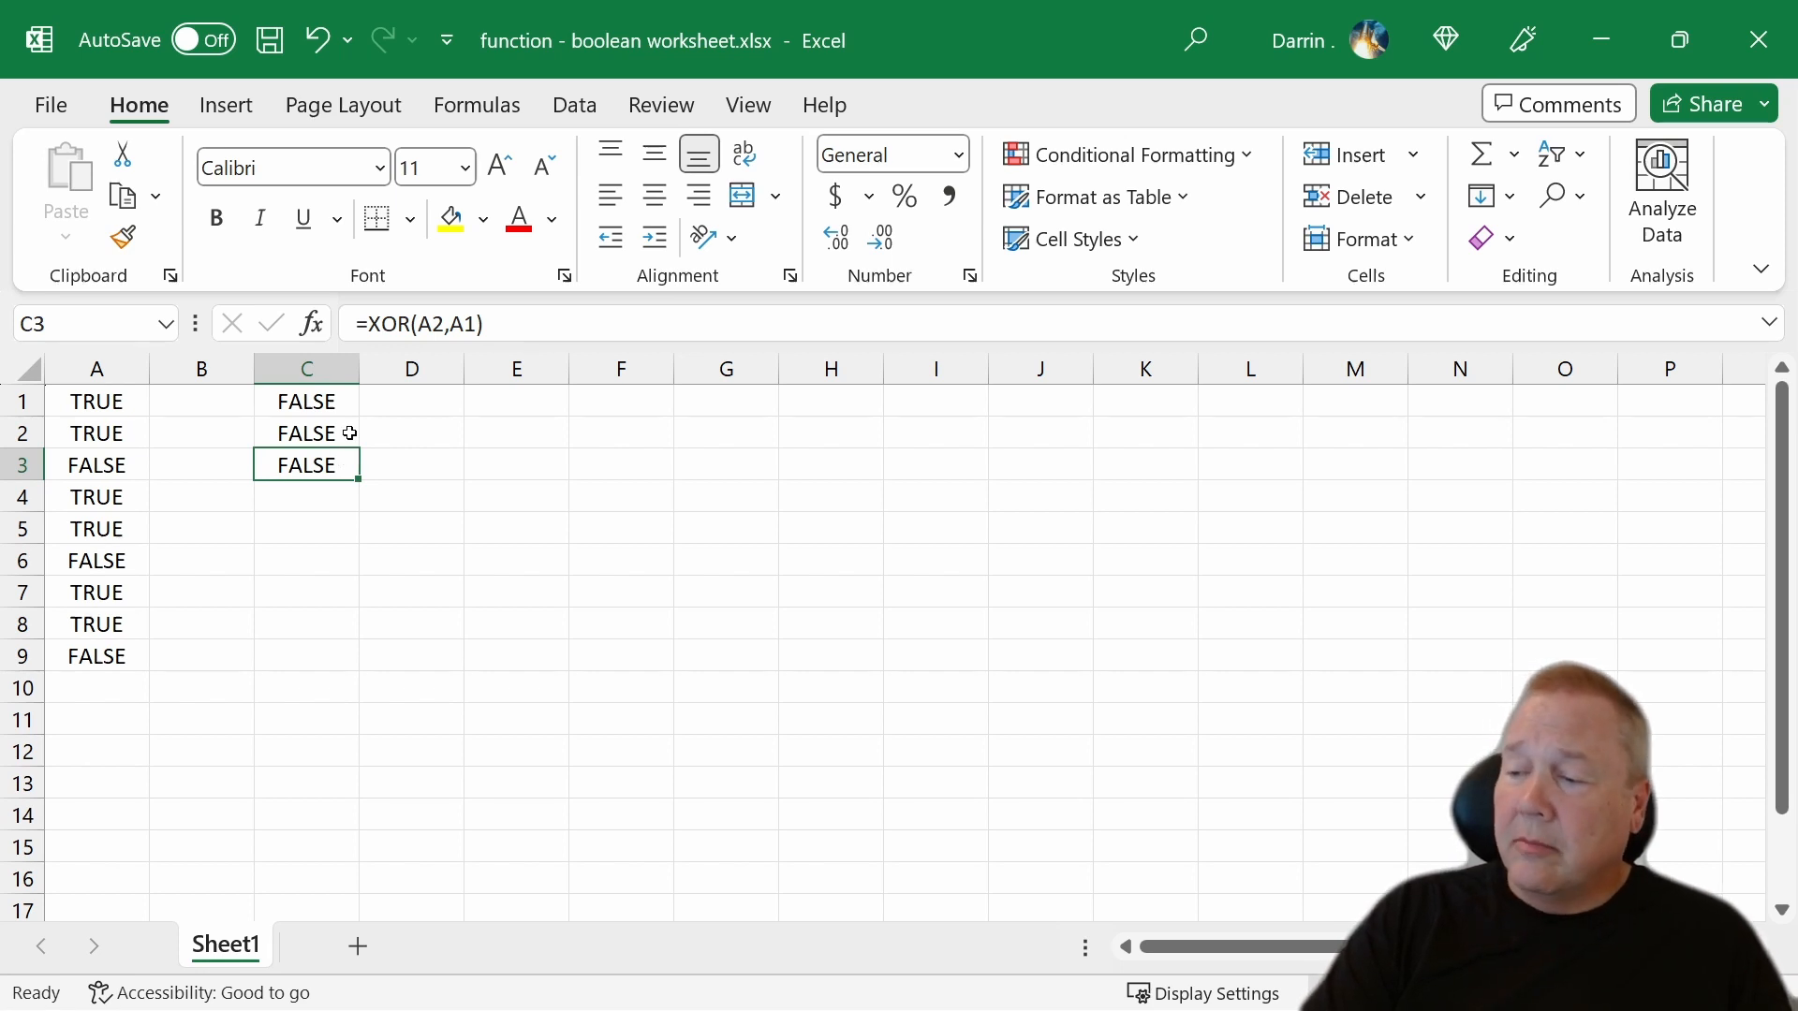
left_click(411, 401)
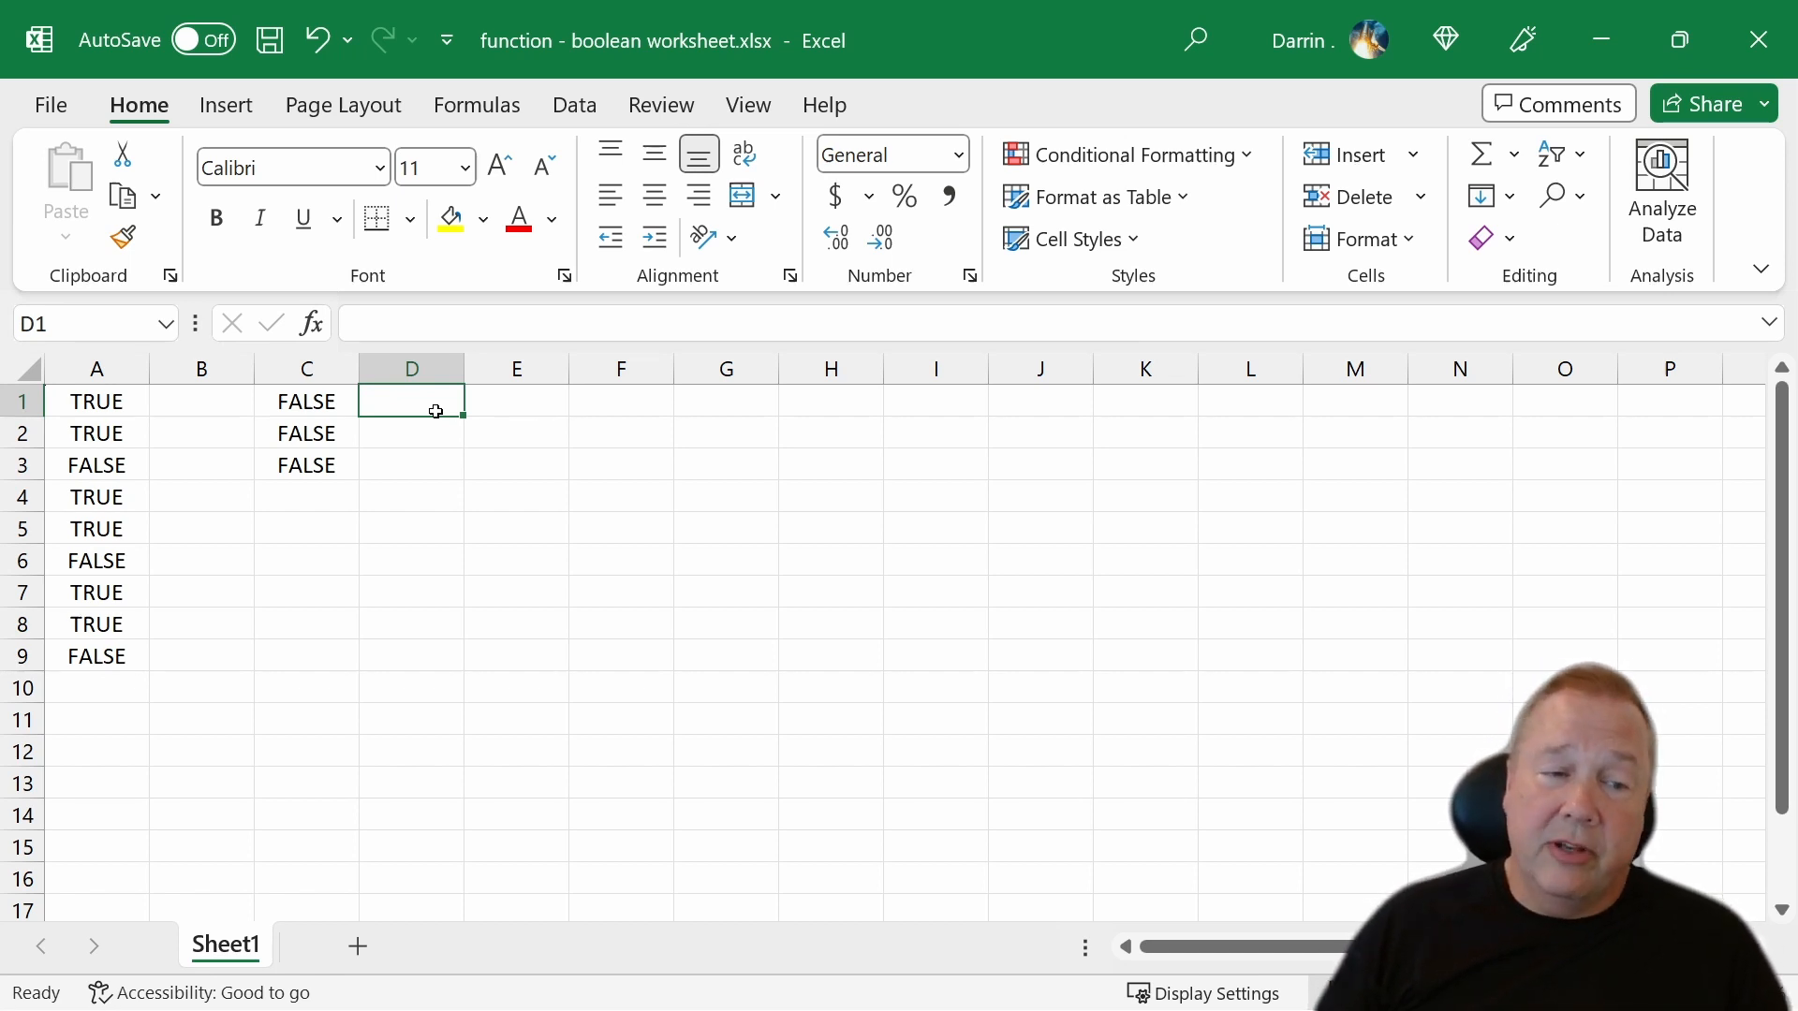
mouse_move(304, 511)
type("=")
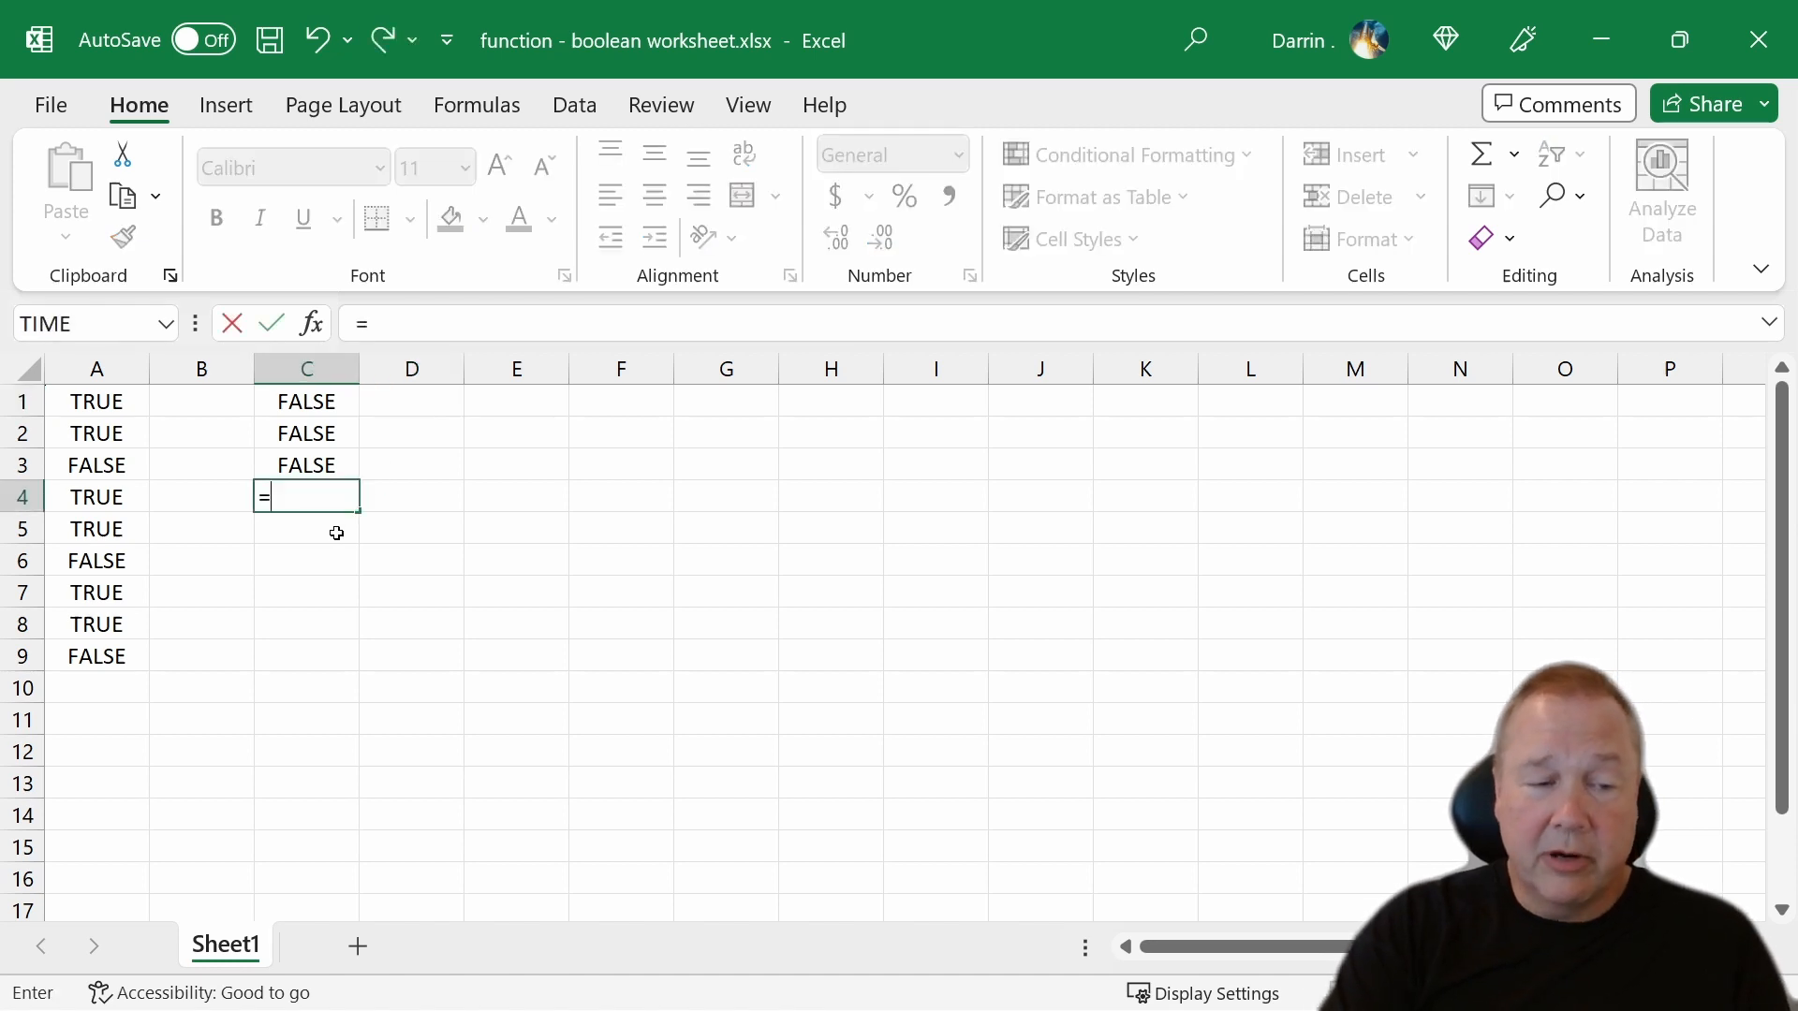
- Enter =NOT(A4) in C4 and paste it into C5 and C6, giving FALSE, FALSE, TRUE
type("not(")
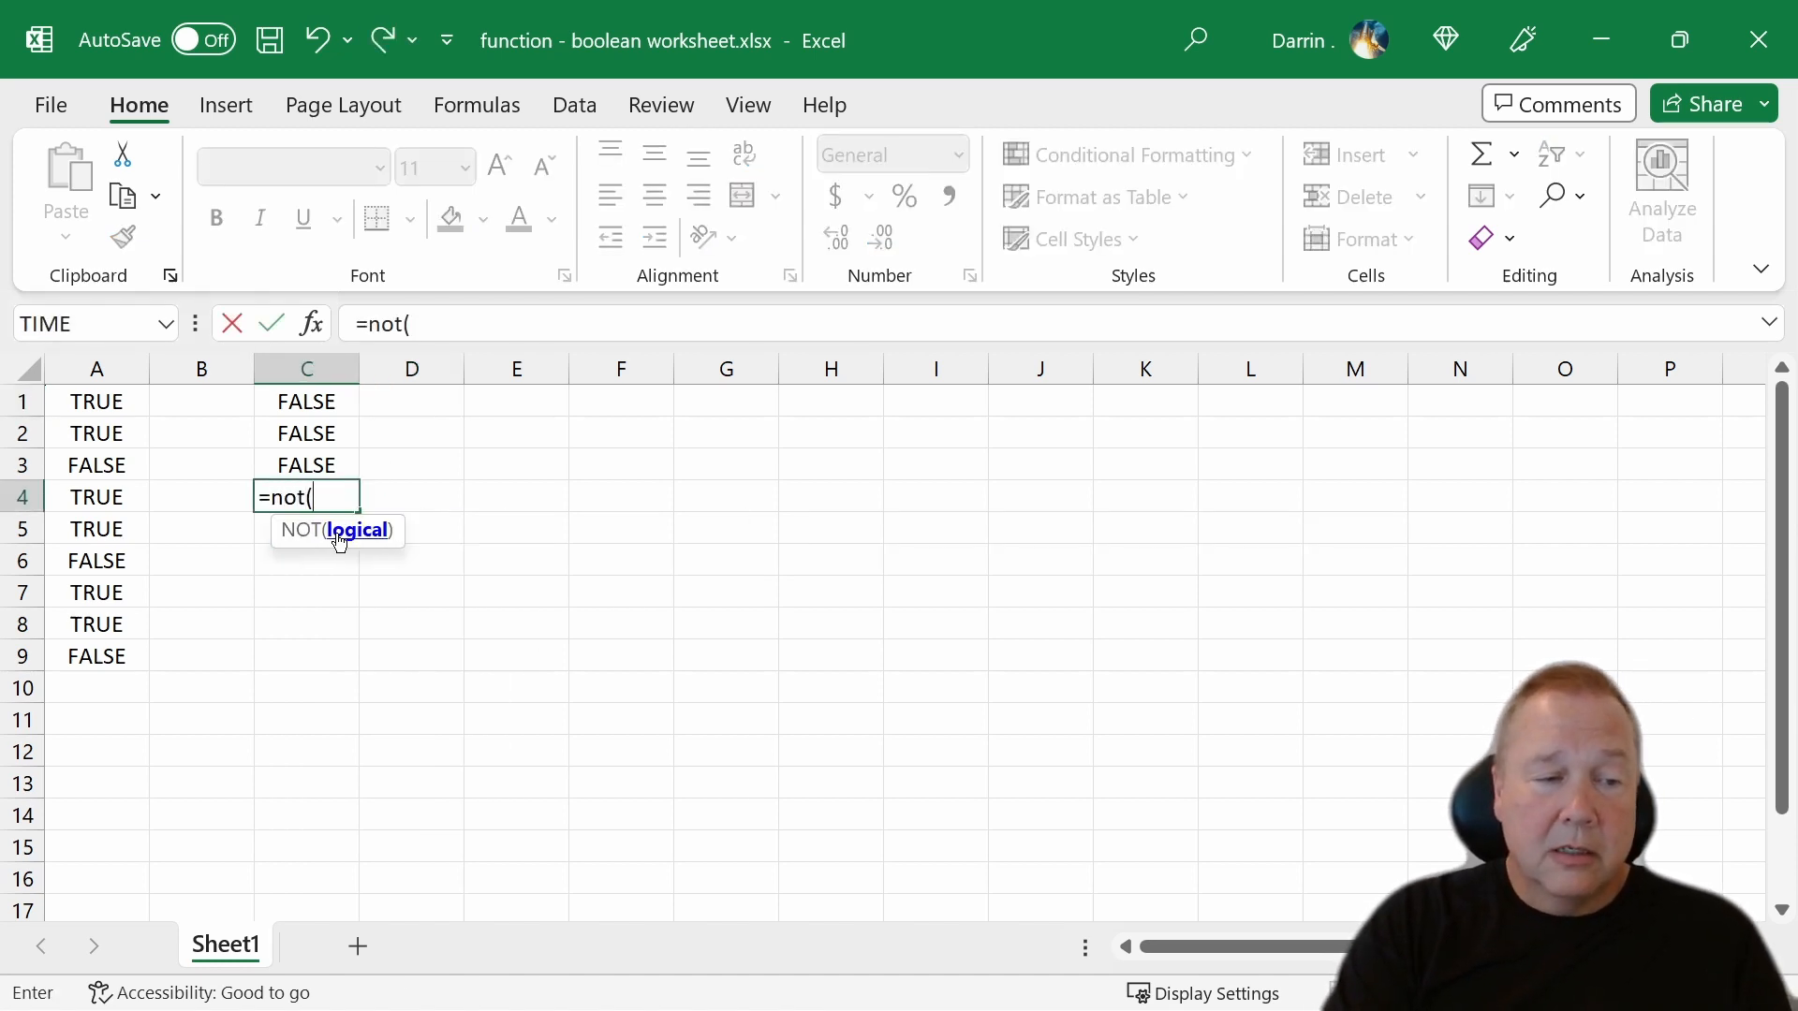
left_click(96, 498)
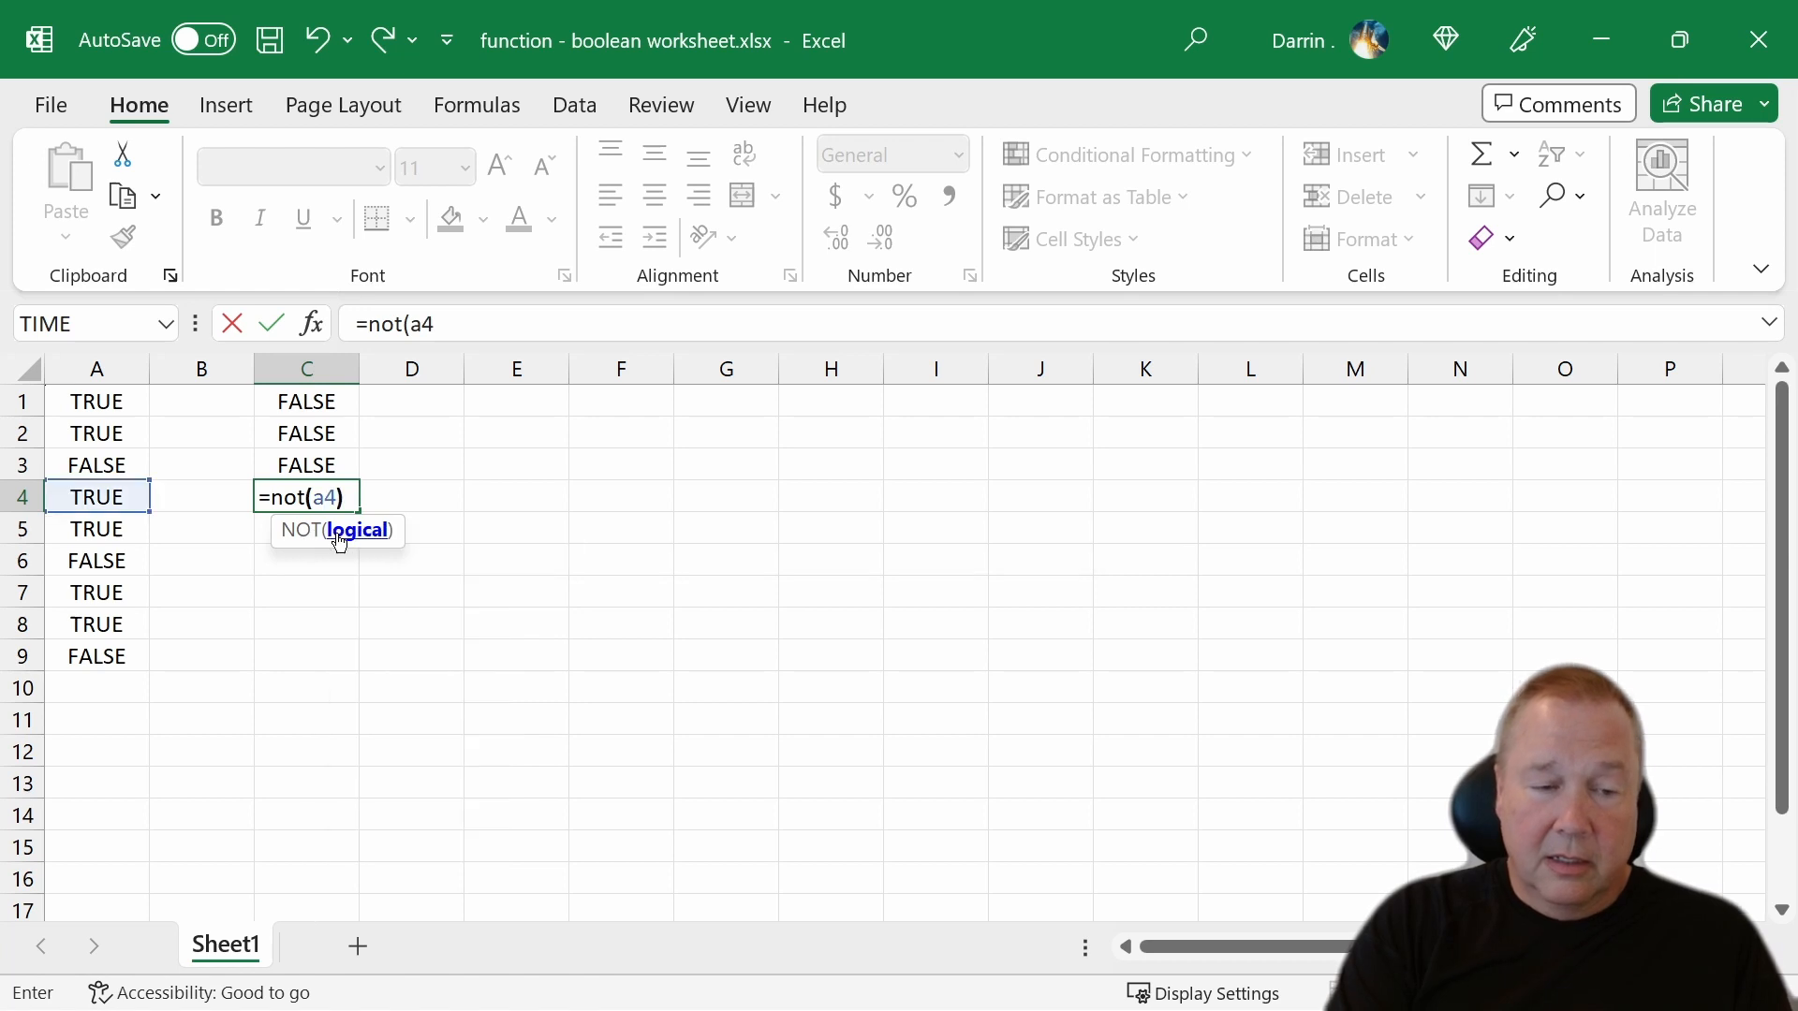
key("Enter")
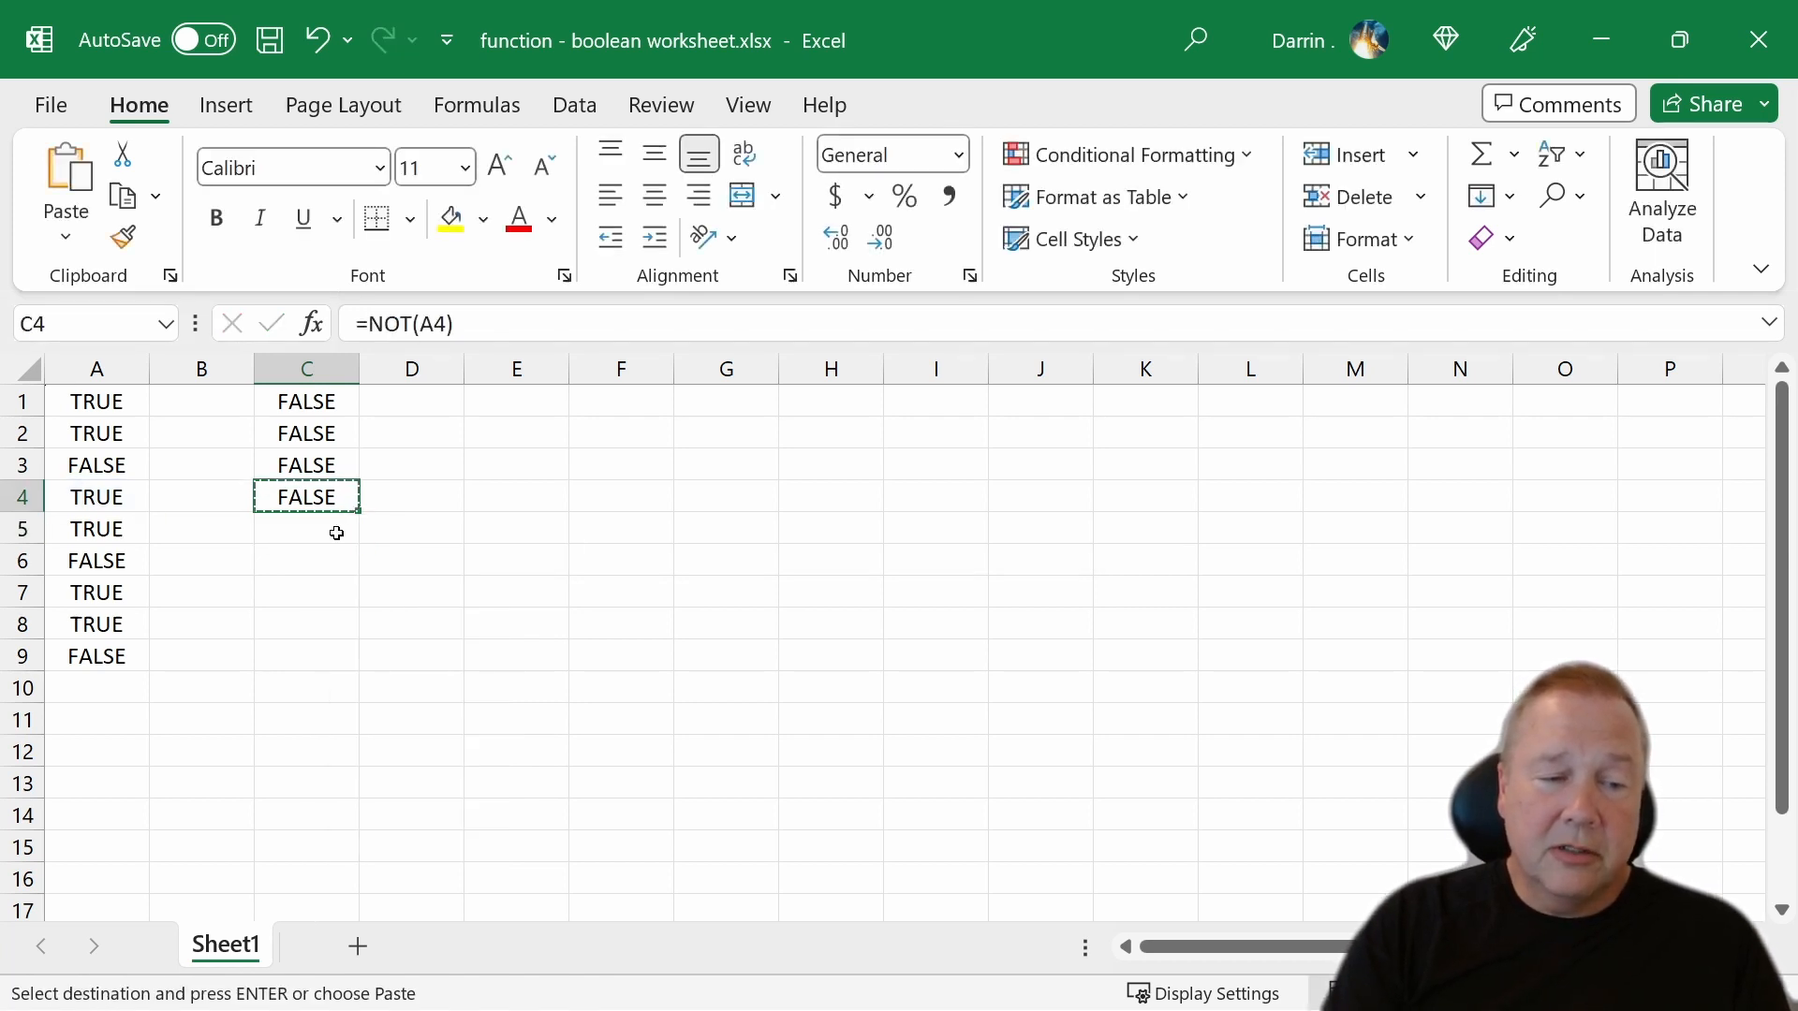
key("Enter")
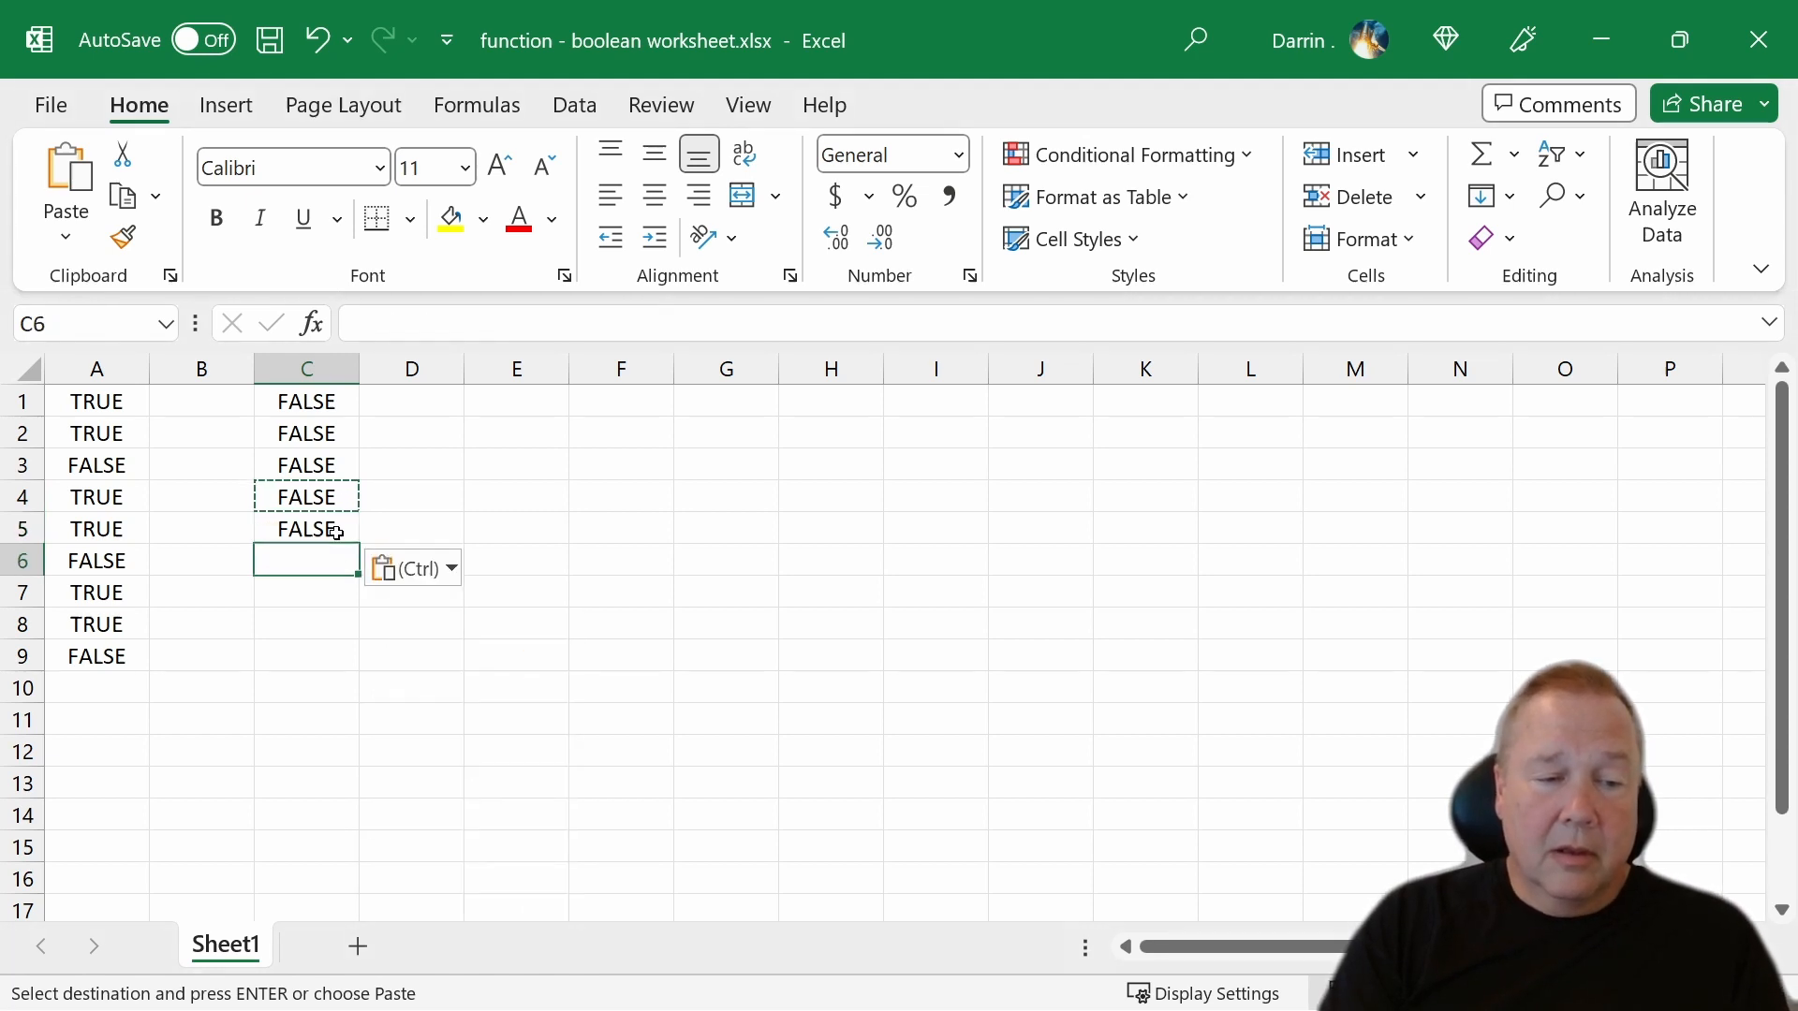
key("Enter")
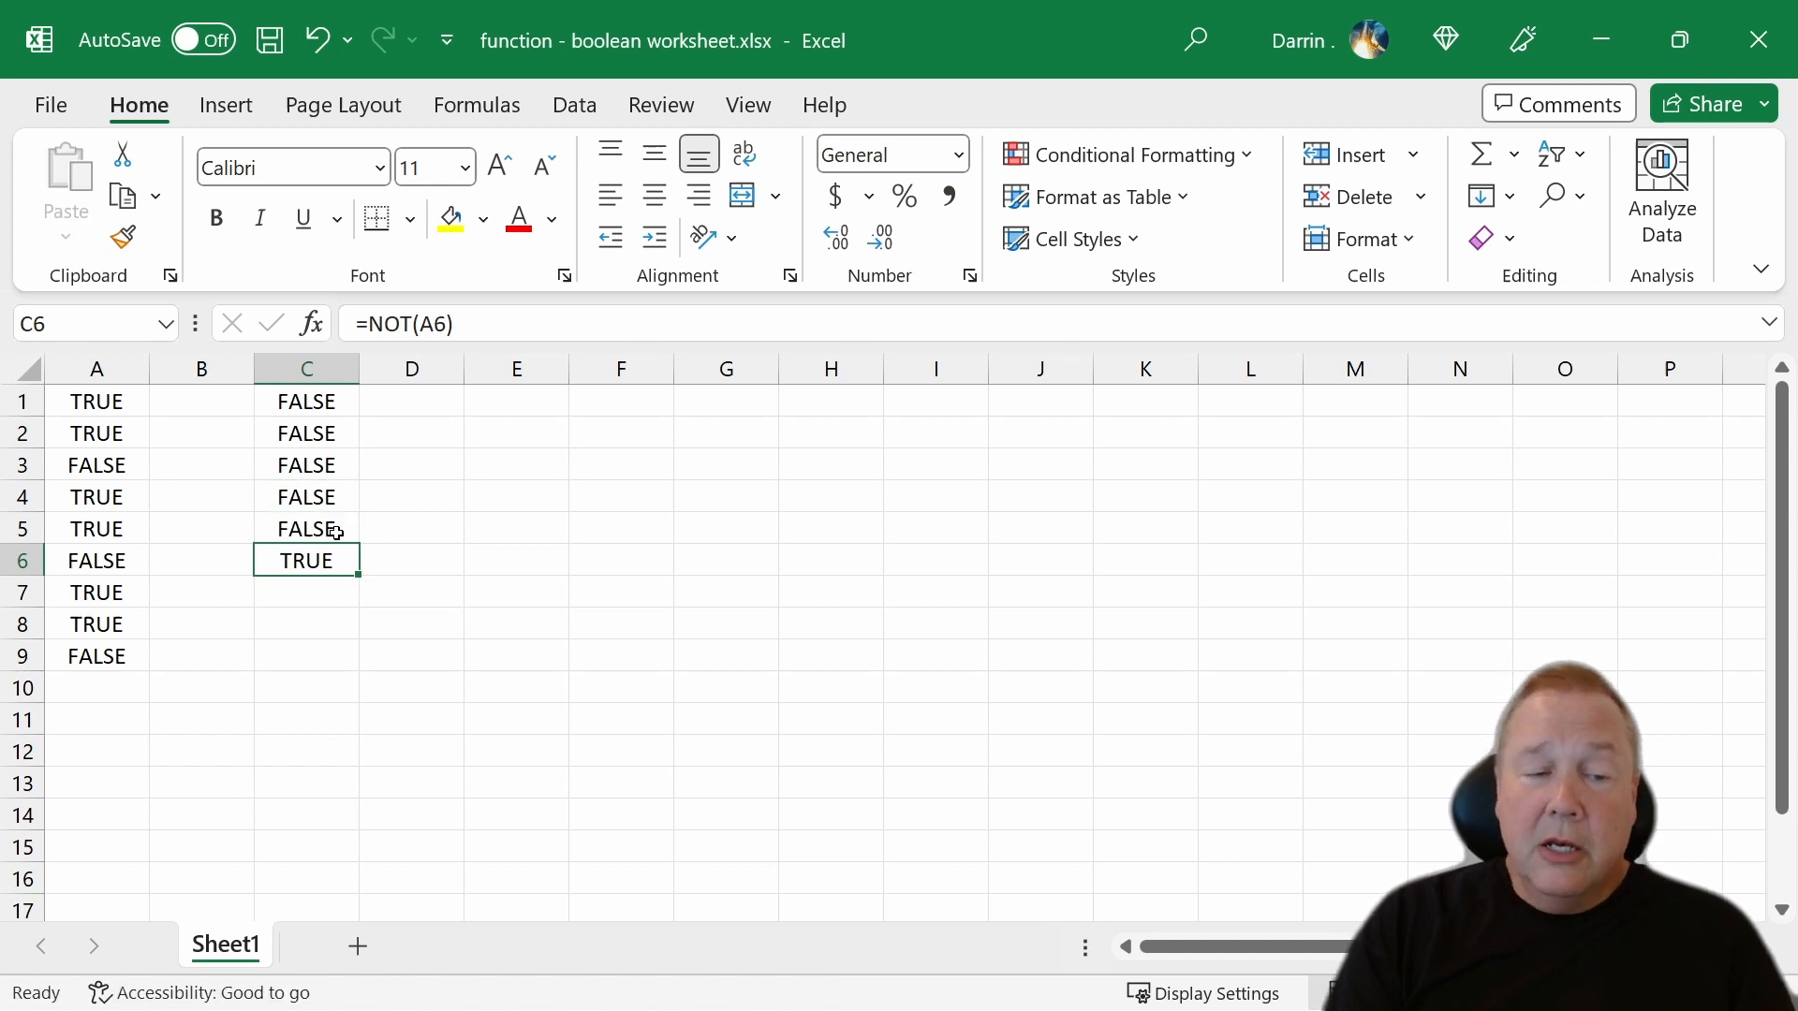
left_click(306, 401)
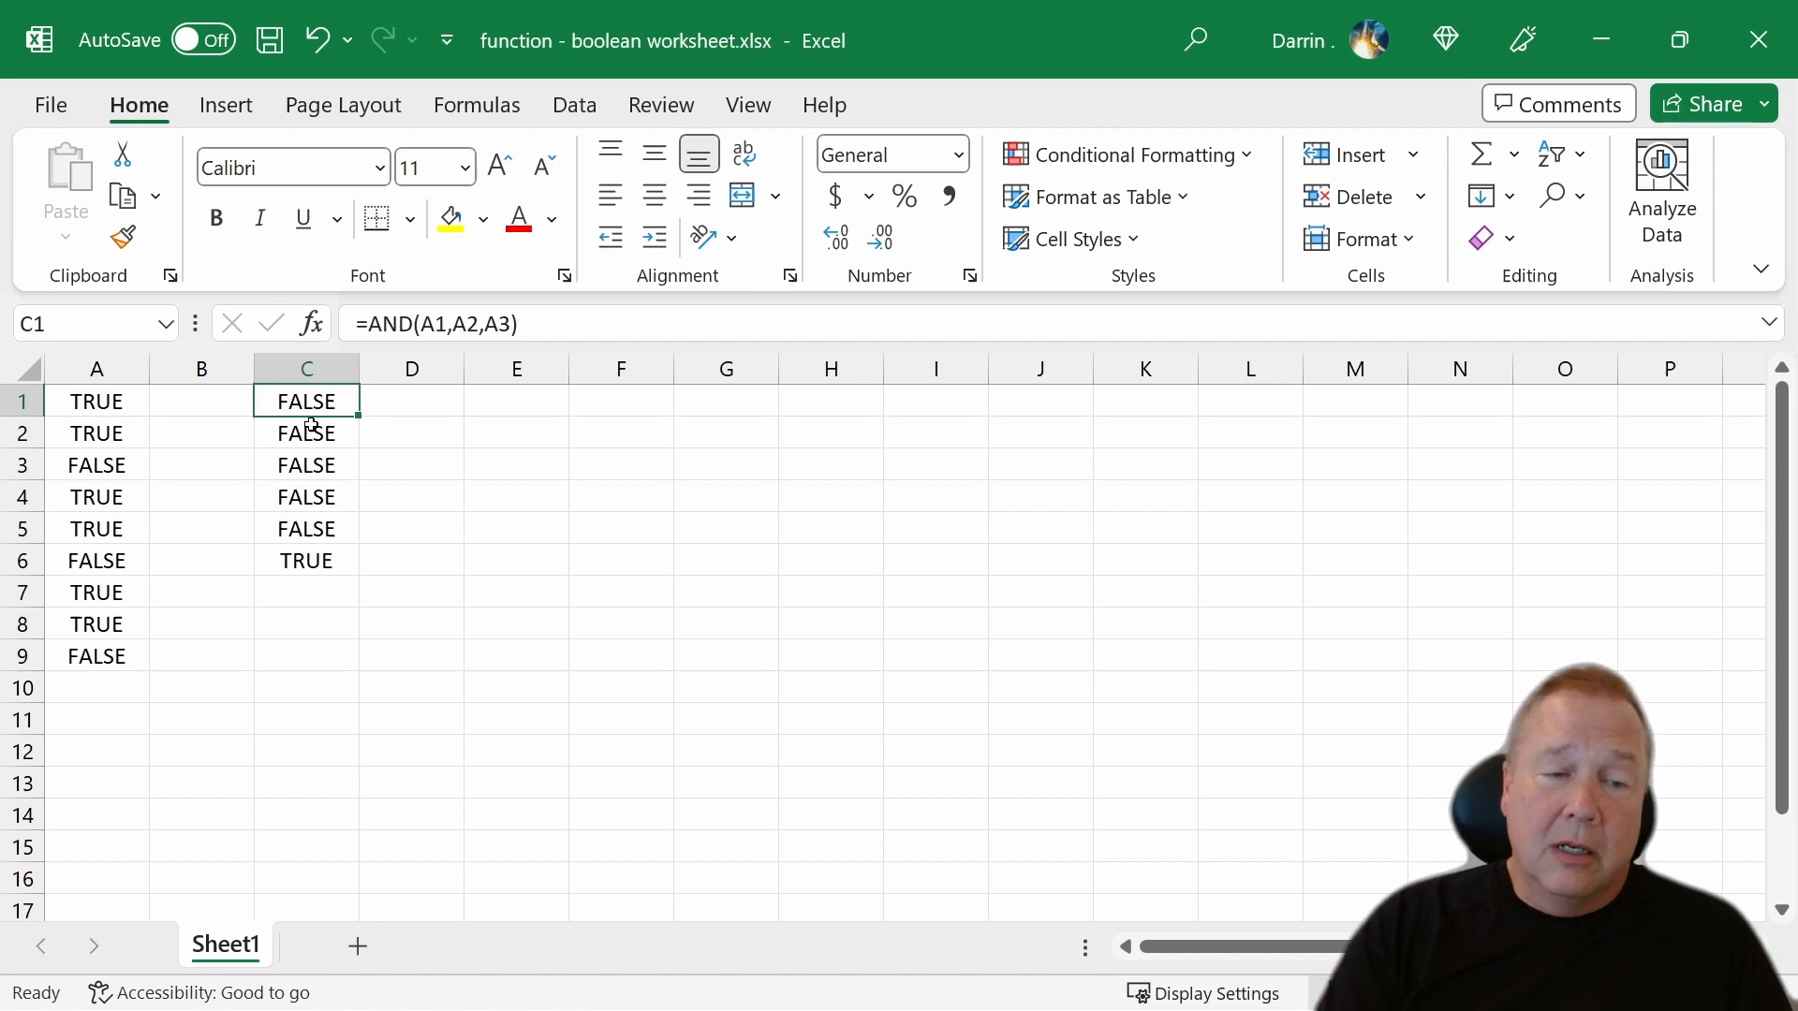
mouse_move(367, 324)
type("n")
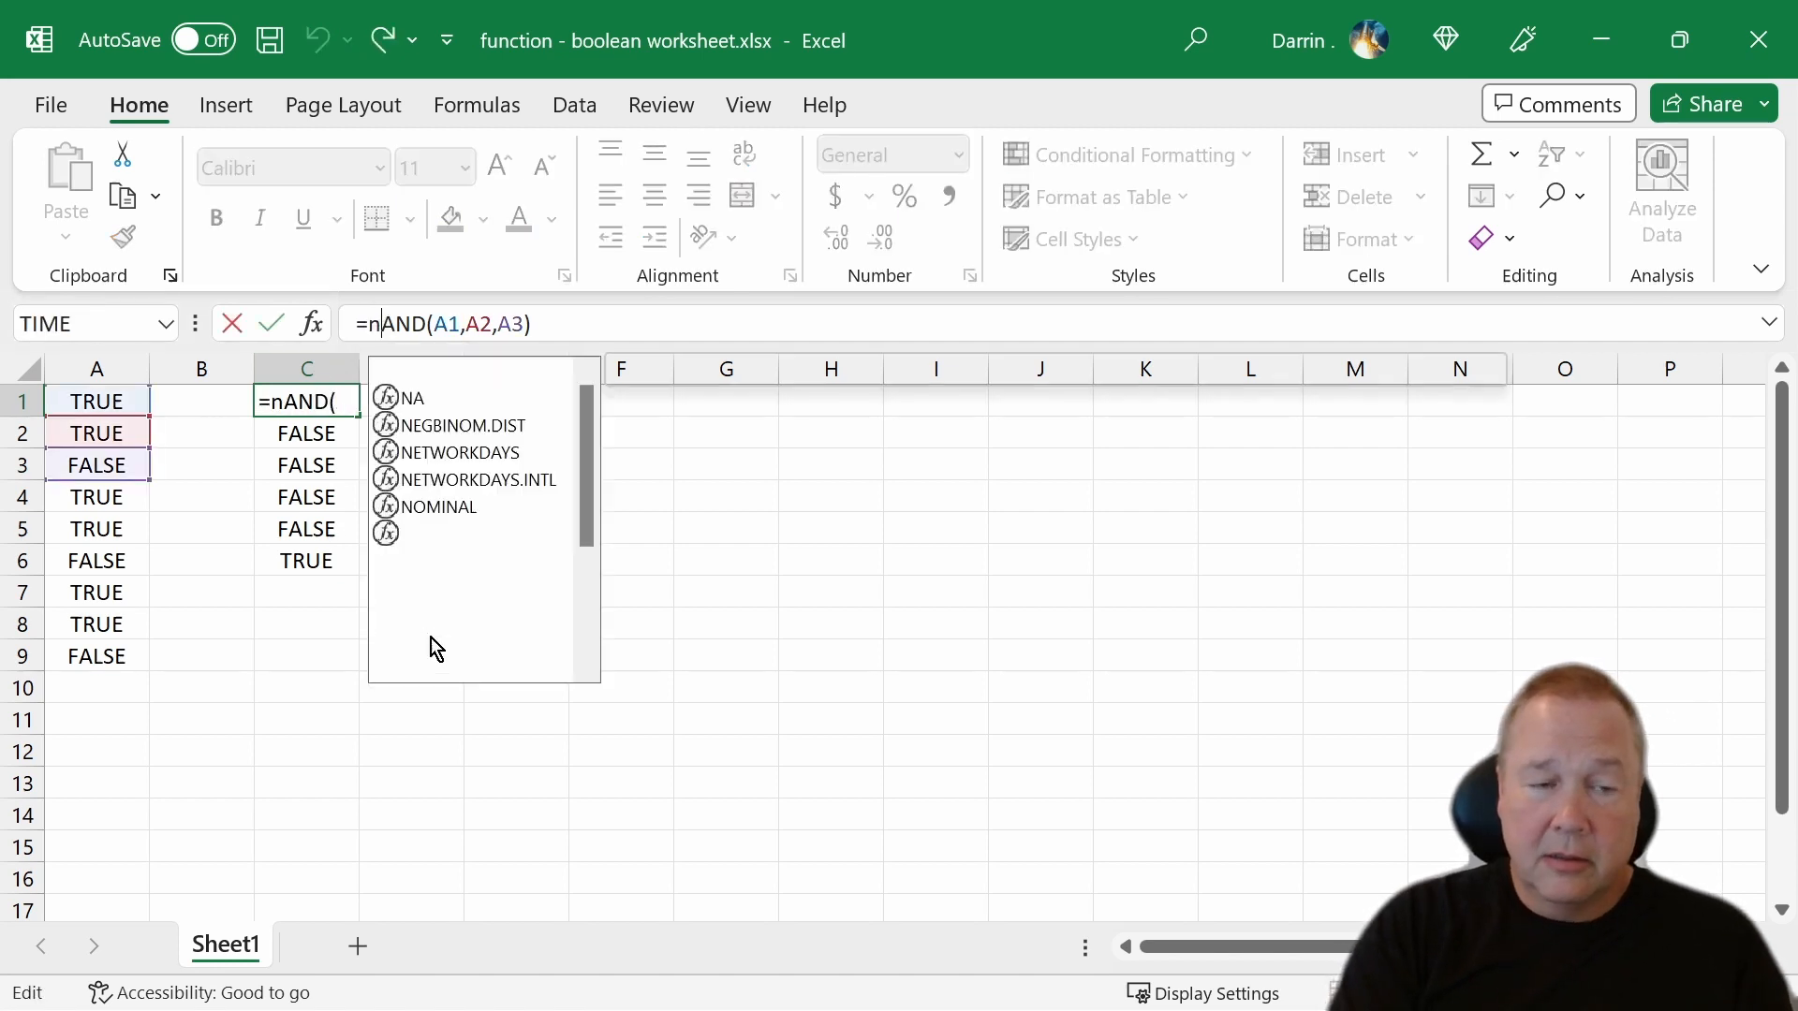
- Wrap C1's formula as =NOT(AND(A1,A2,A3)) so it returns TRUE
type("ot(")
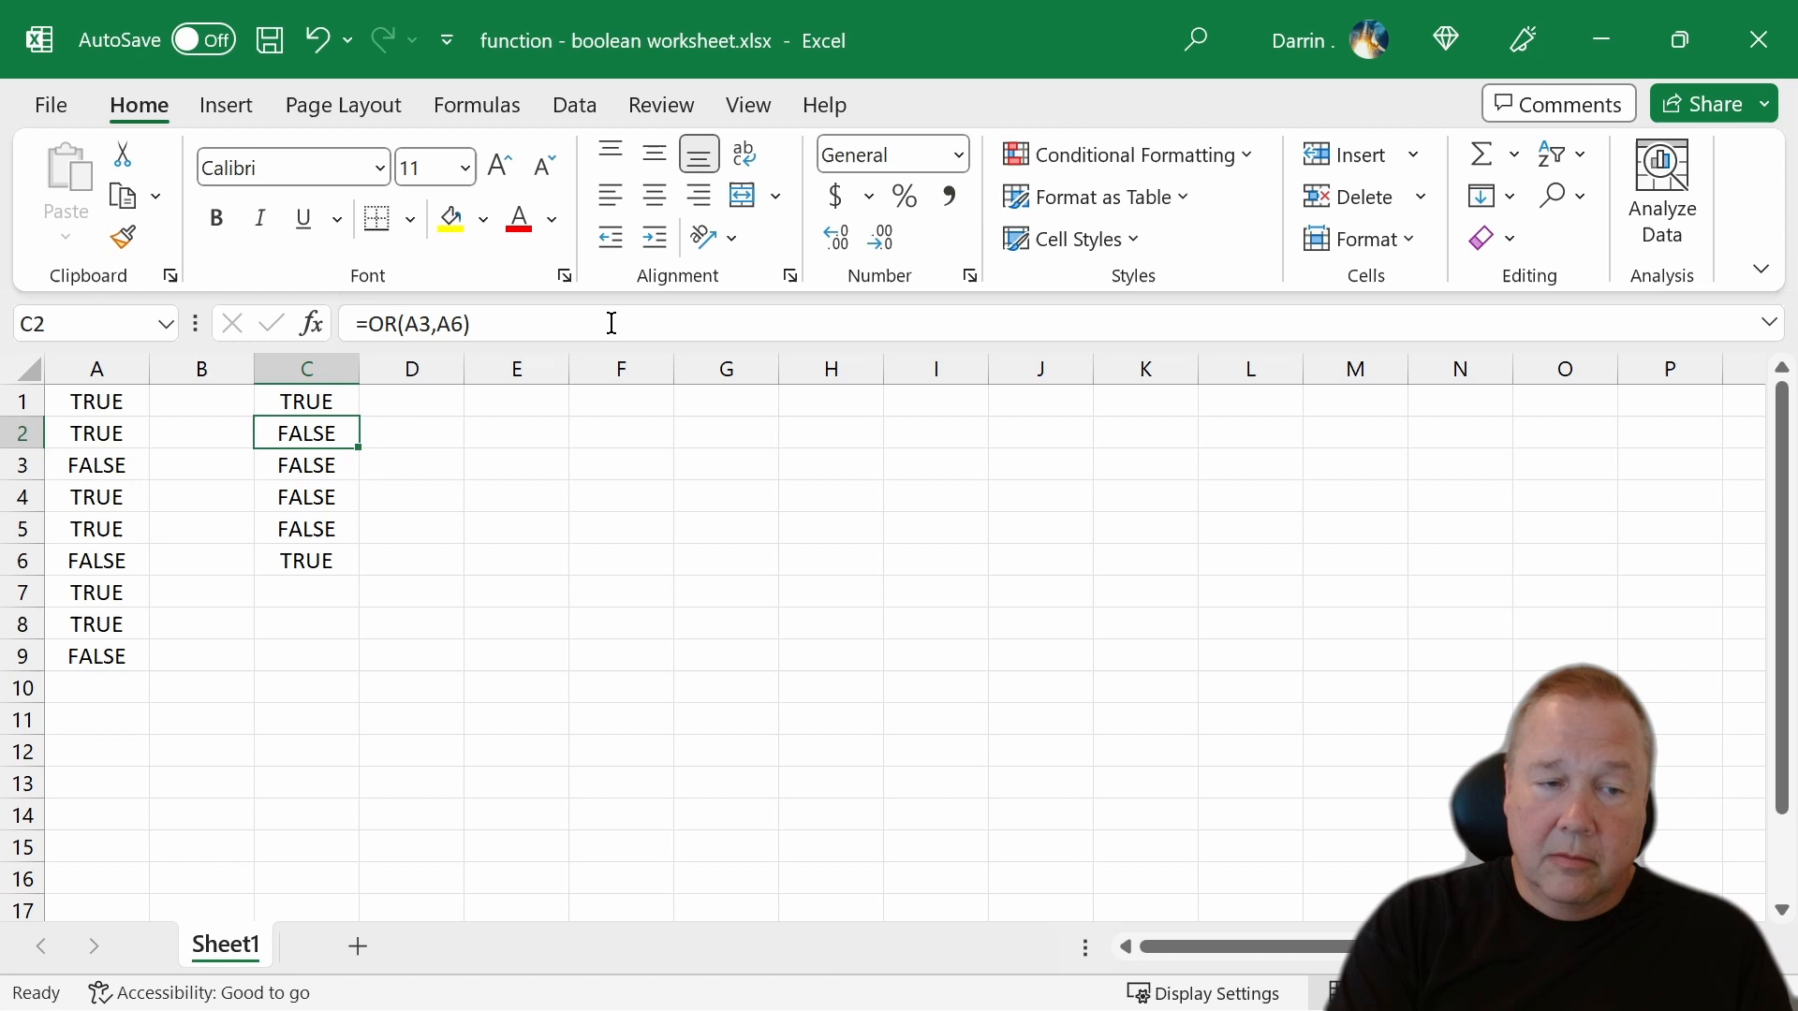
left_click(305, 401)
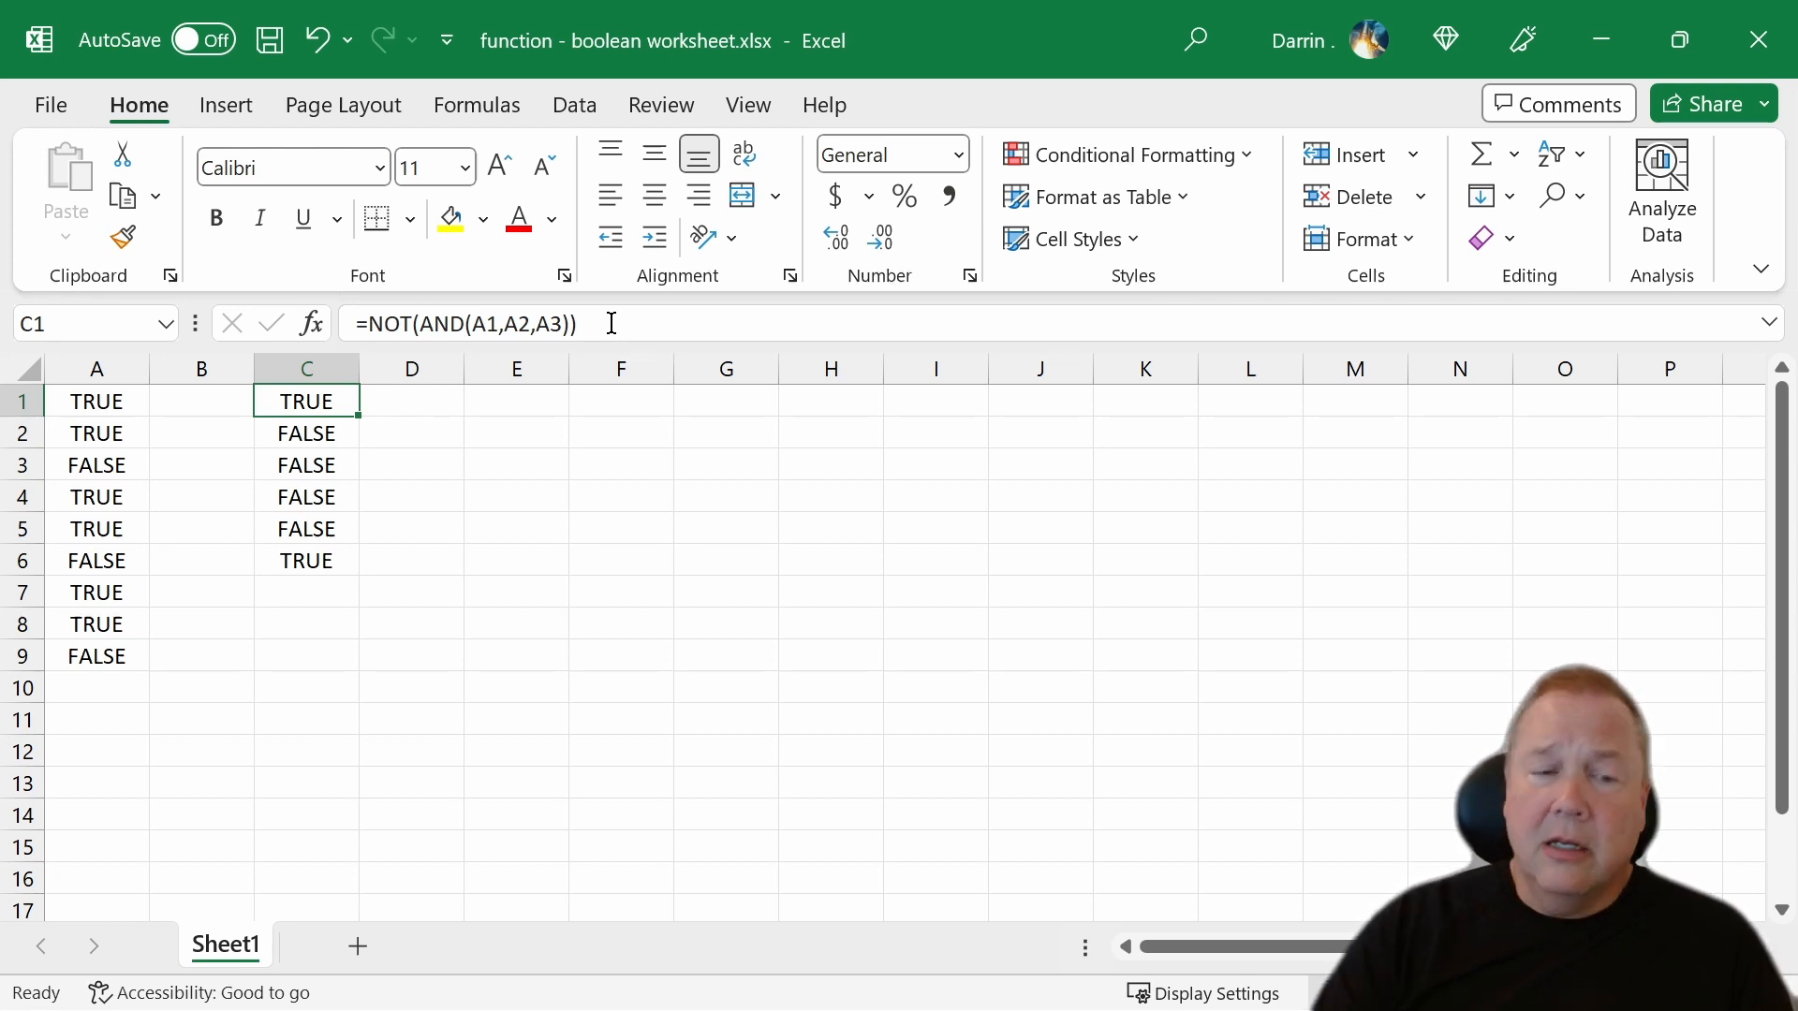
- Enter =OR(AND(A1,A2),AND(A3,A4)) in E1, returning TRUE, and review it
left_click(515, 399)
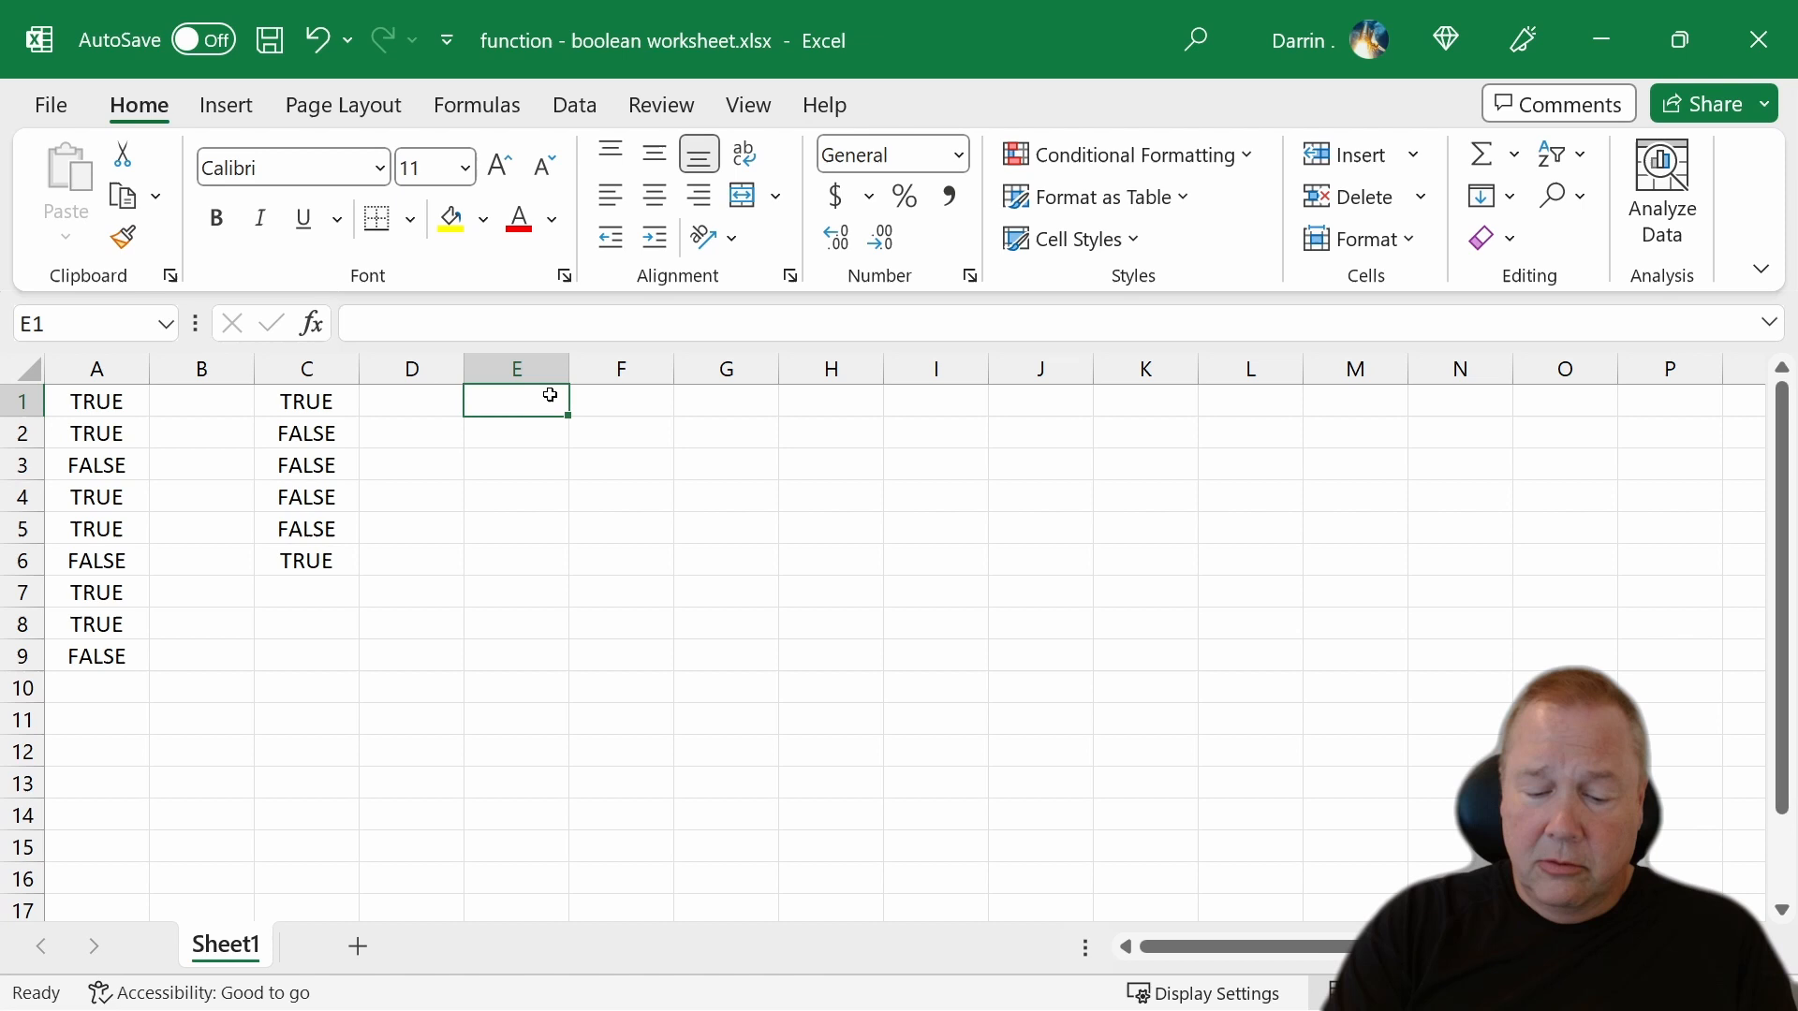
type("=")
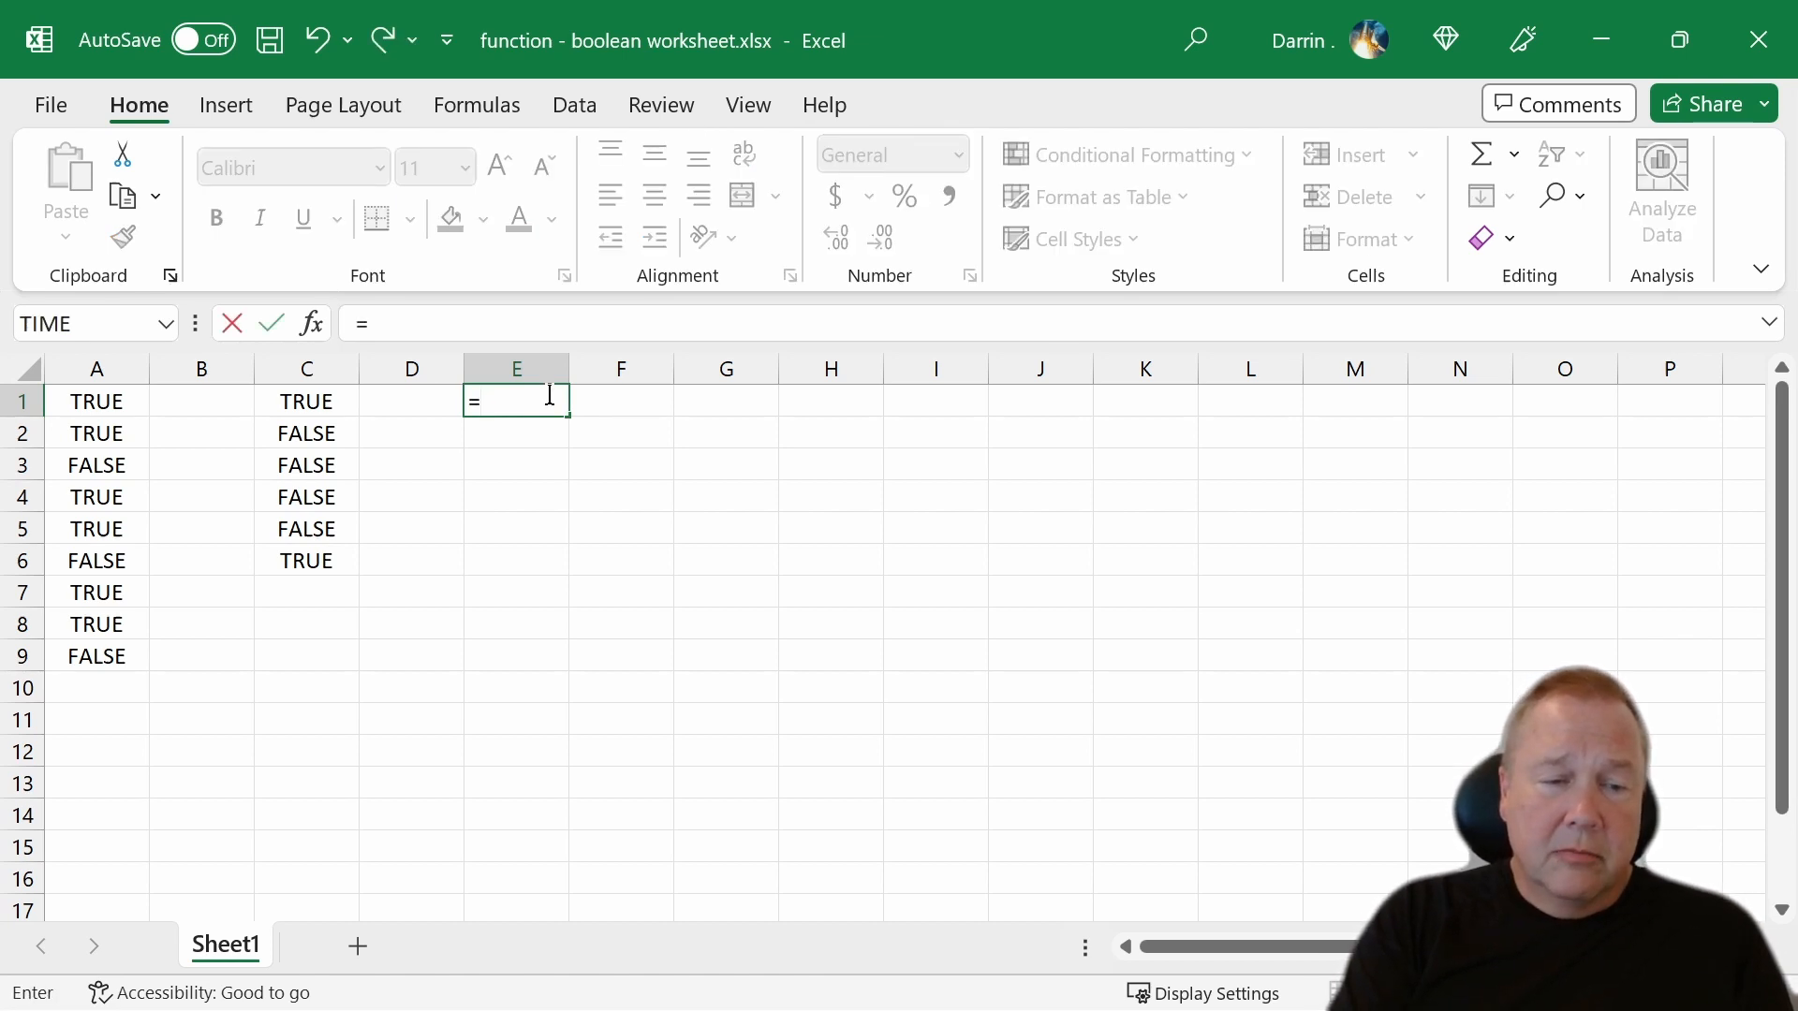
type("or(")
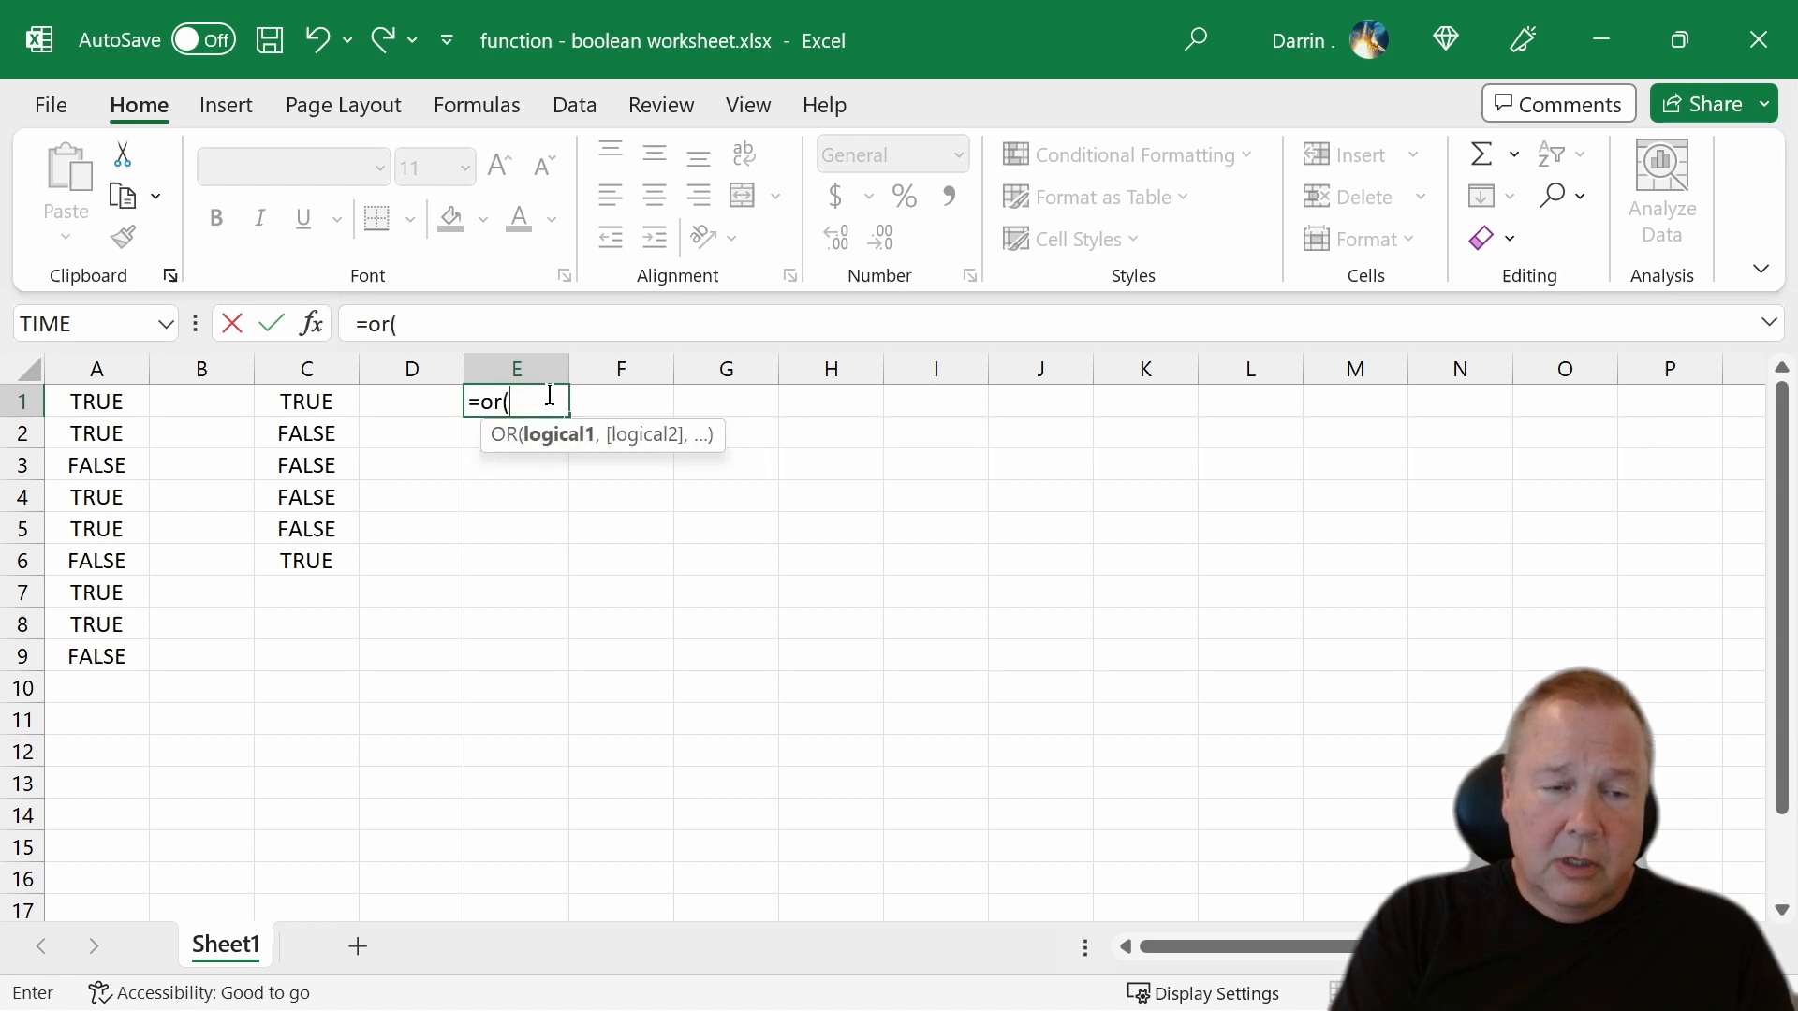
left_click(95, 401)
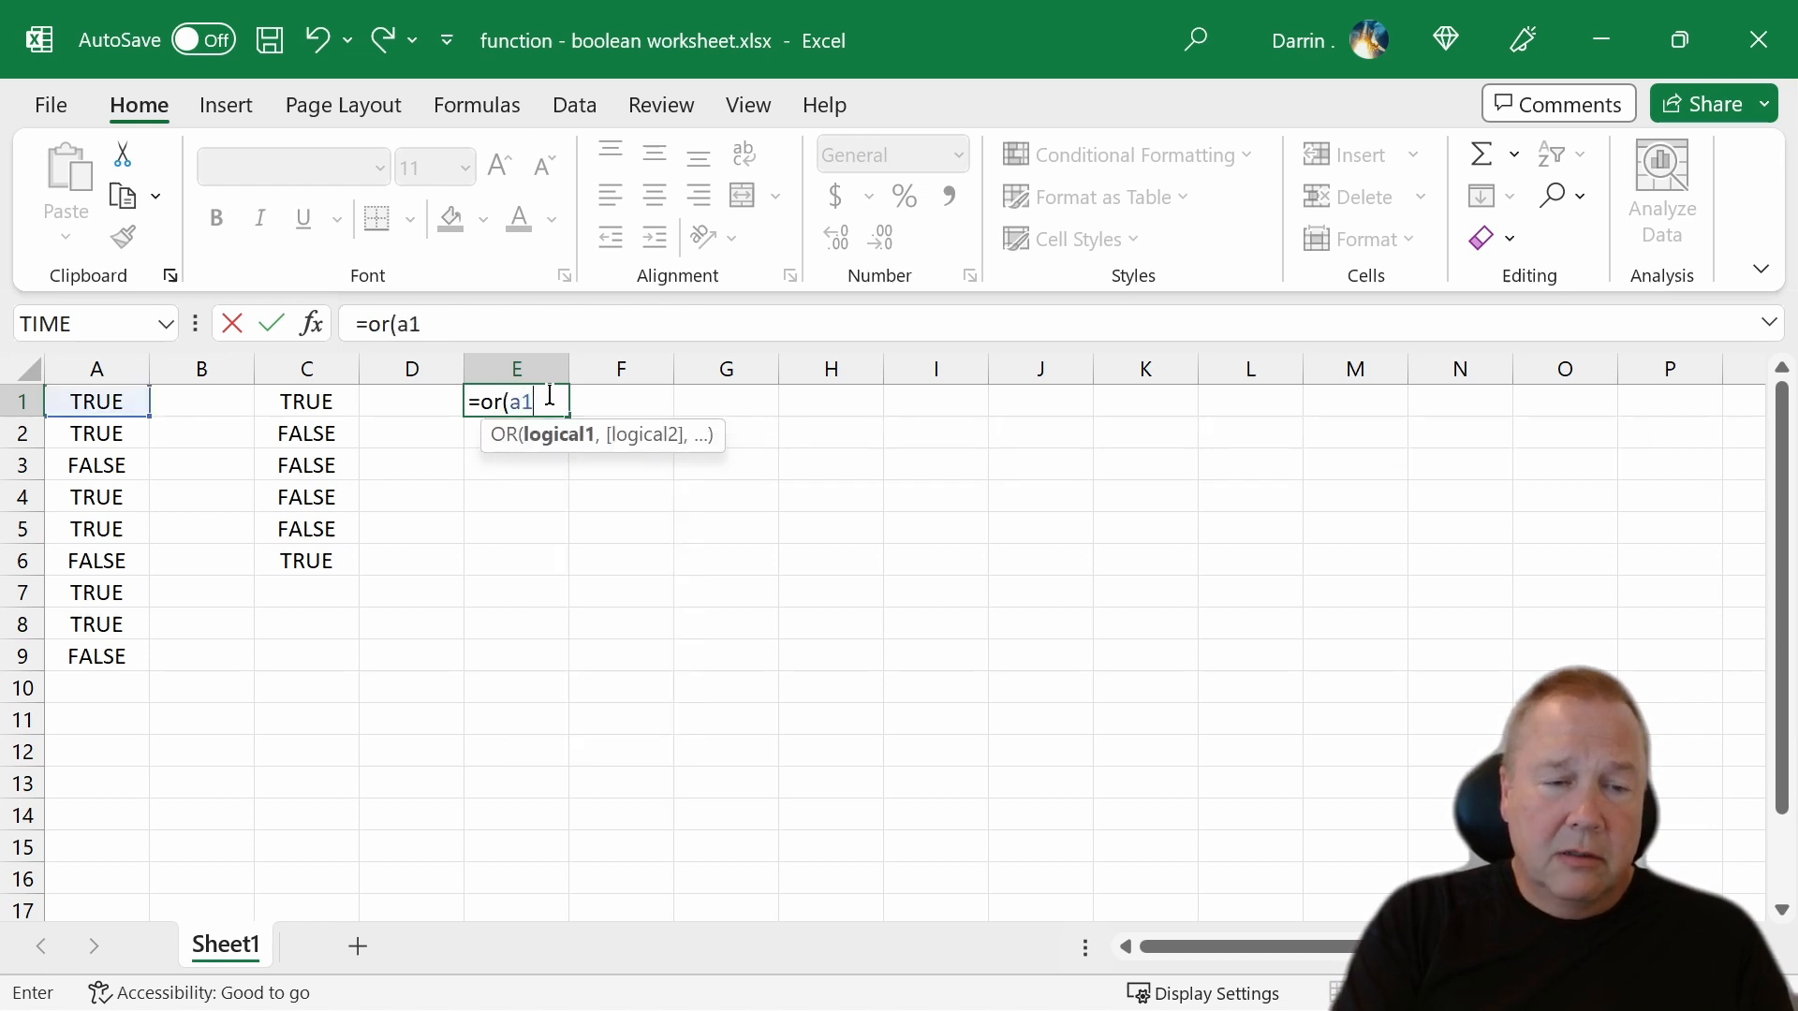
type("and")
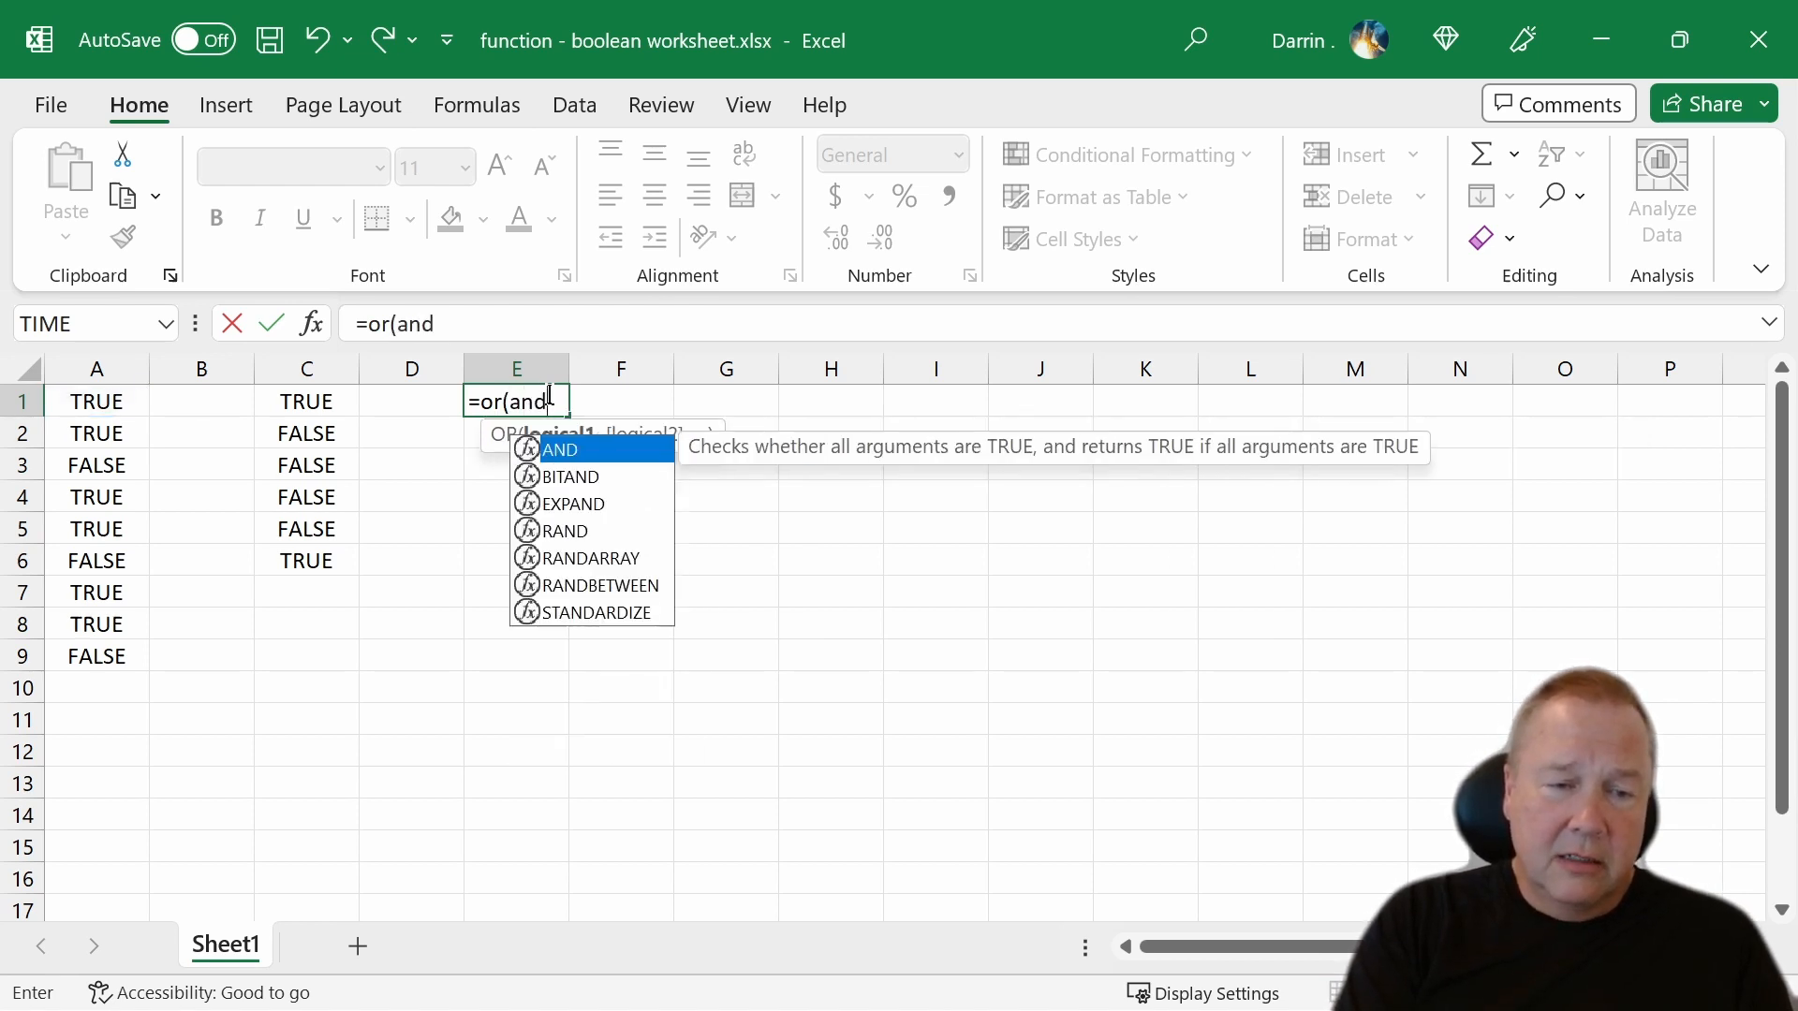
type("a1,")
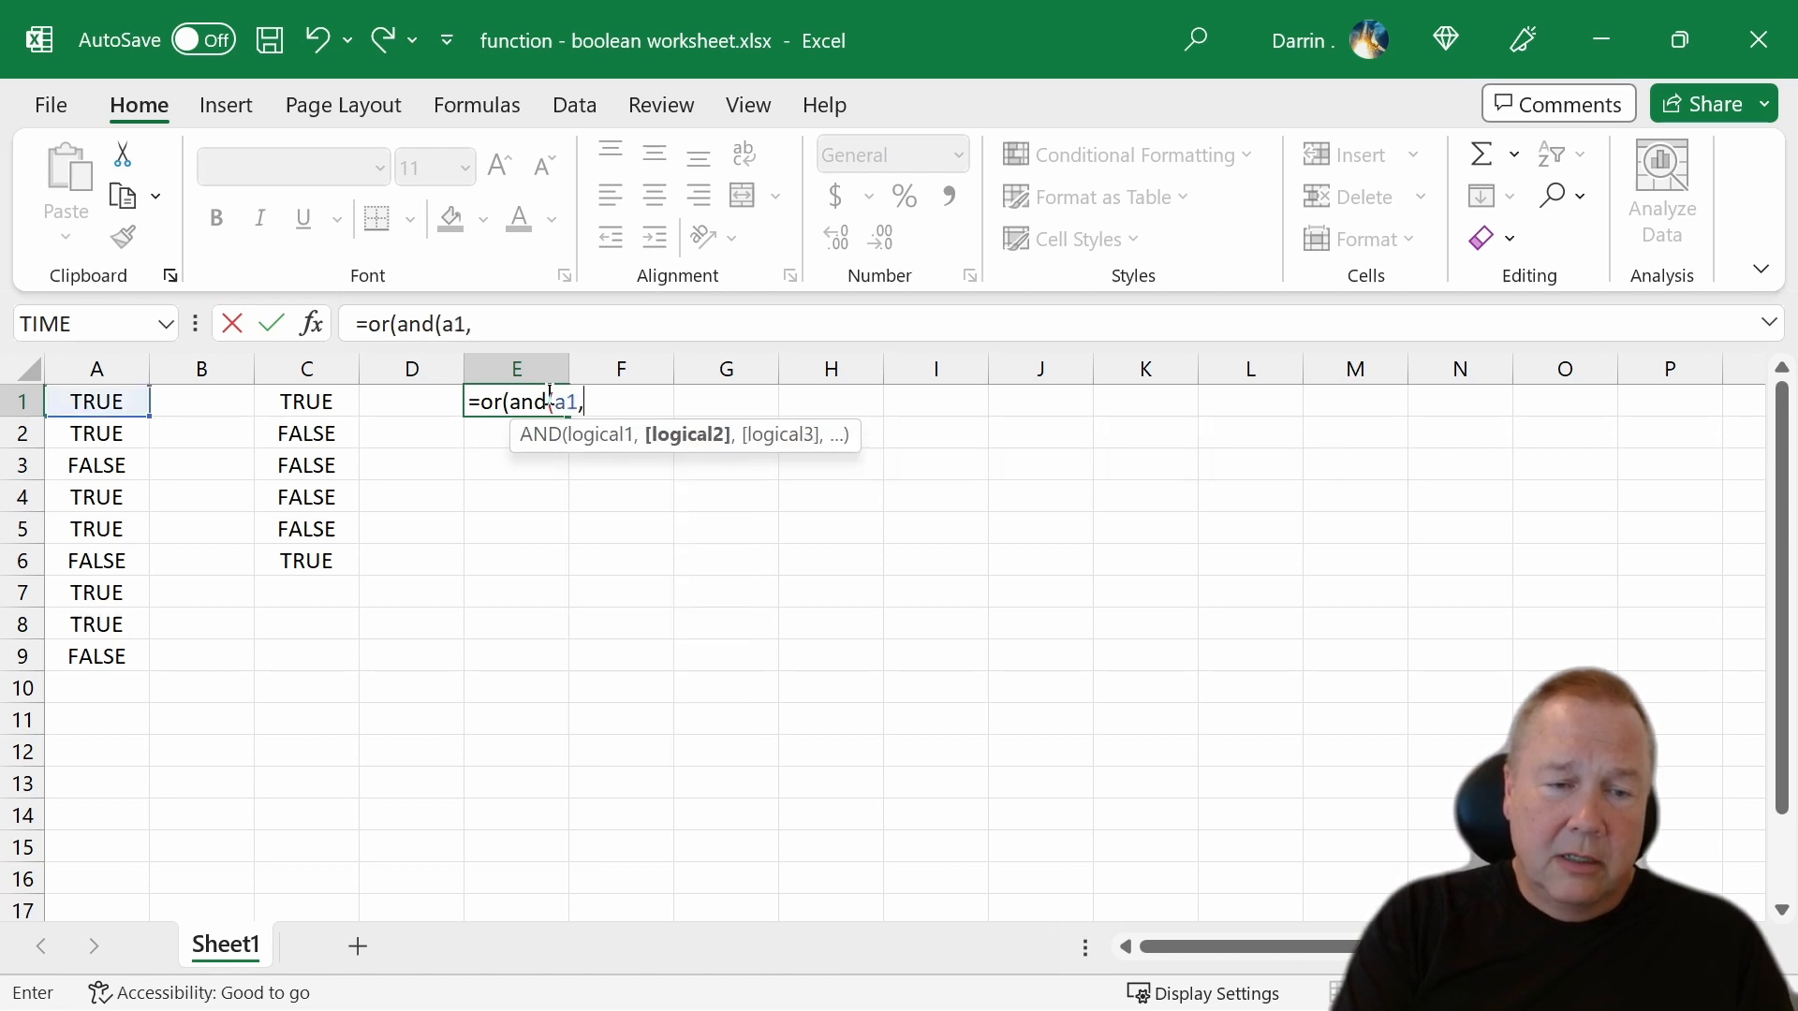
type("a2)")
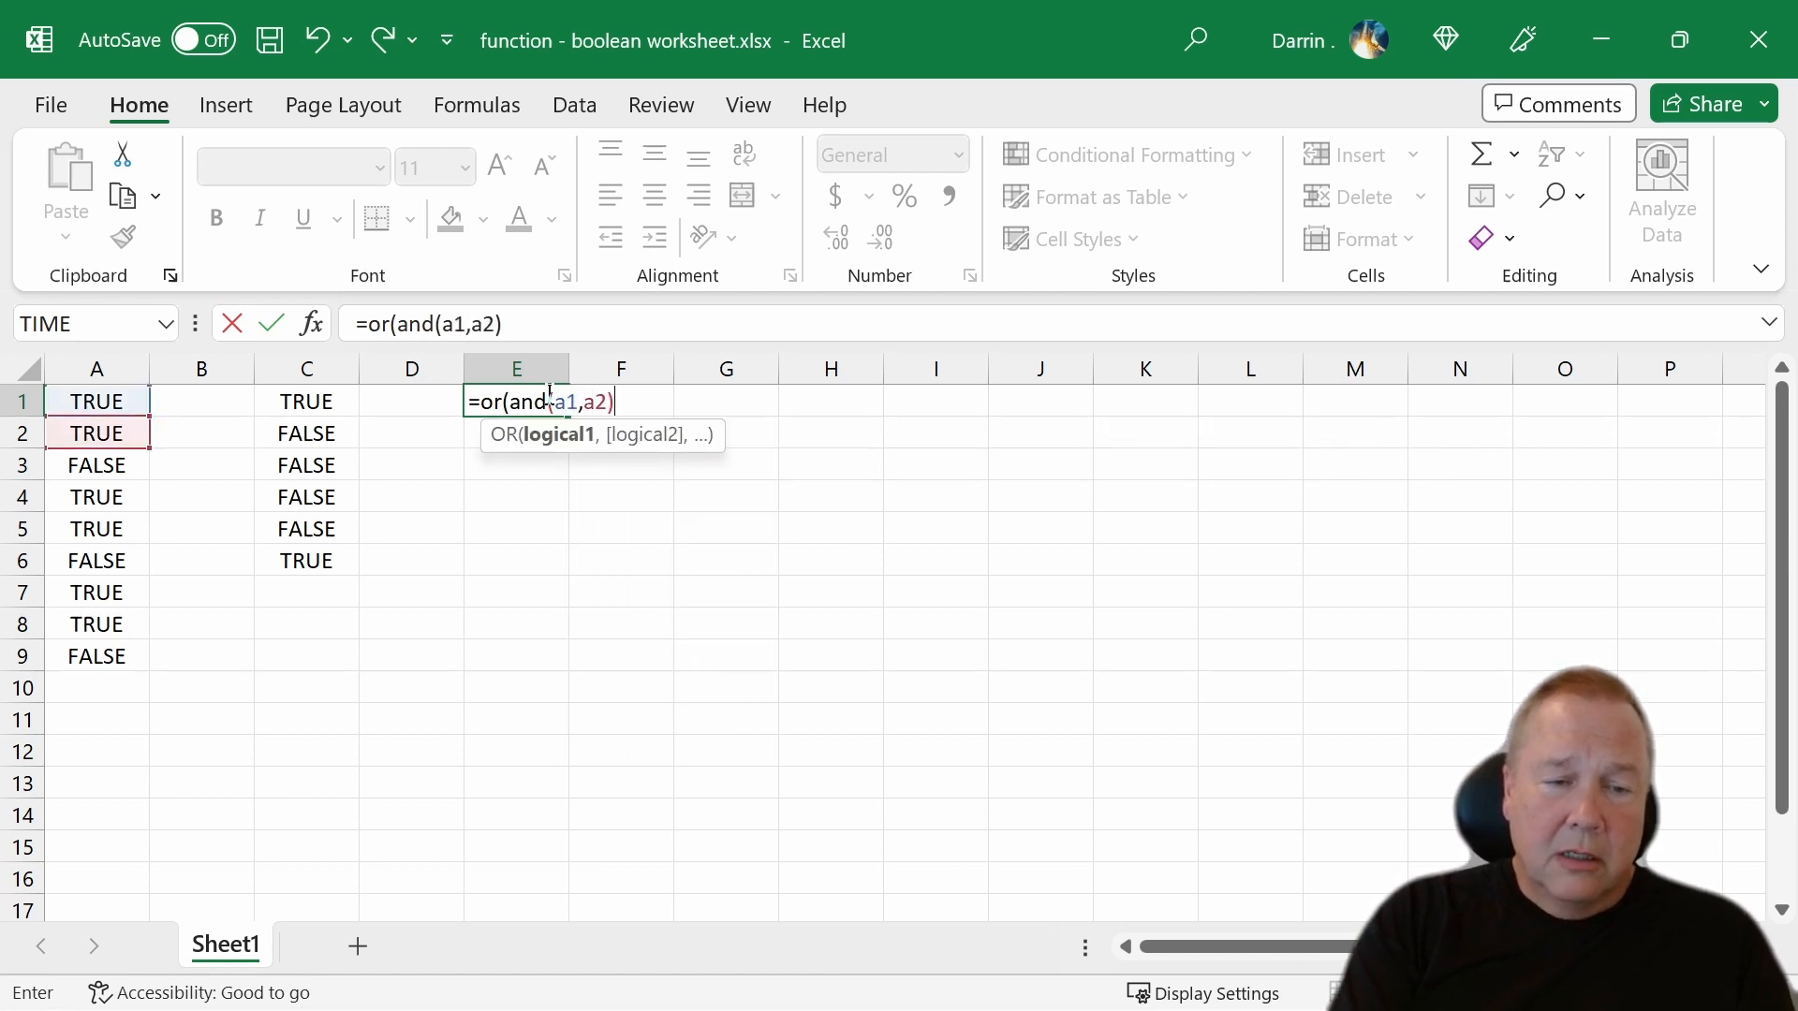
type(",and(")
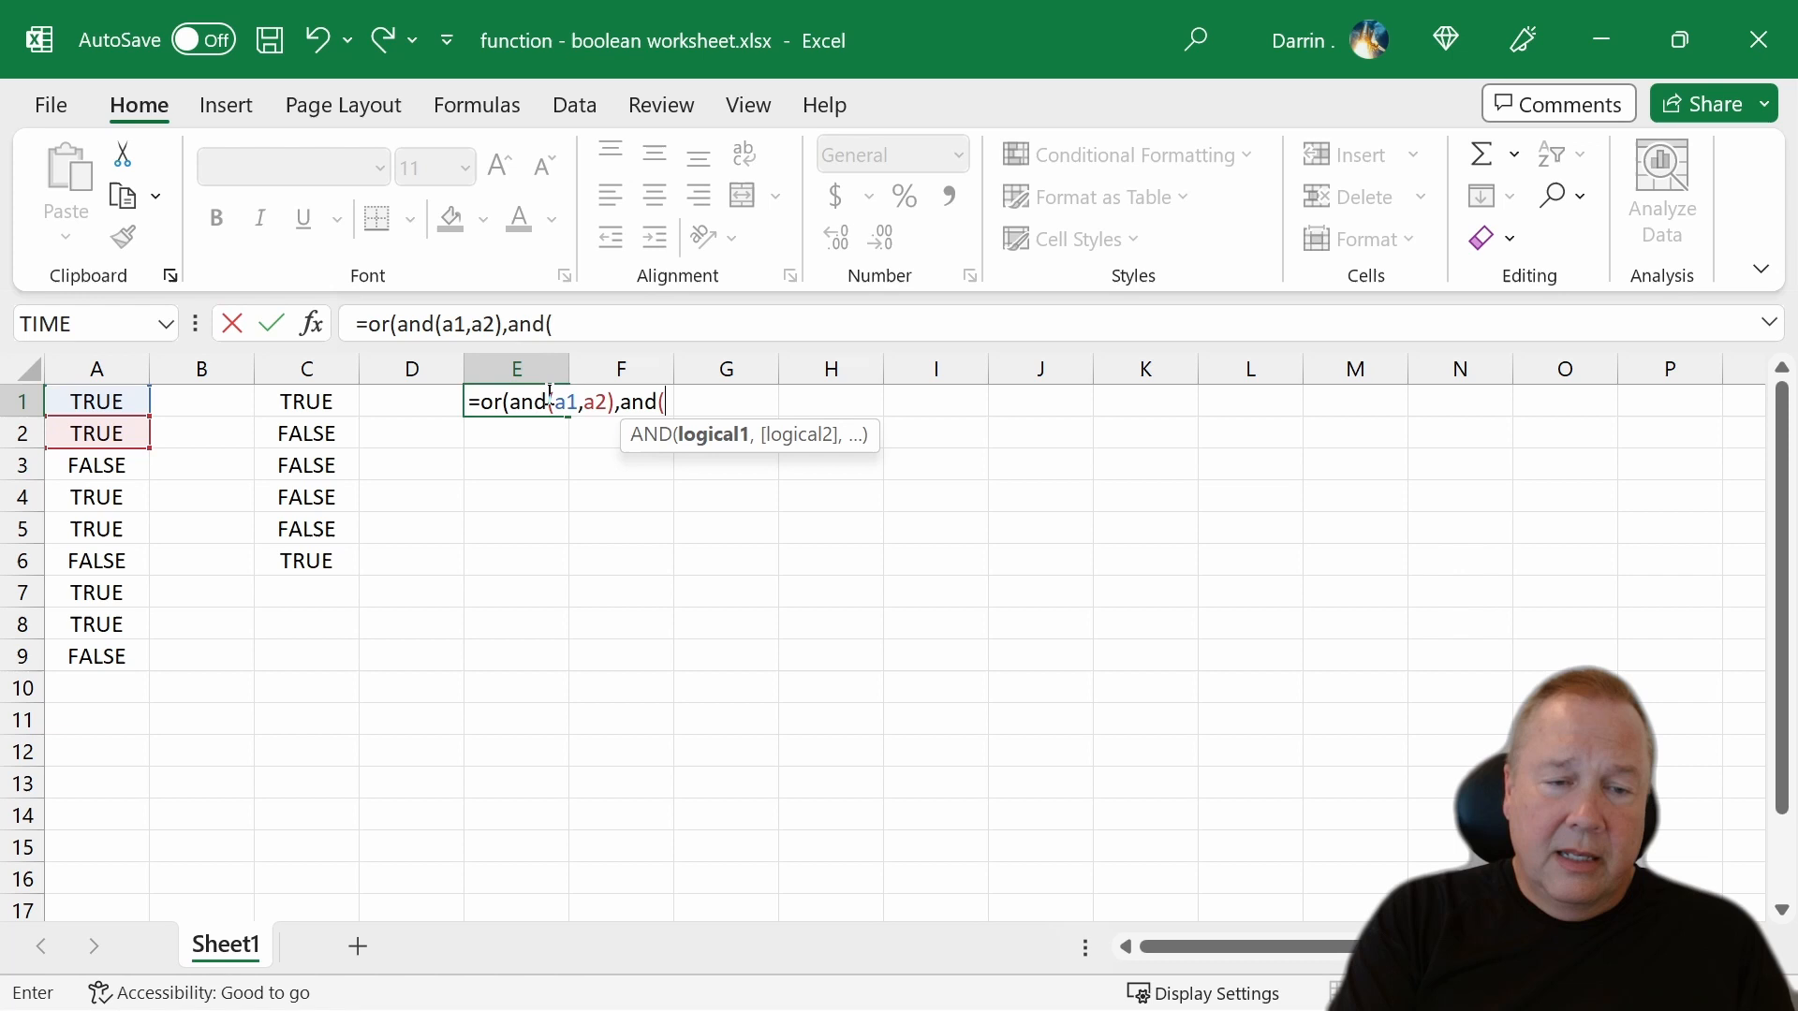
type("a3,a")
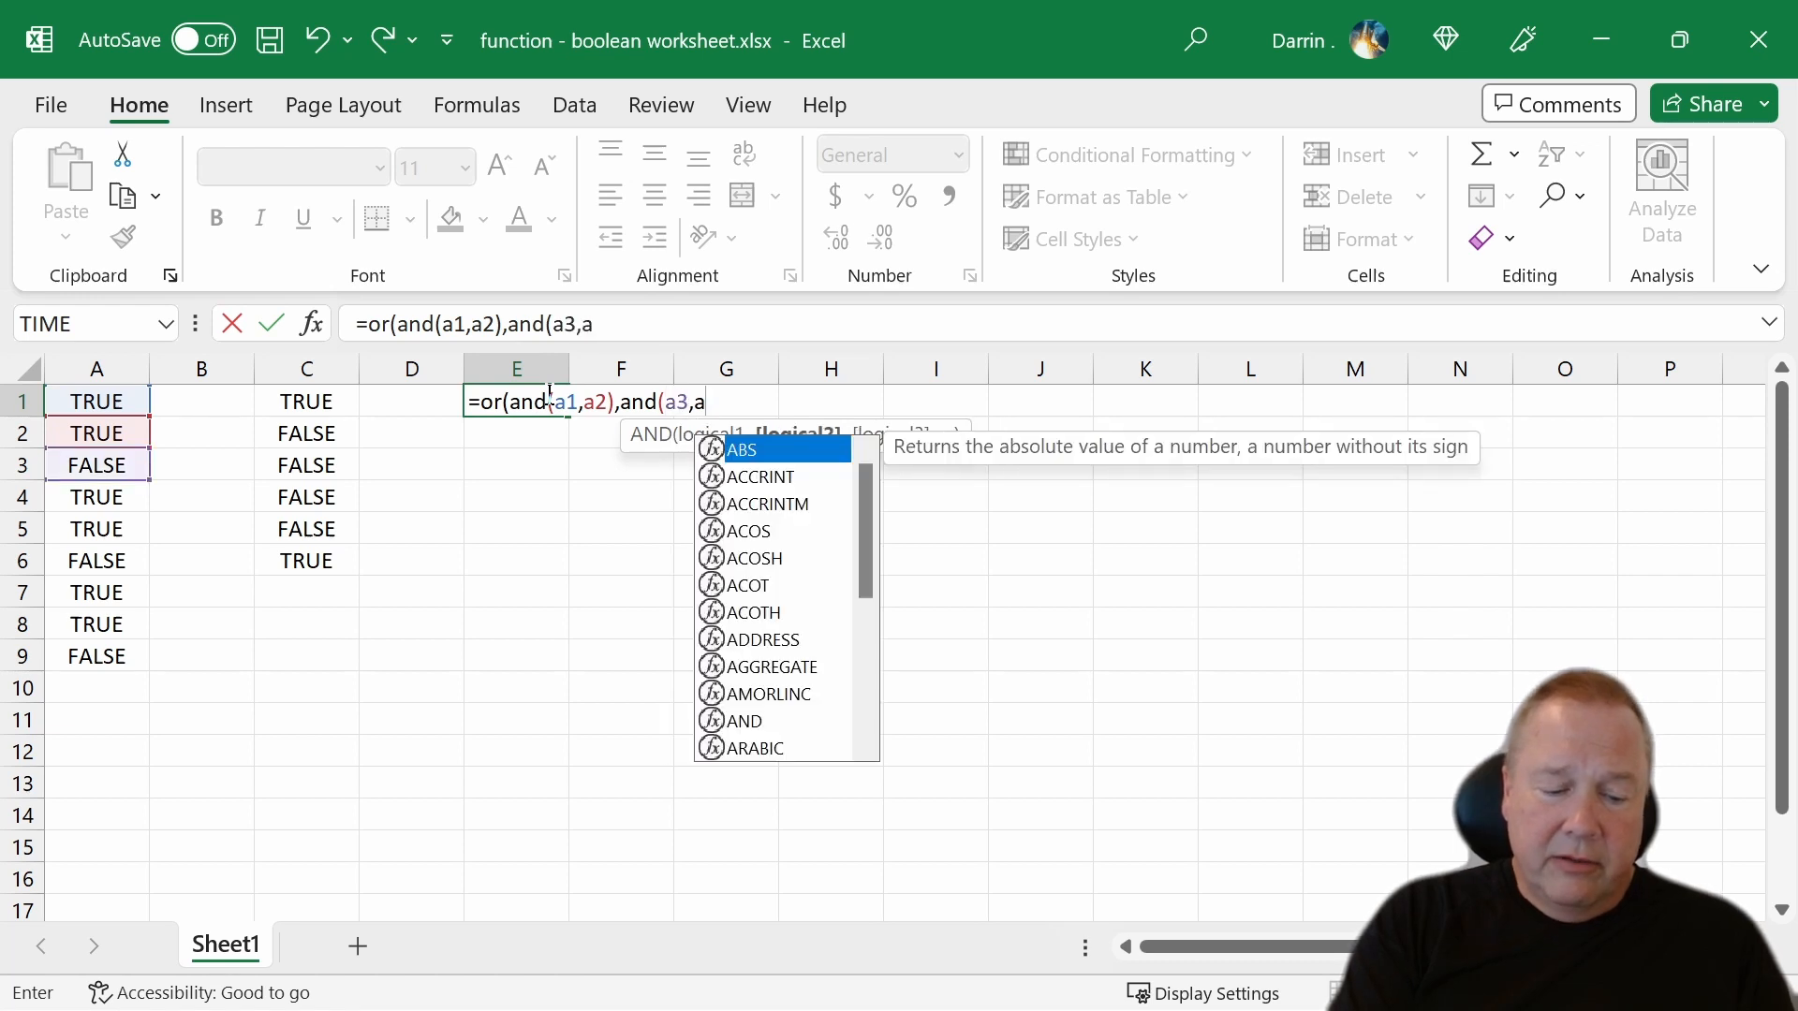
type("4)")
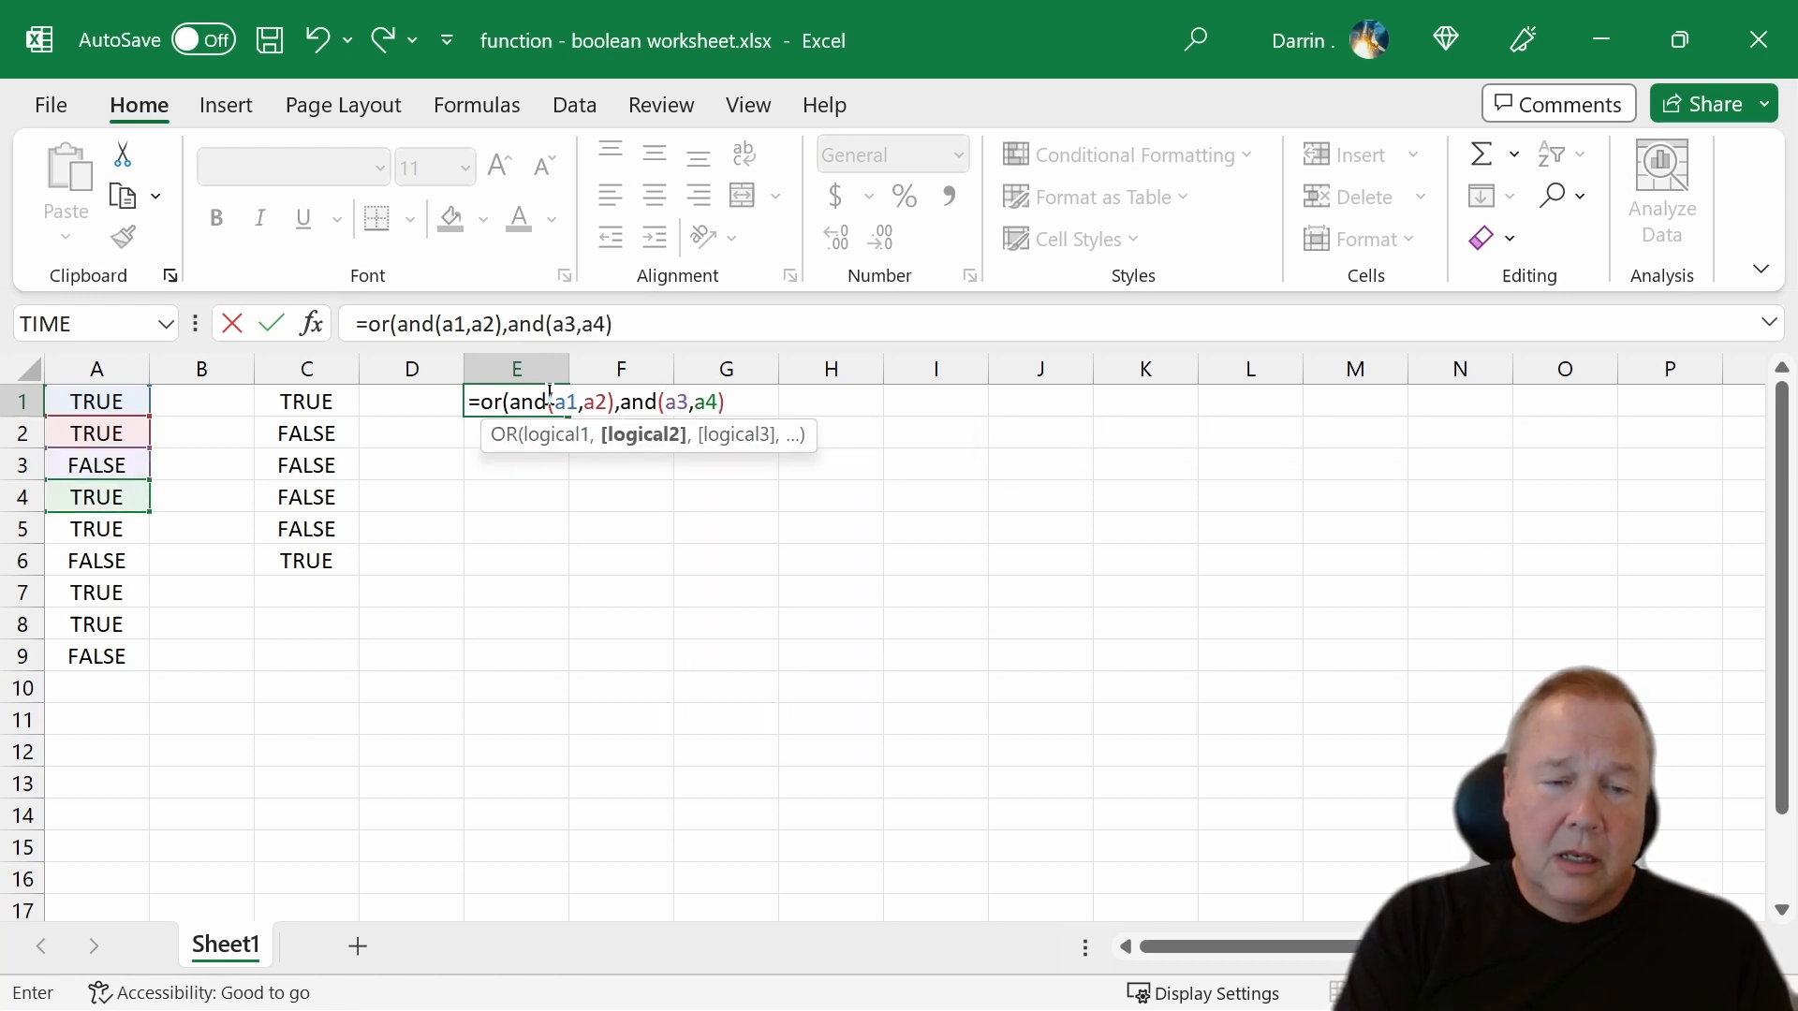
key("Enter")
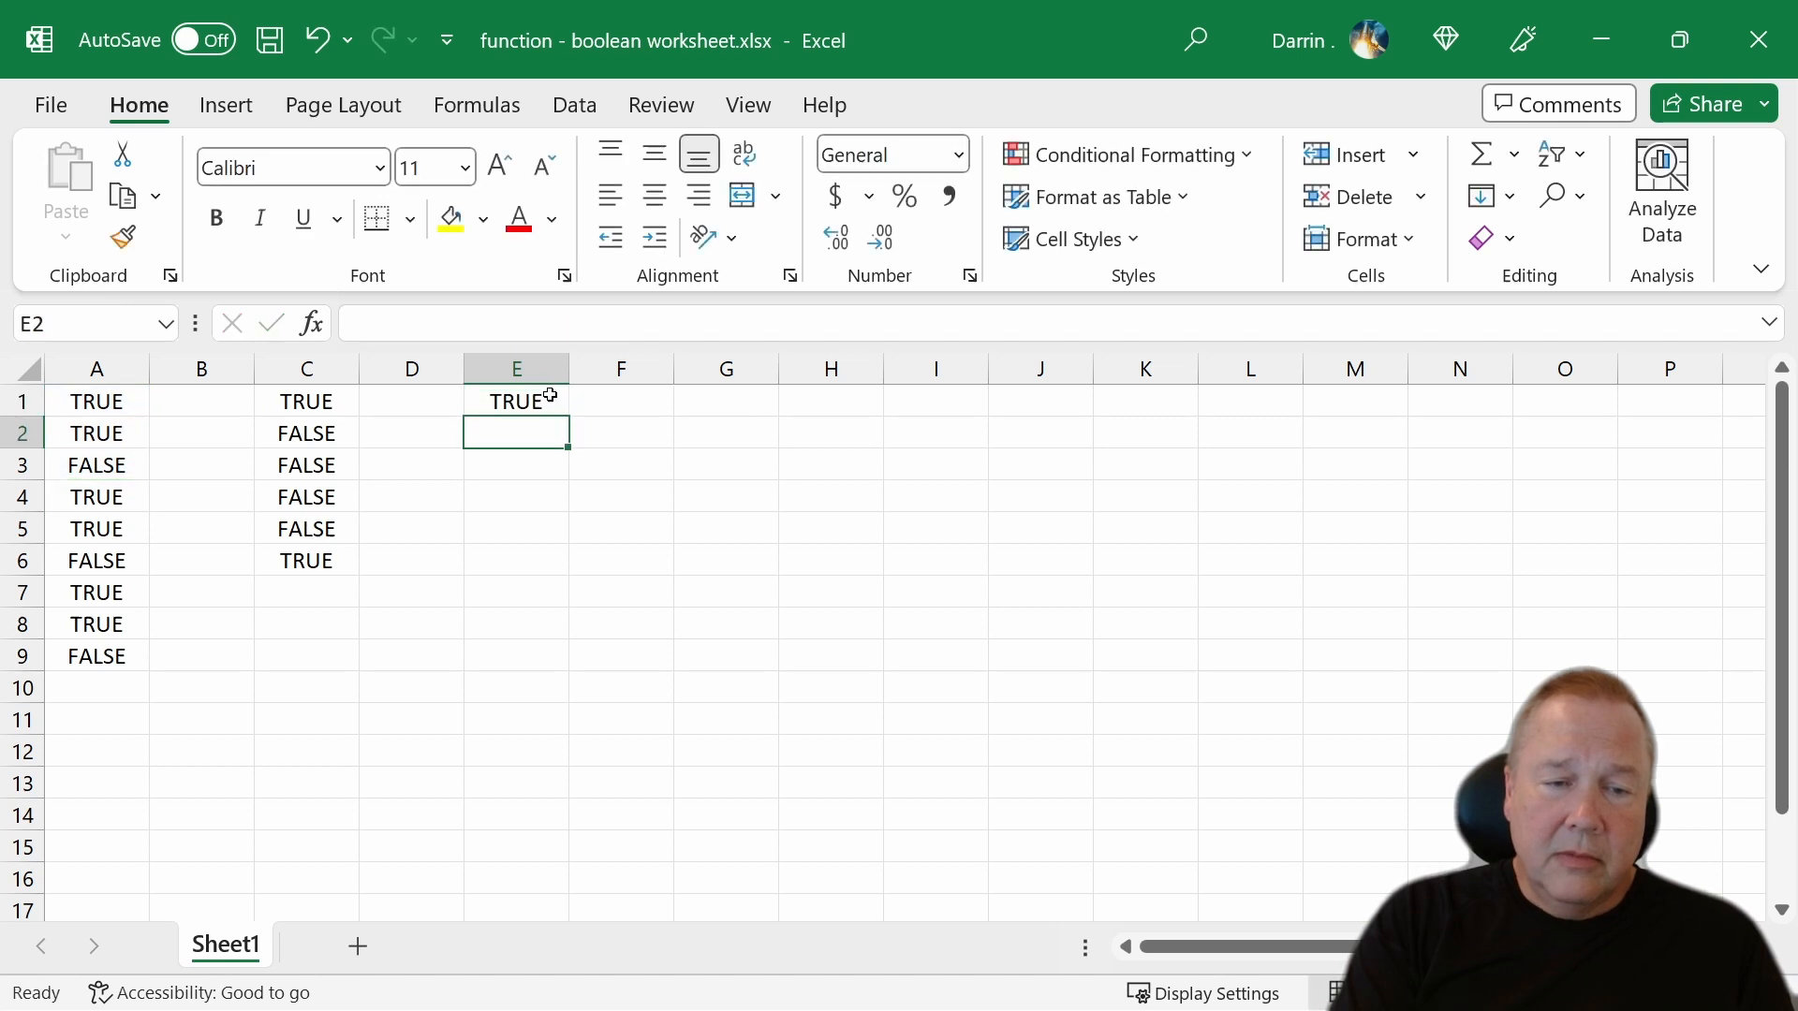
left_click(517, 401)
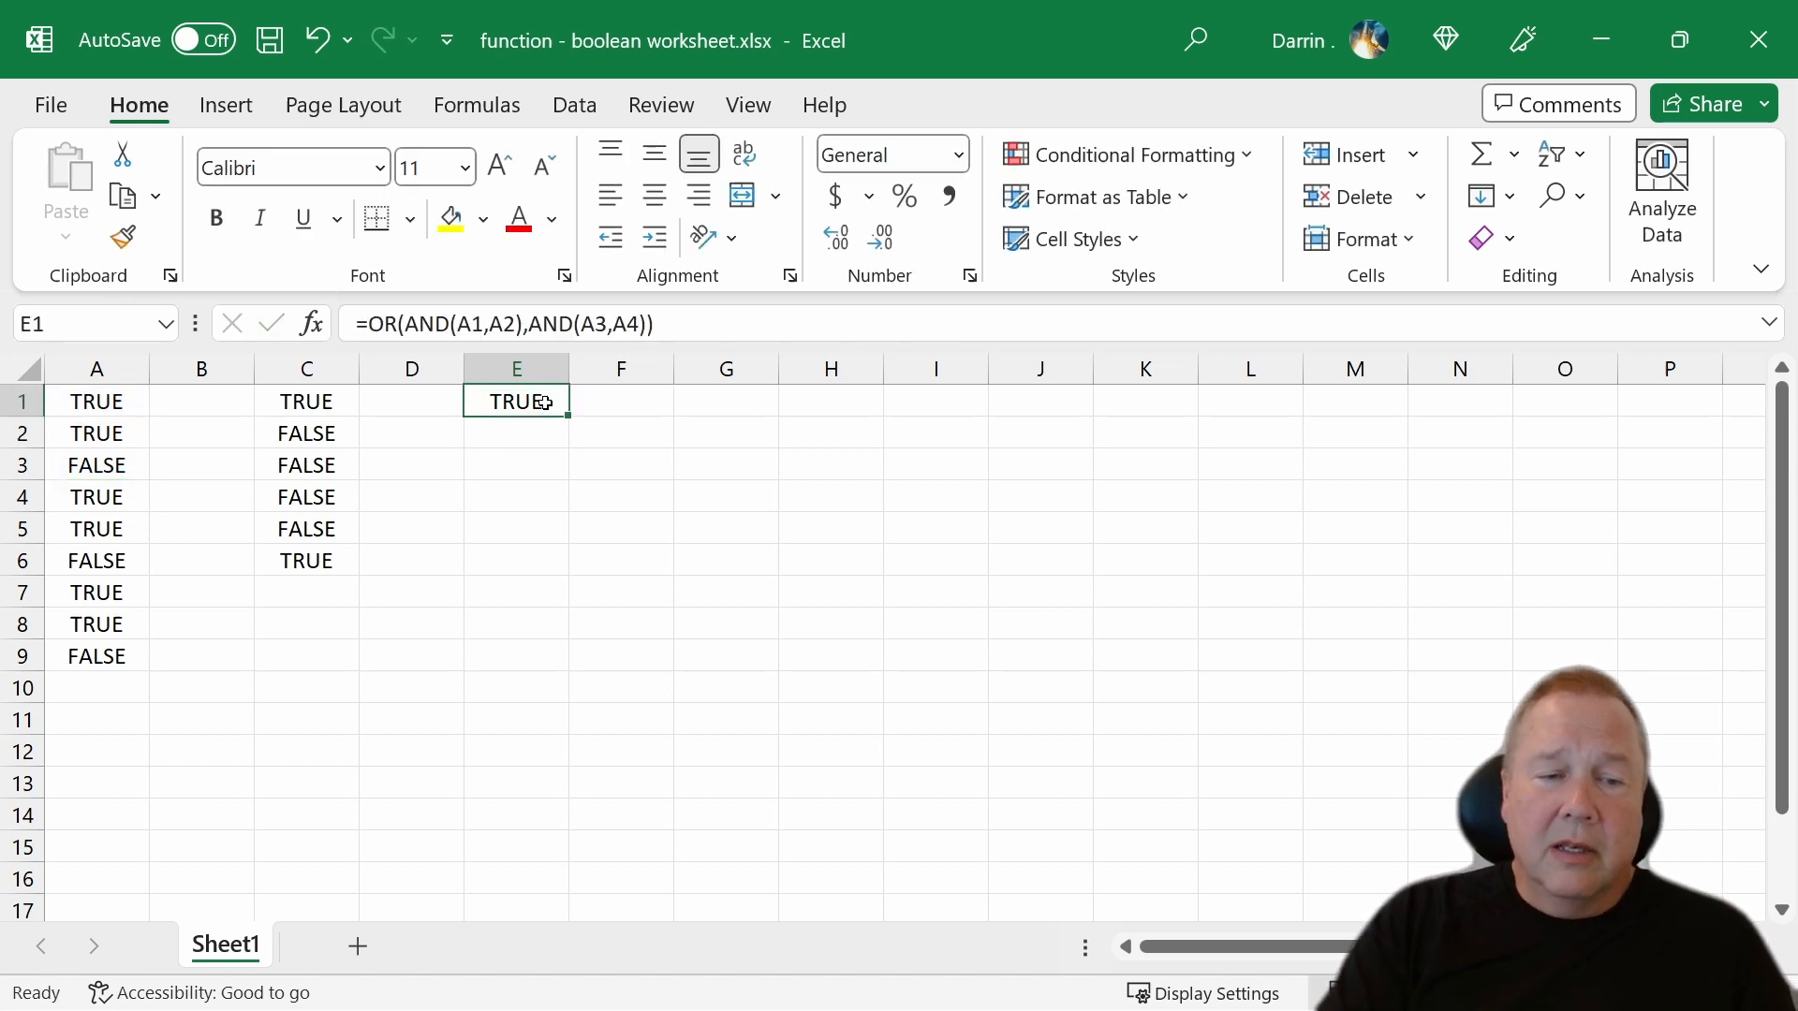
mouse_move(435, 309)
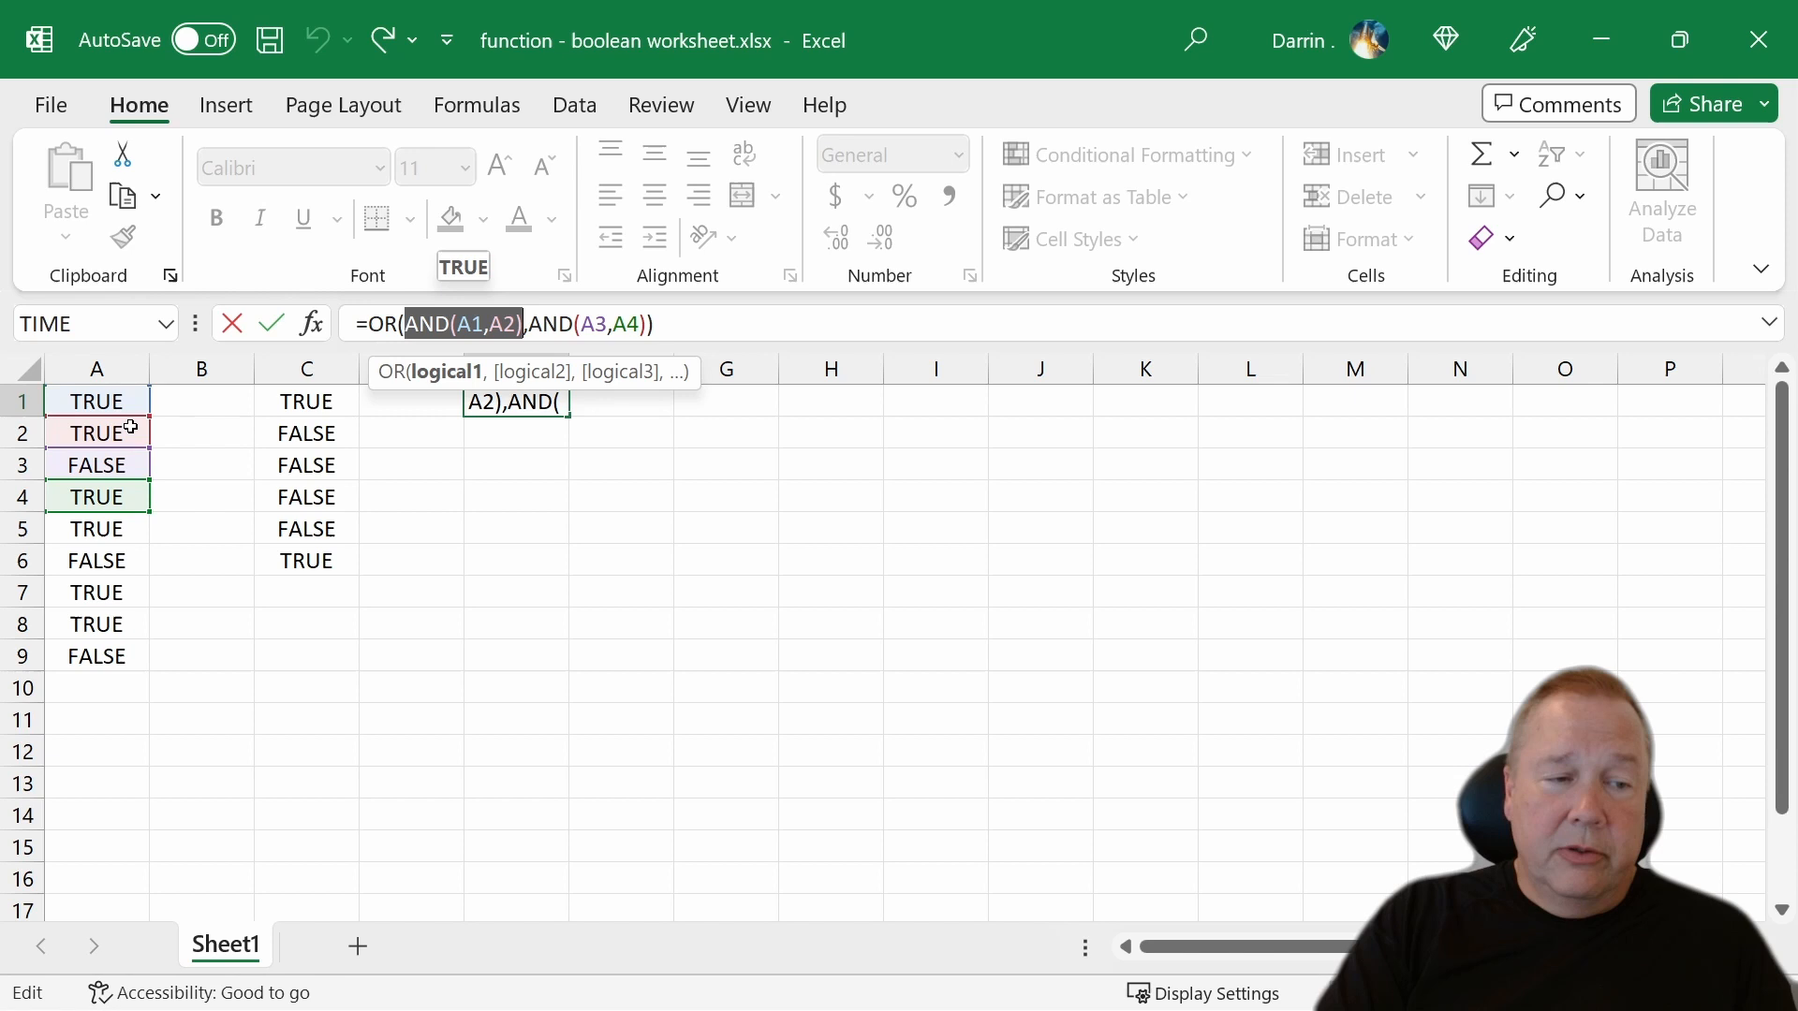
mouse_move(559, 322)
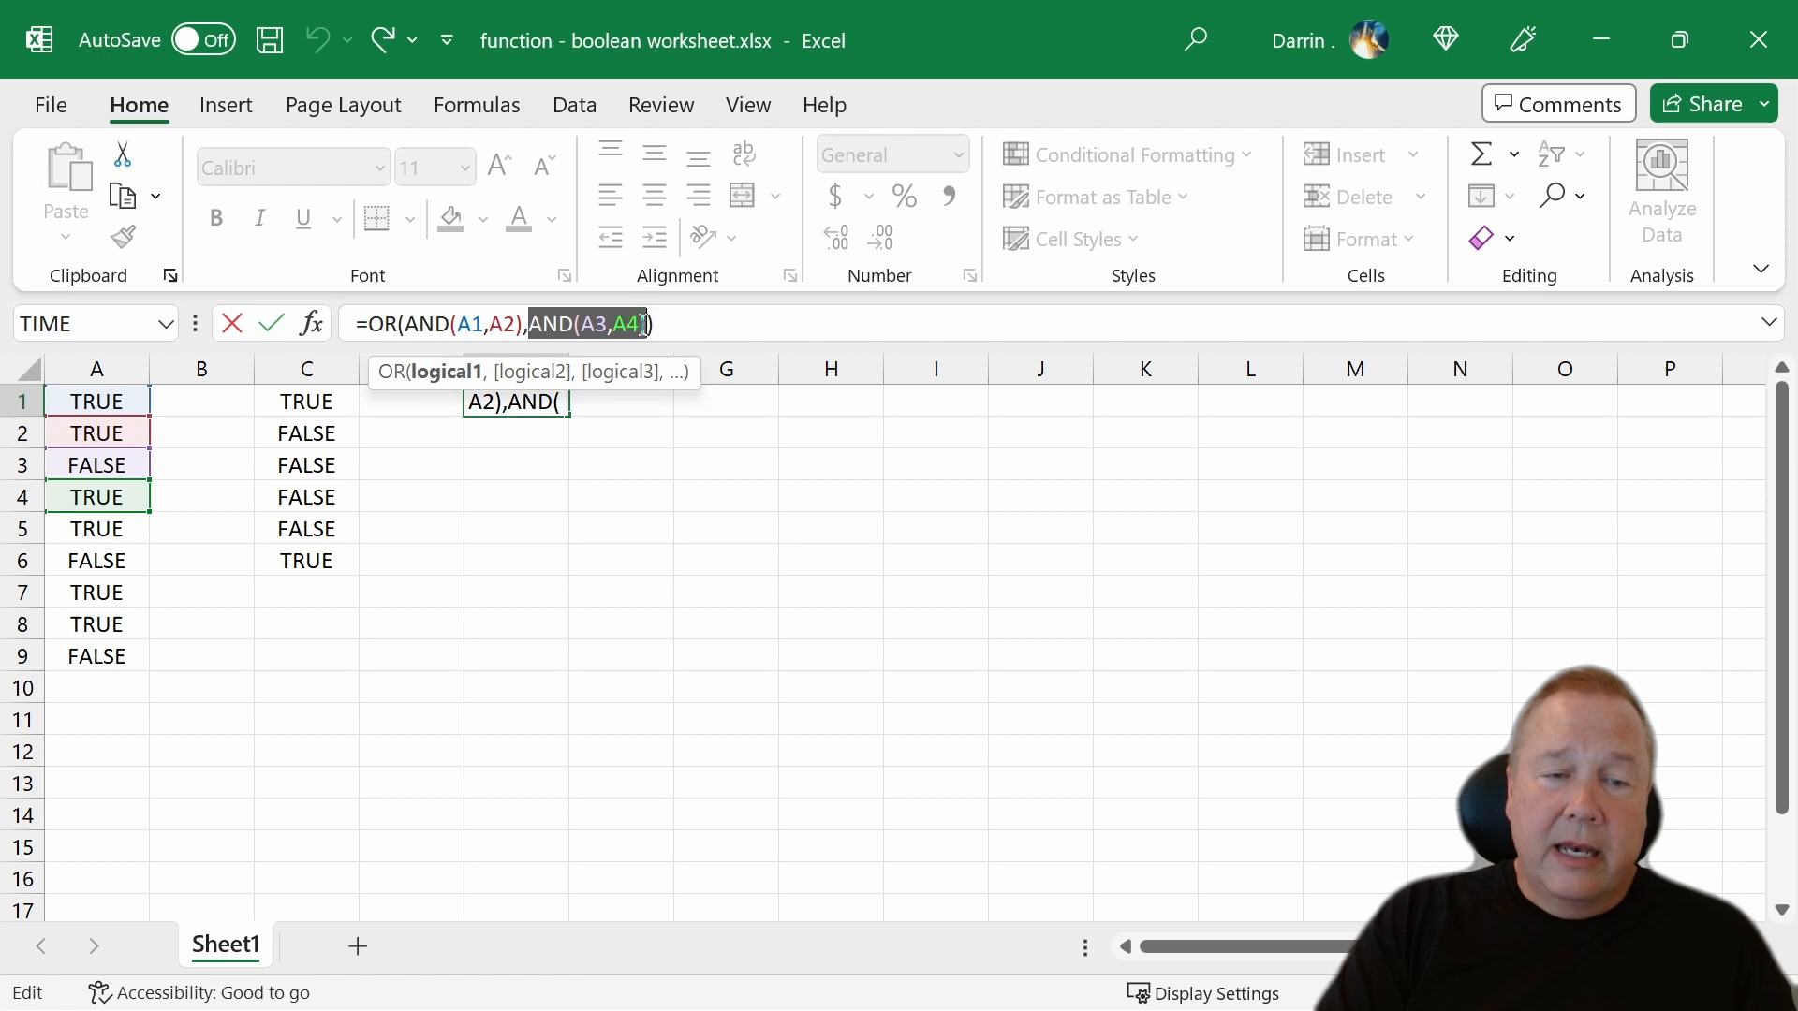
type(")")
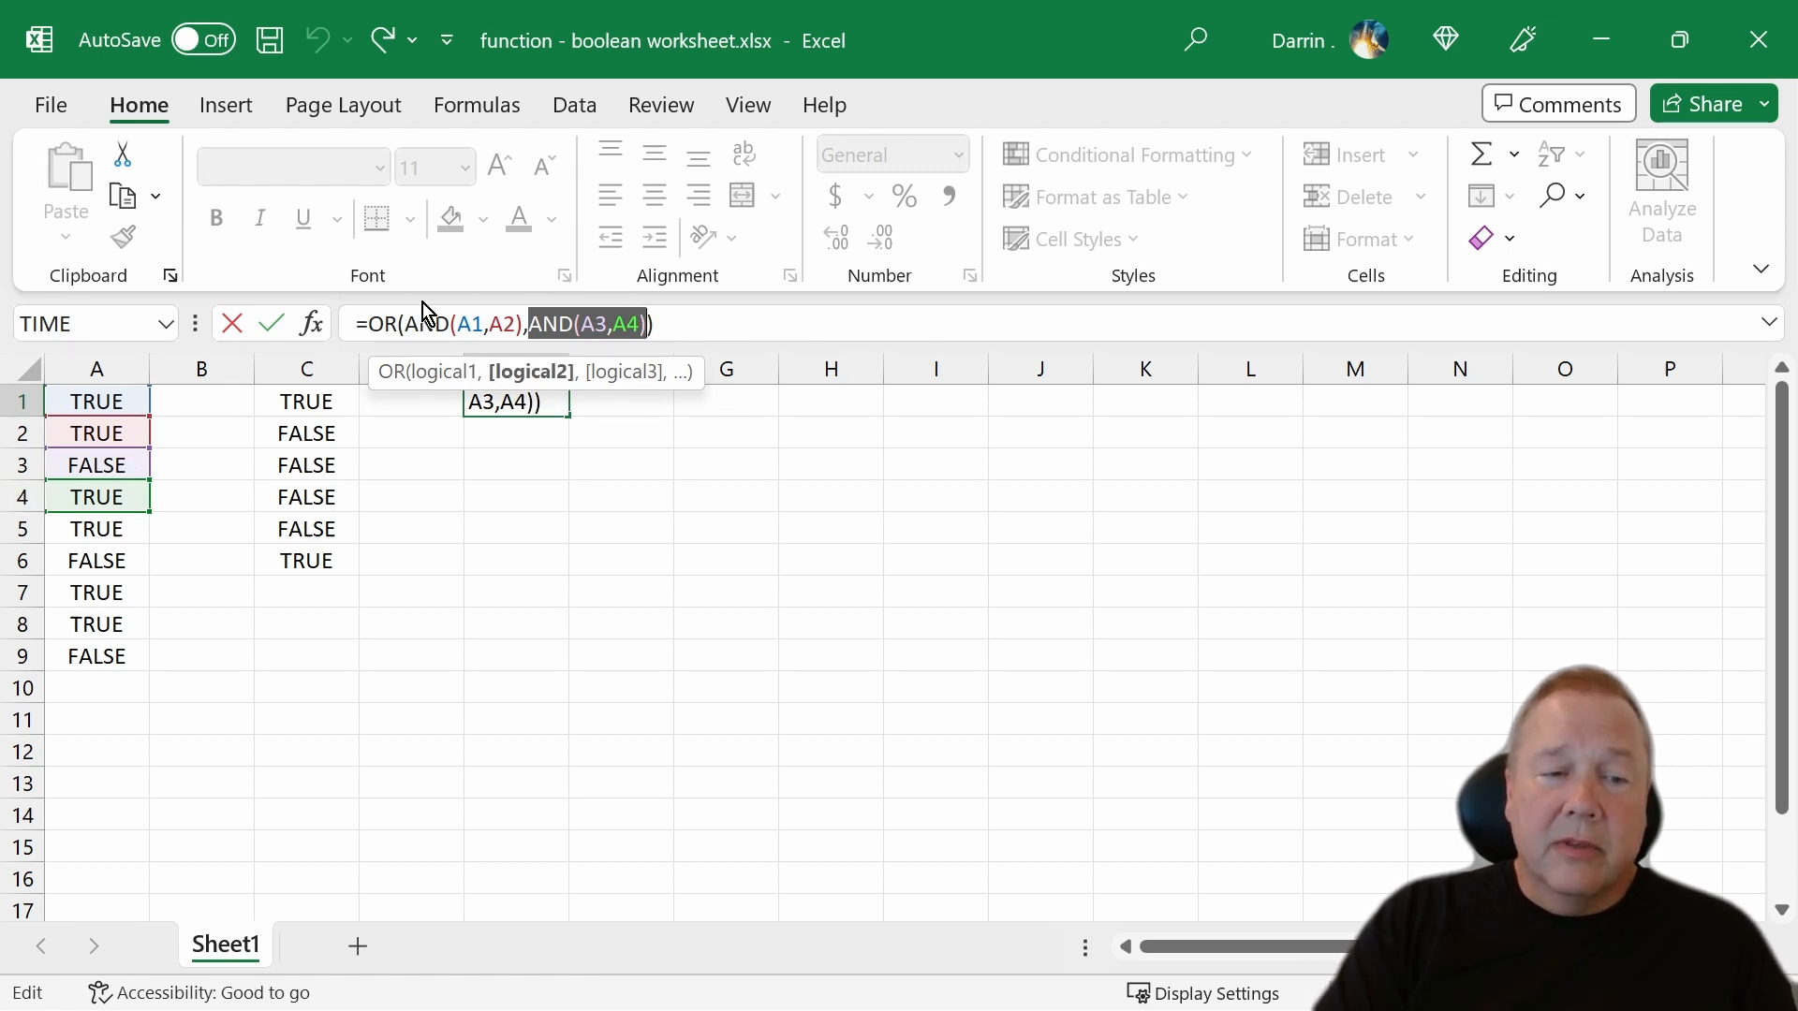
mouse_move(592, 331)
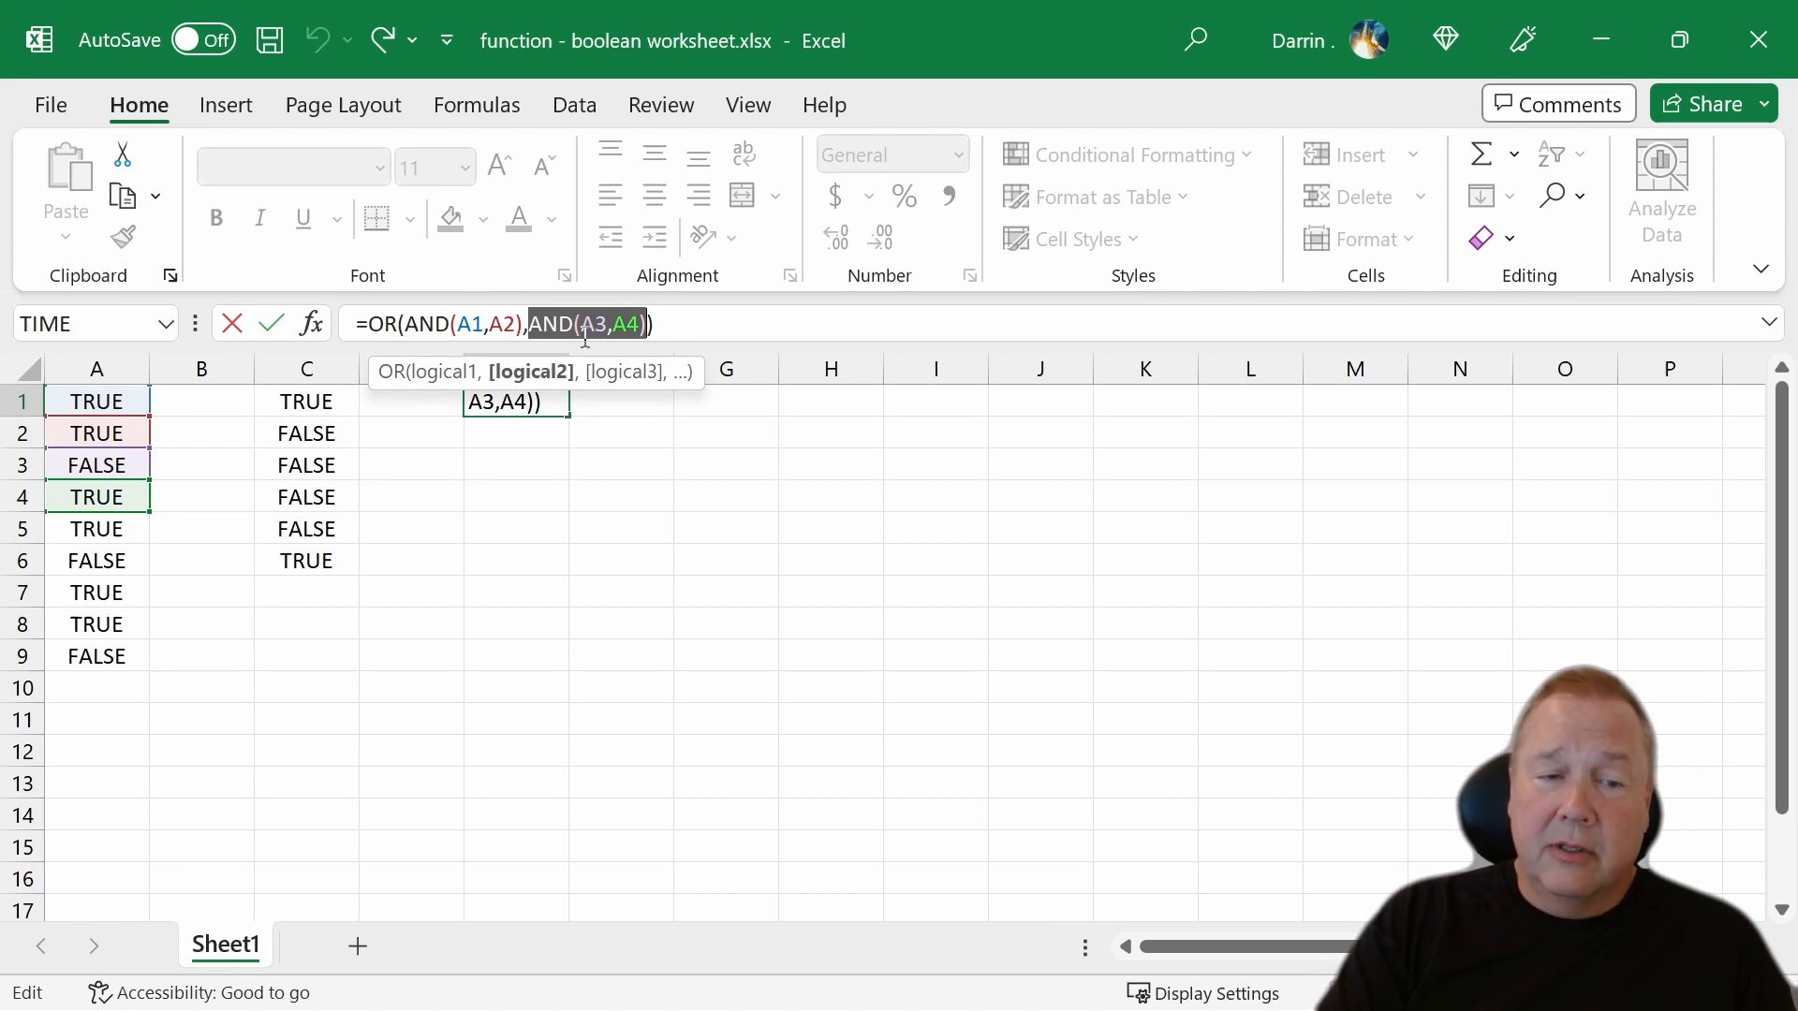
key("Enter")
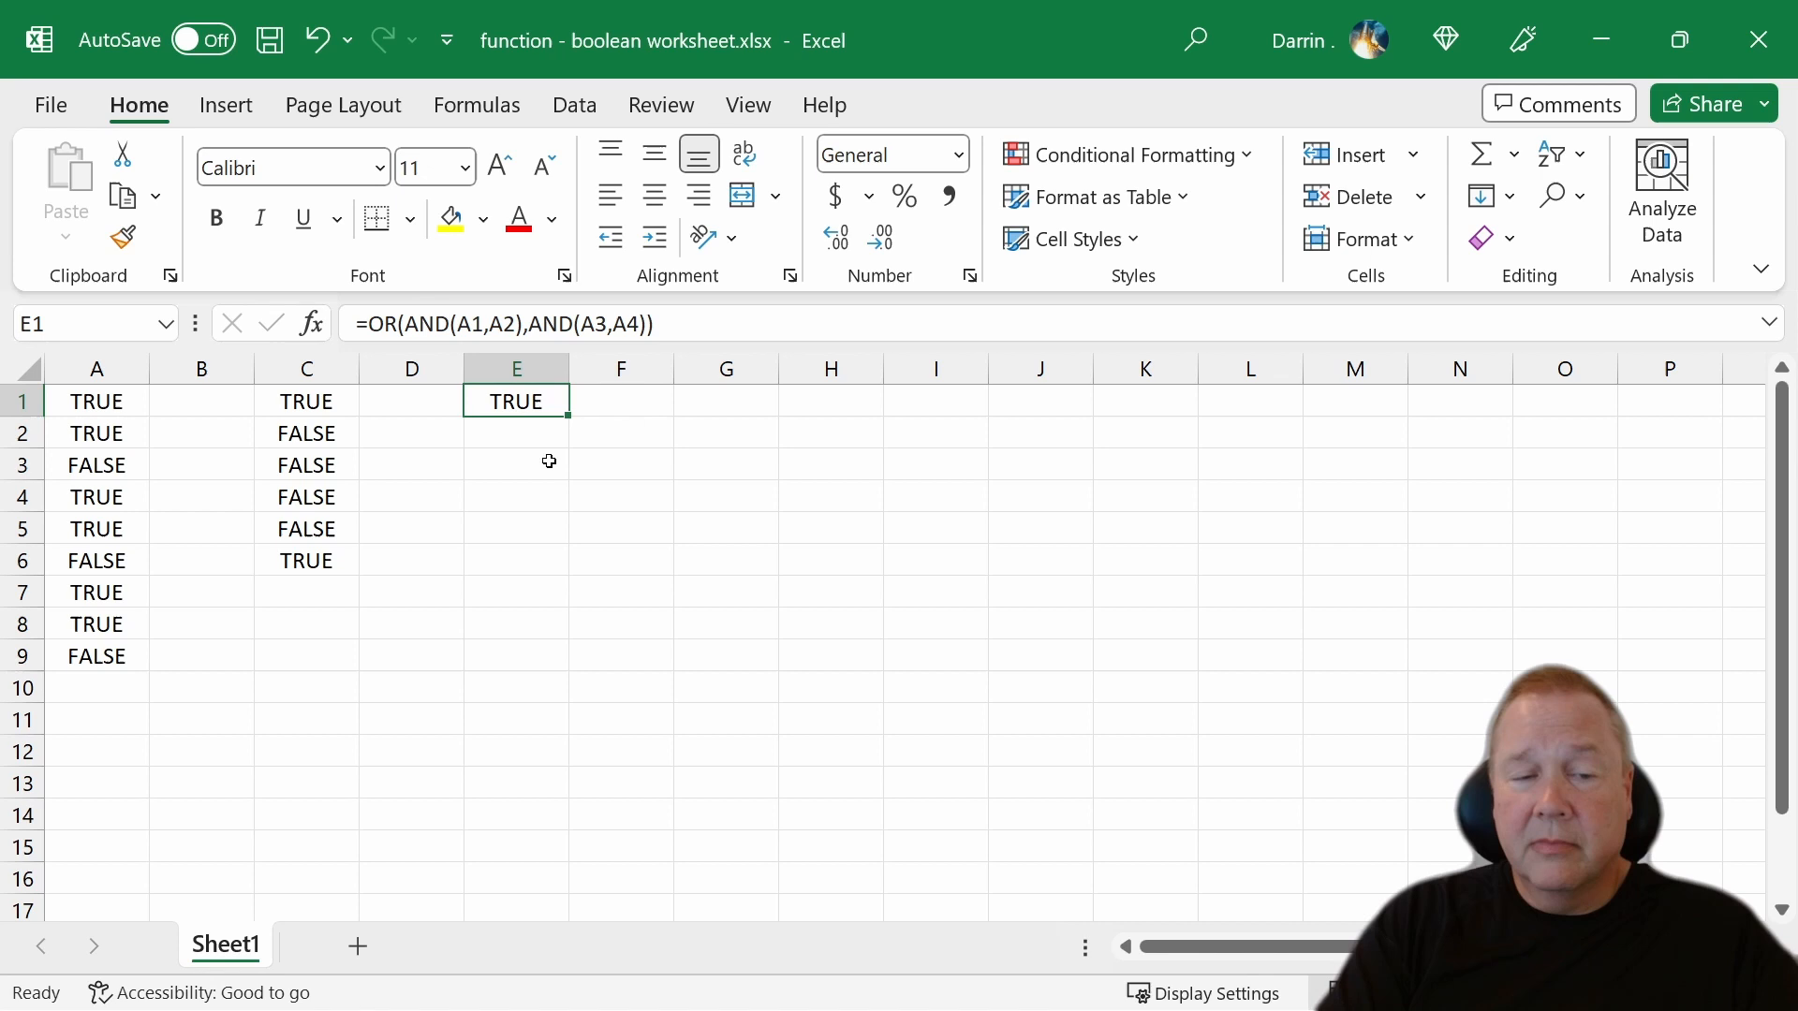
mouse_move(785, 463)
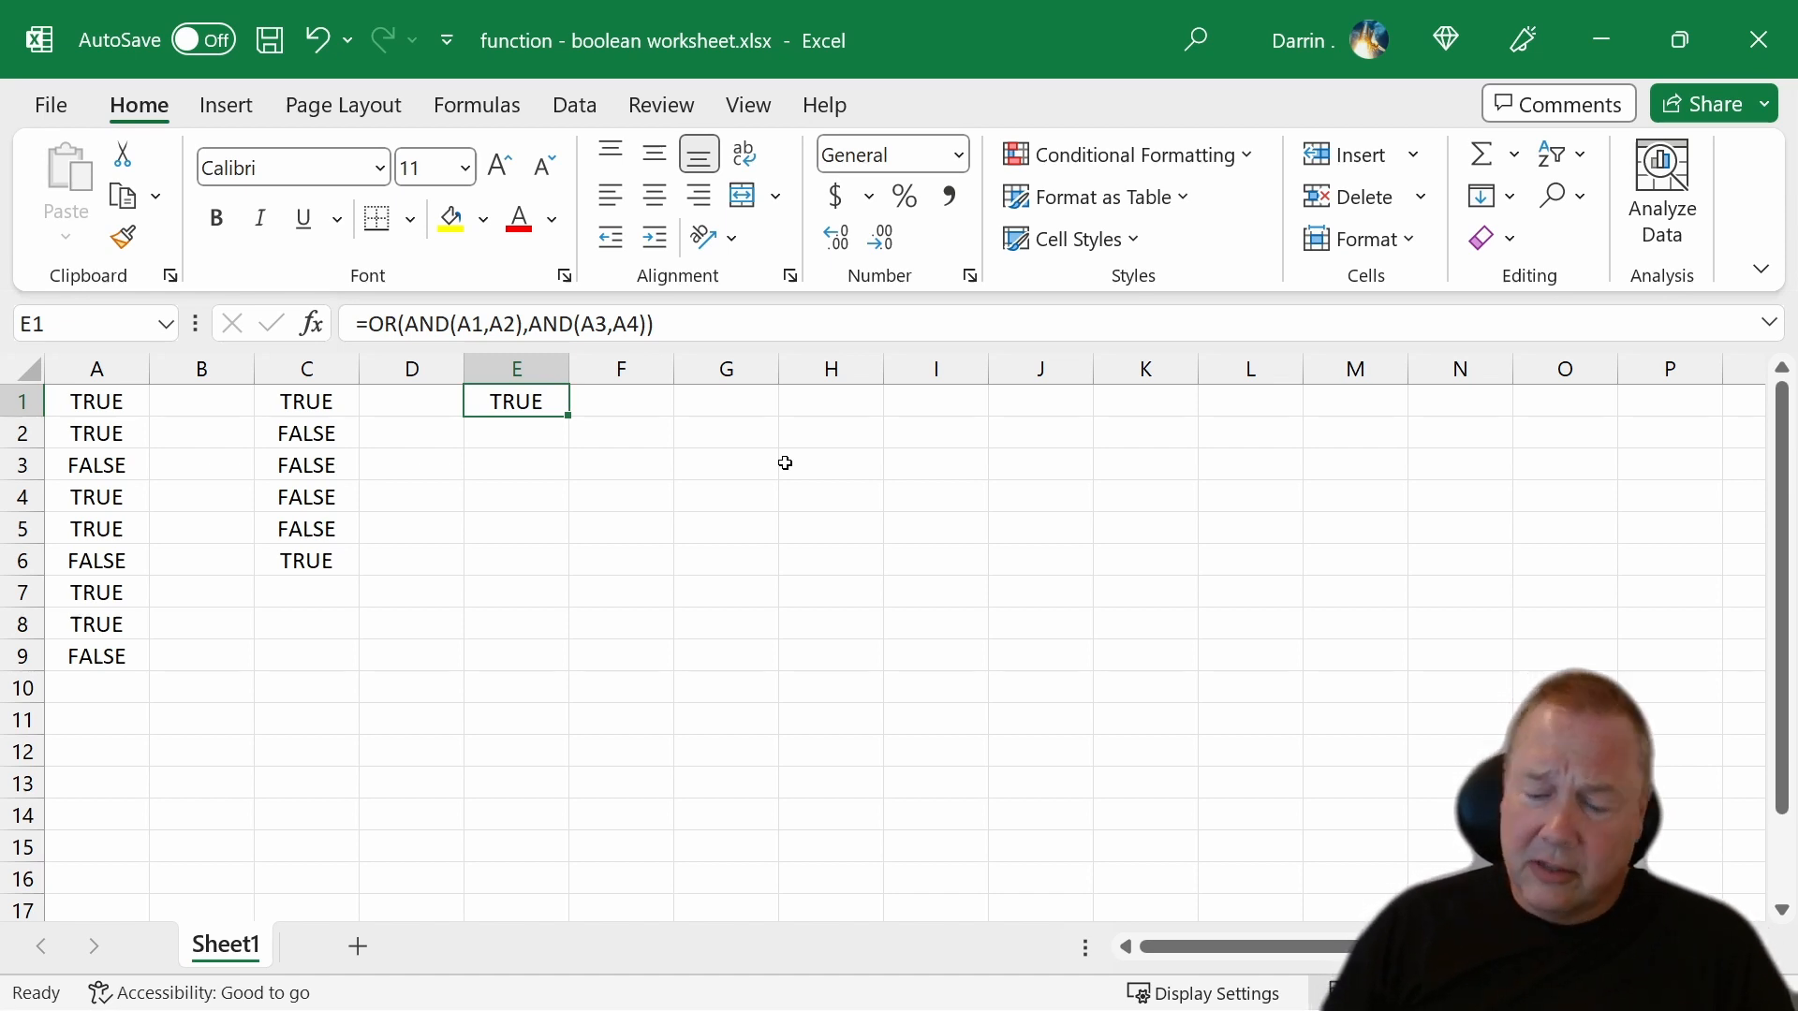
mouse_move(689, 429)
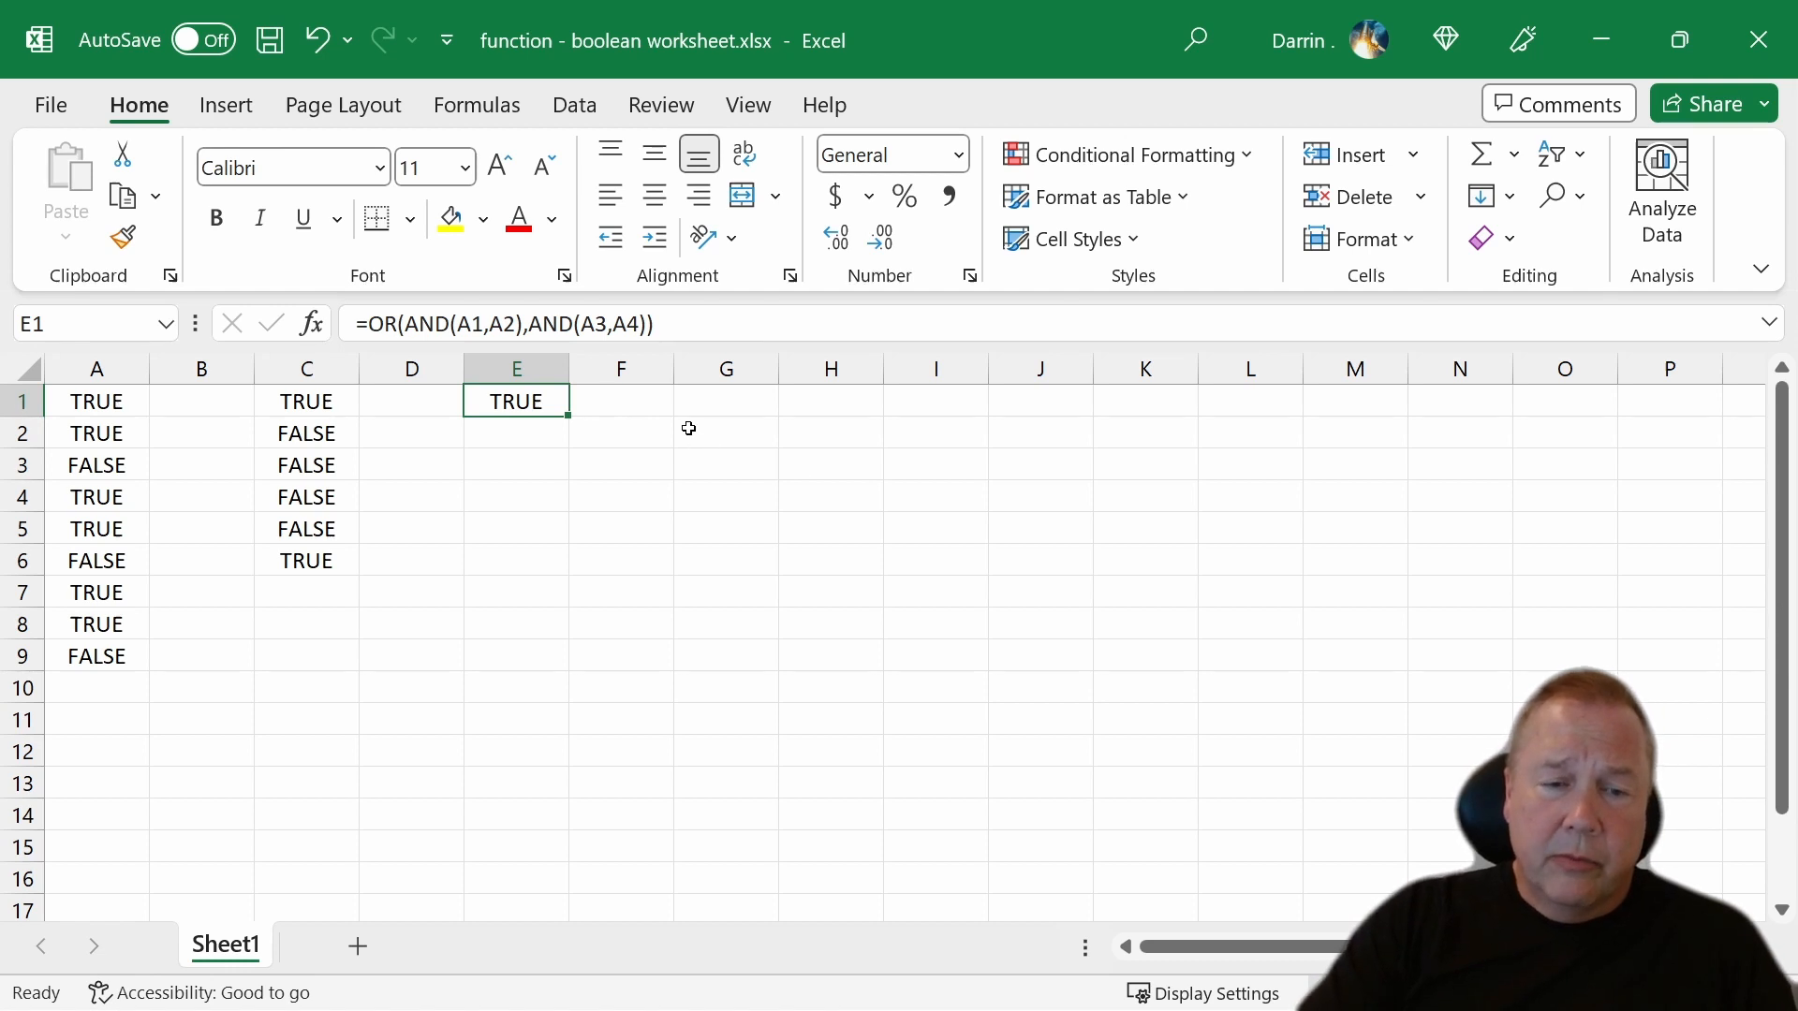
- Enter TRUE in G1 and FALSE in G2
left_click(727, 401)
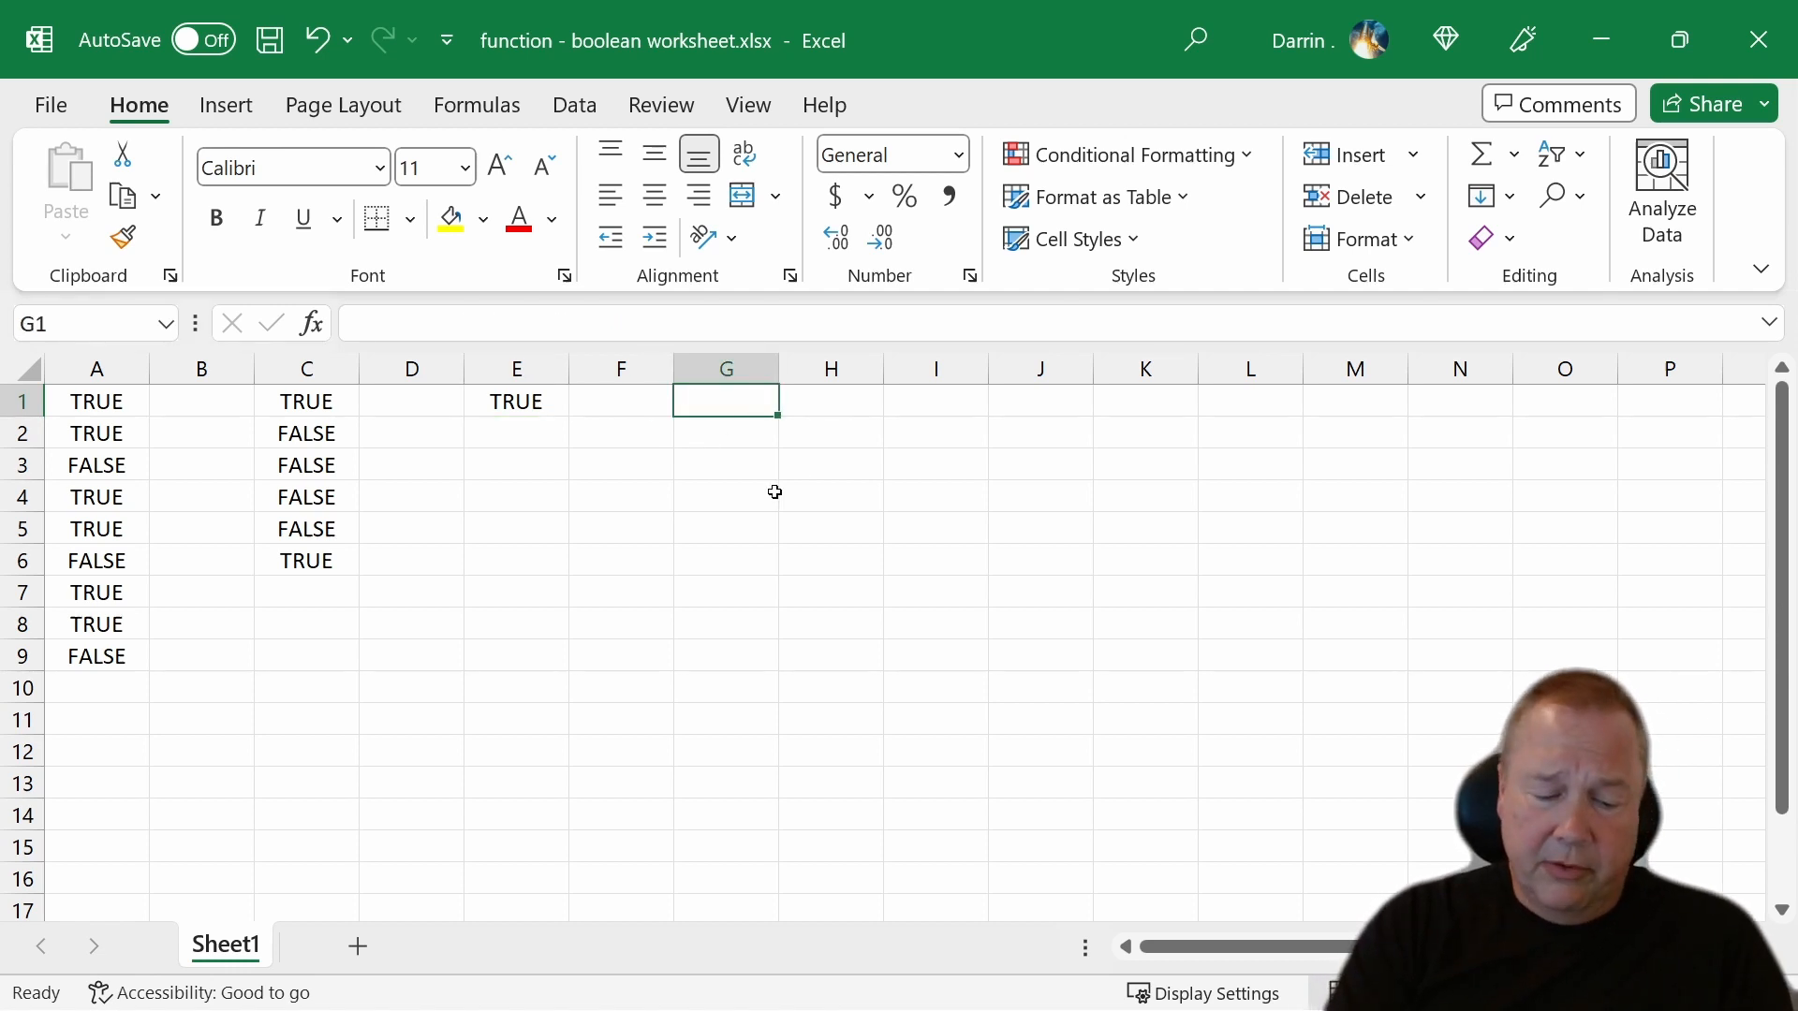
key("Enter")
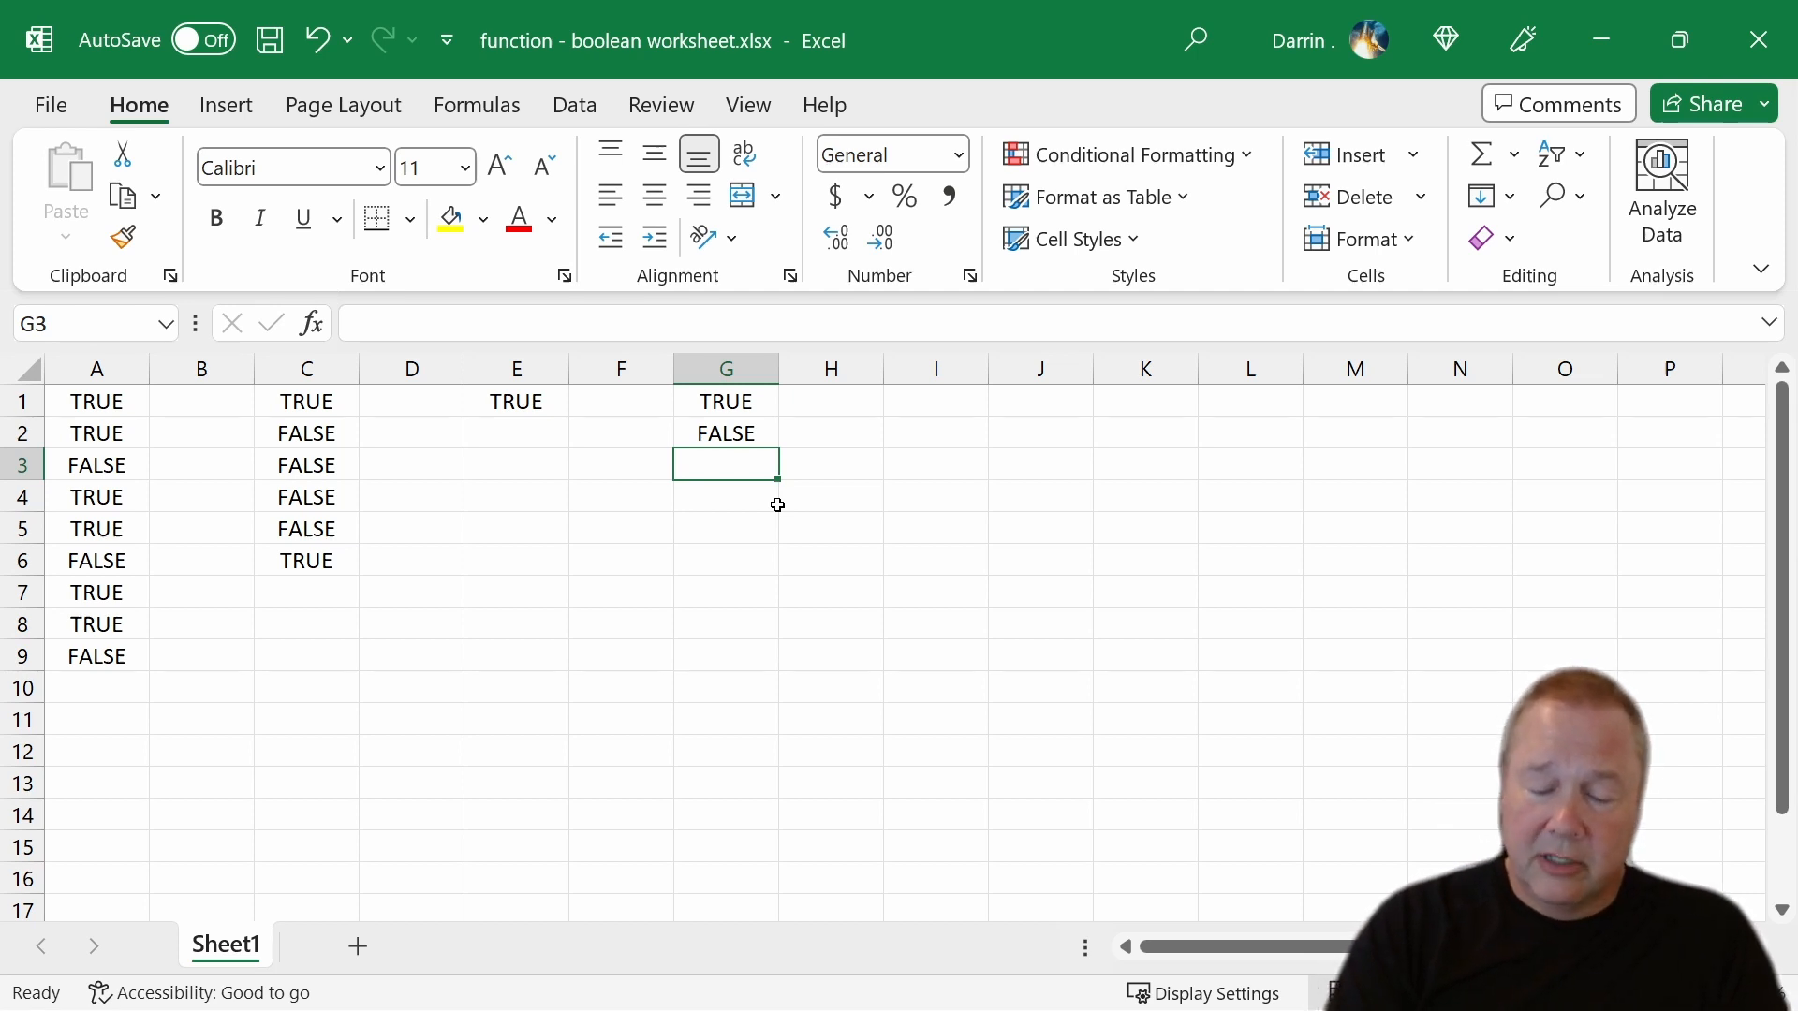
- Enter =IF(7=5,TRUE) in G3, which returns FALSE, and reopen it for editing
type("=if")
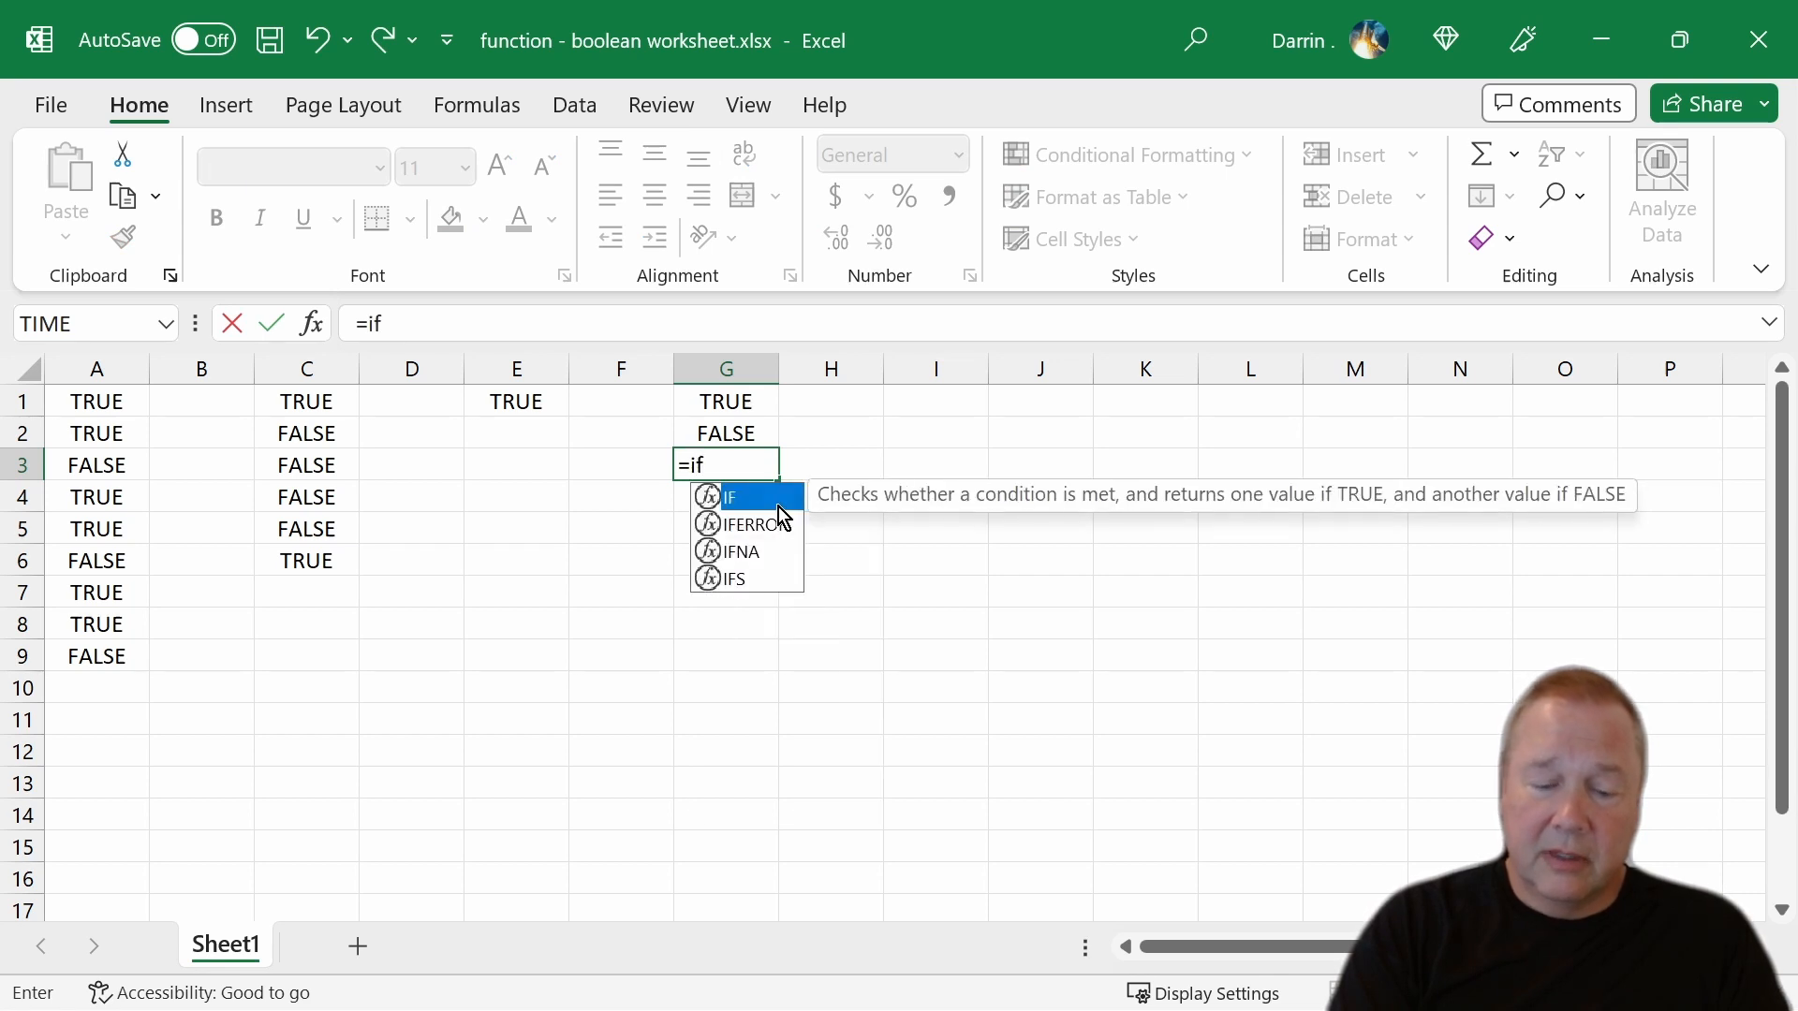
type("(7")
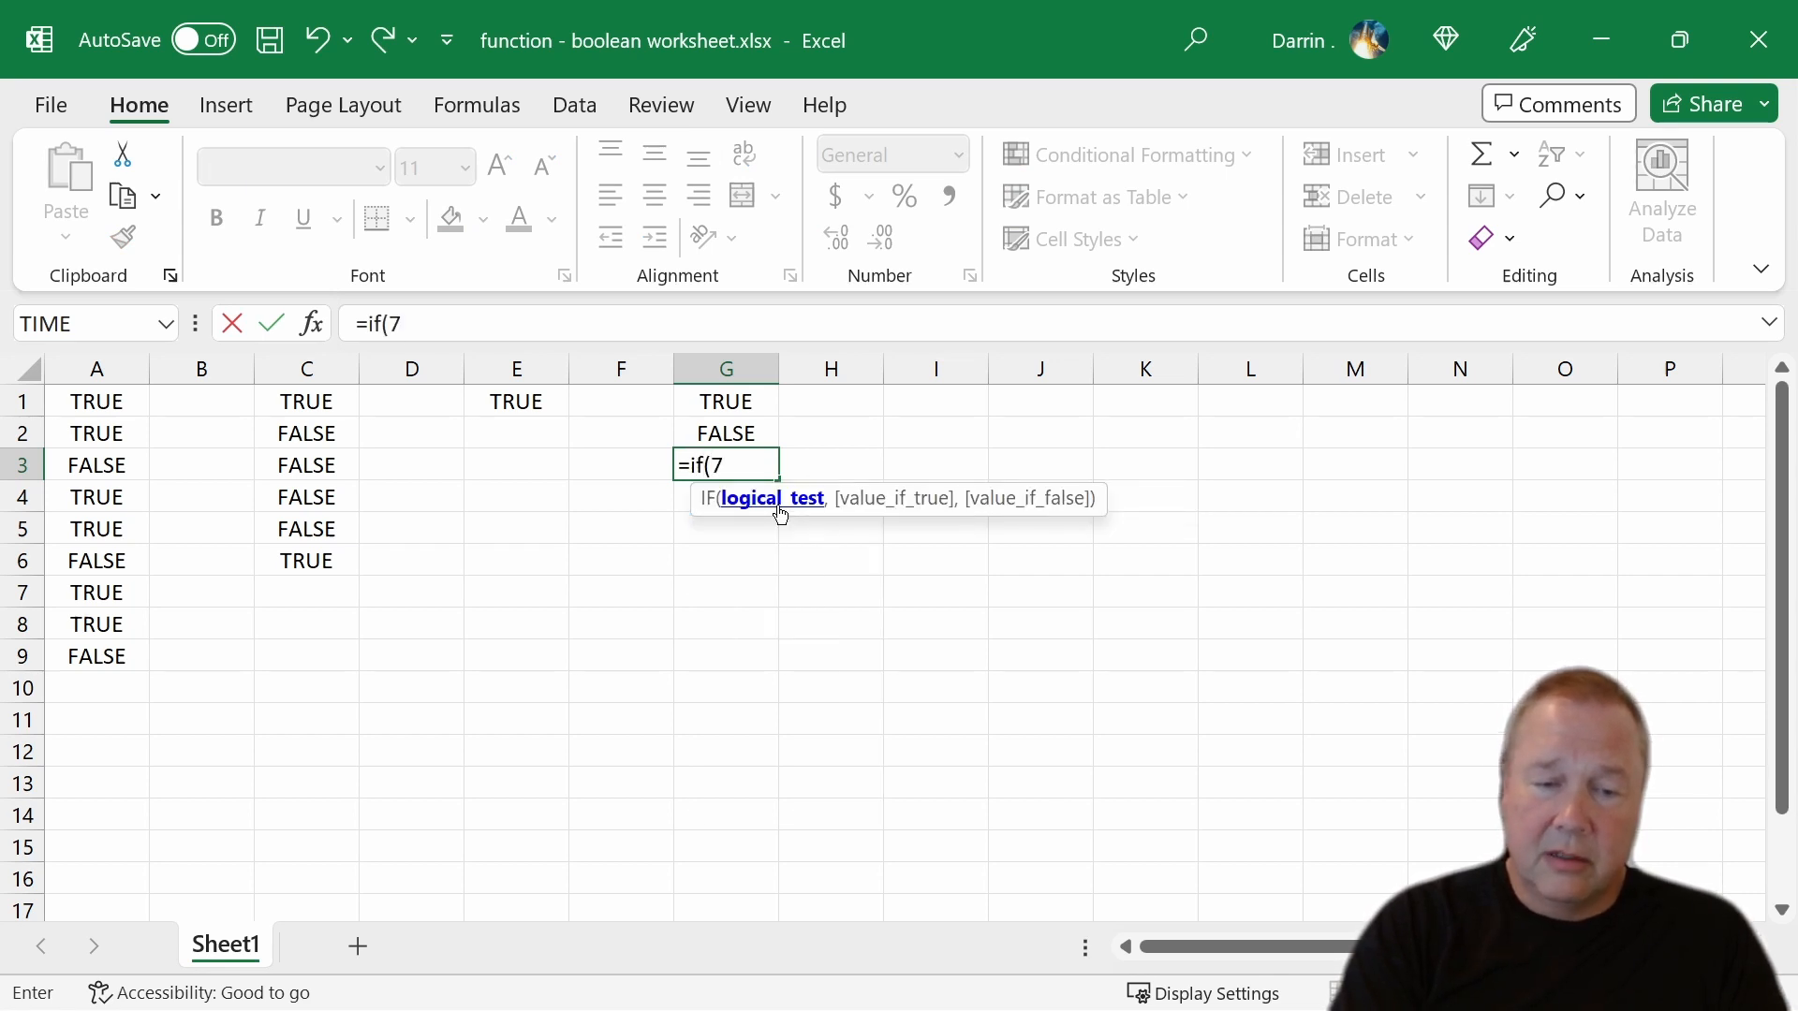
type("-")
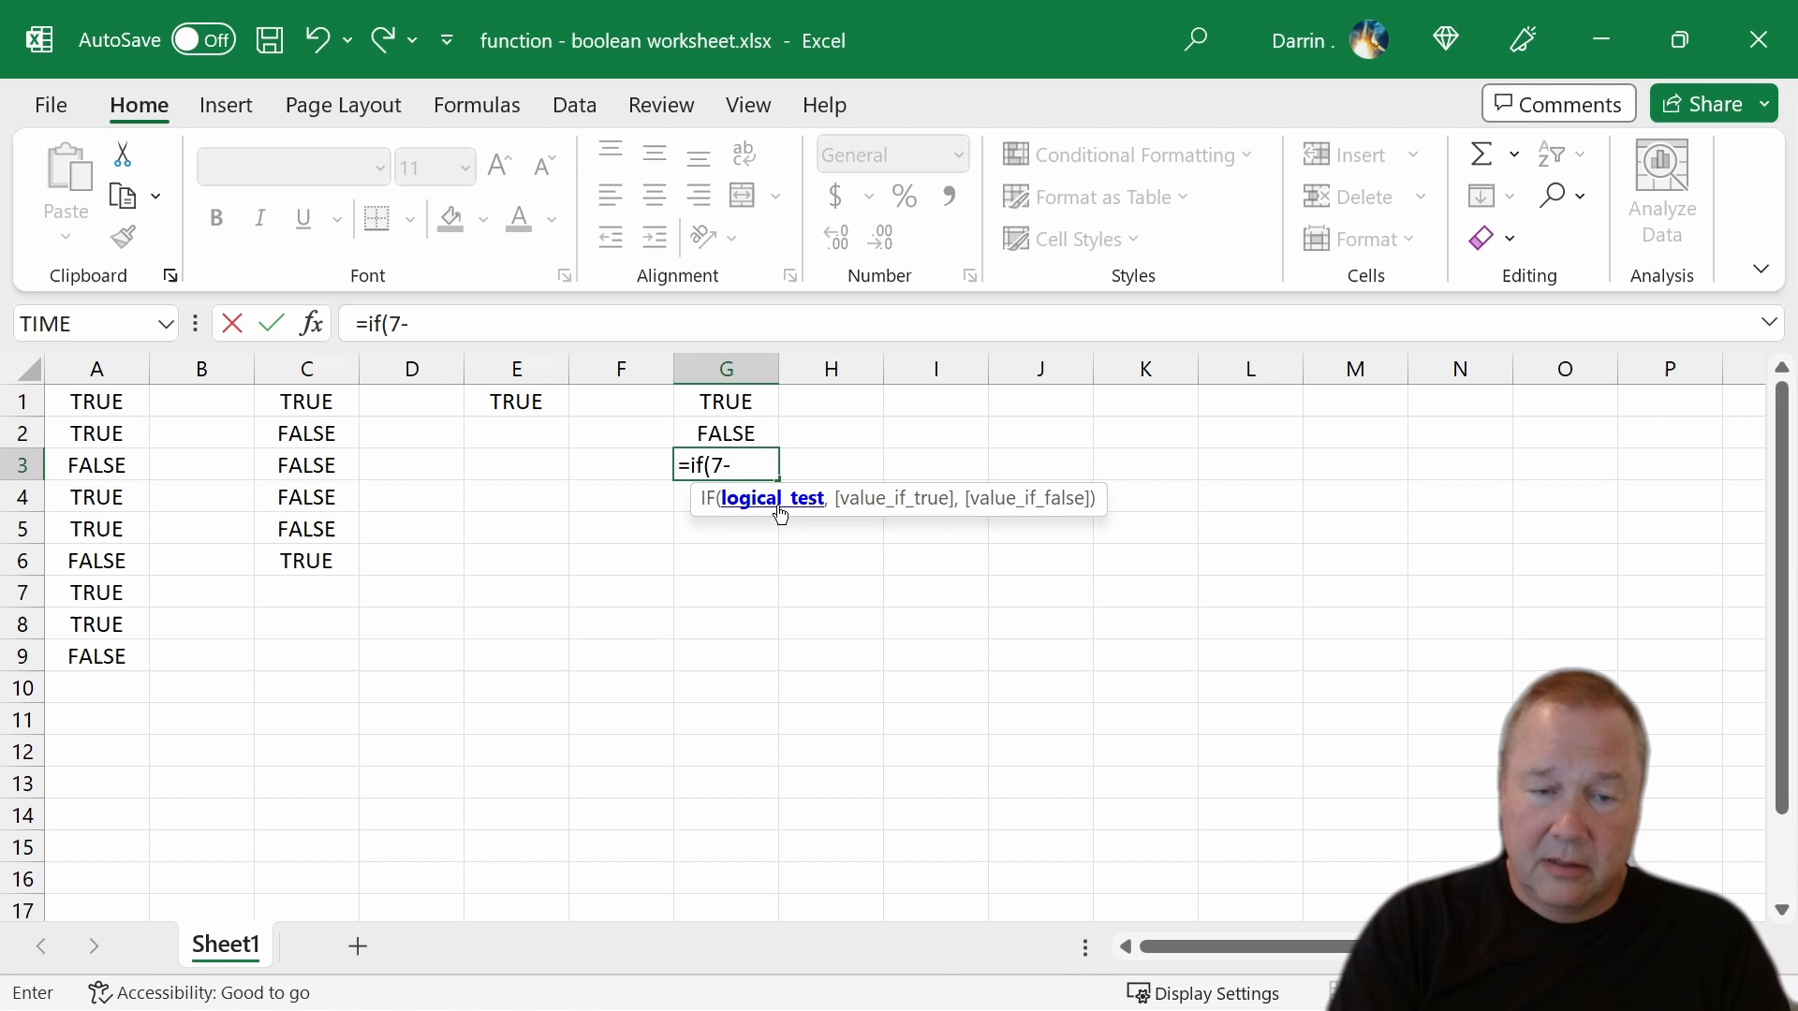
type("=5")
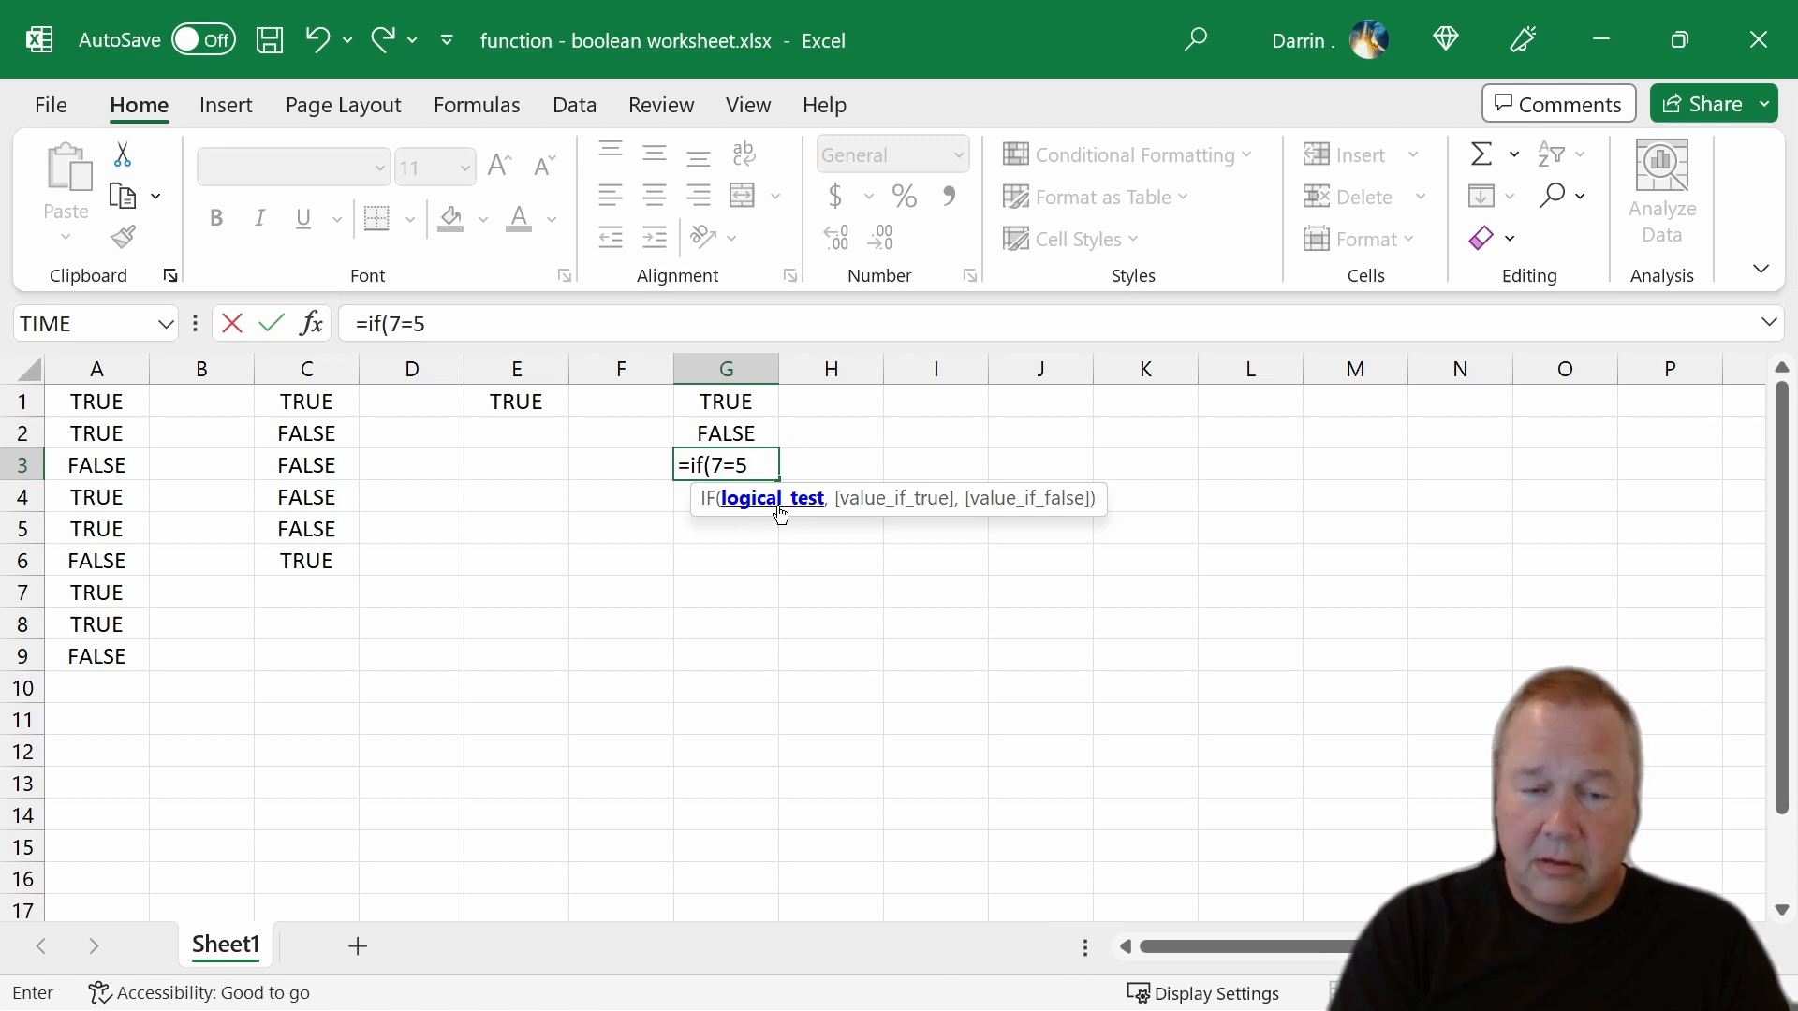
type(",true")
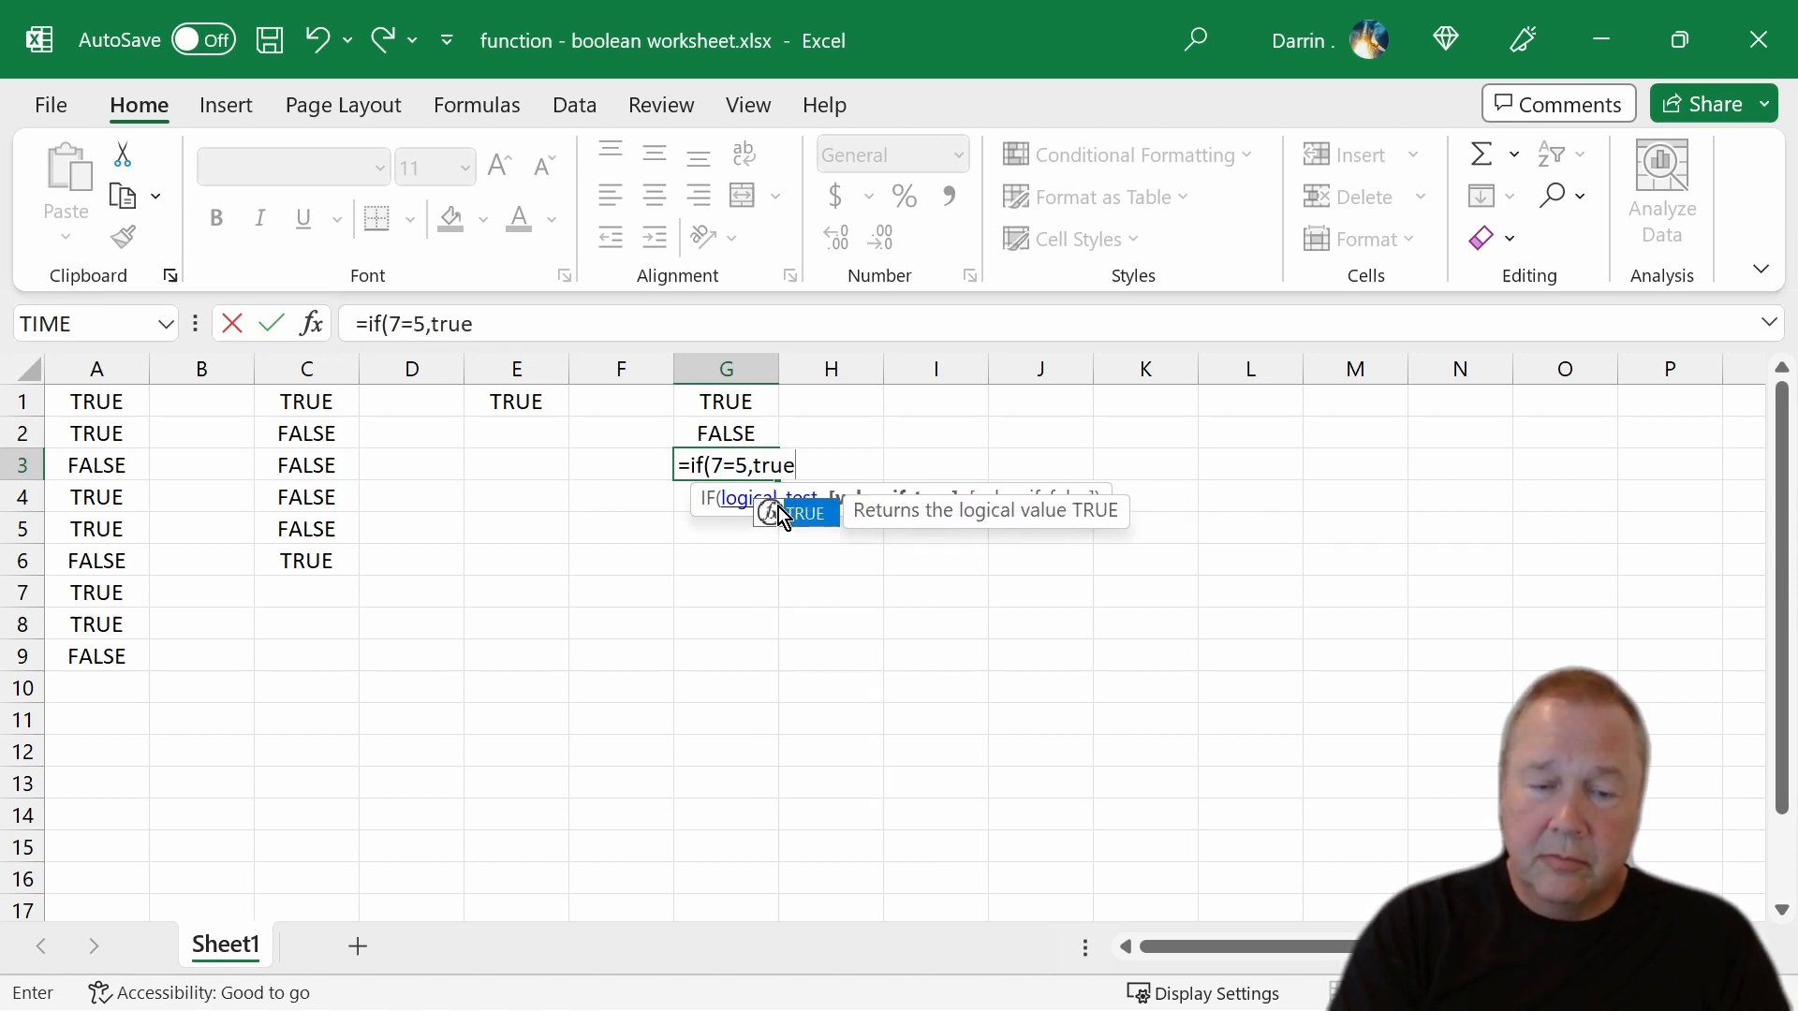
type(")")
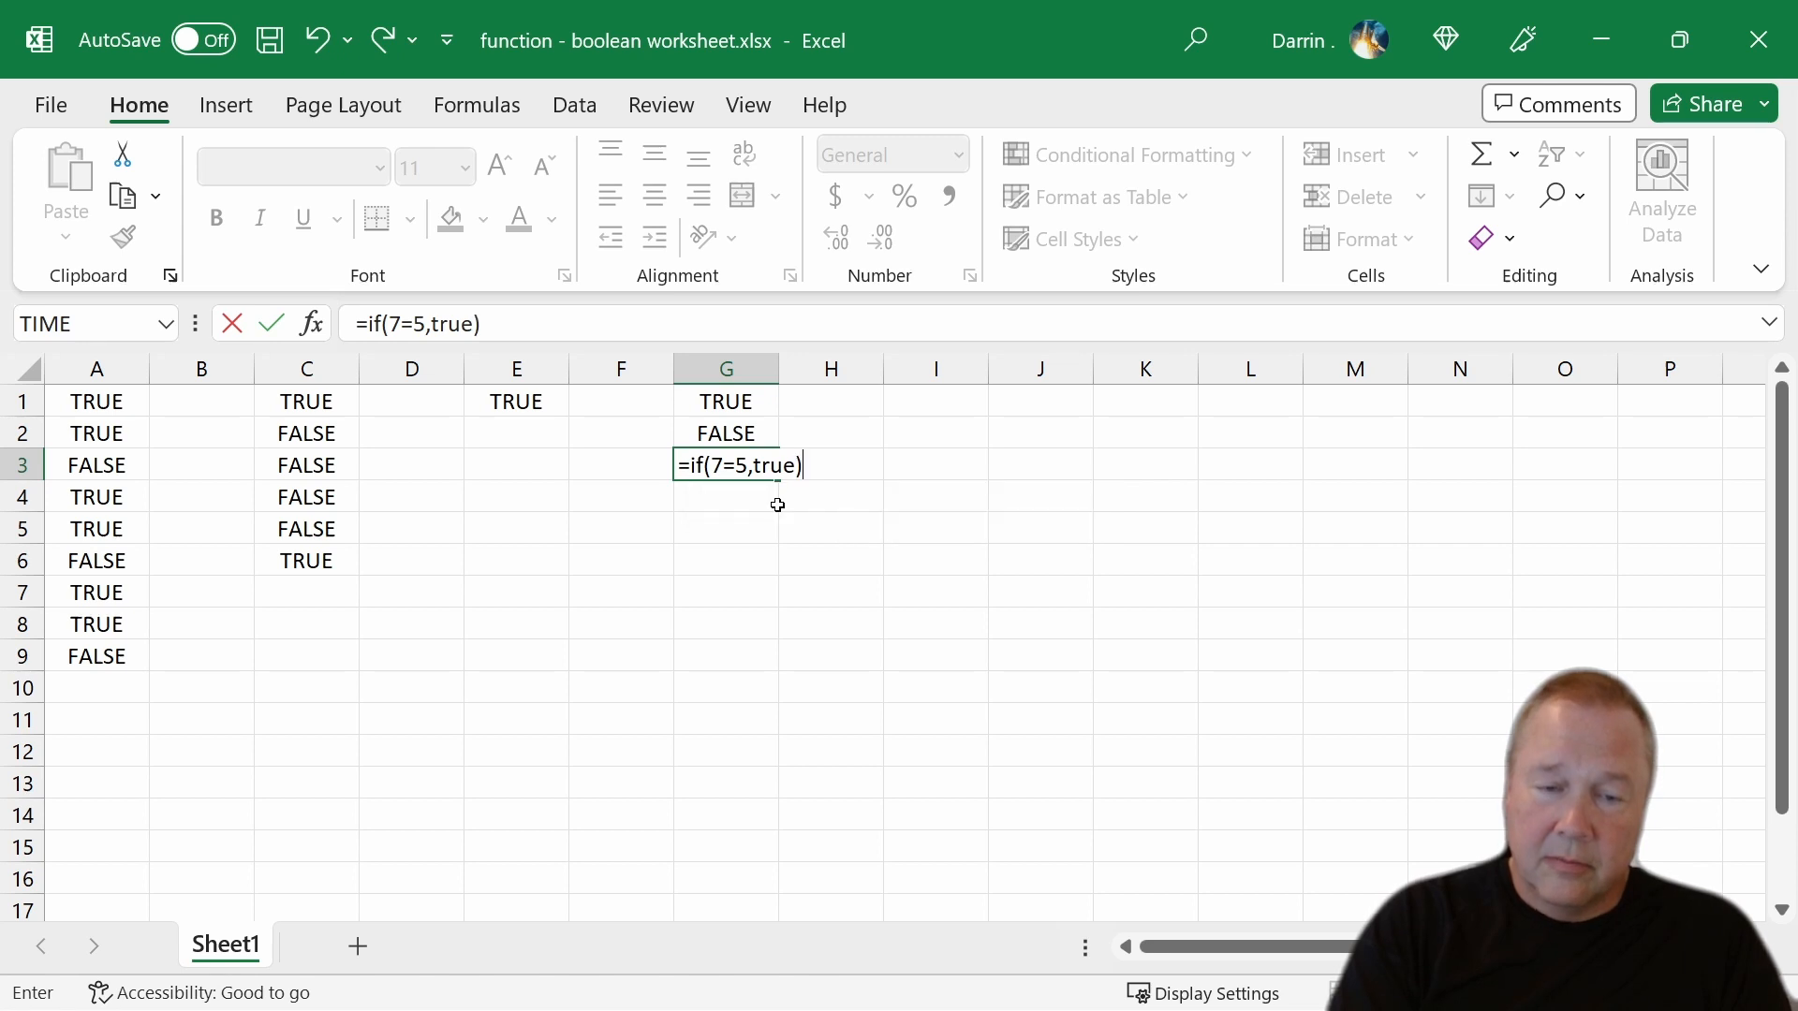
key("Enter")
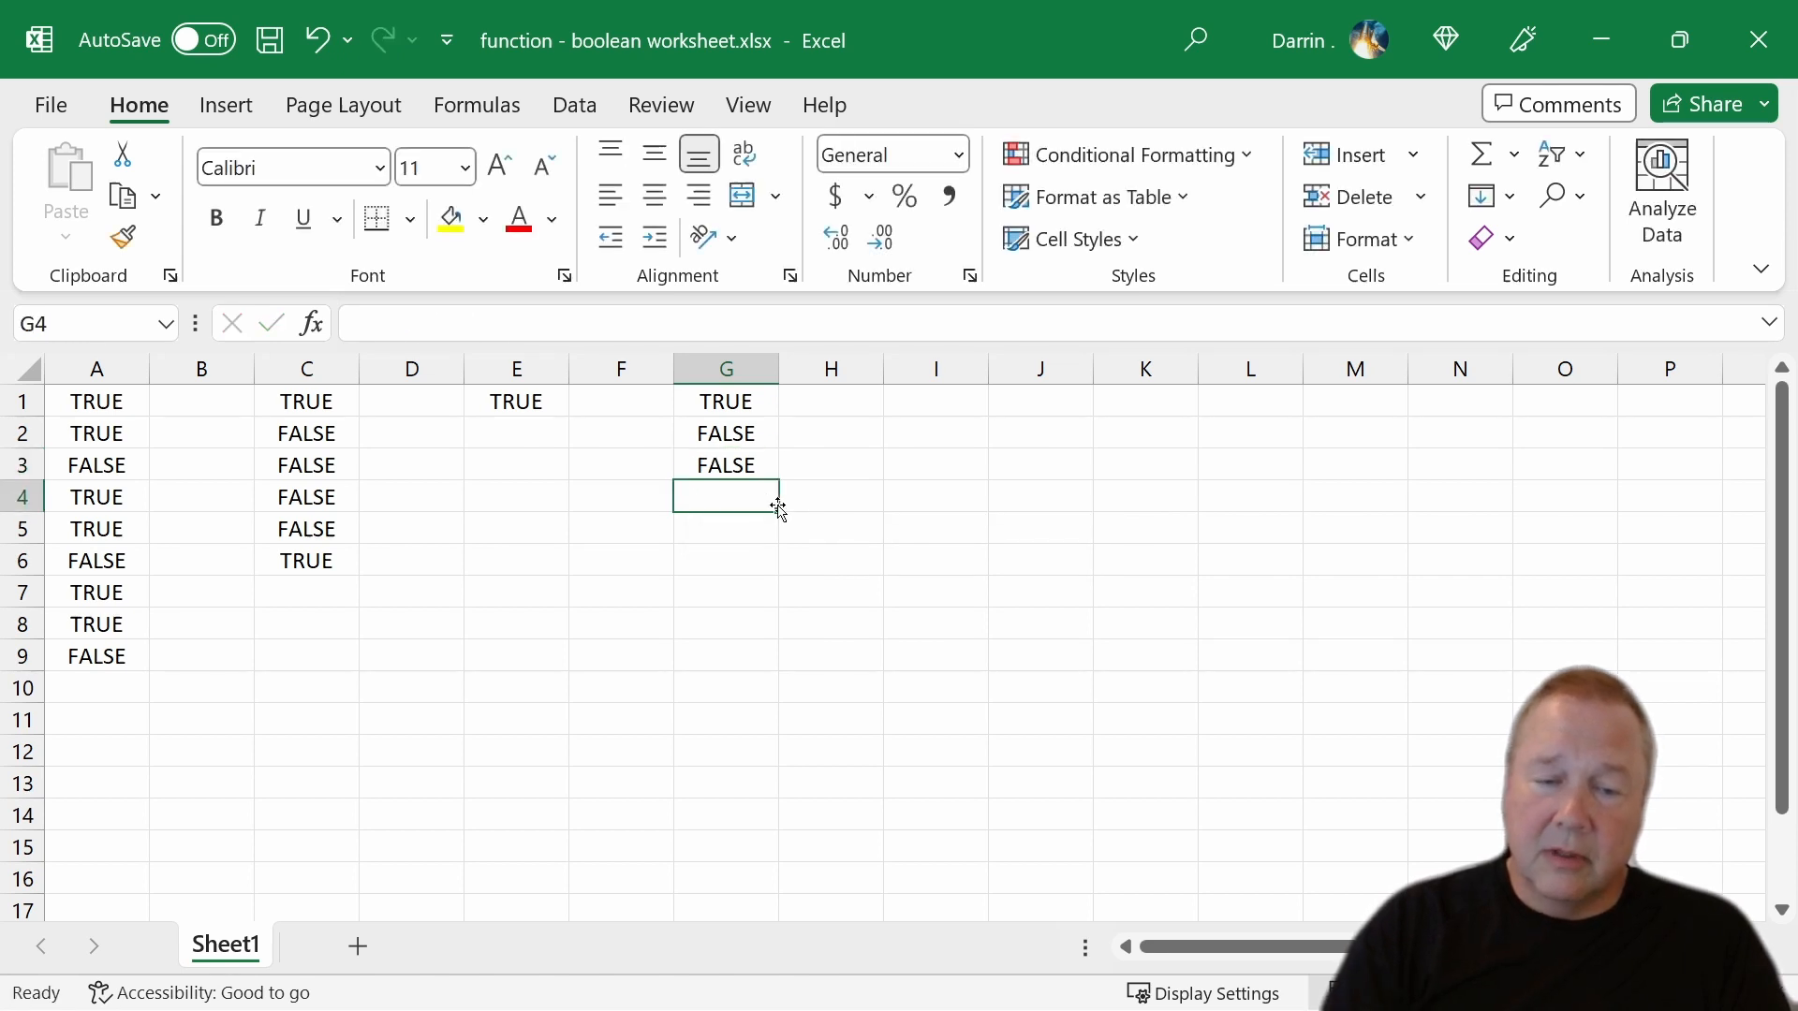
left_click(726, 464)
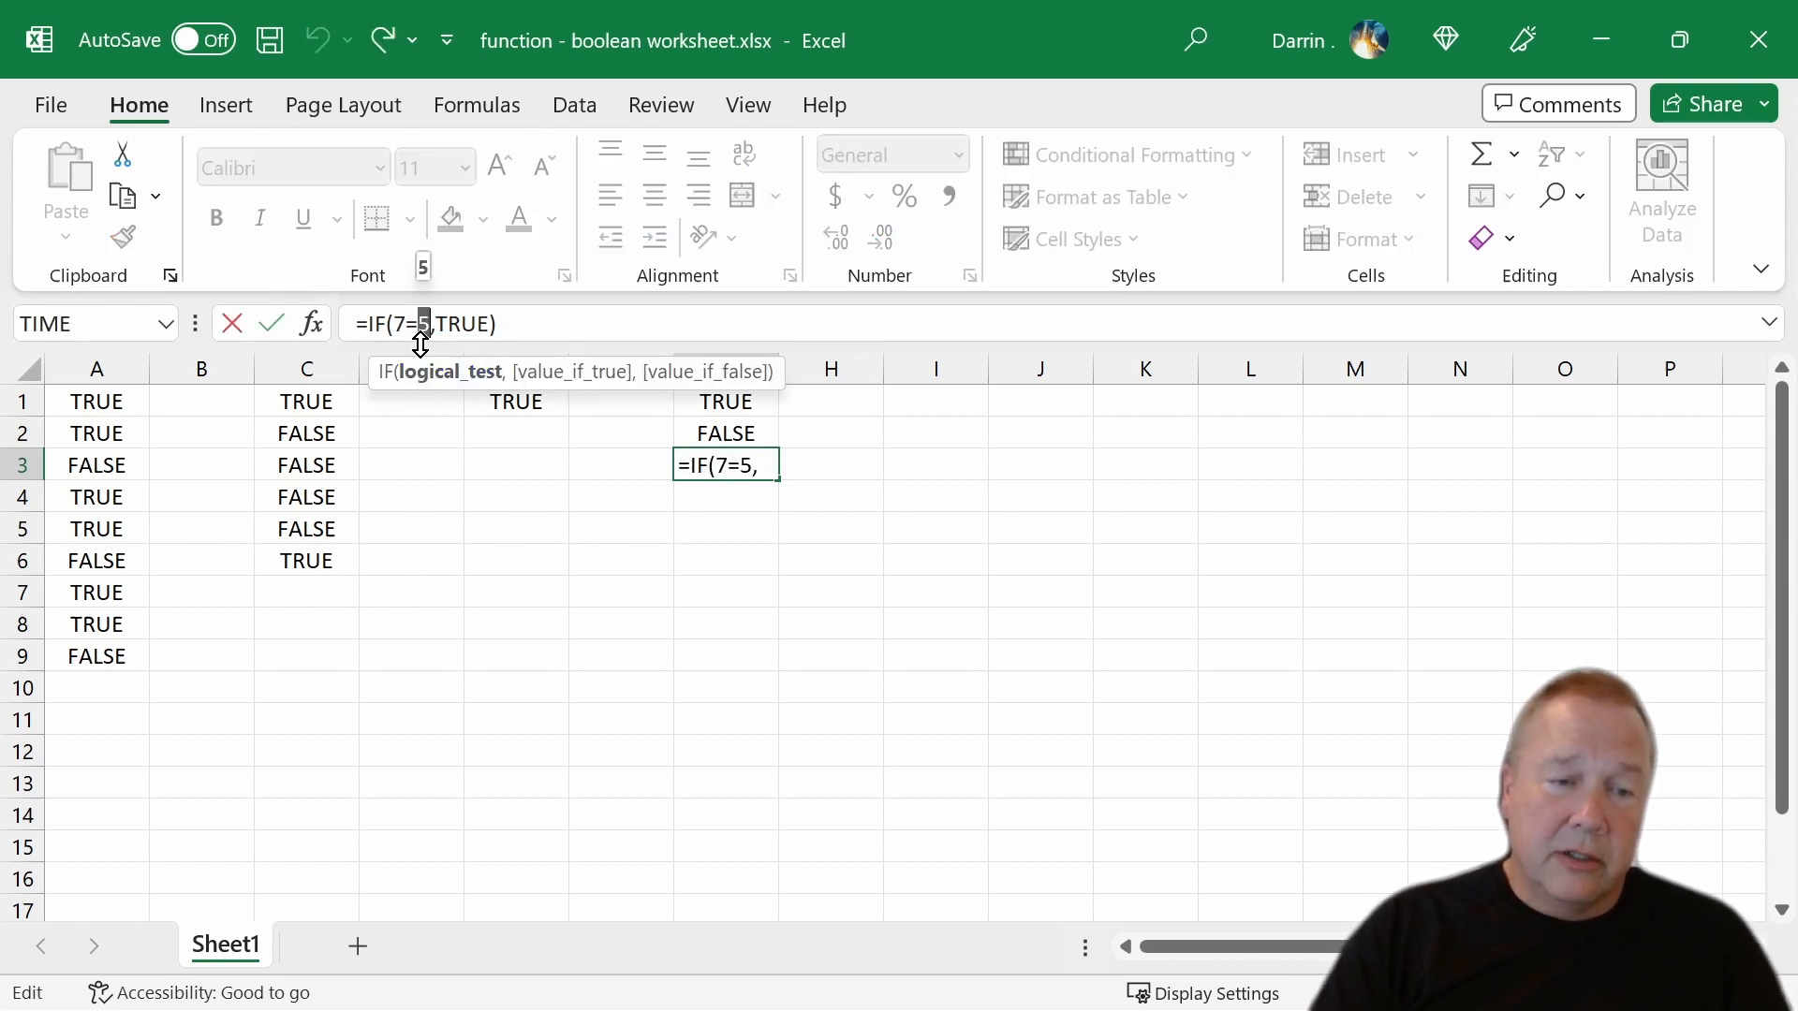
- Try 75 and 7>5 in G3's IF test, settling on =IF(7<>5,TRUE) returning TRUE
key("Backspace")
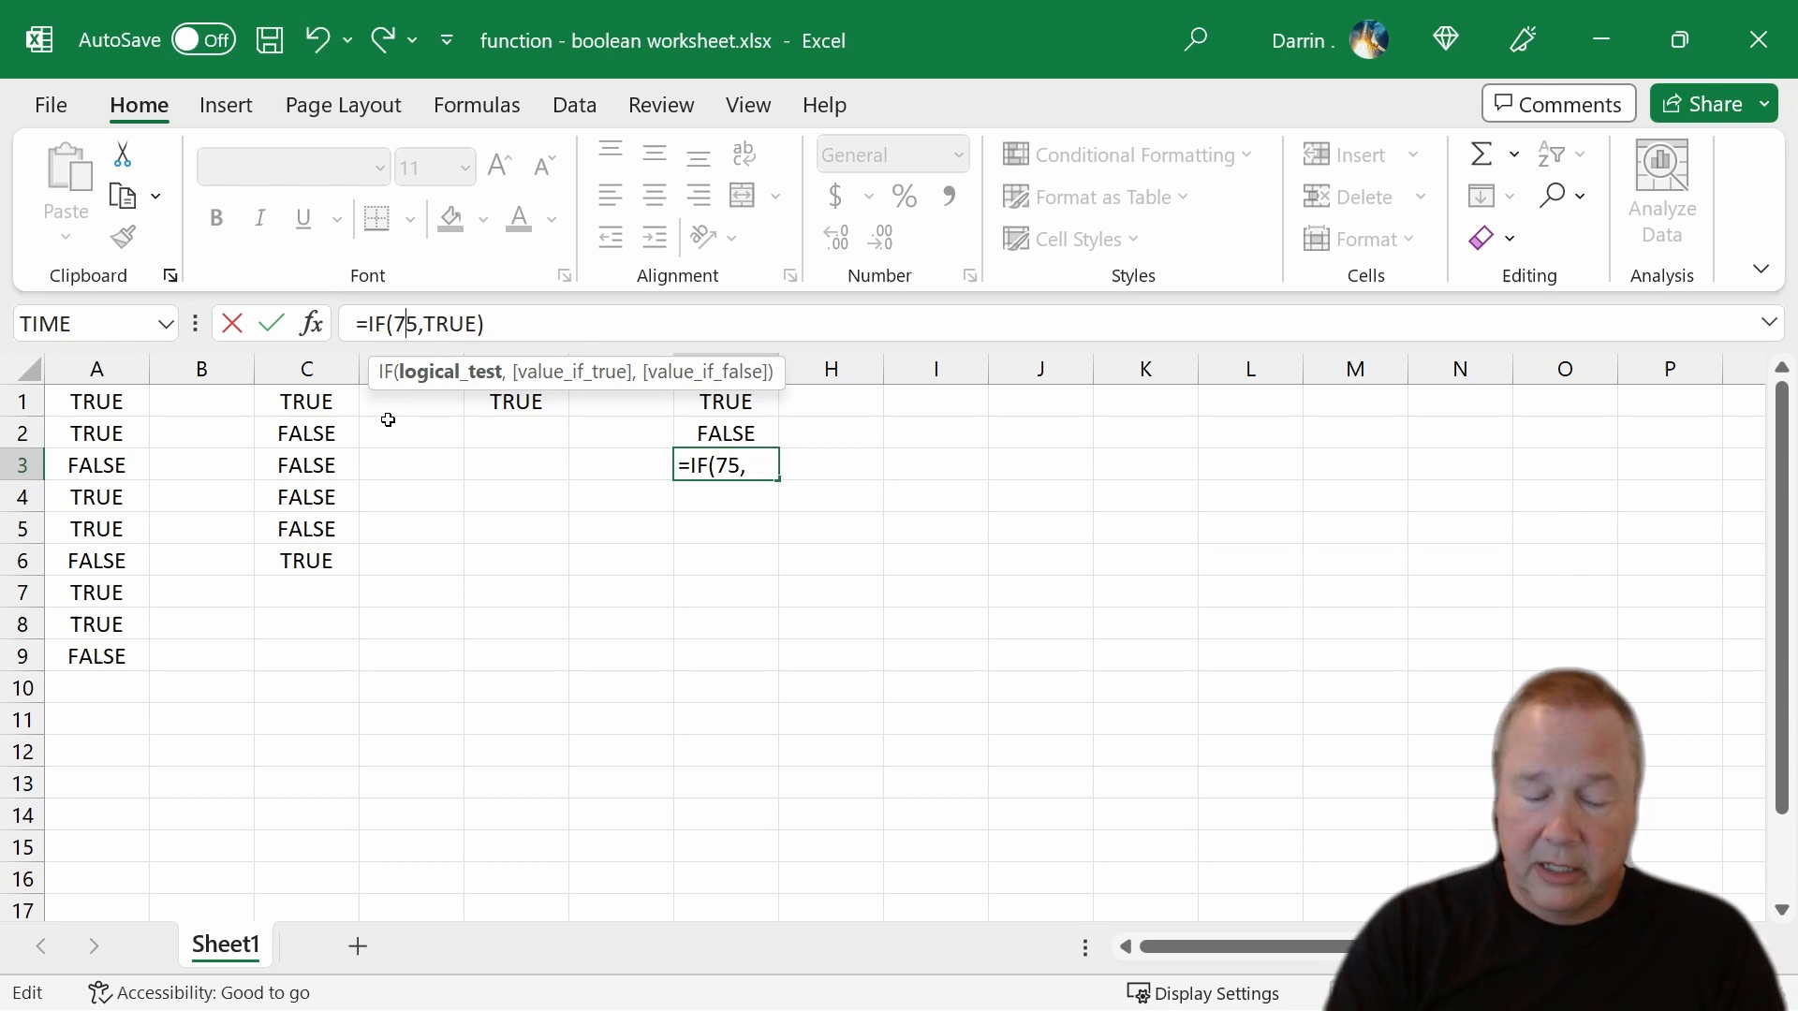
key("Enter")
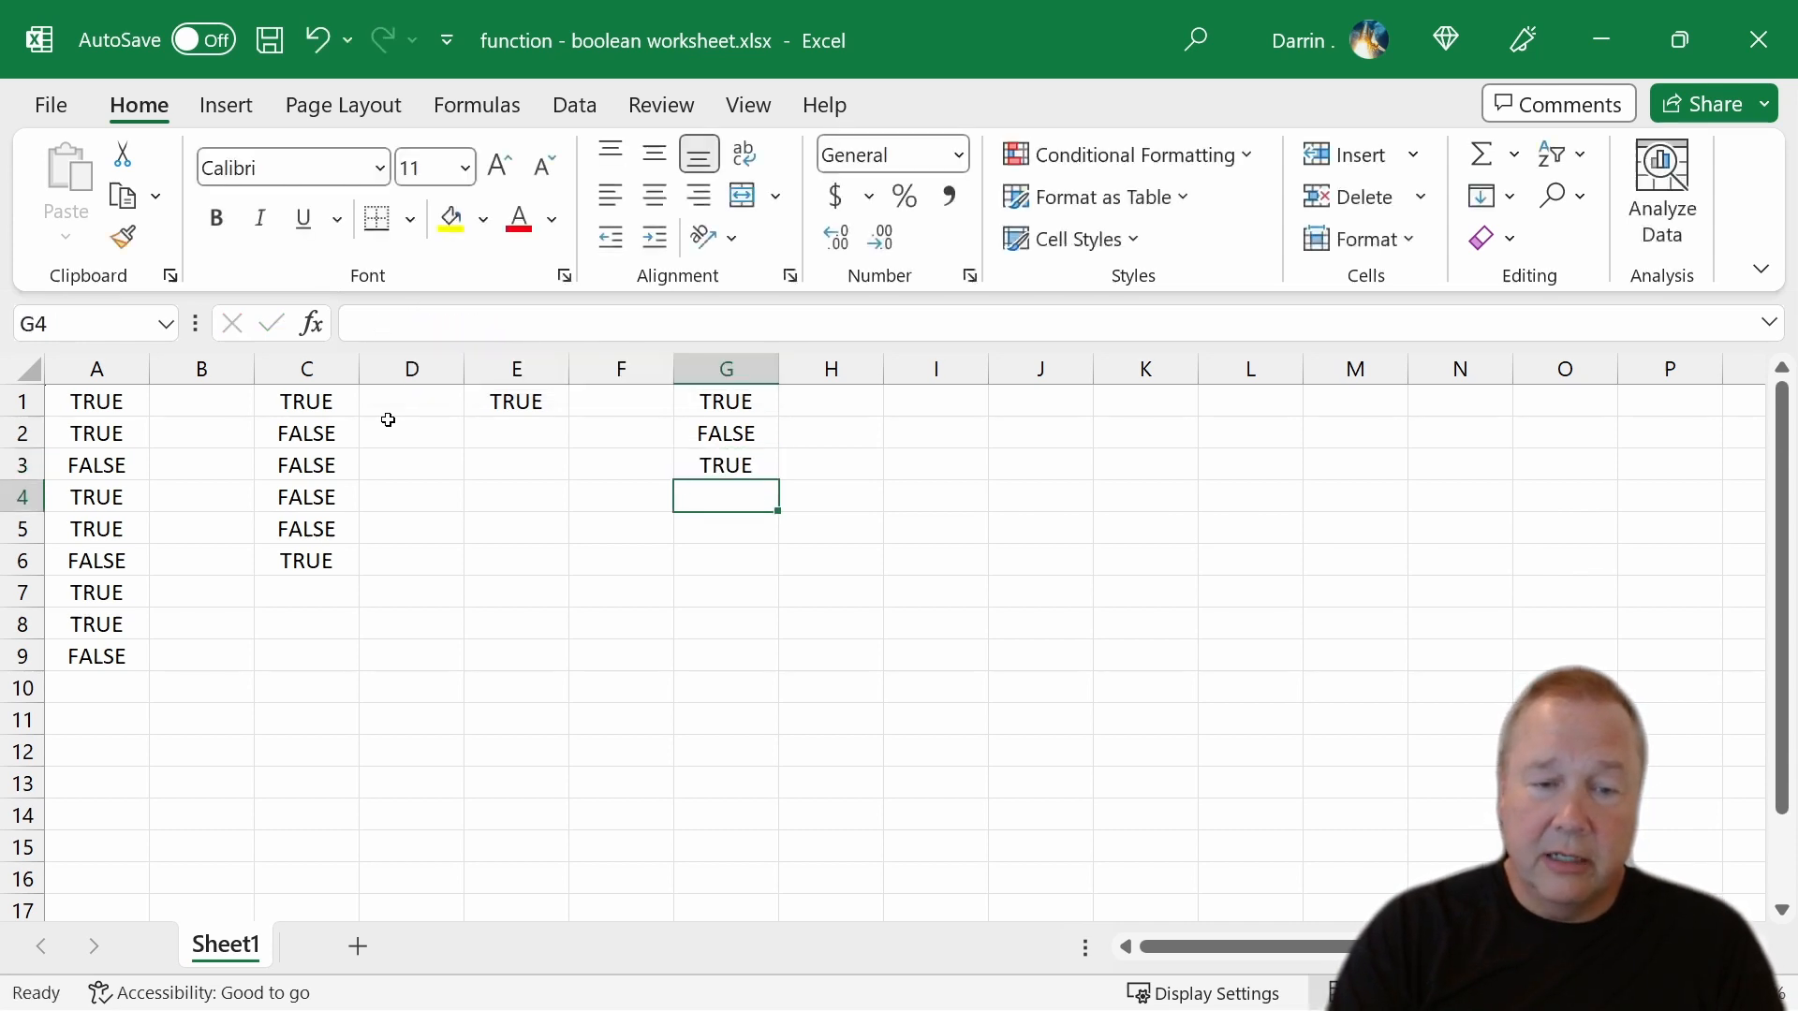
left_click(727, 465)
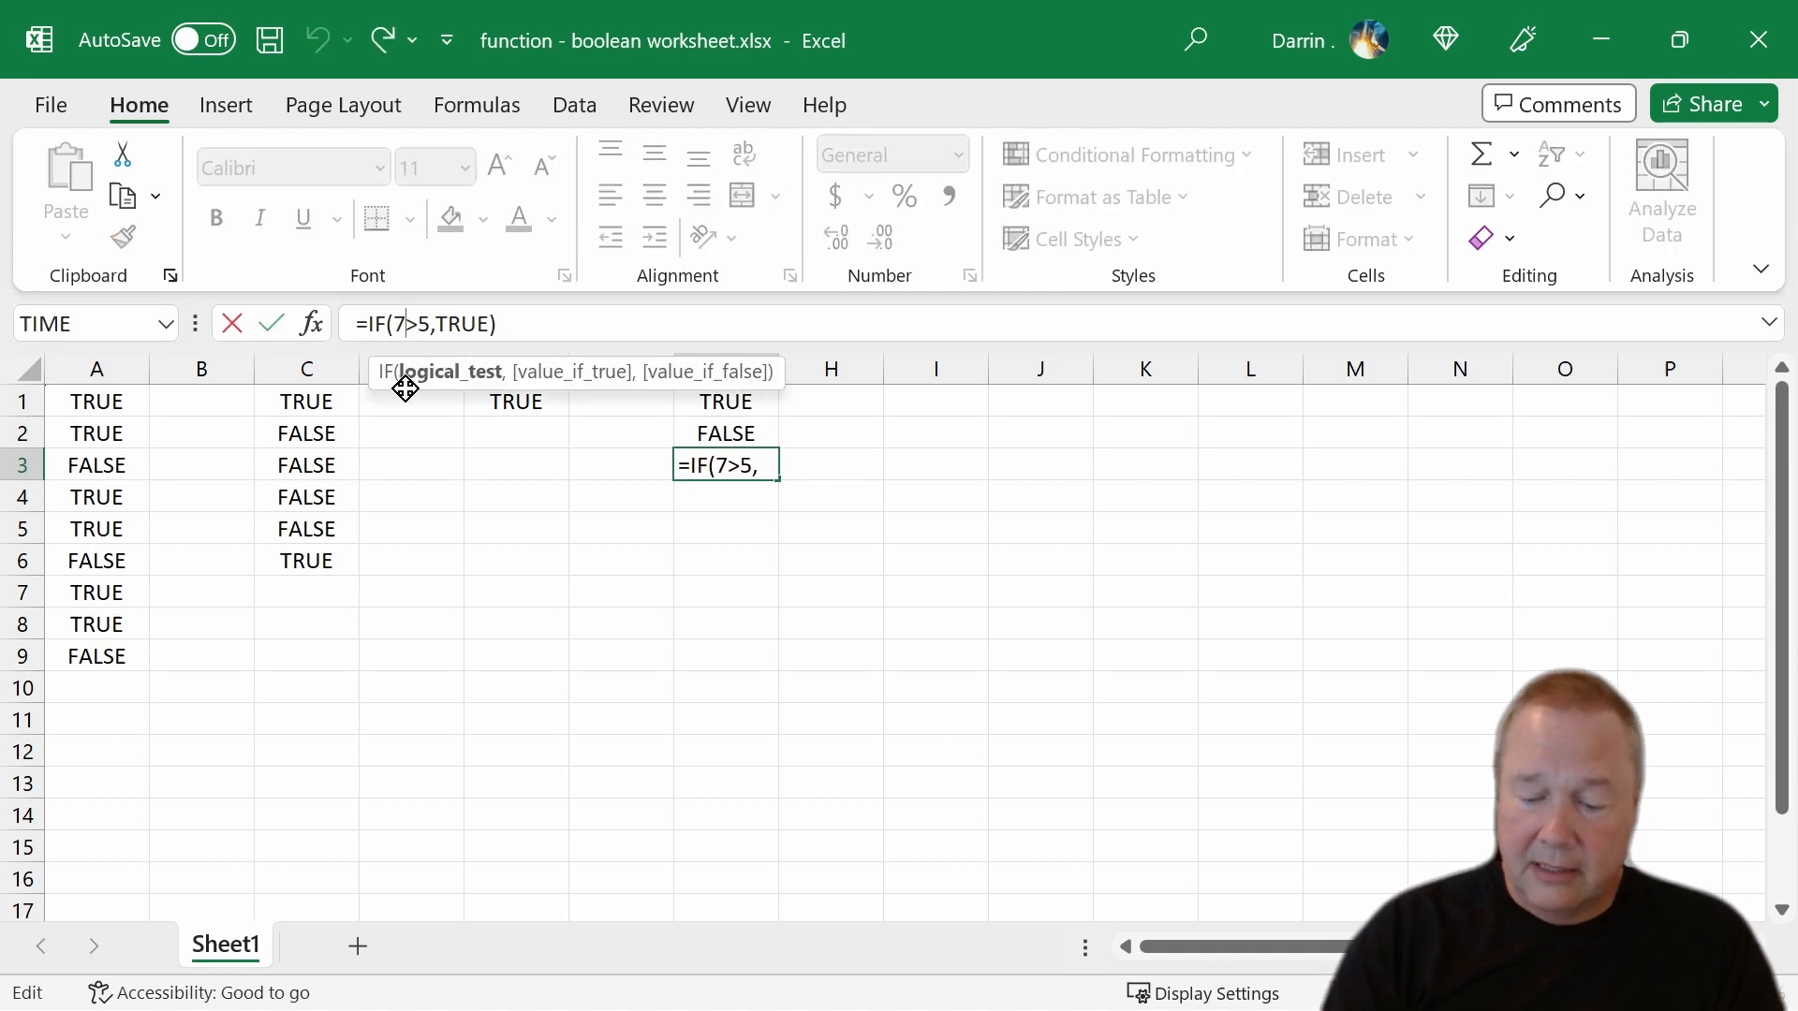
key("Enter")
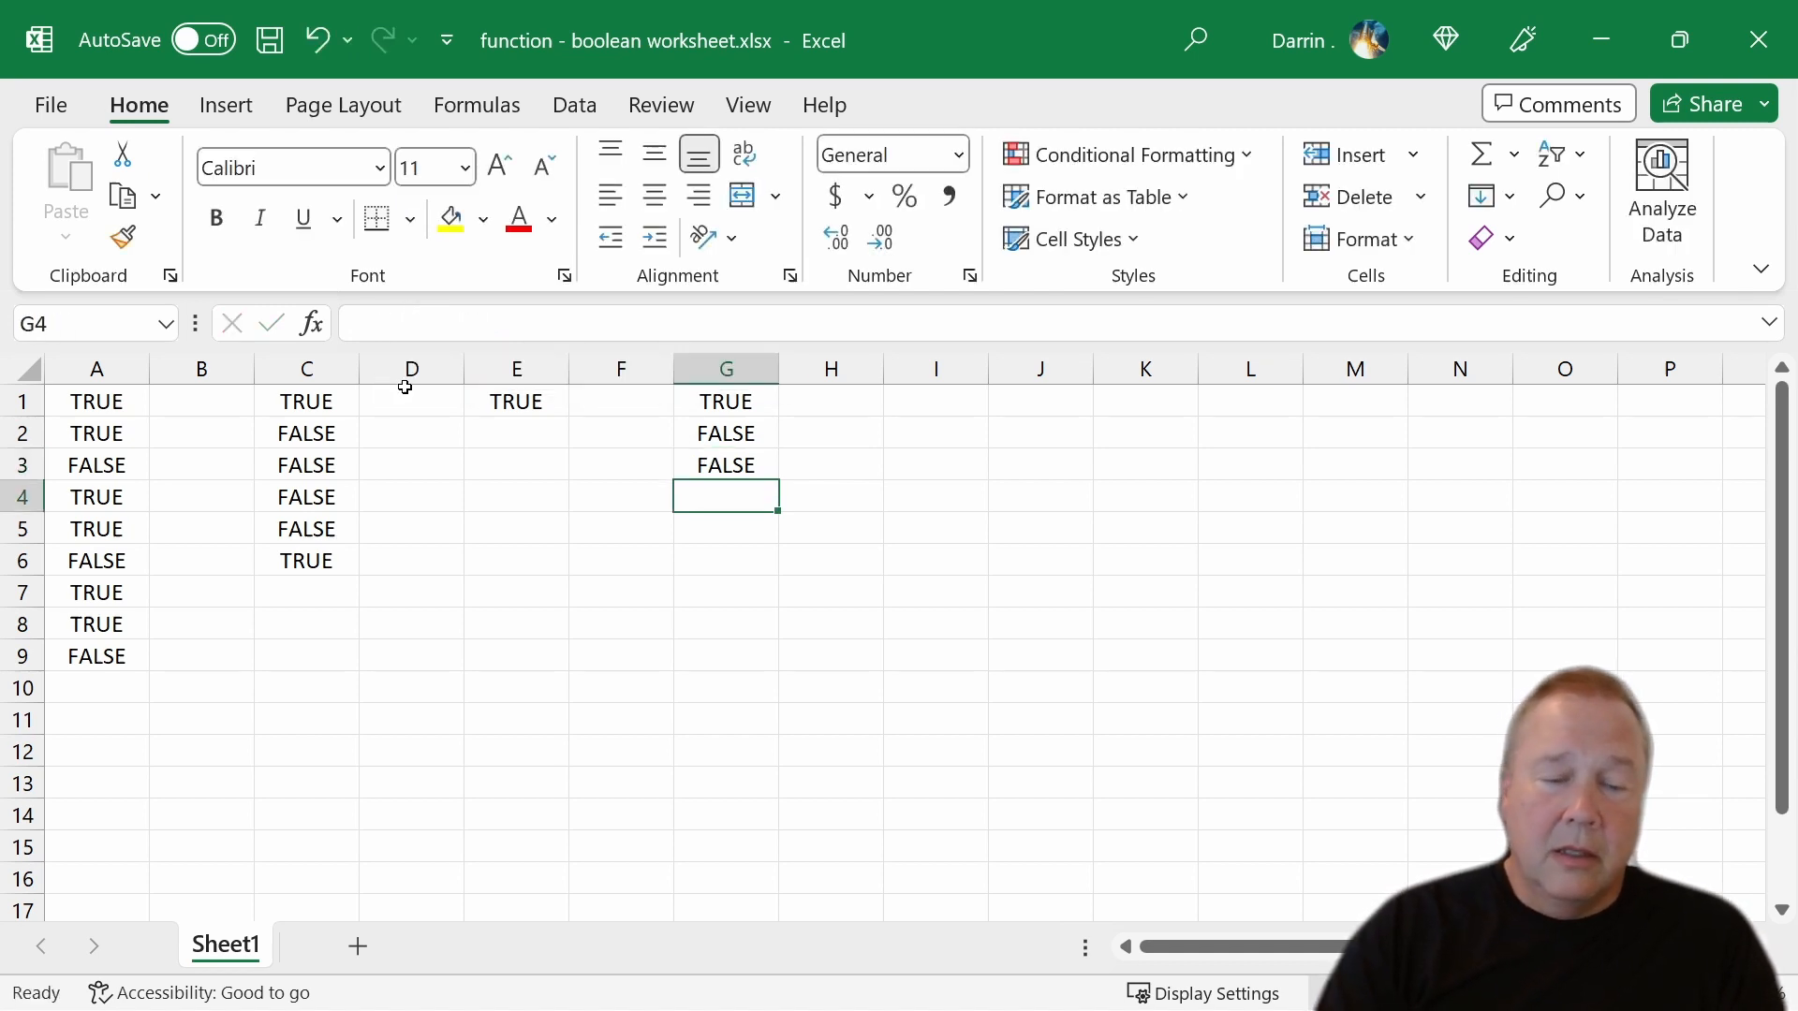
left_click(726, 465)
type("=IF(7<>5,TRUE)")
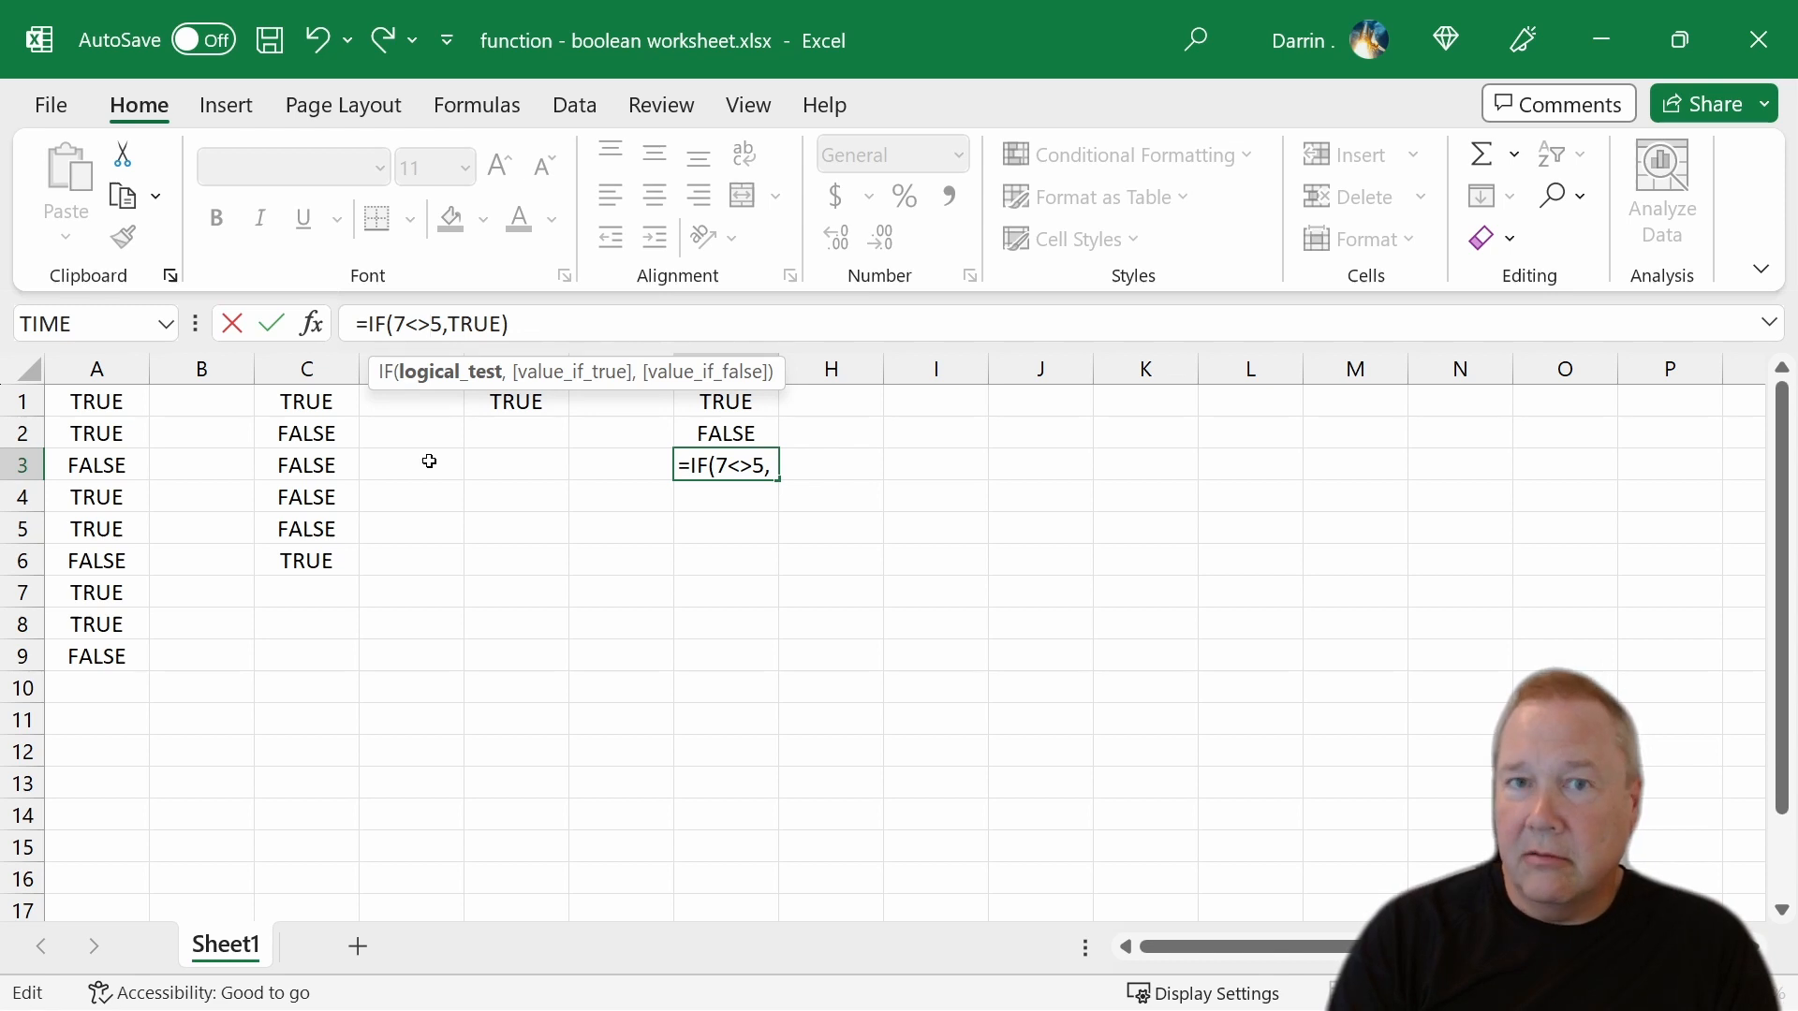
key("Enter")
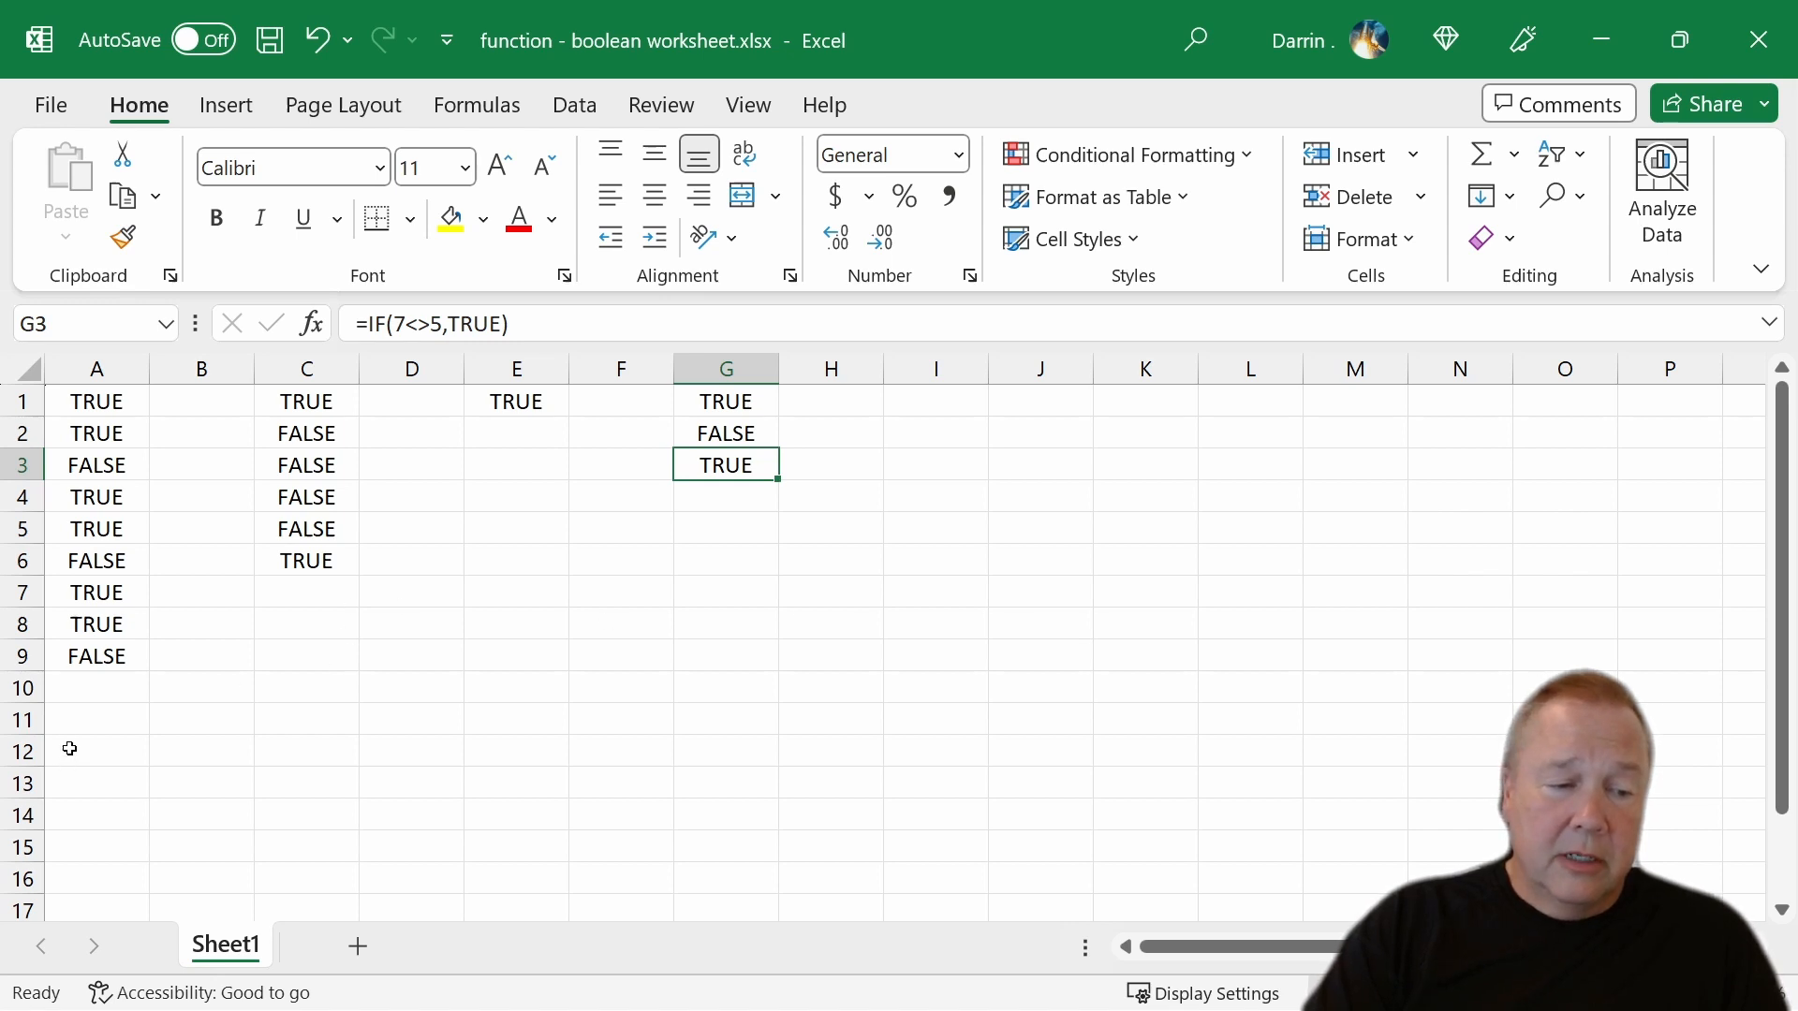
left_click(94, 719)
type("0")
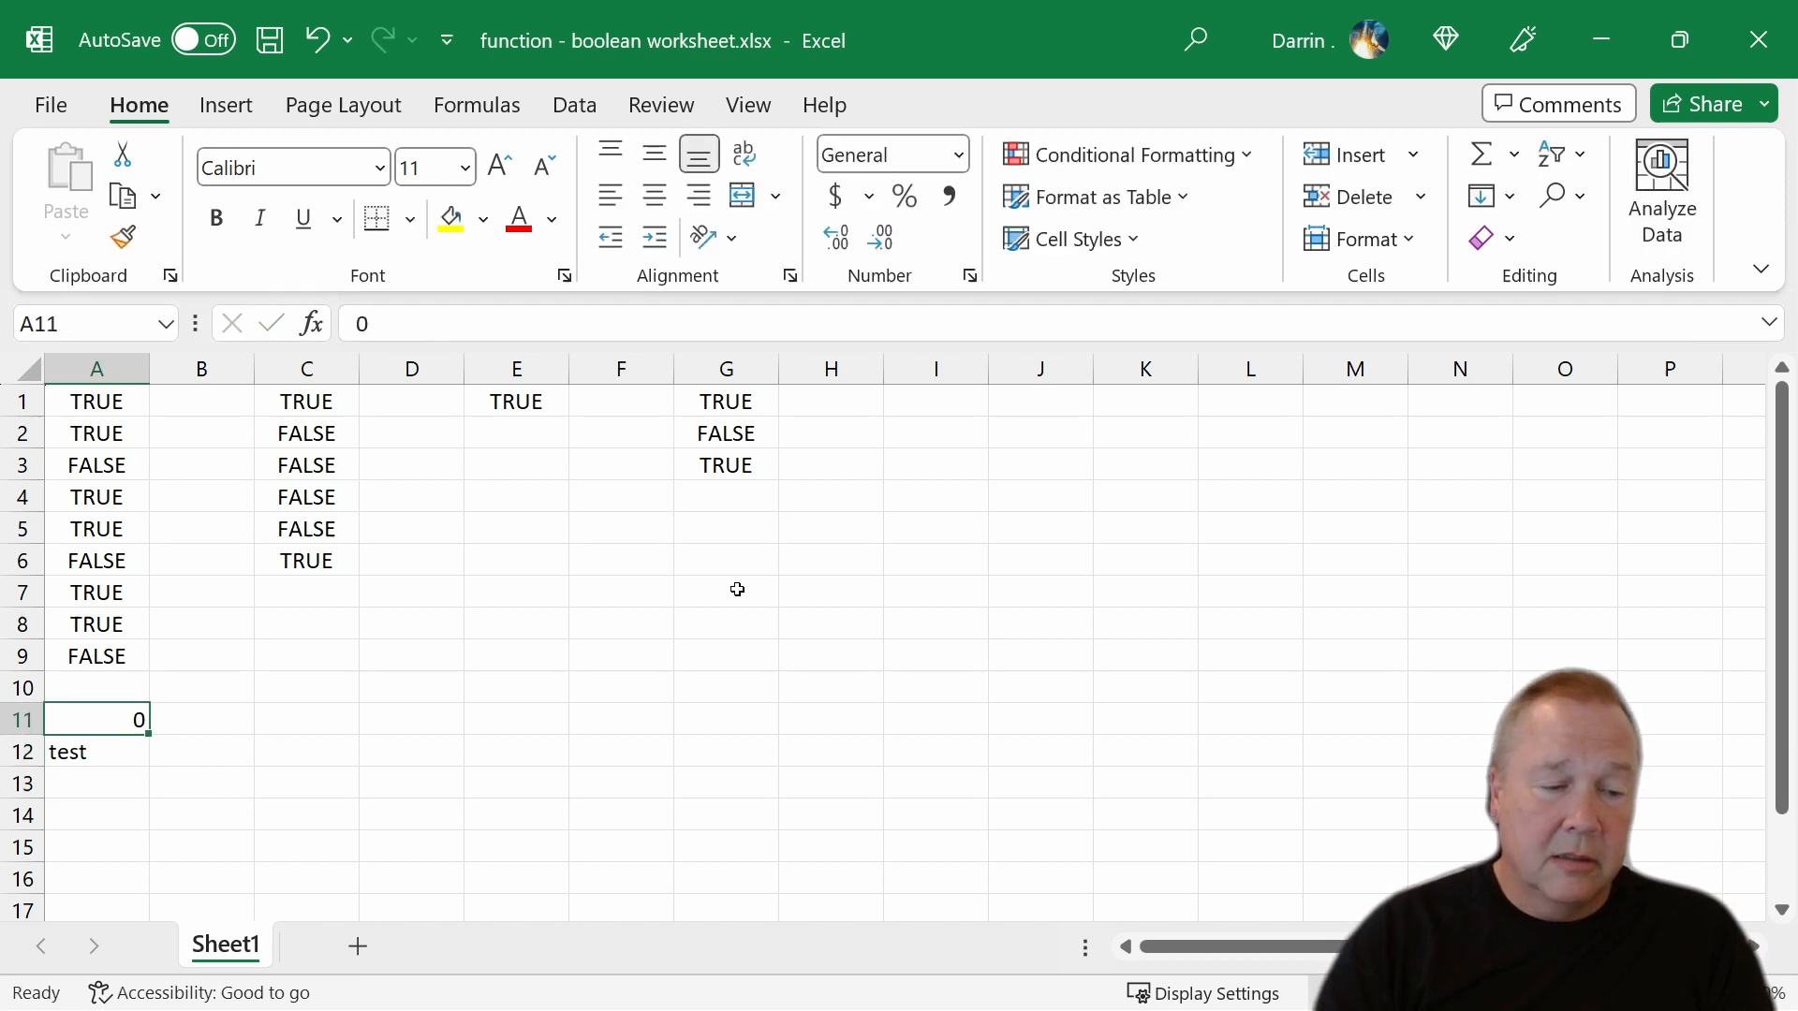
- Select cell C11 ready for the comparison formula
left_click(307, 719)
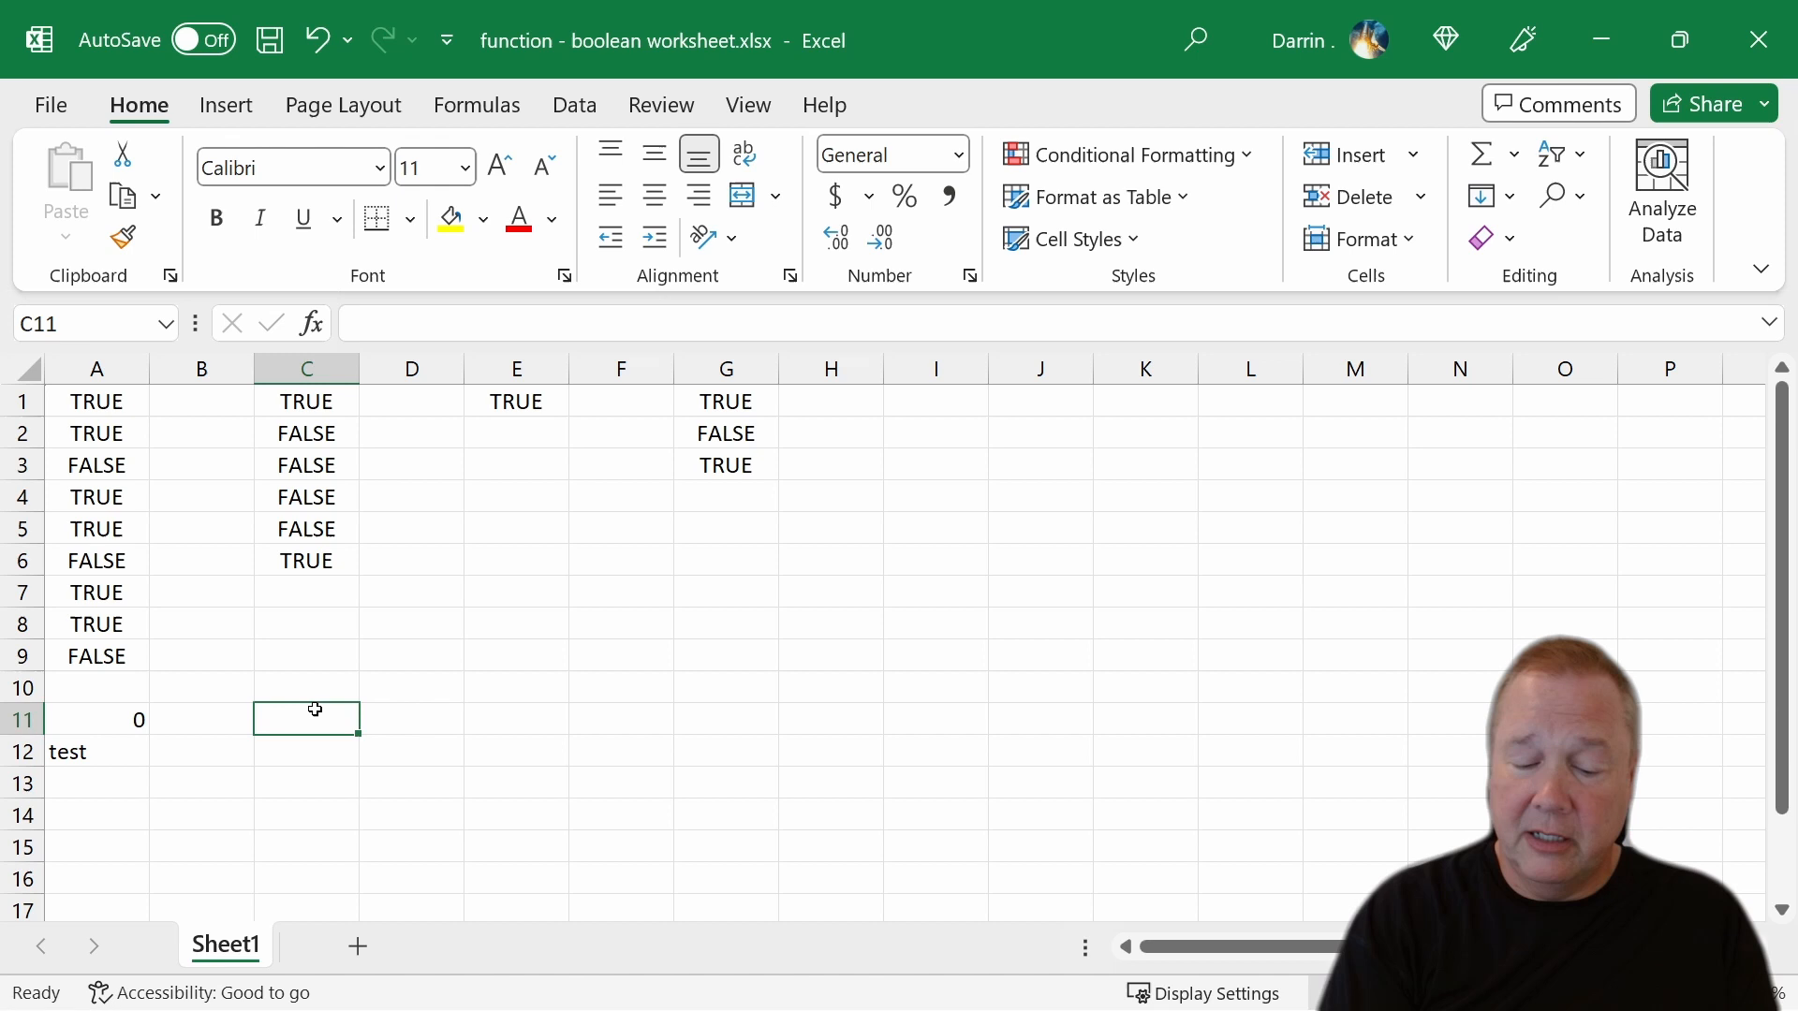
- Enter =IF(A11<A12,"less","greater") in C11, returning less, then move to A13
type("=")
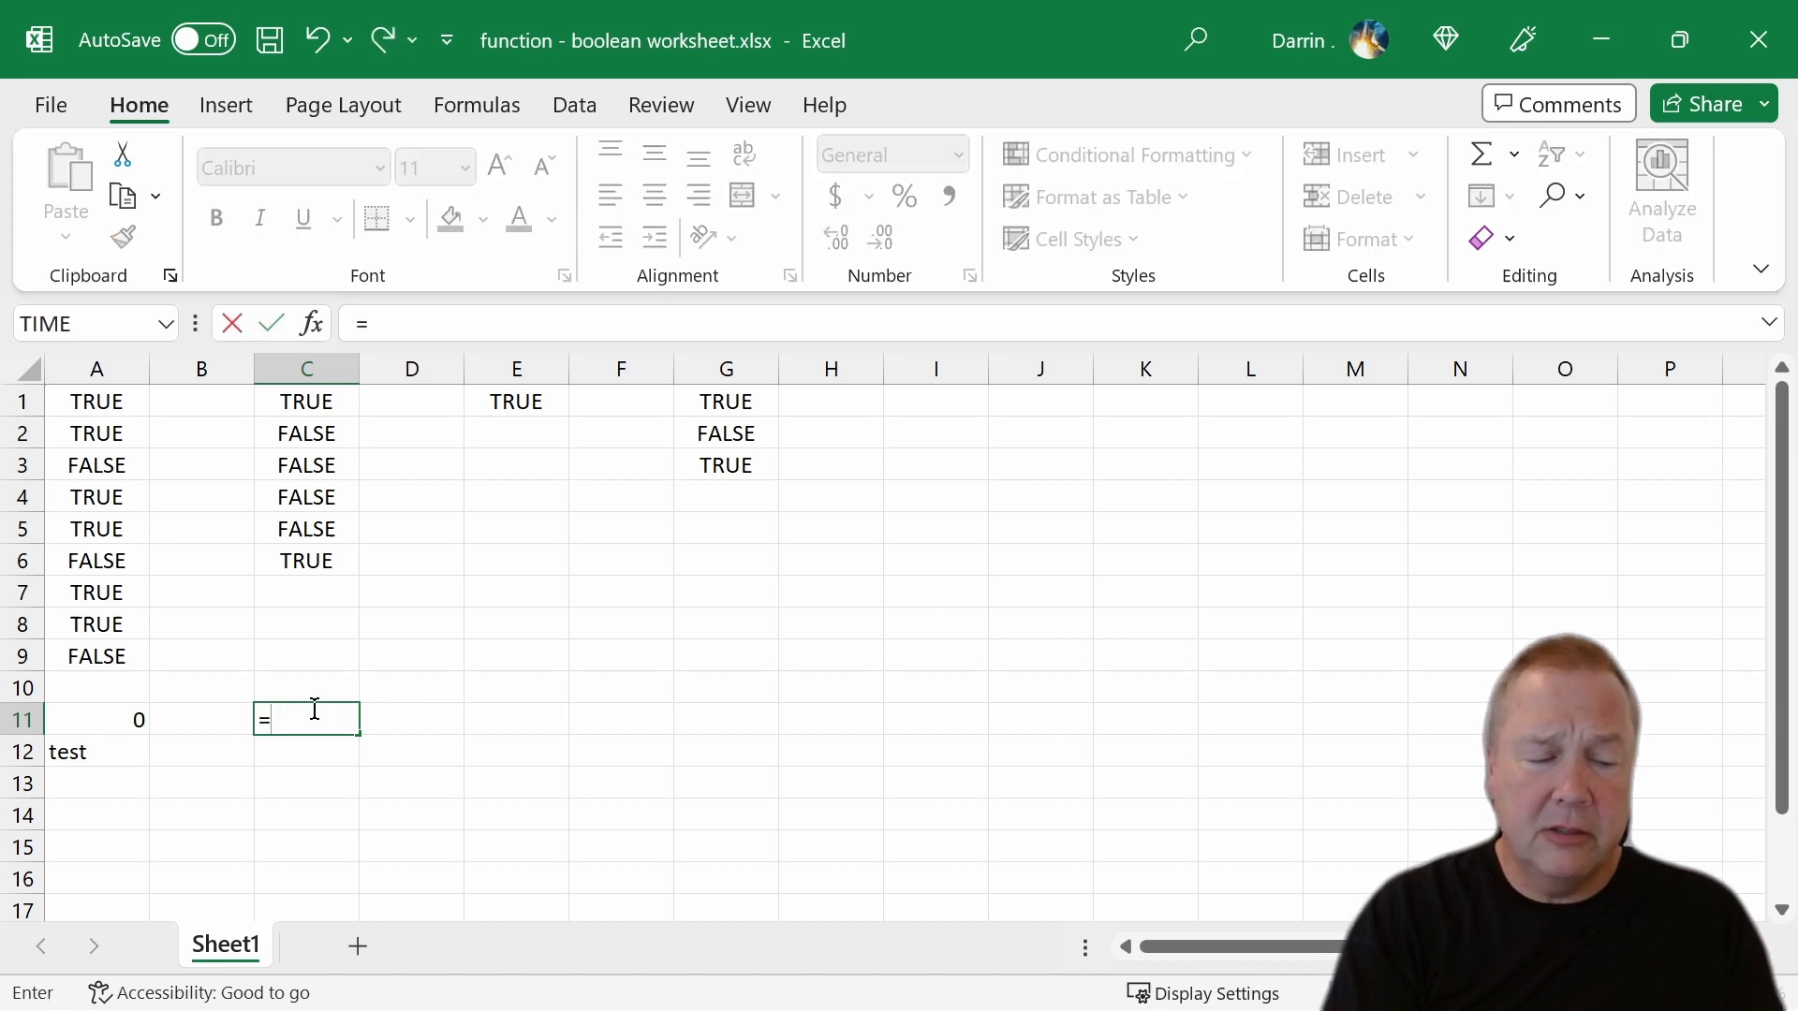
type("if(")
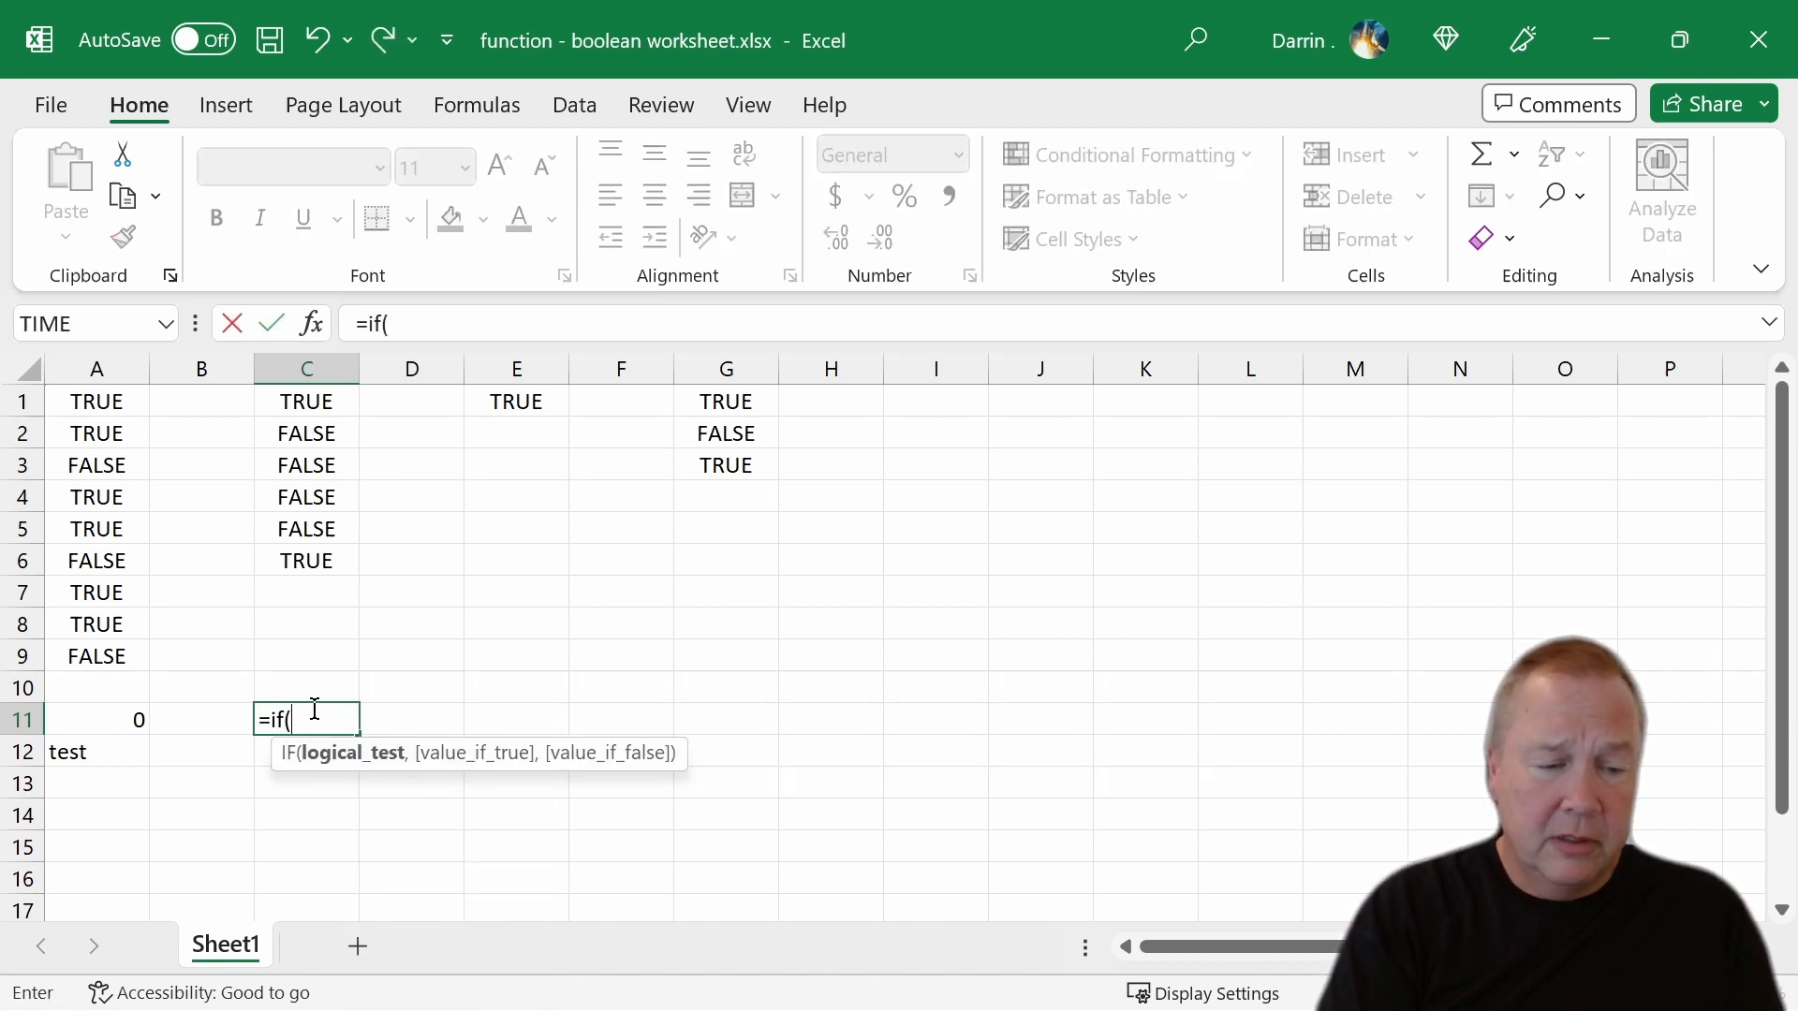
type("a")
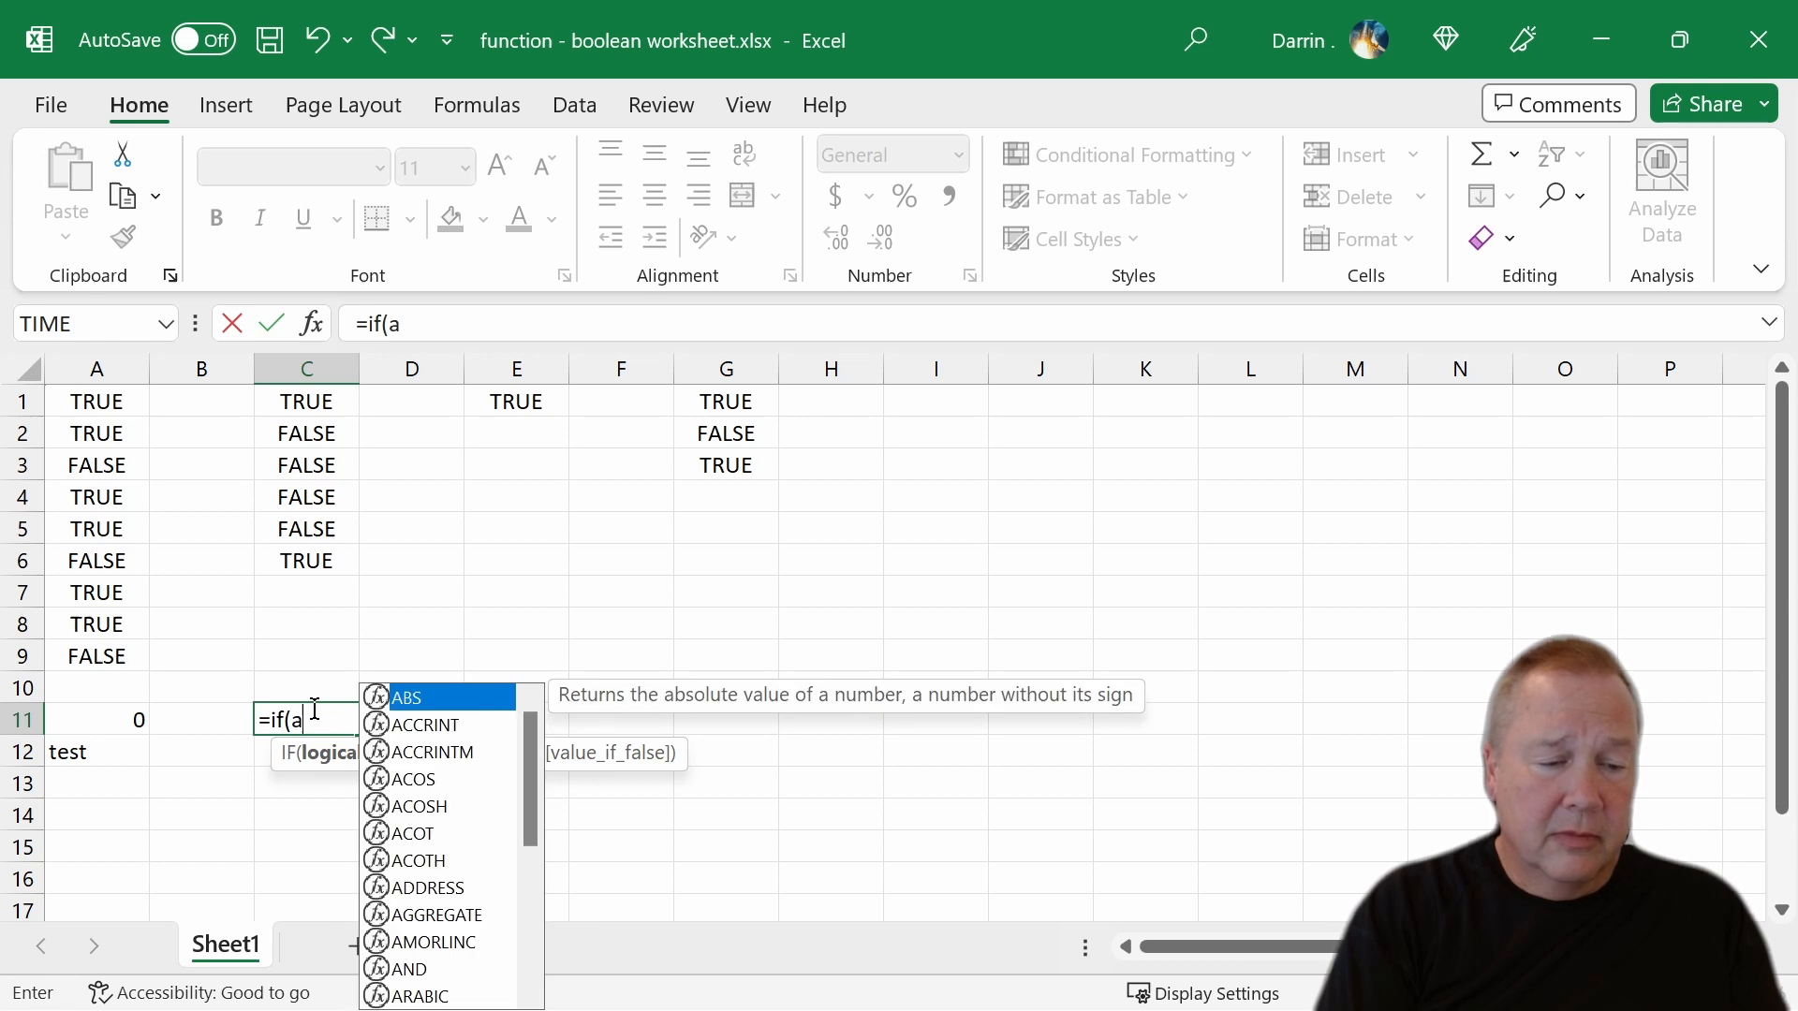
type("11<")
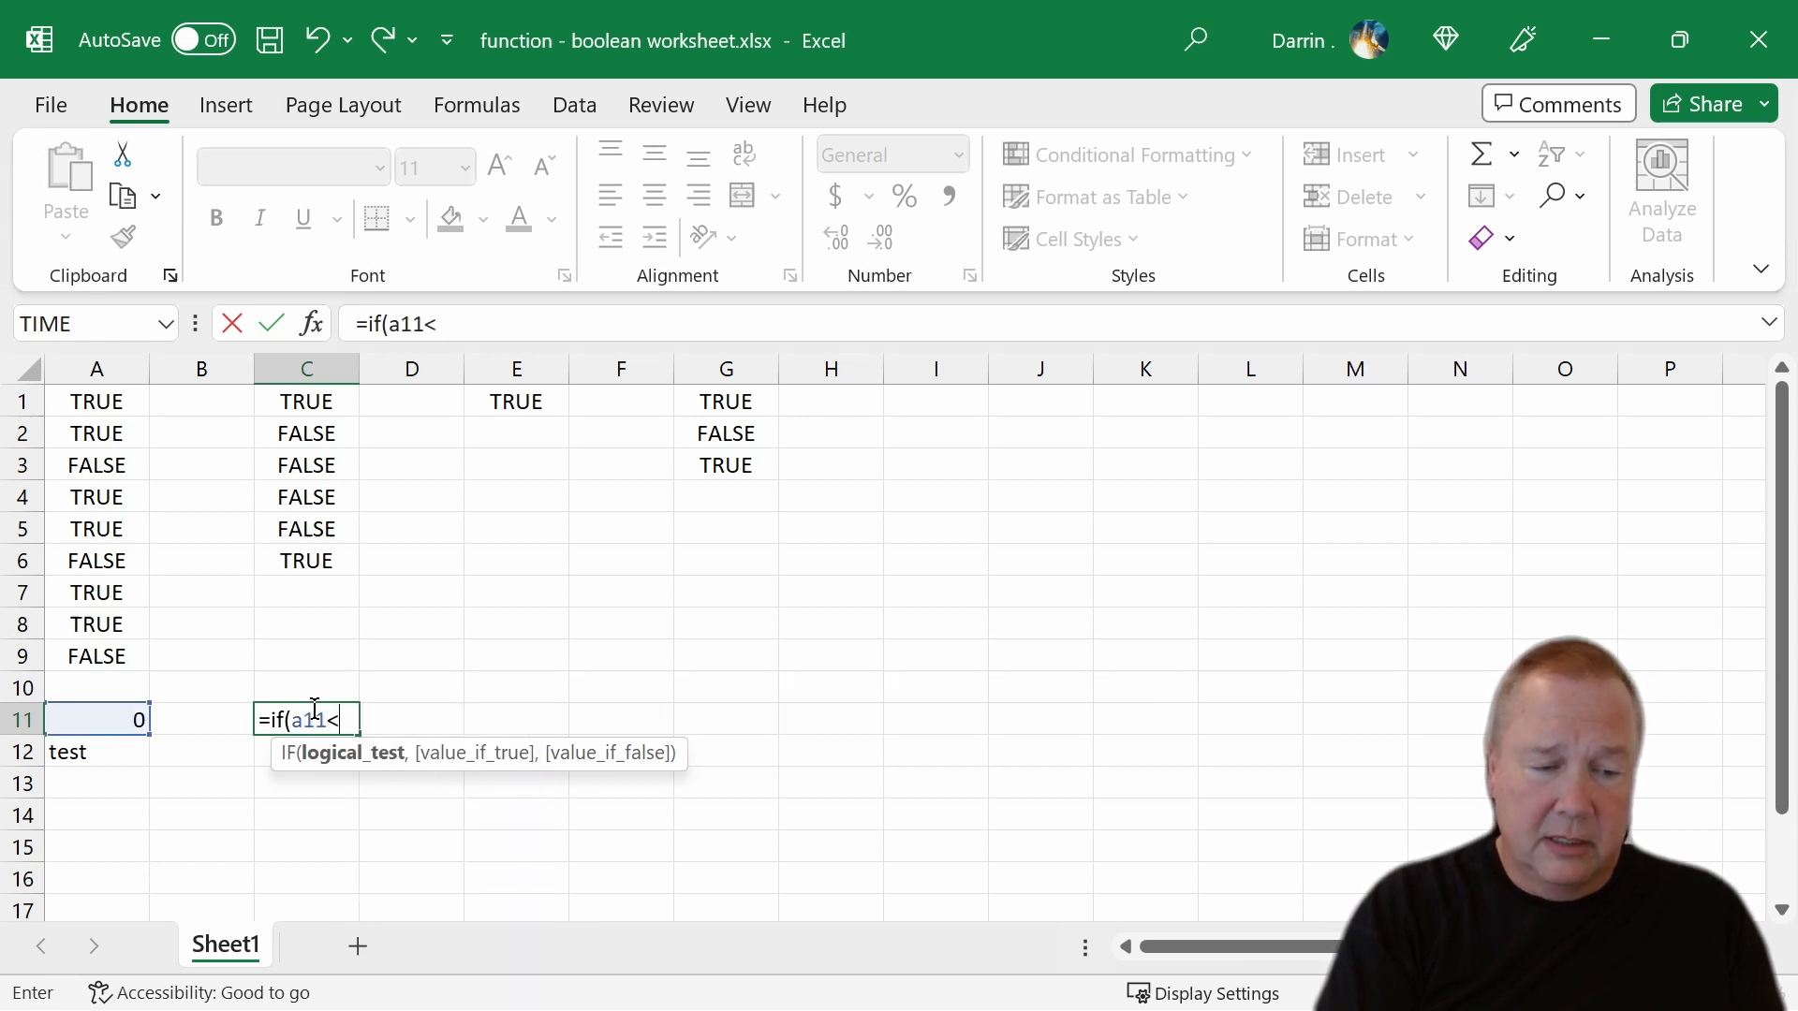
type("12")
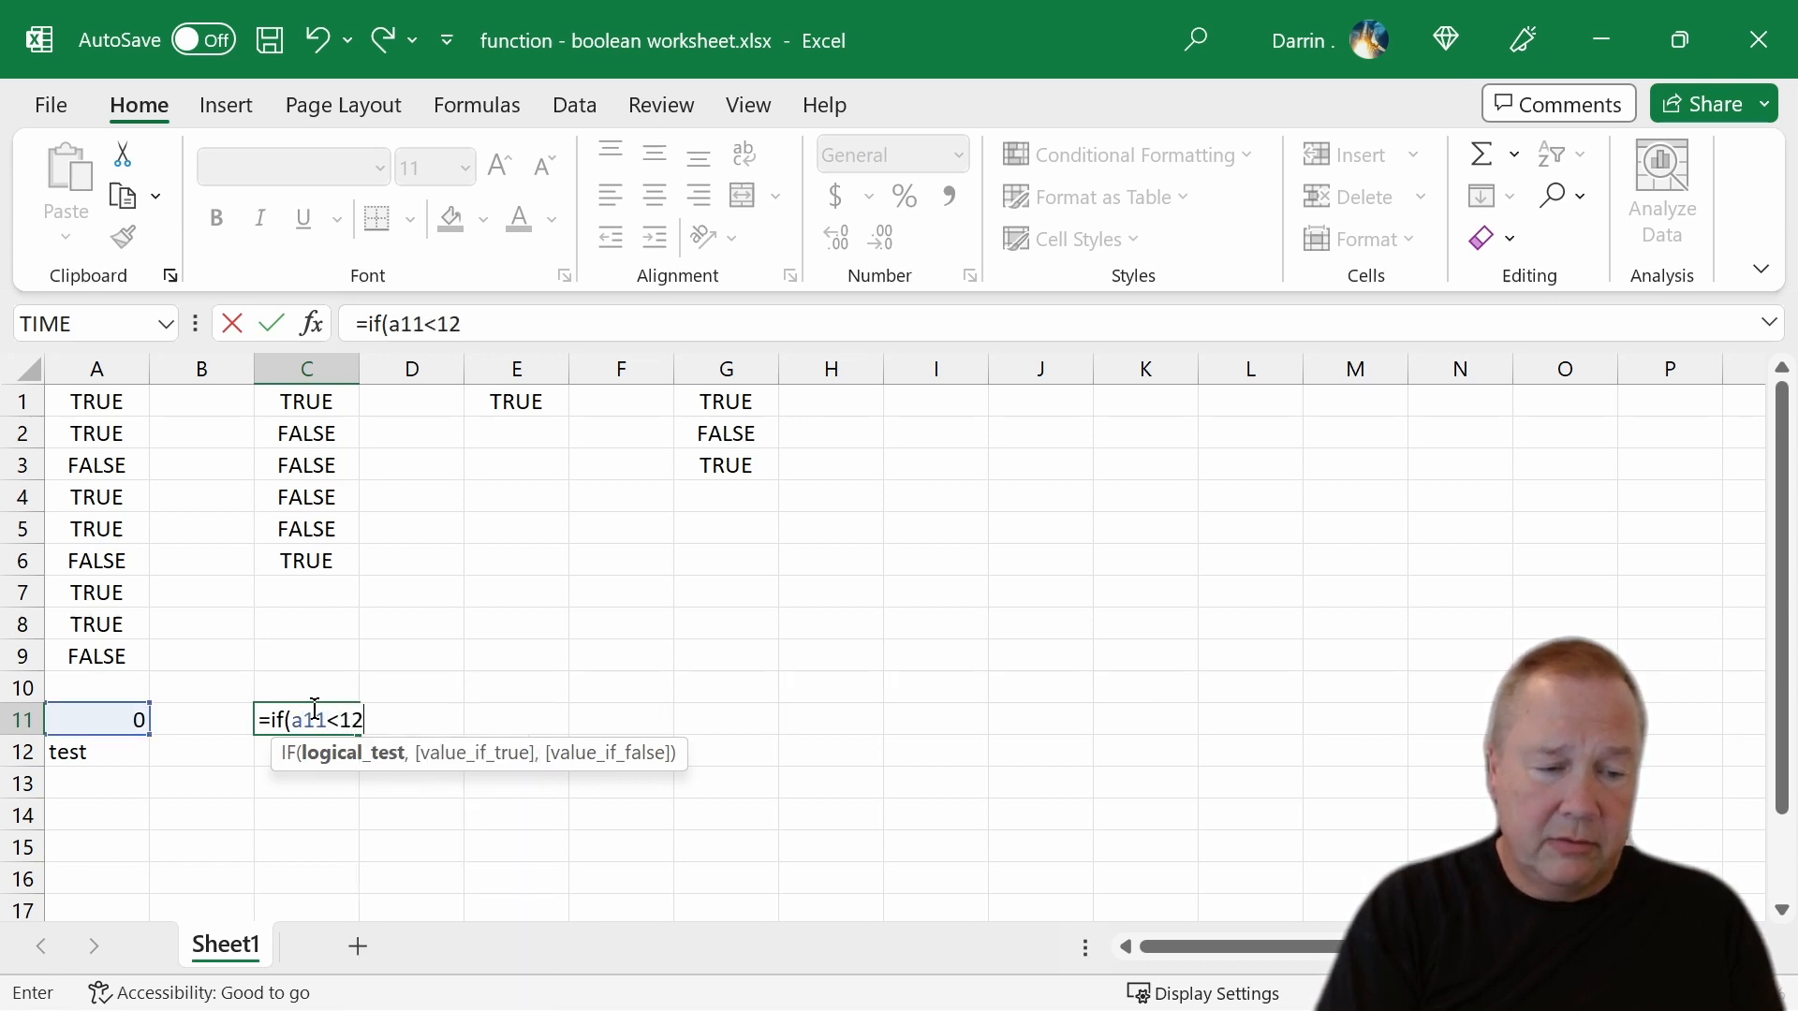
type("a12")
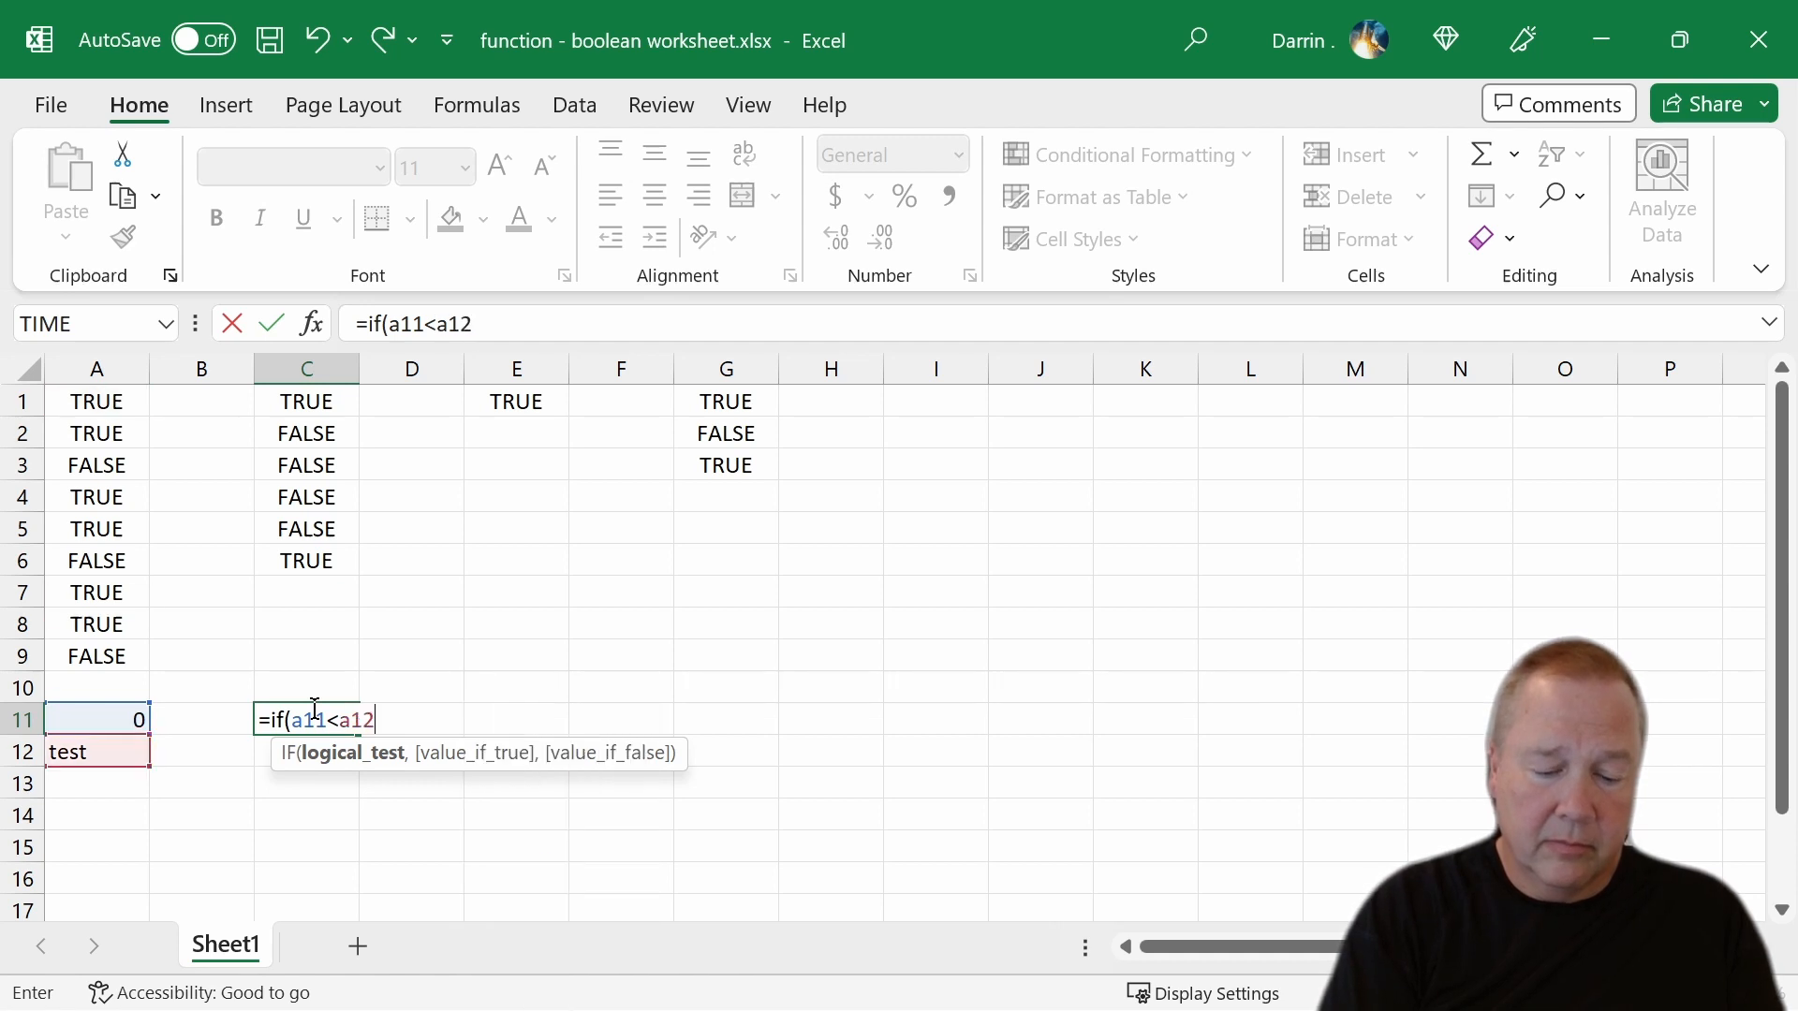
type(",")
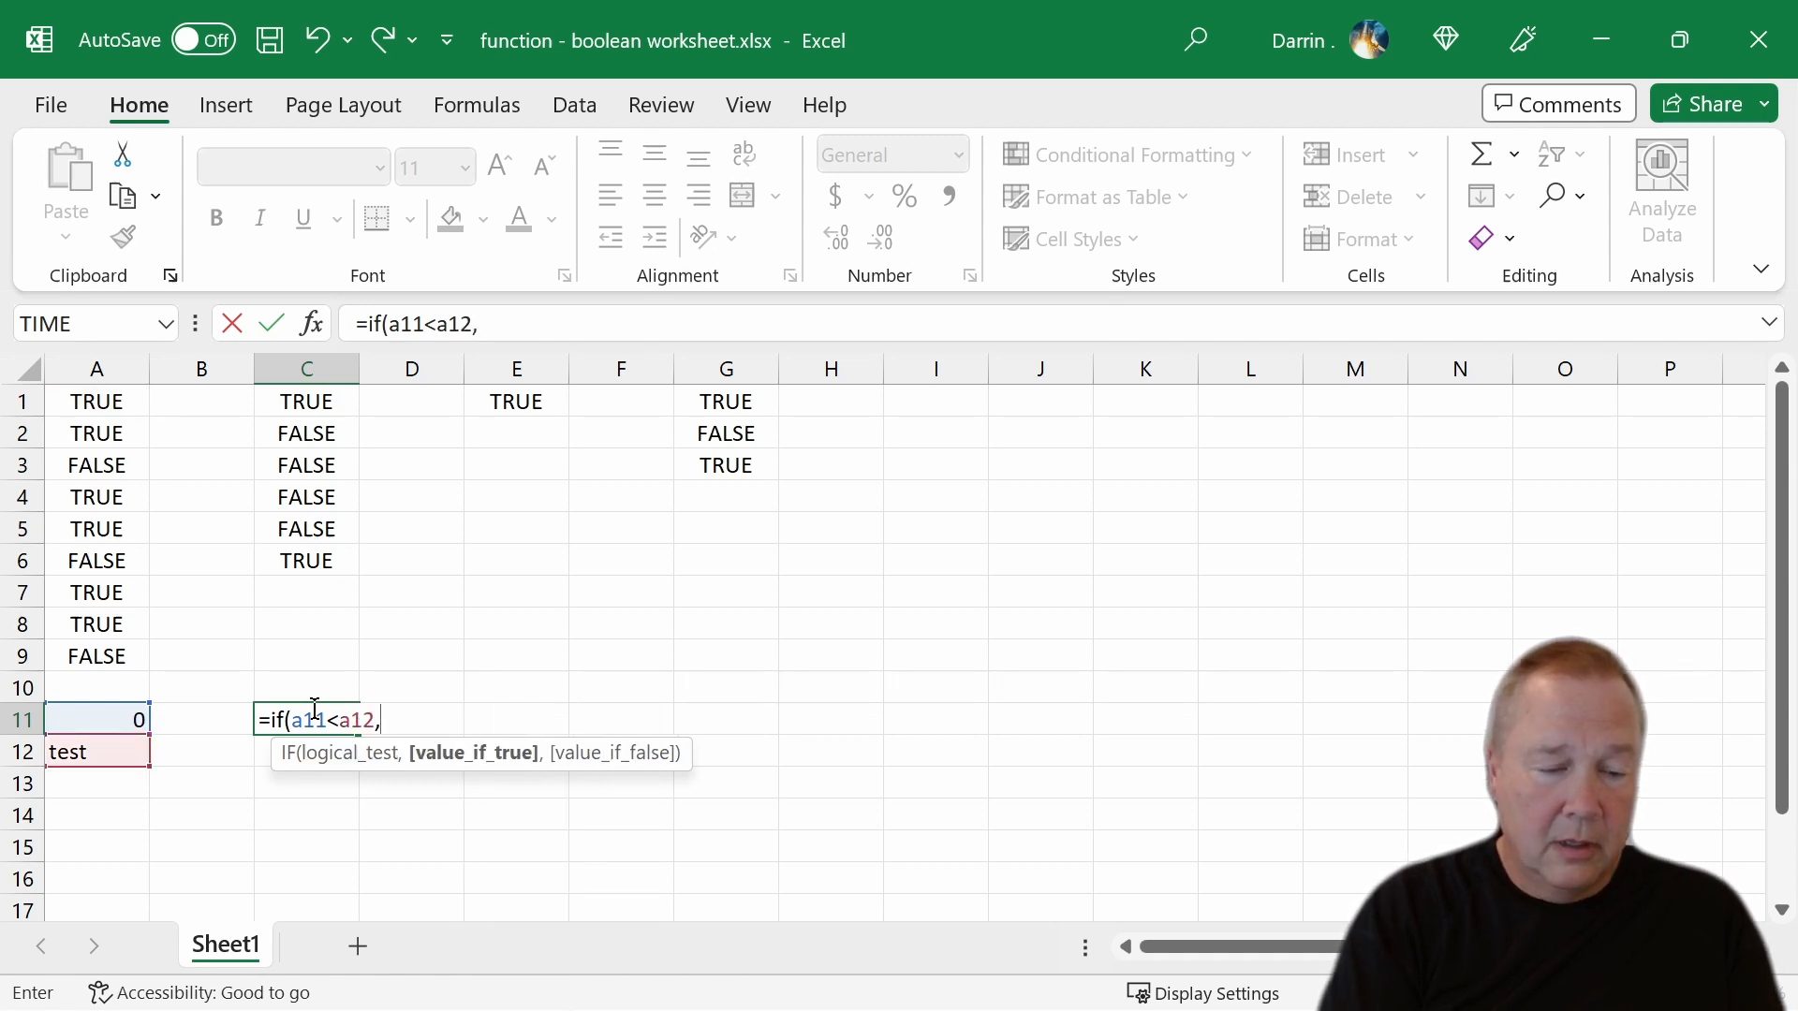
type("\"less\",")
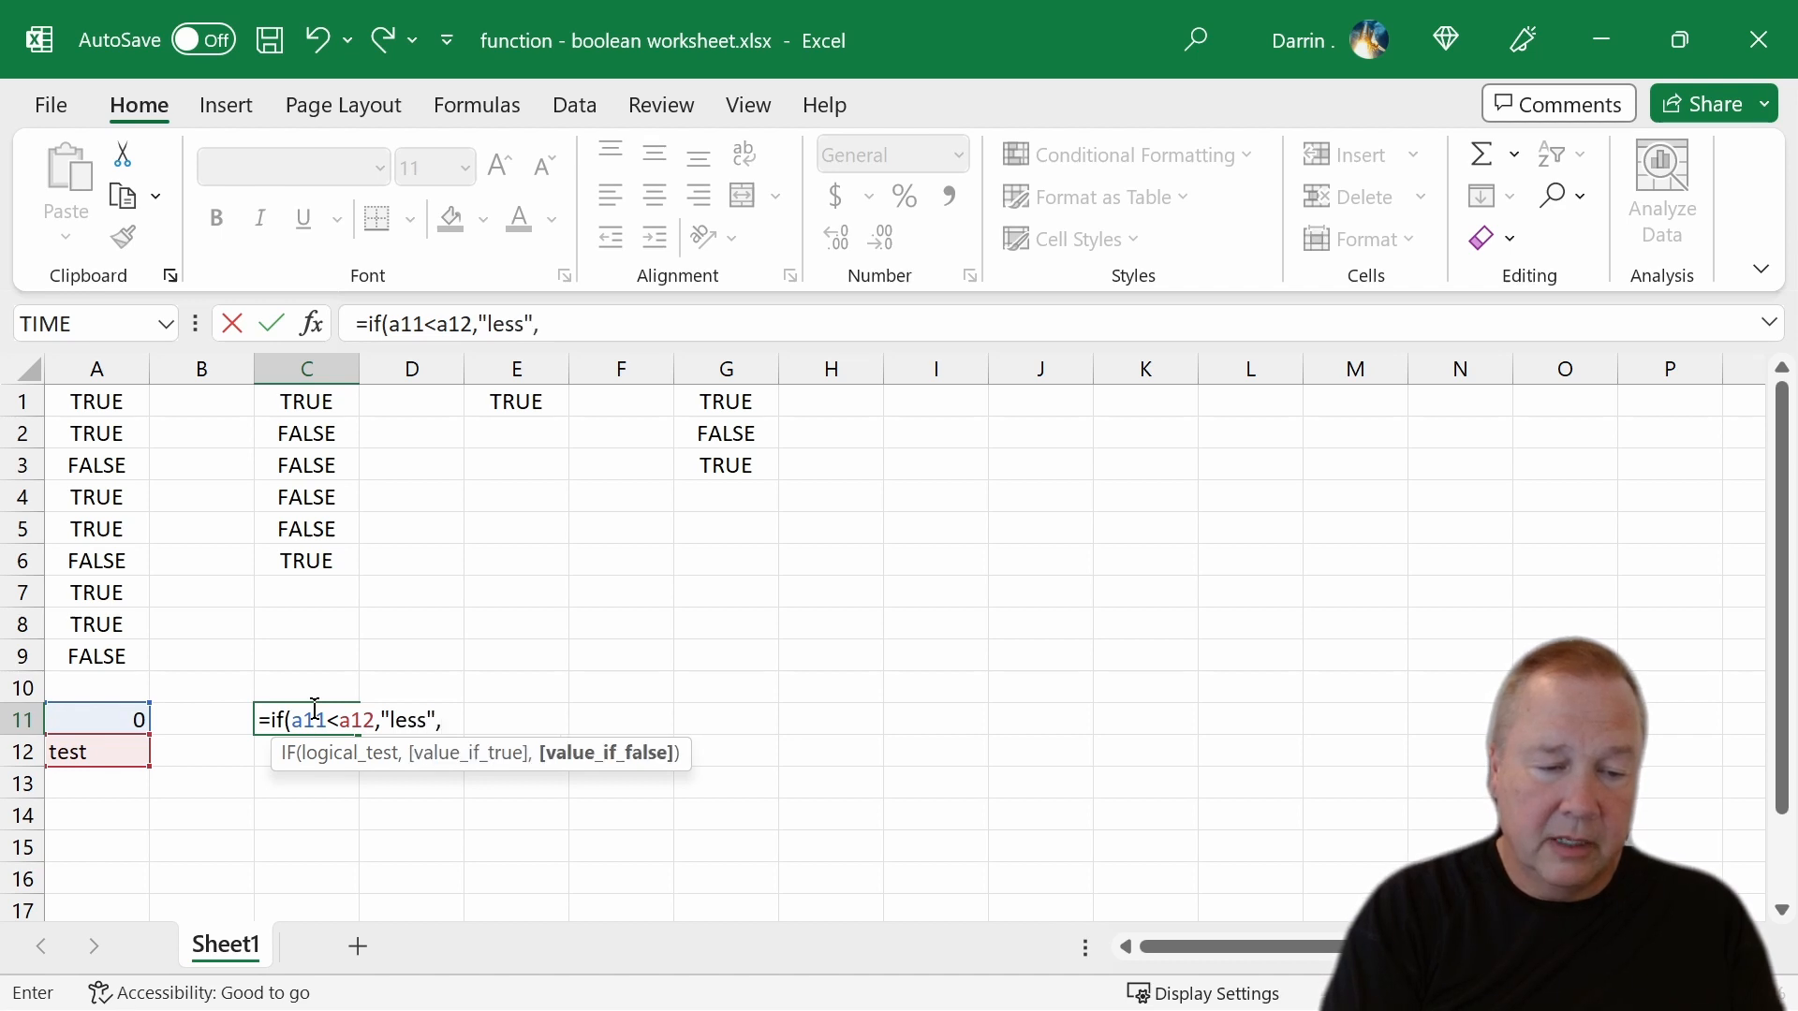
type("\"greater")
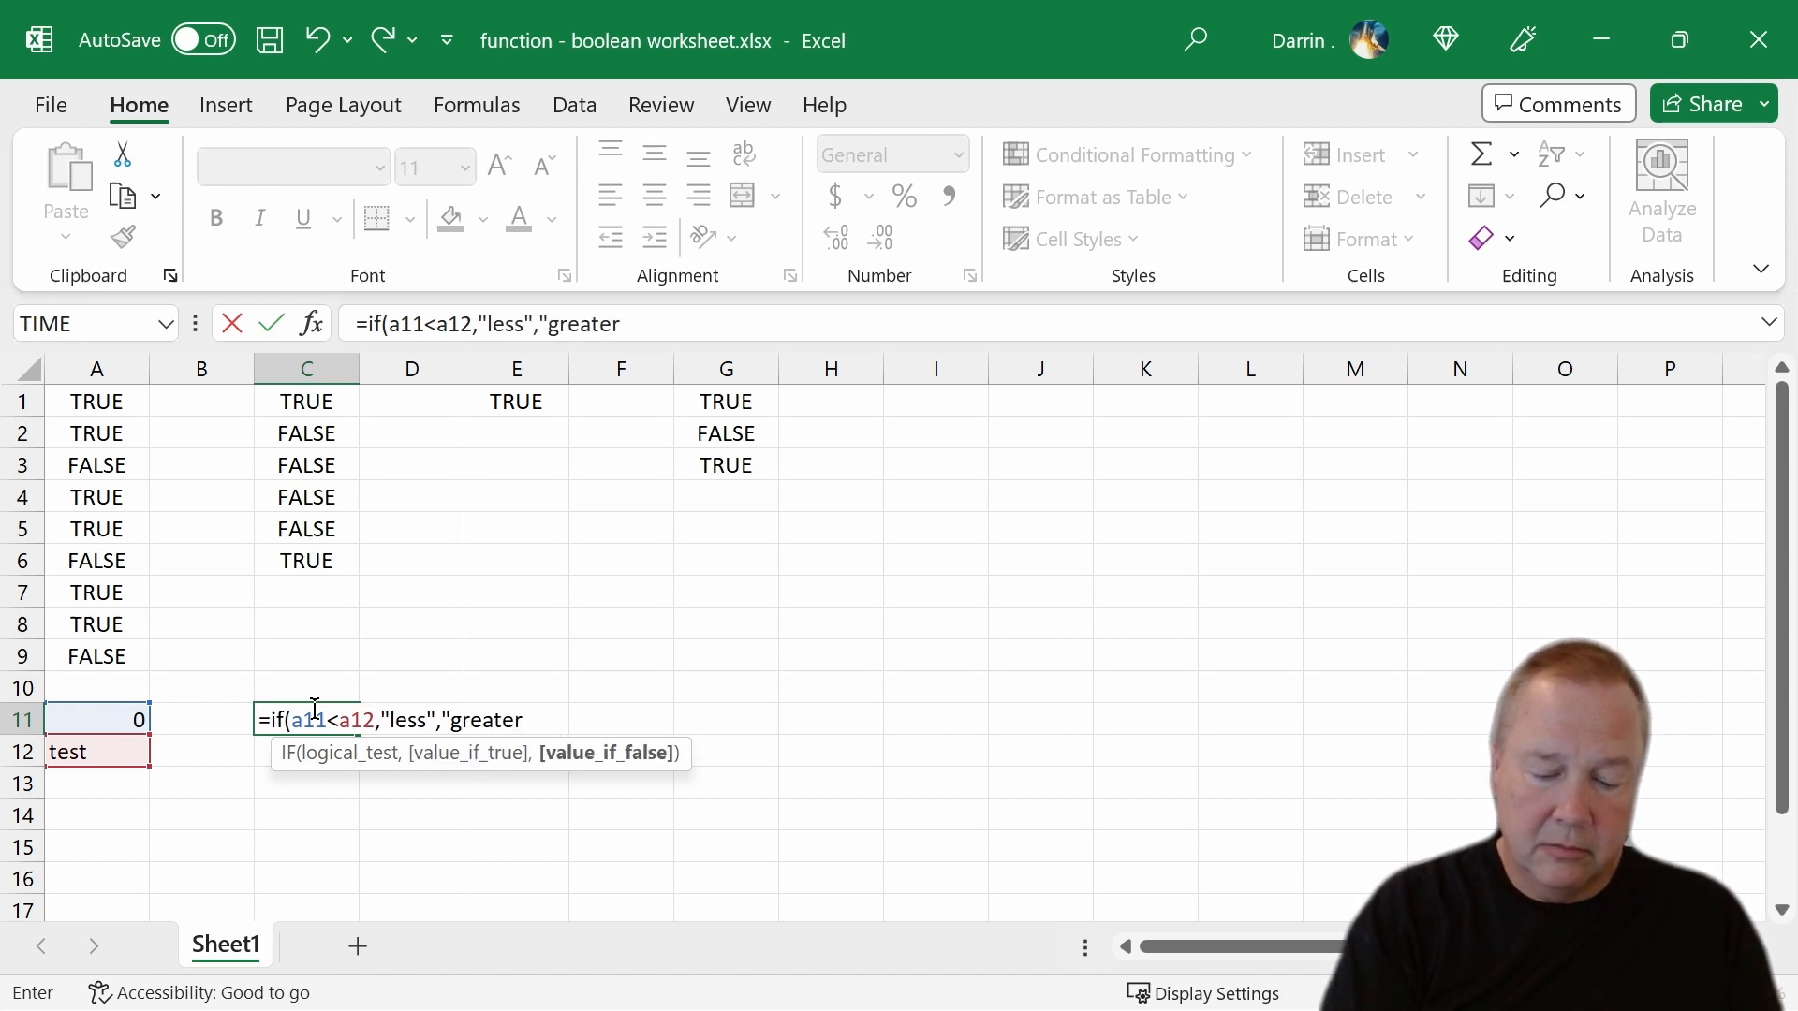
key("Enter")
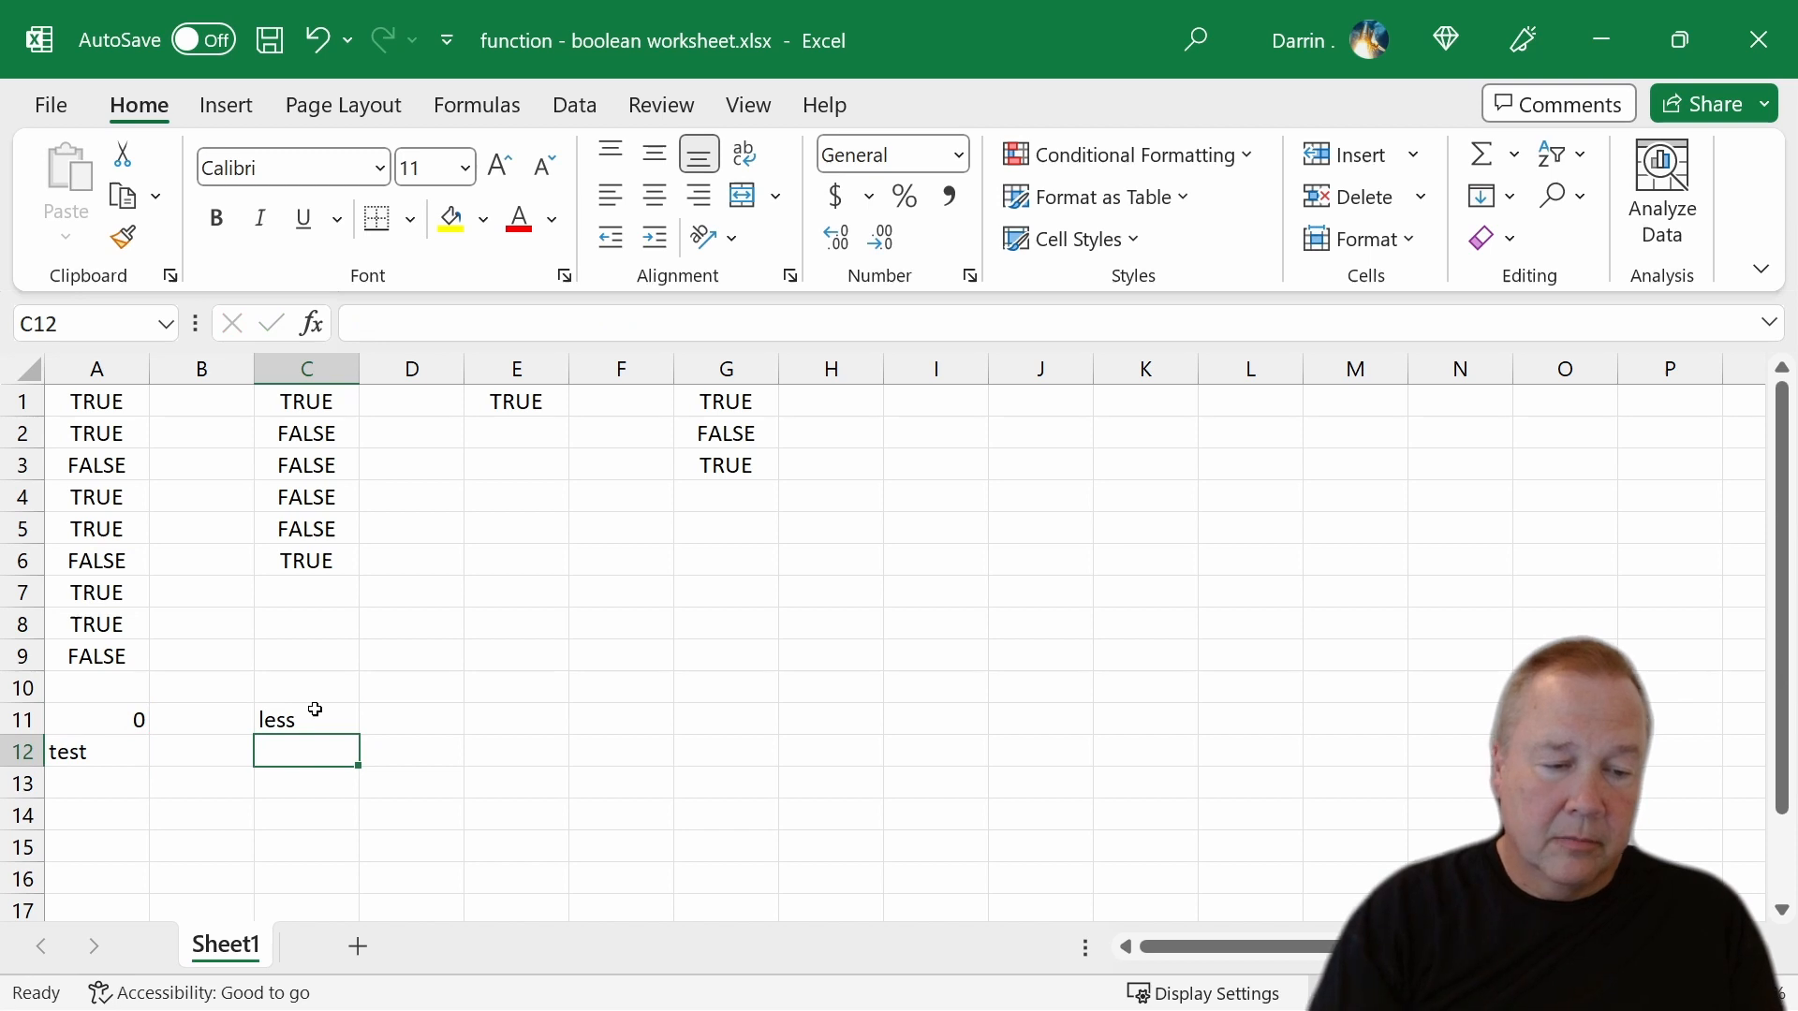
left_click(307, 719)
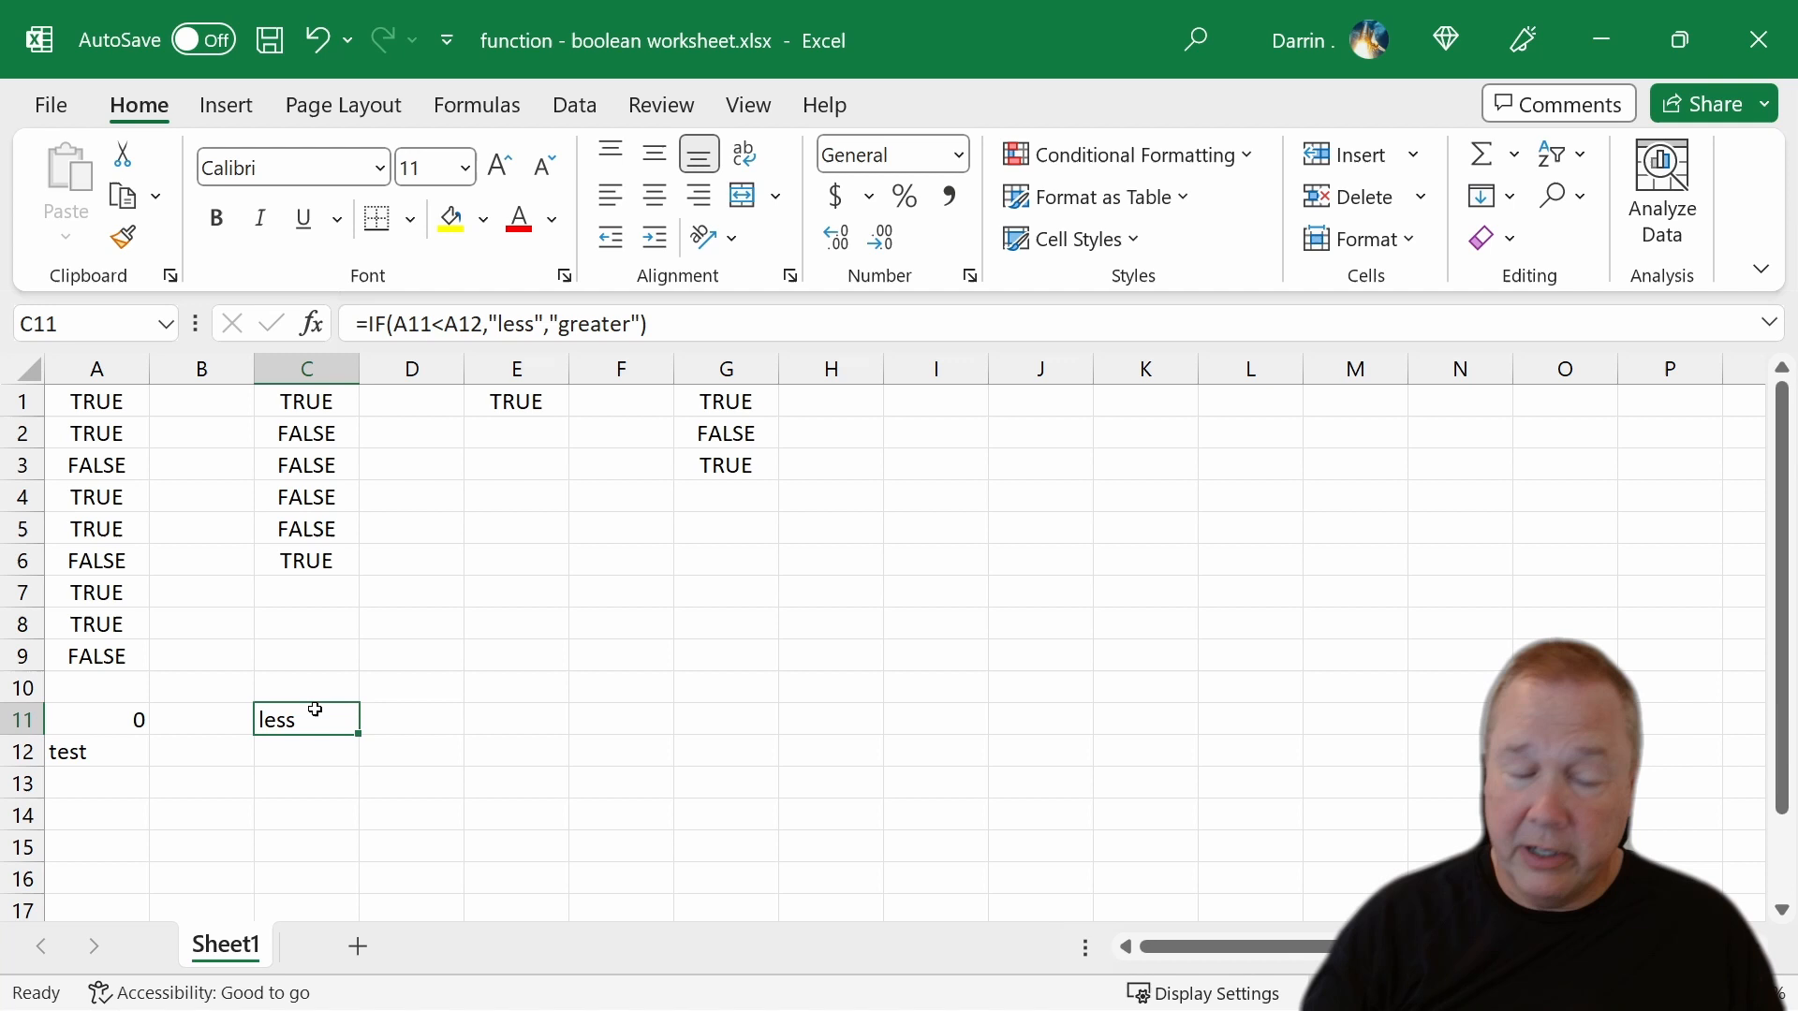
left_click(93, 783)
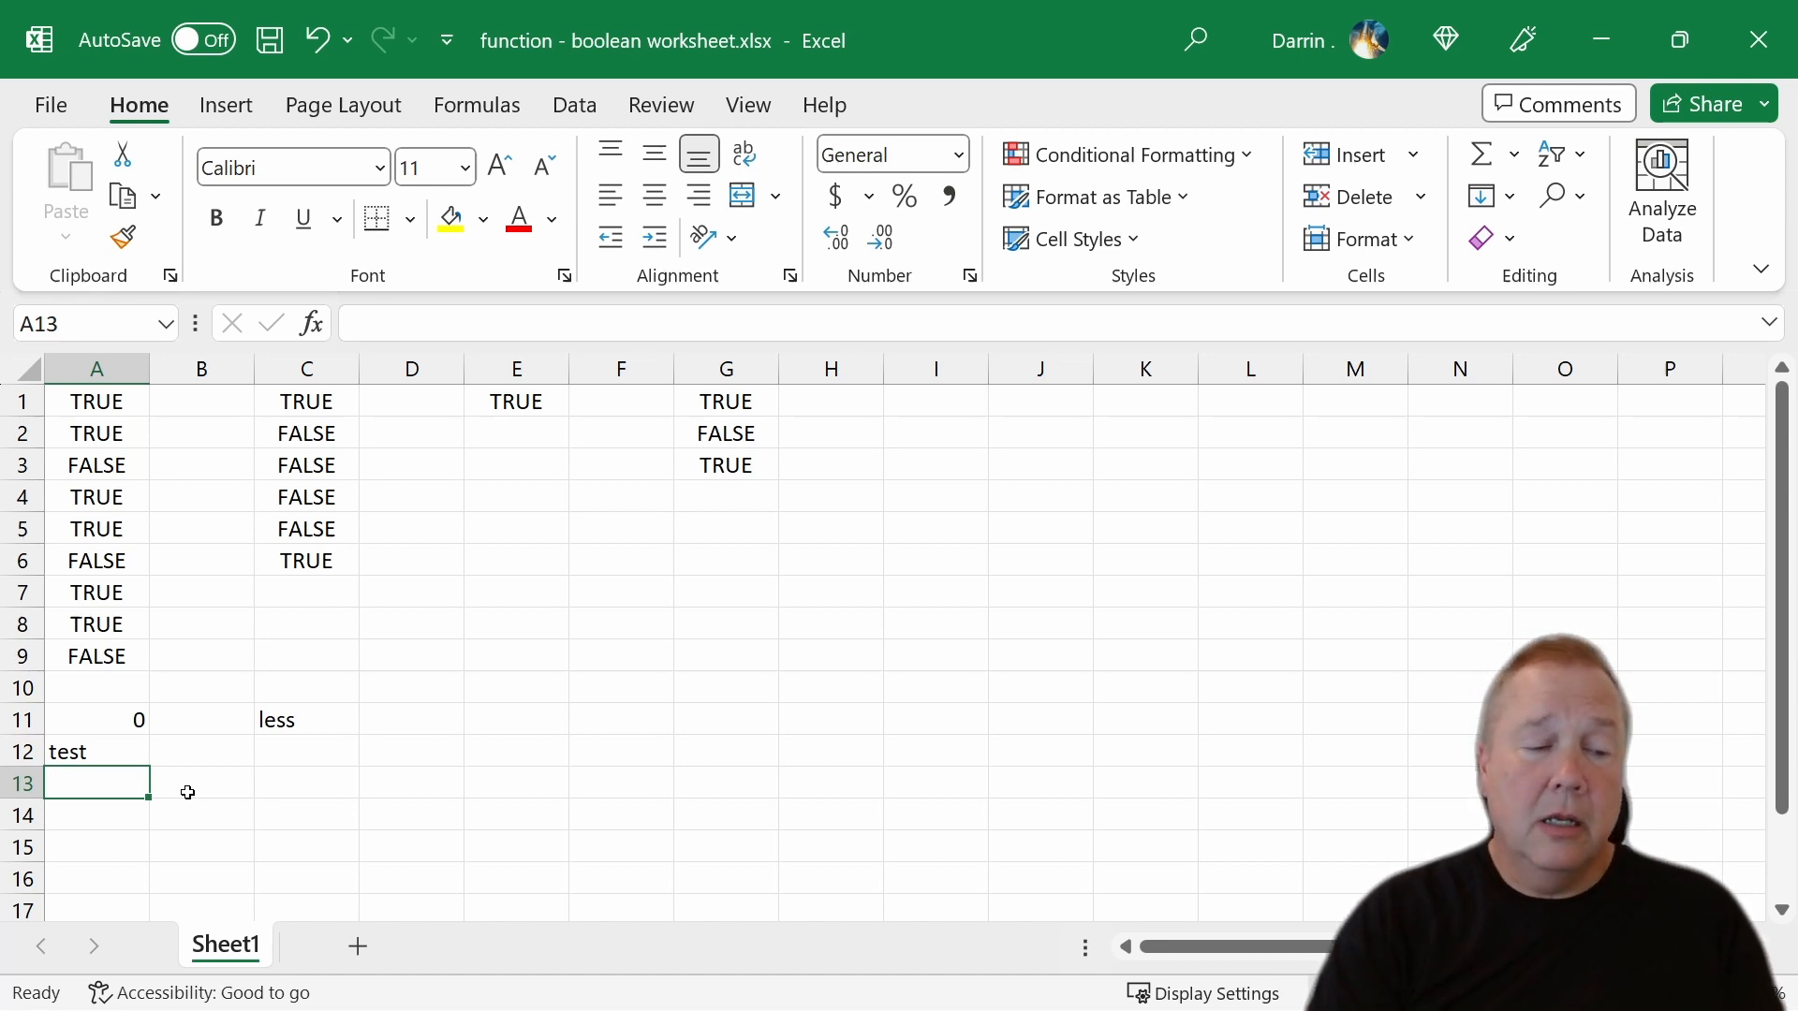
- Enter Test in A13 and begin the B12 formula =IF(A12=A13
type("Test")
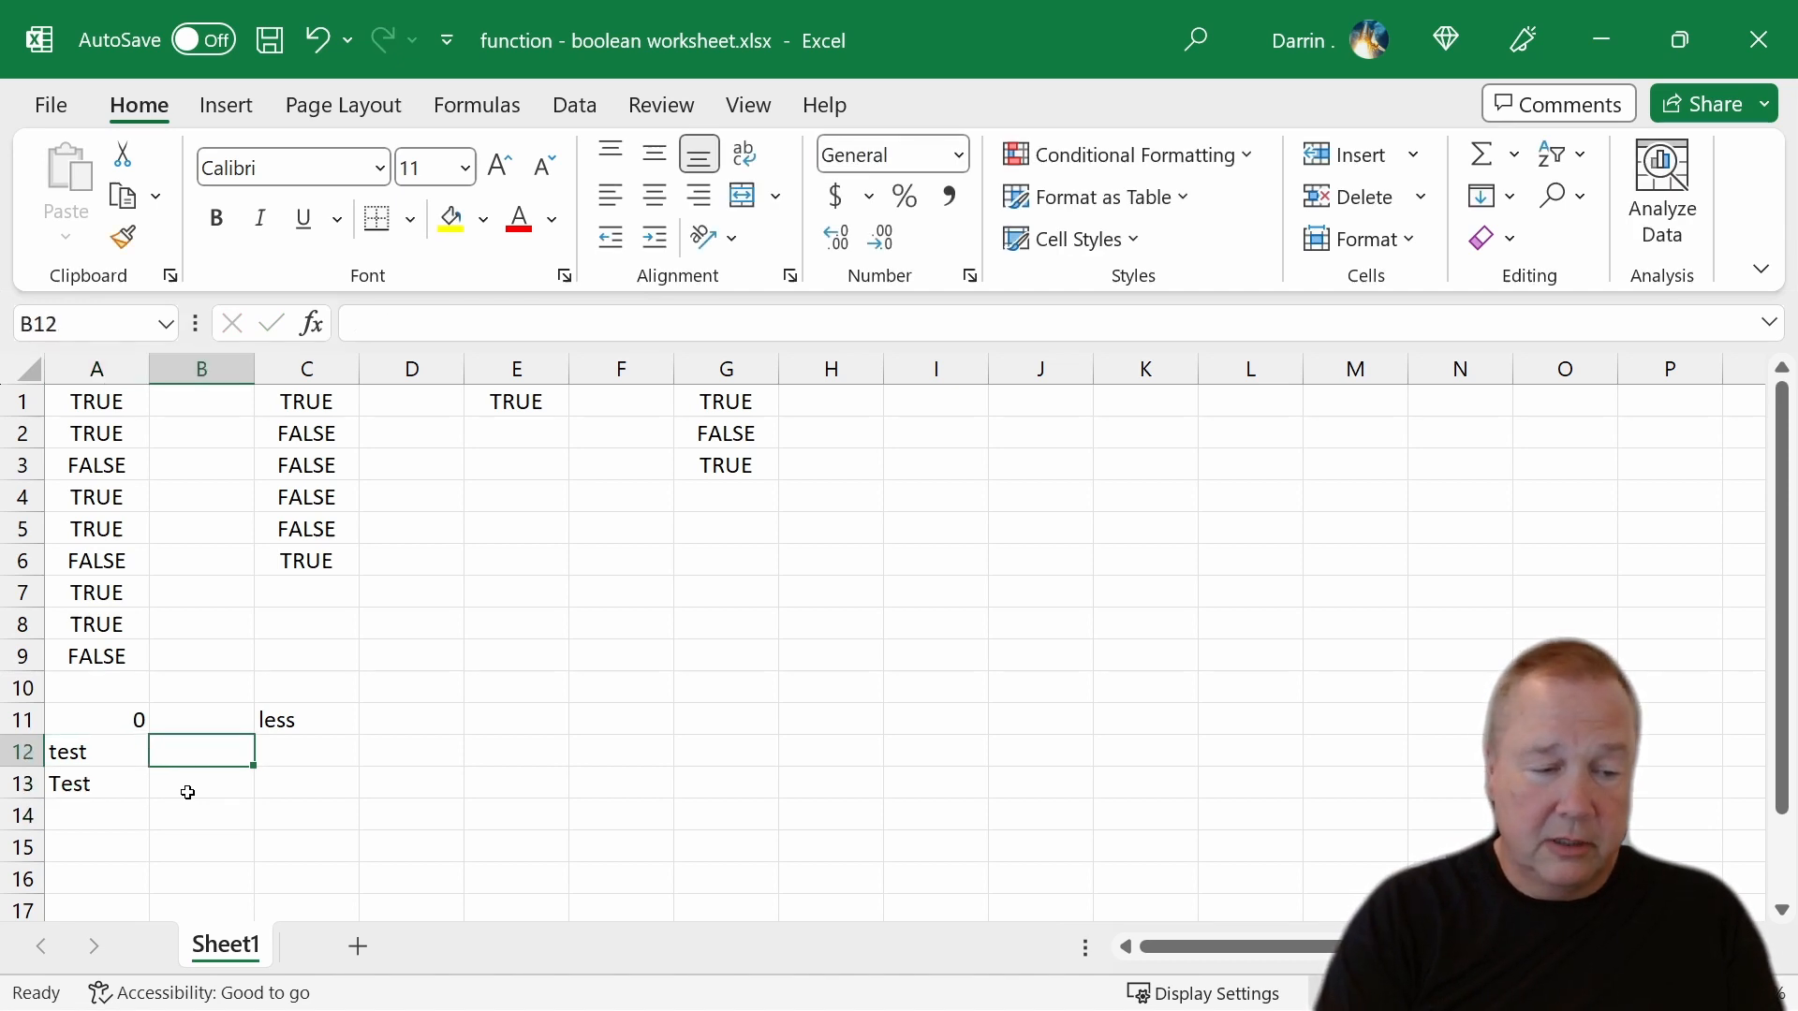
type("=i")
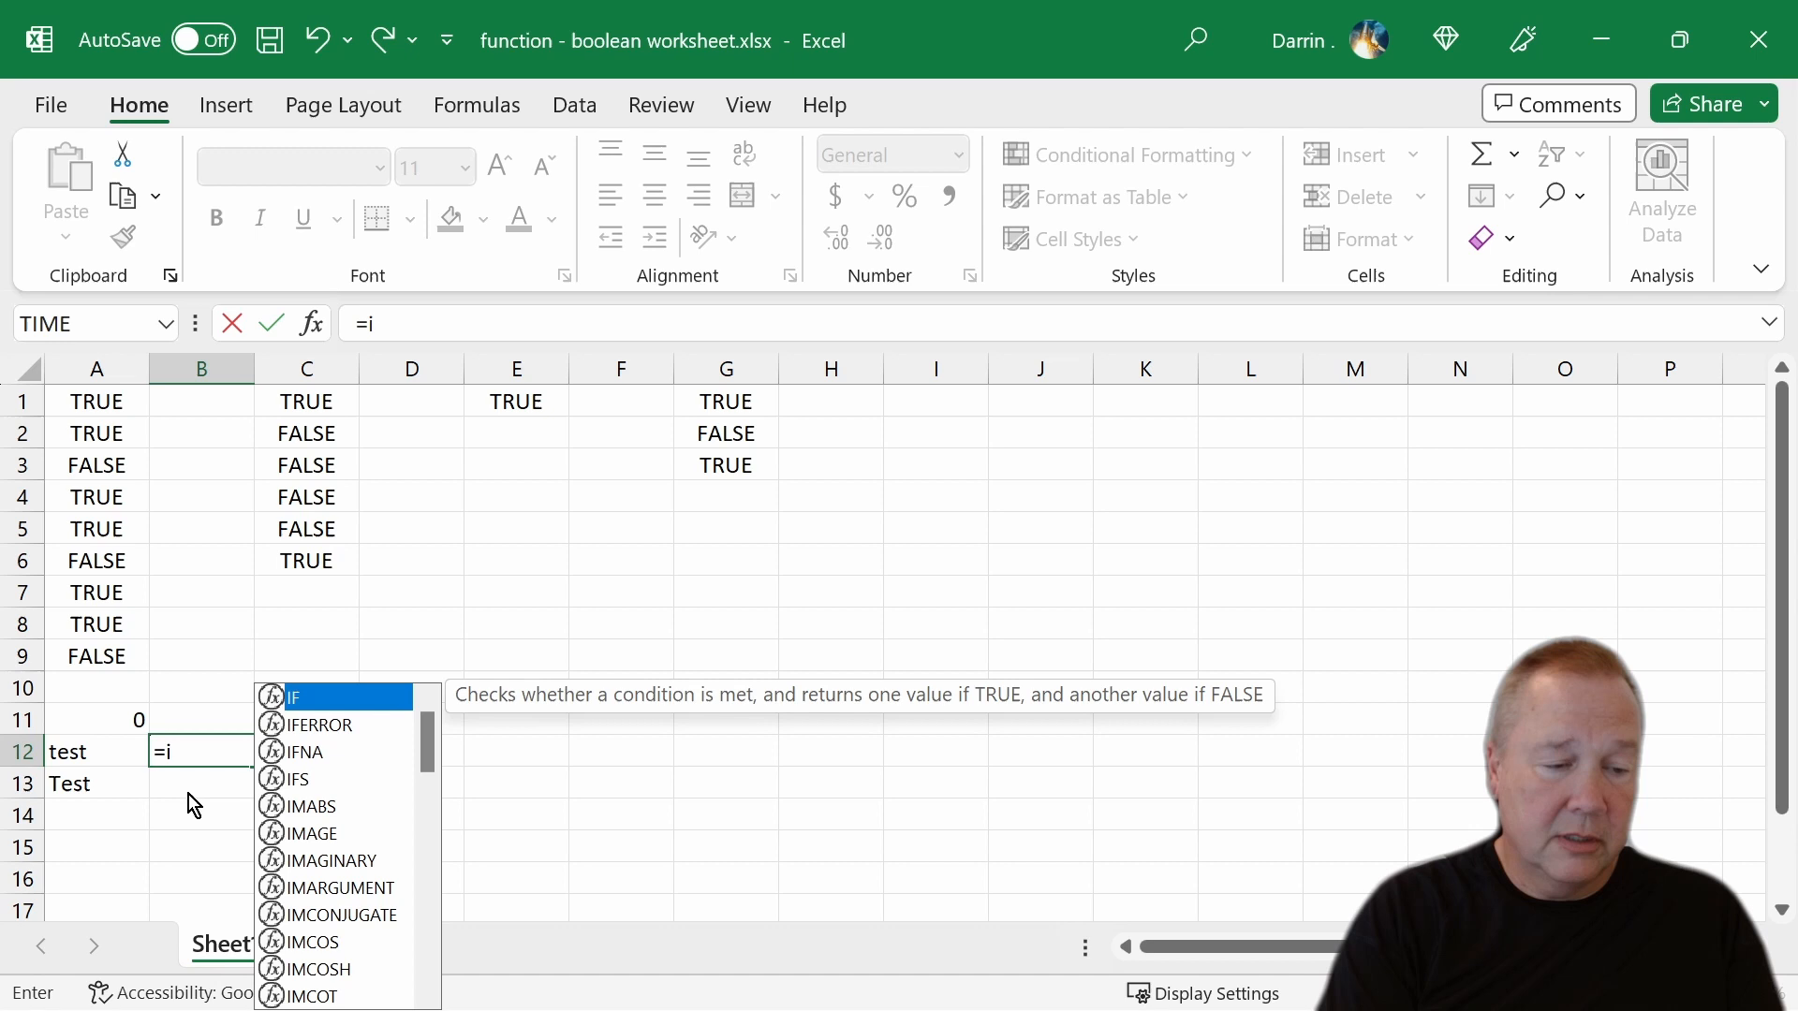
type("f(a")
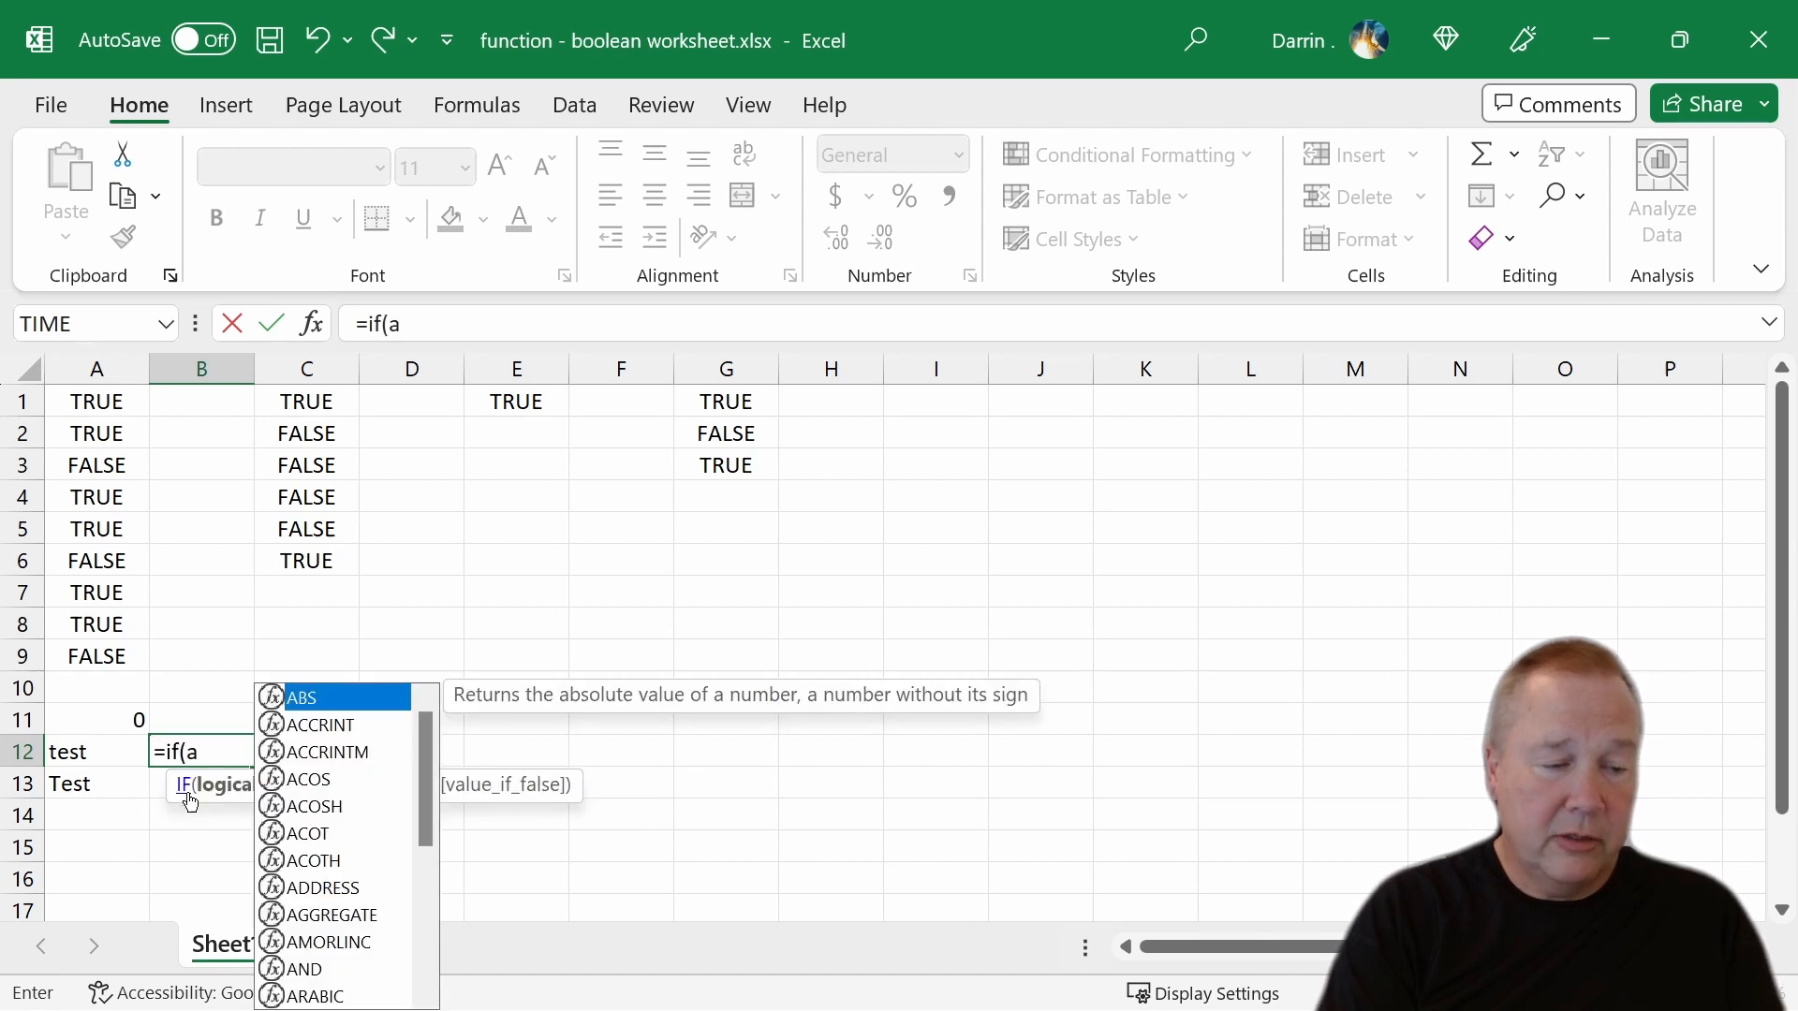
type("12")
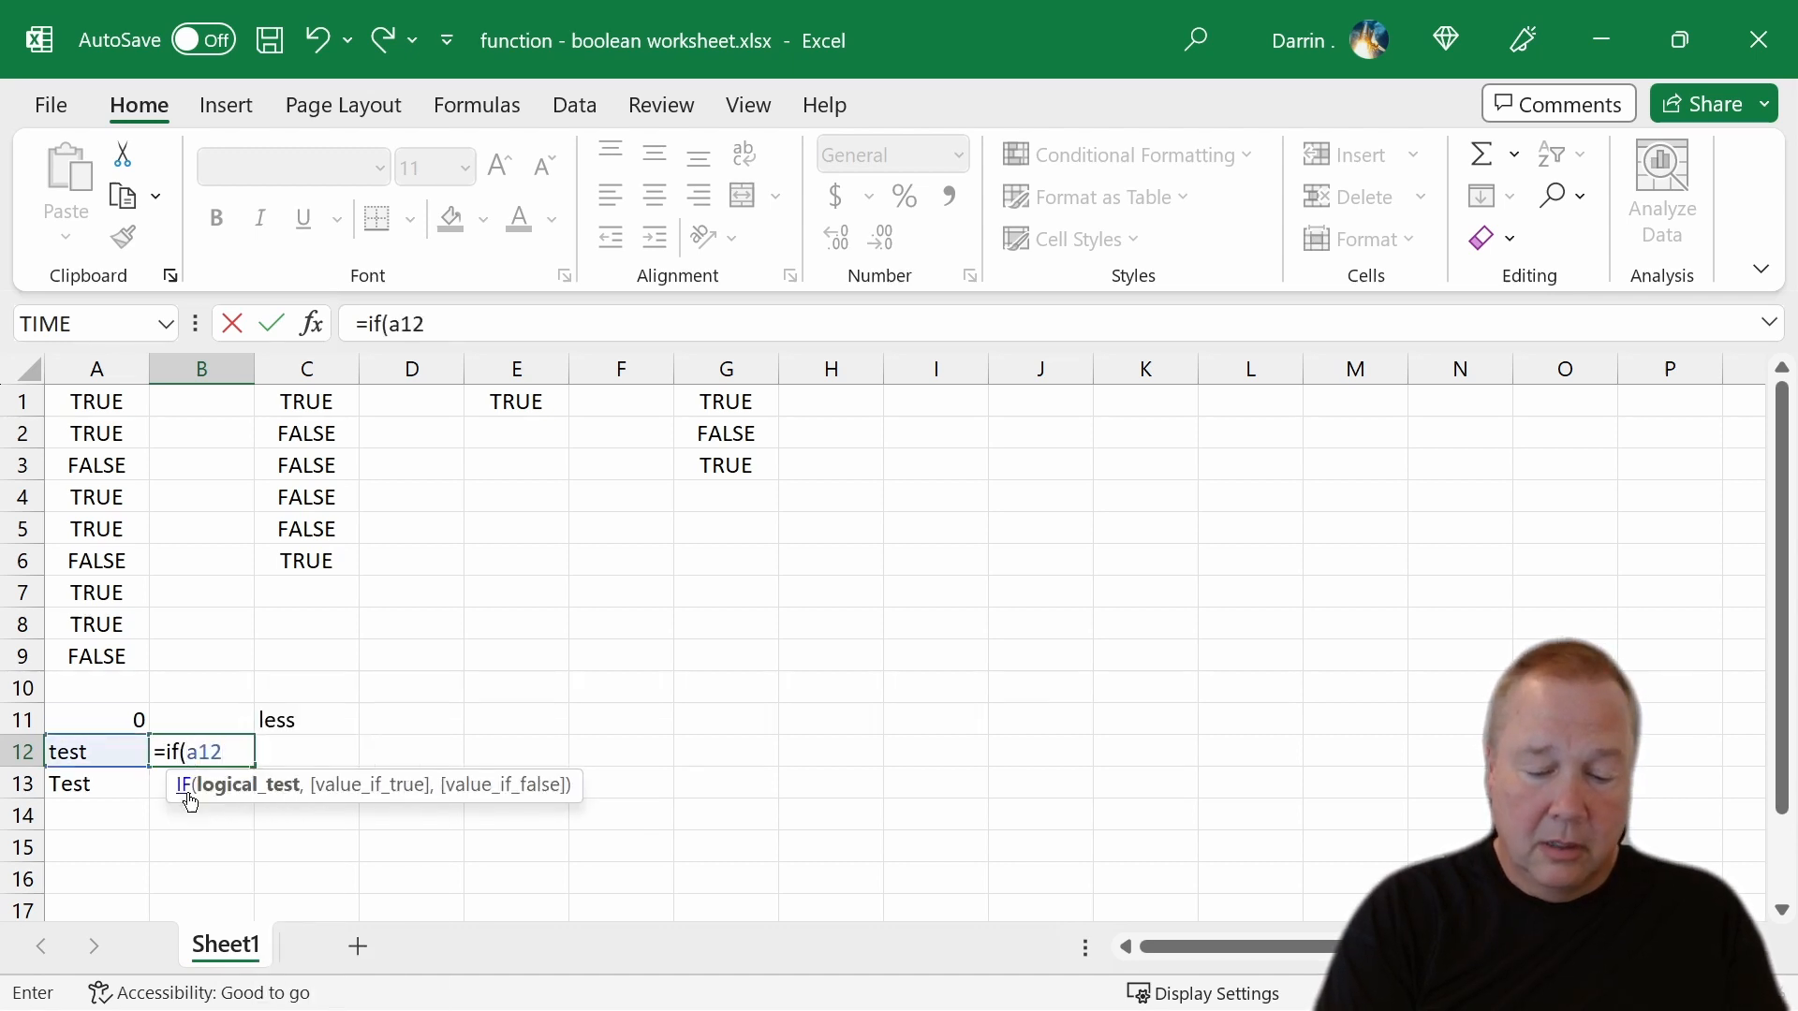
type("=")
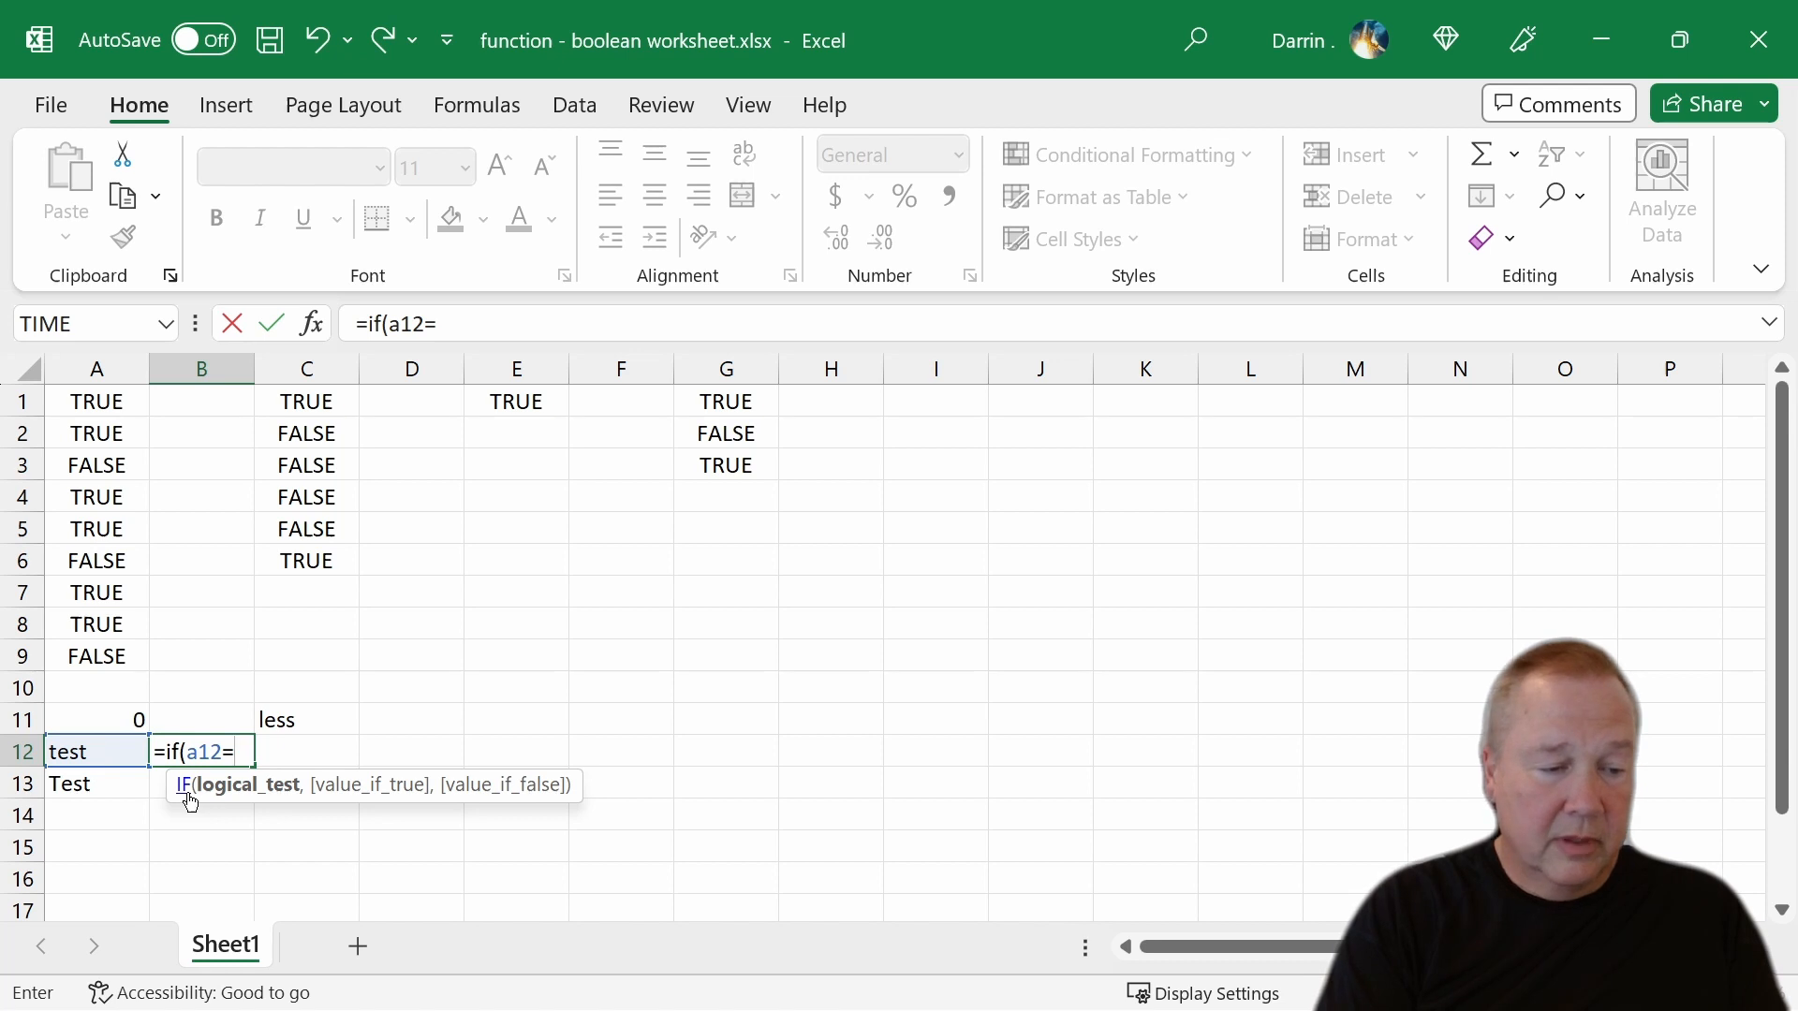
type("a")
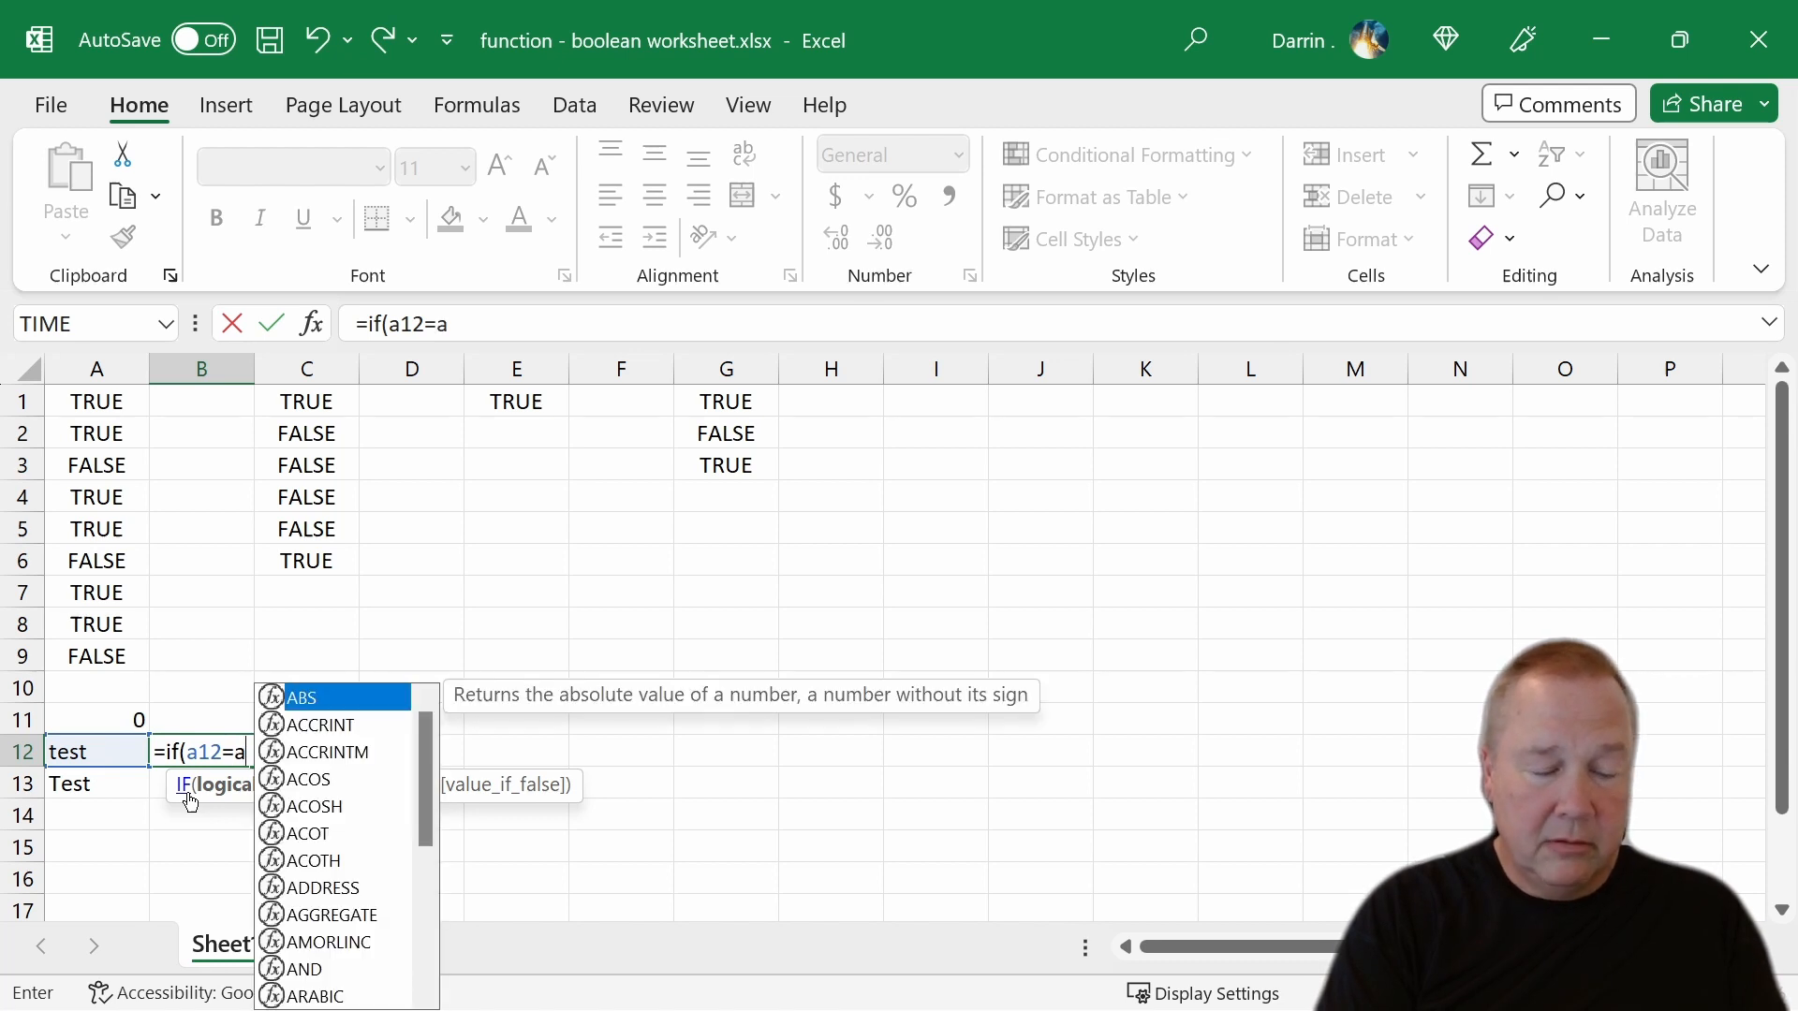
type("13")
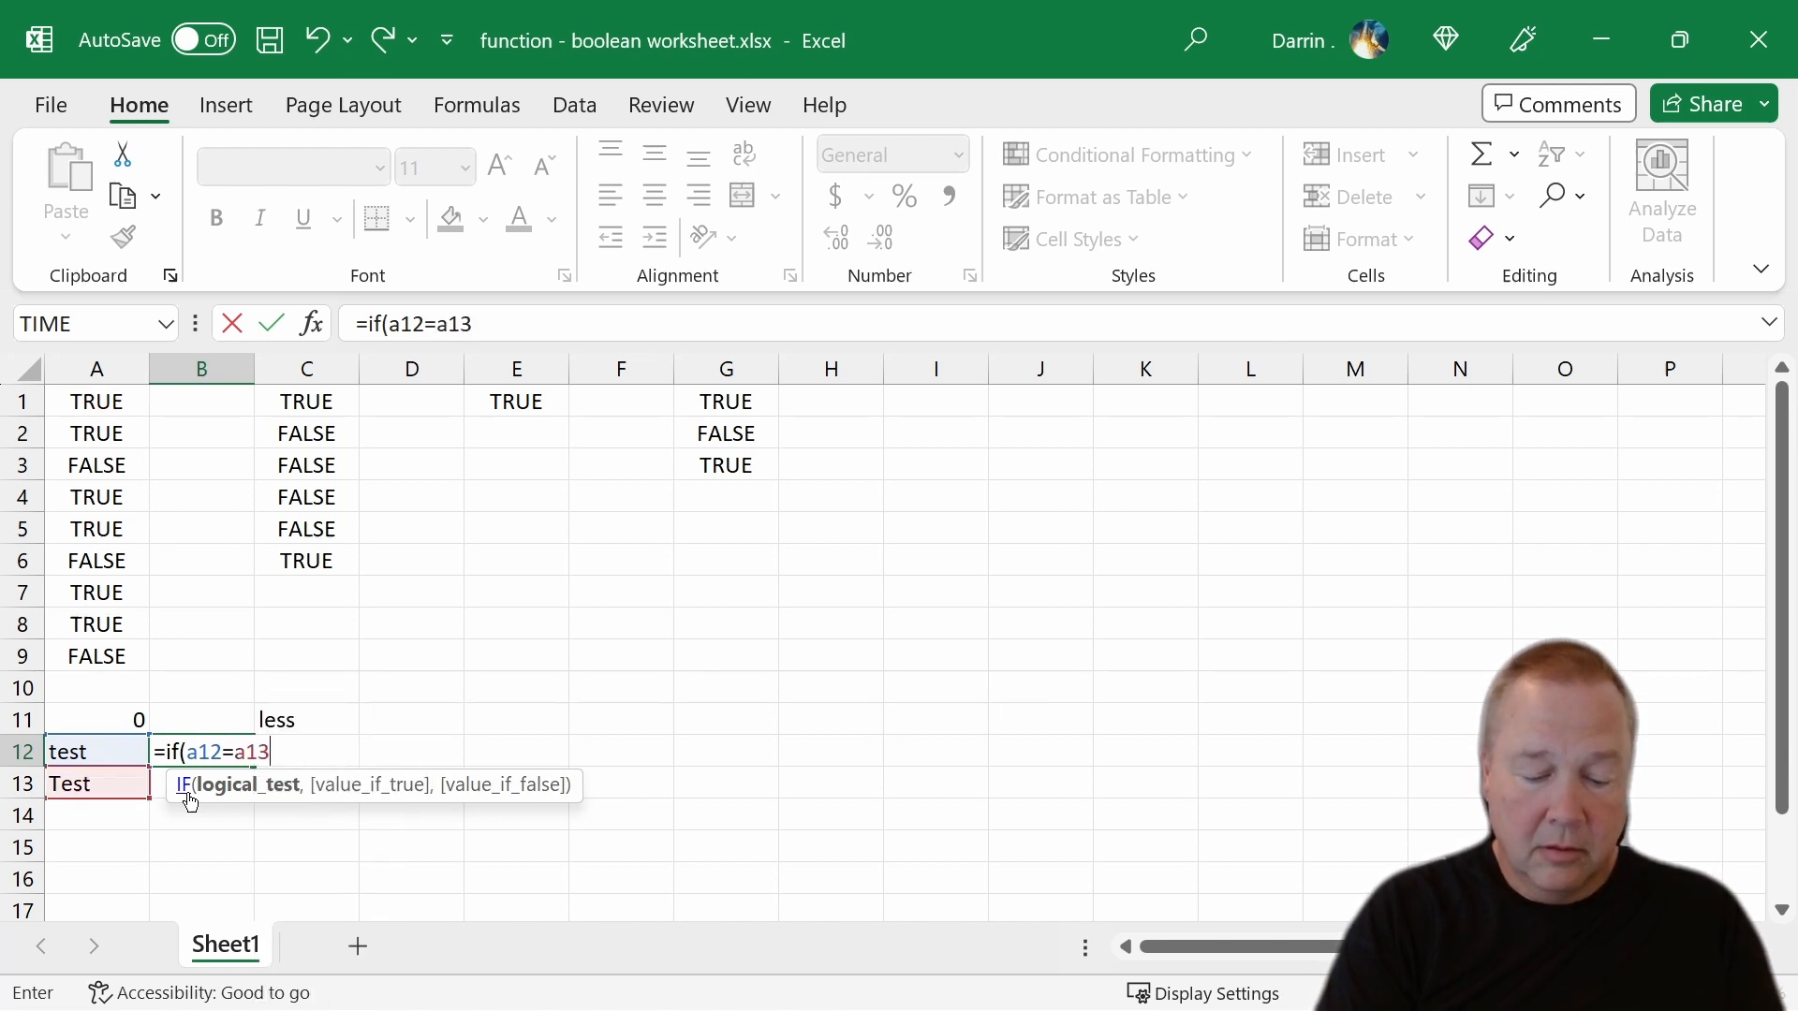
- Complete B12 as =IF(A12=A13,"same","different"), returning same, and move to B13
type(",")
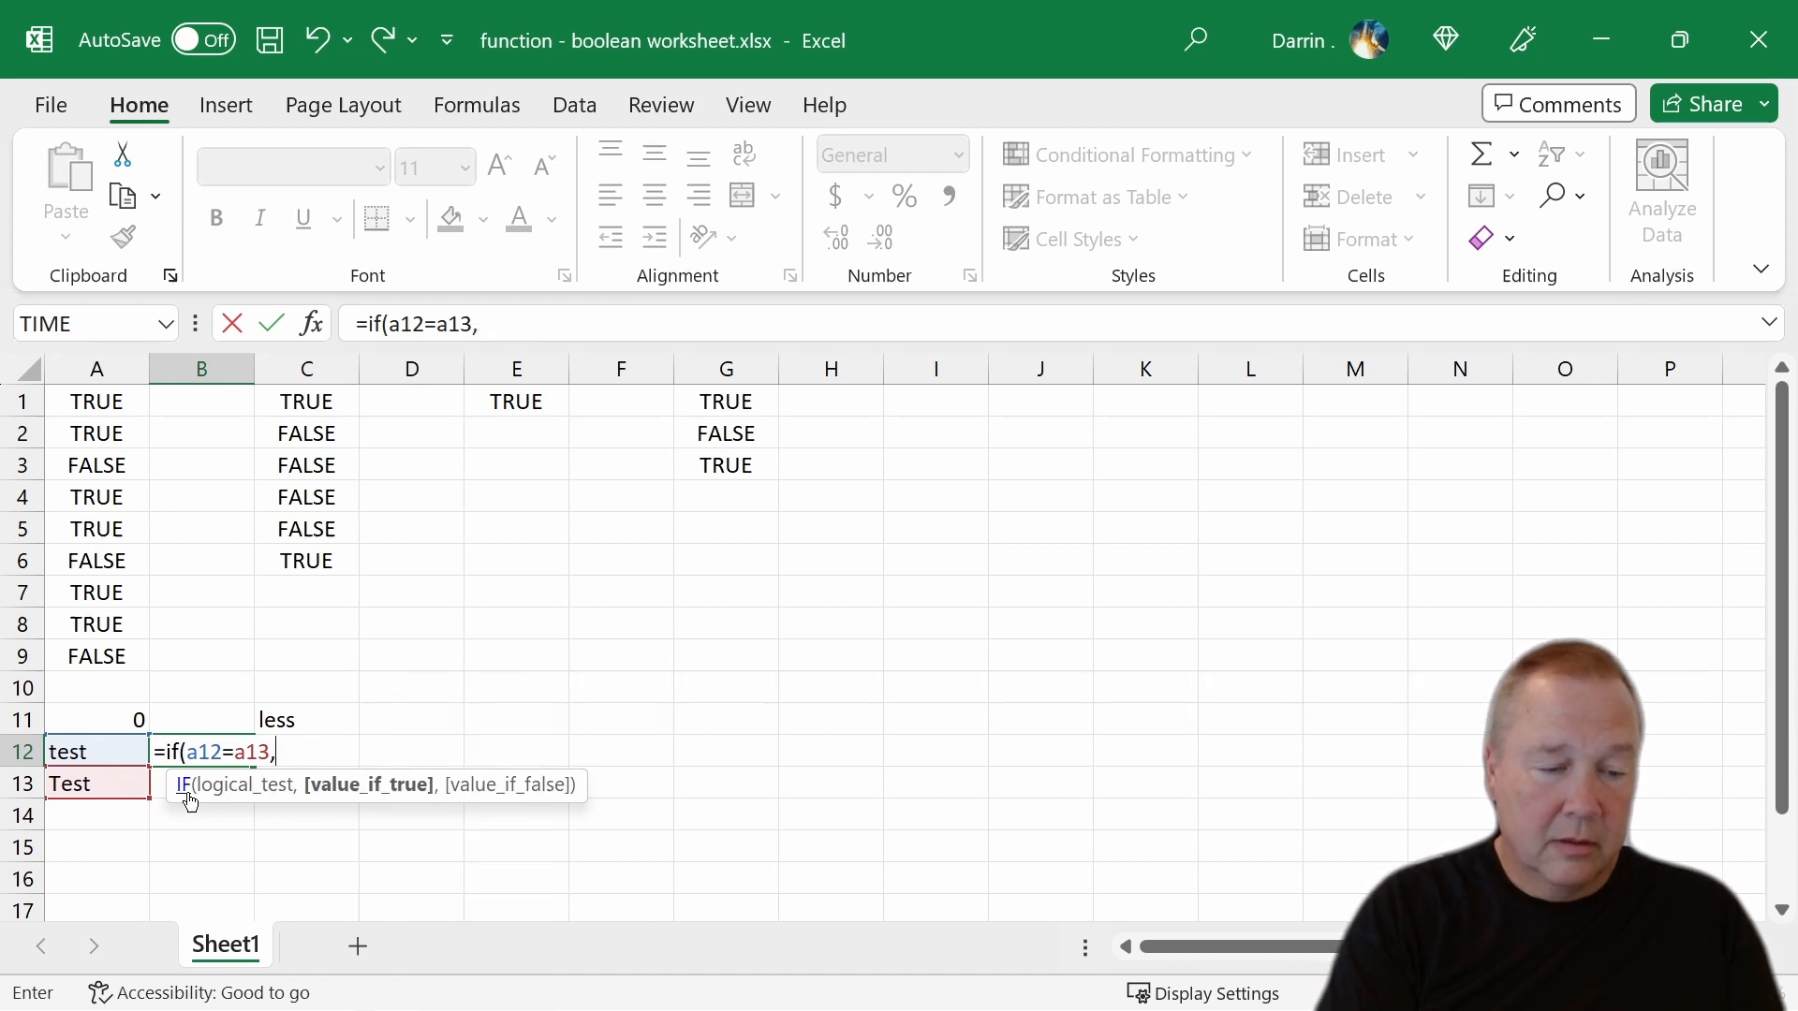
type("\"same\"")
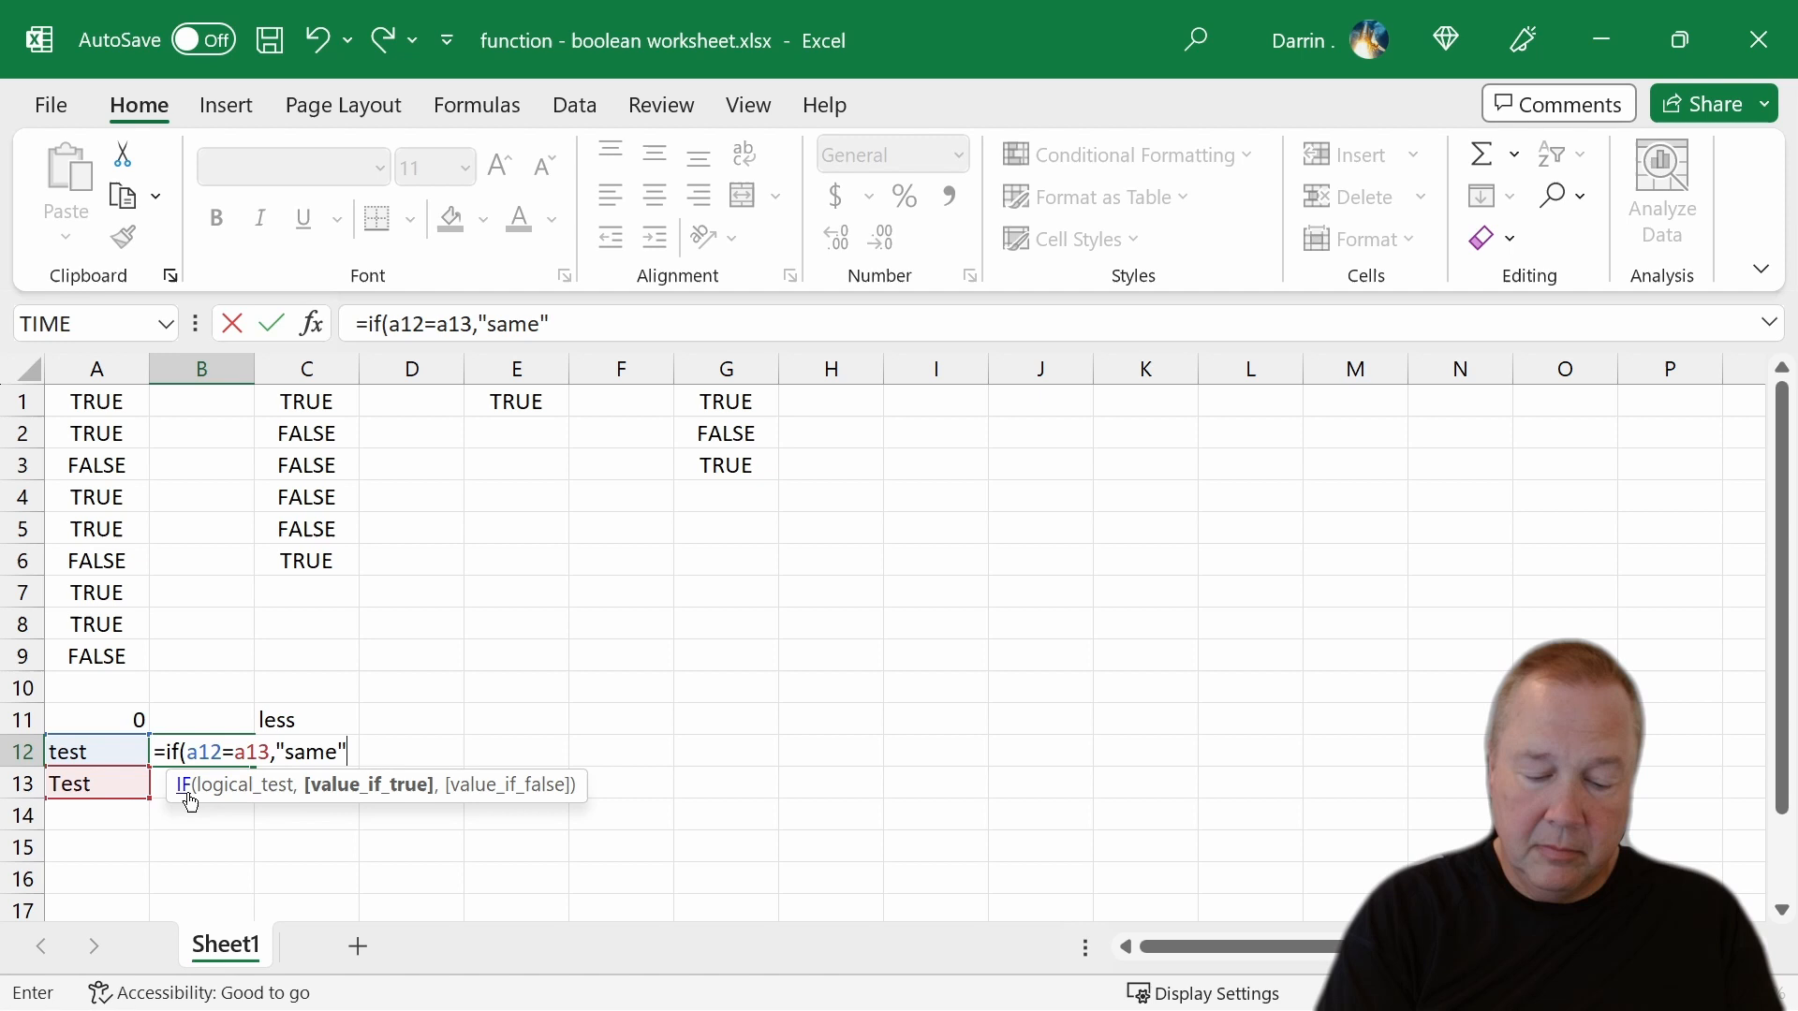
type(",\"")
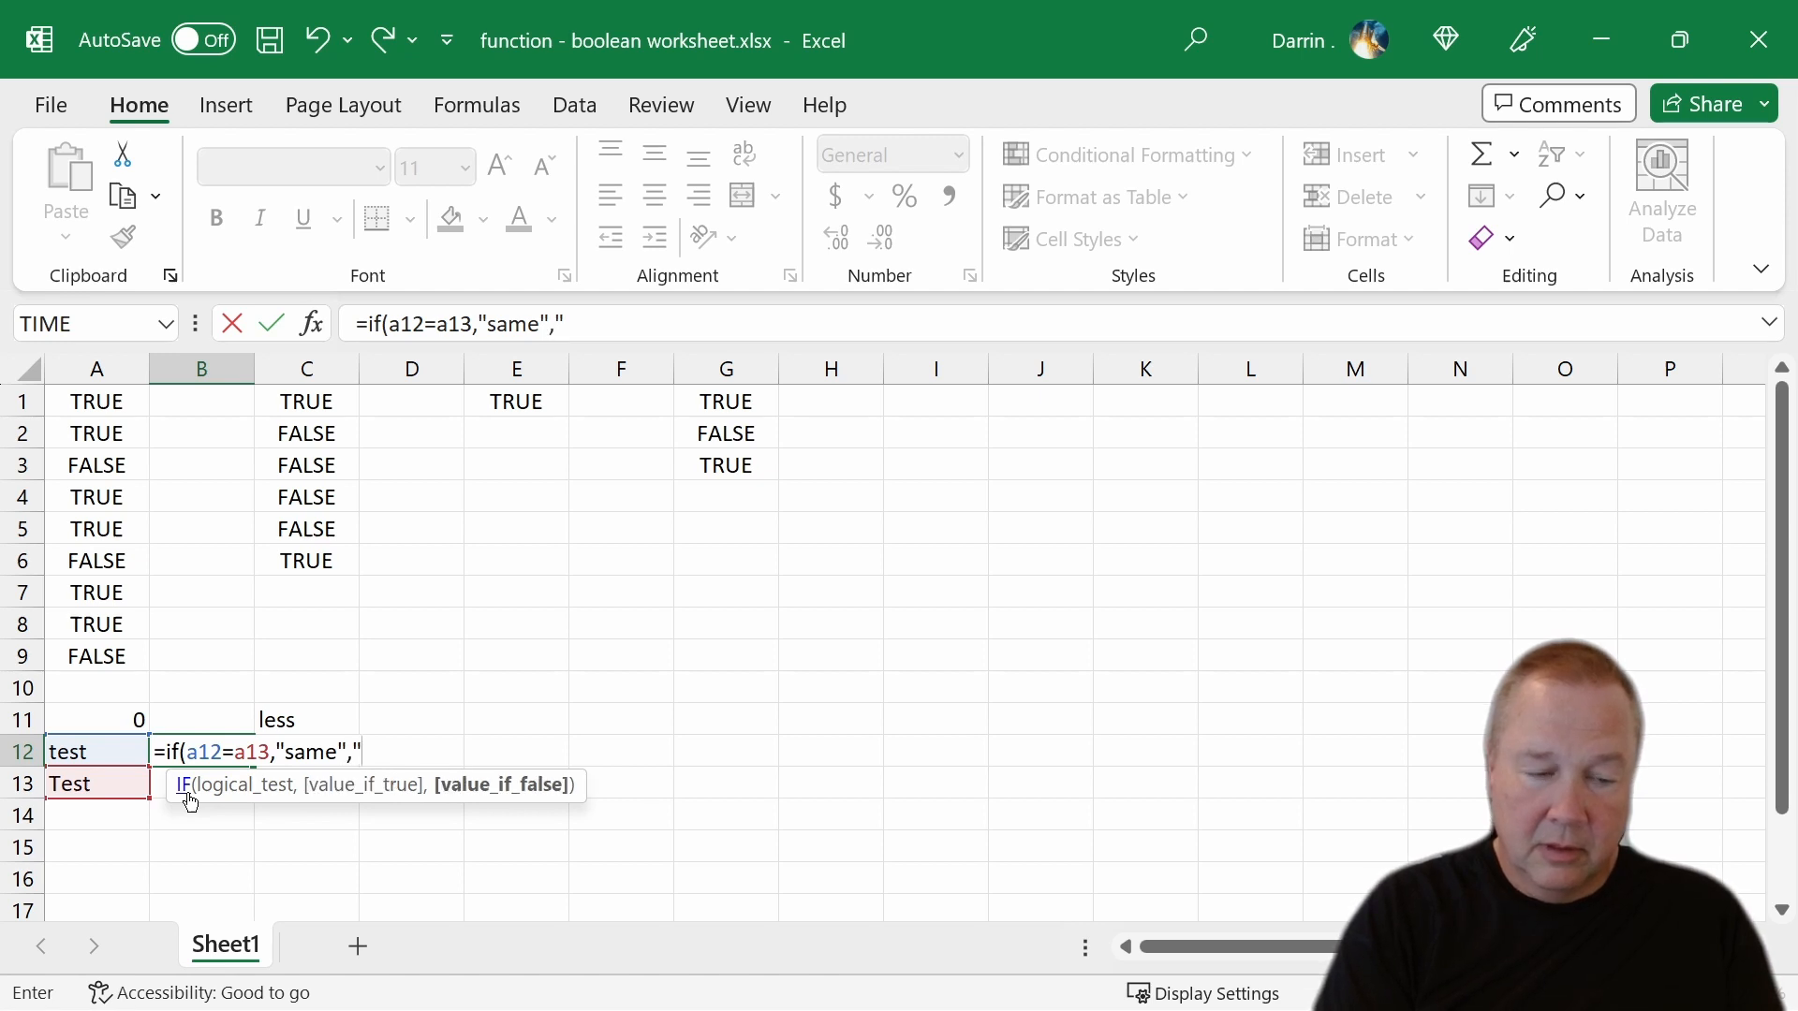
type("different")
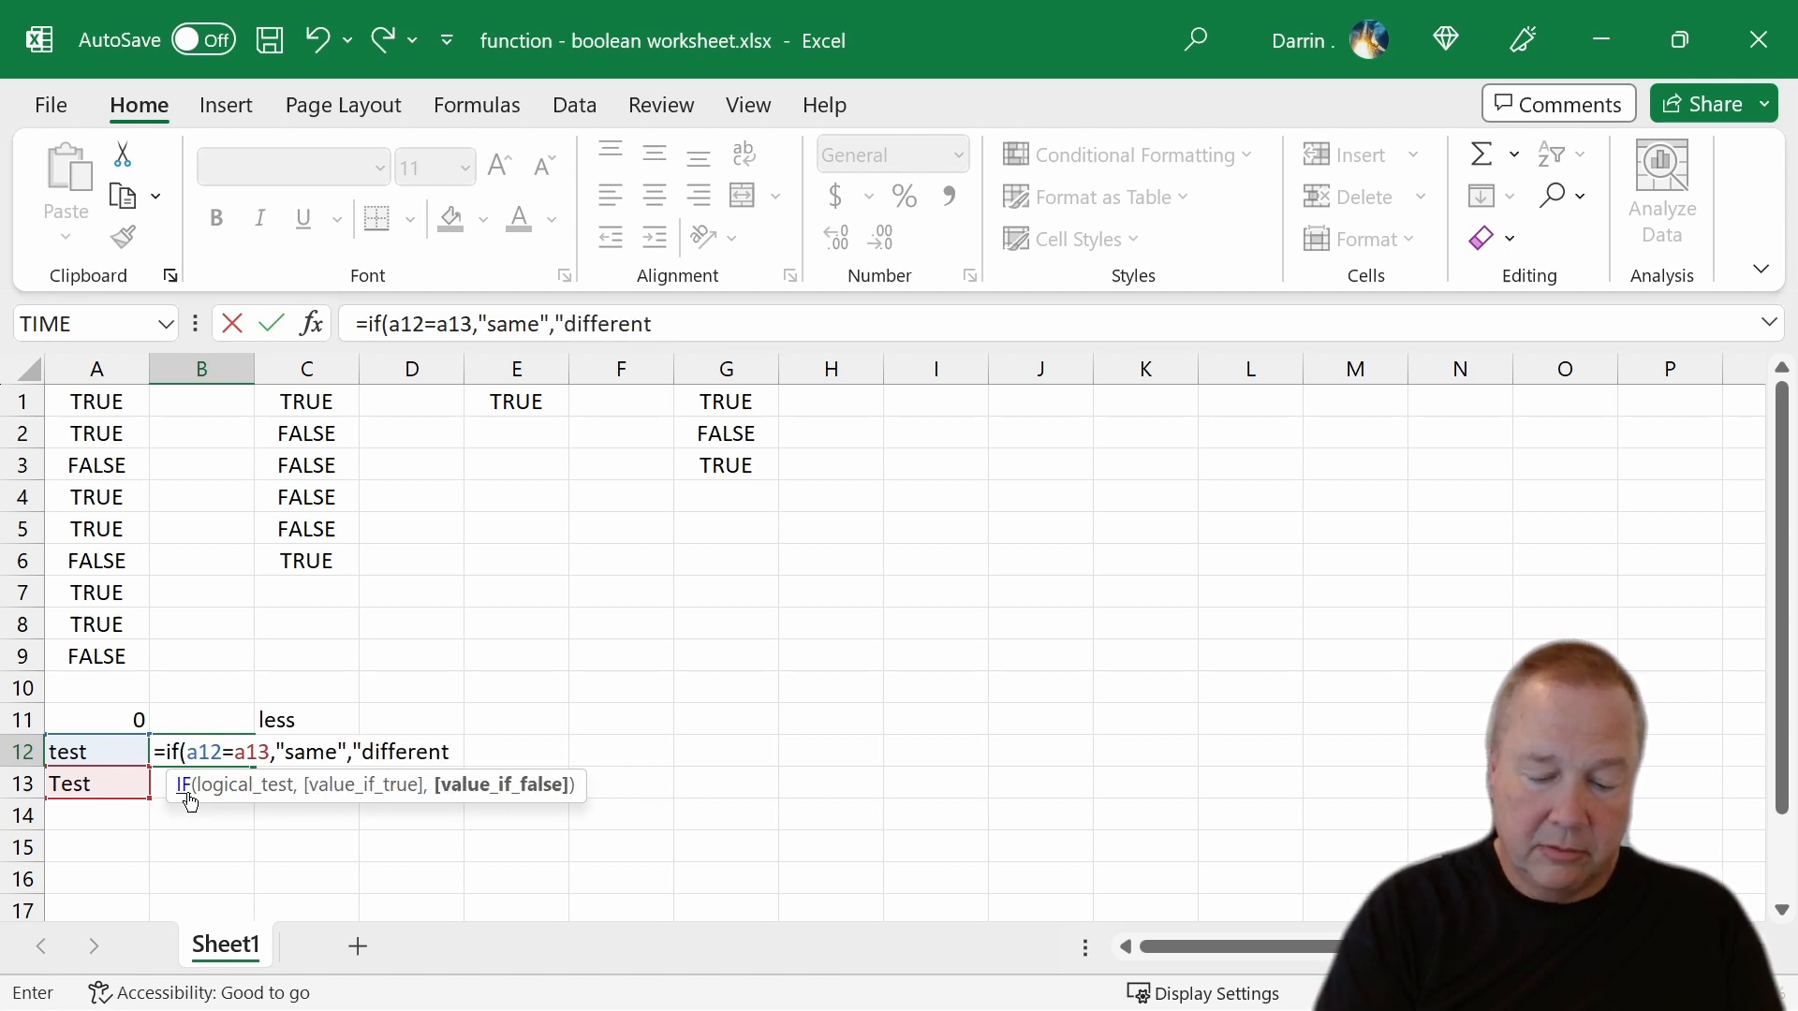
key("Enter")
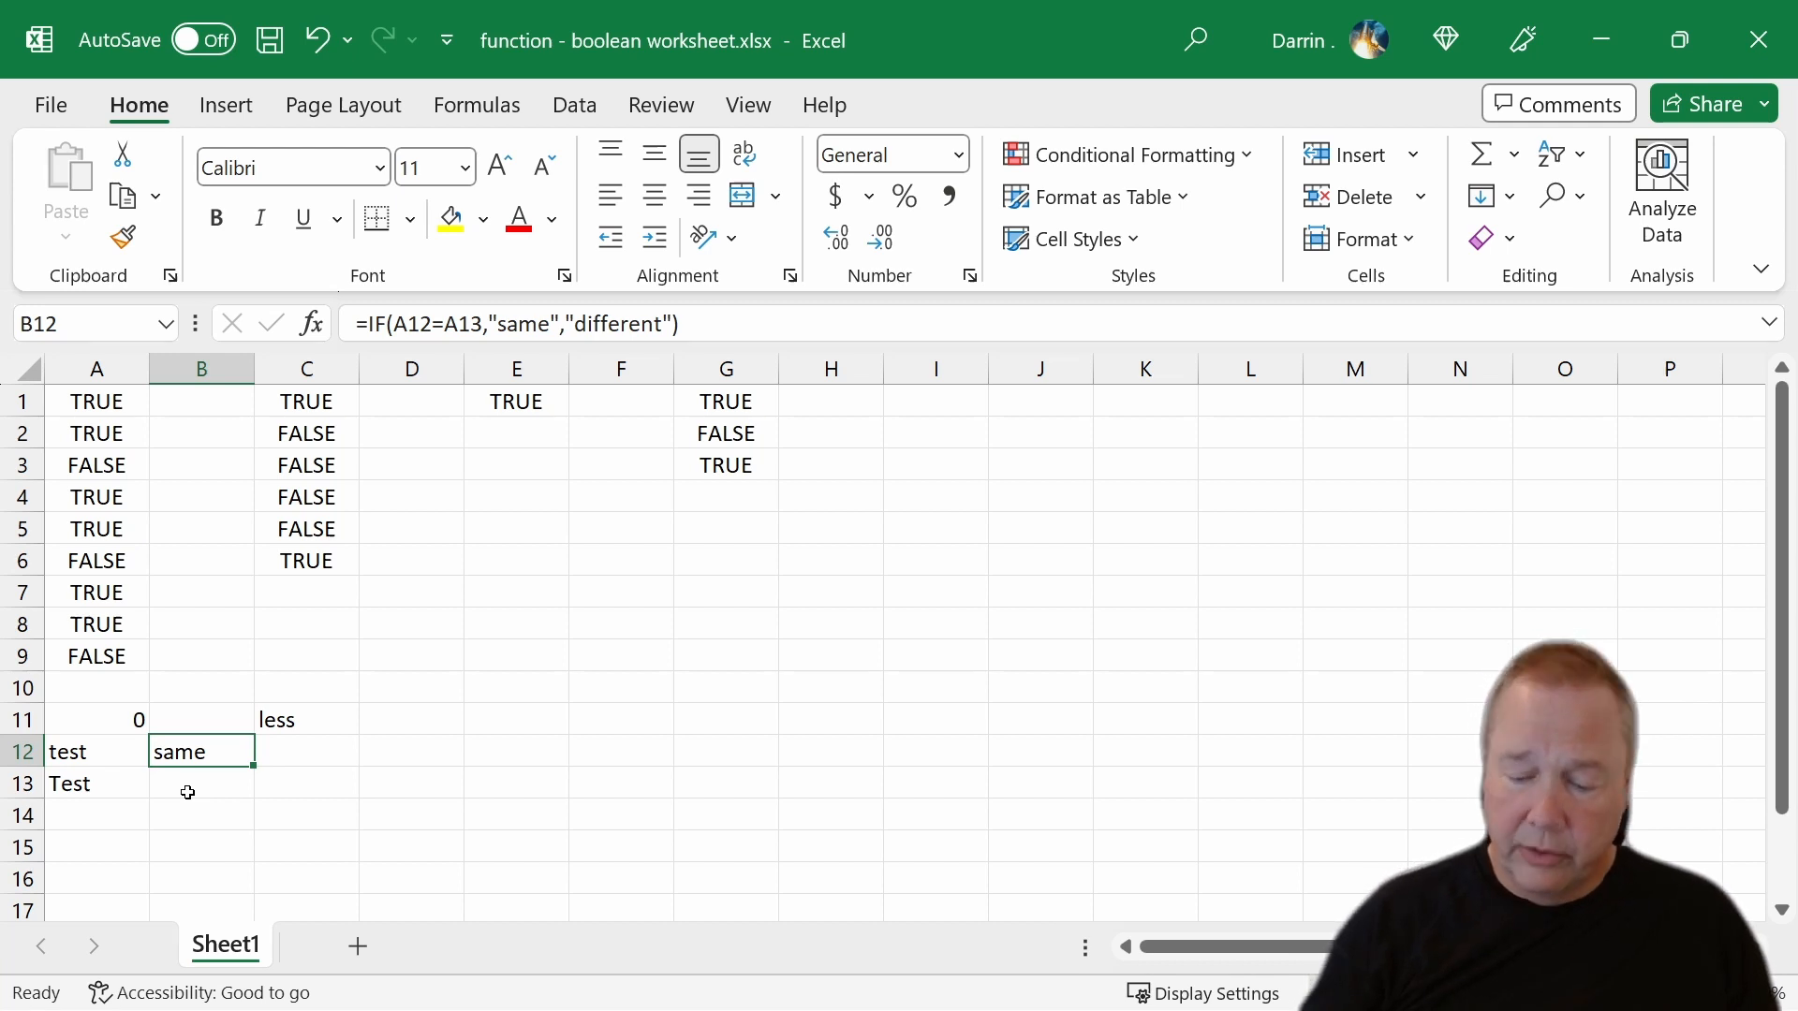
left_click(187, 783)
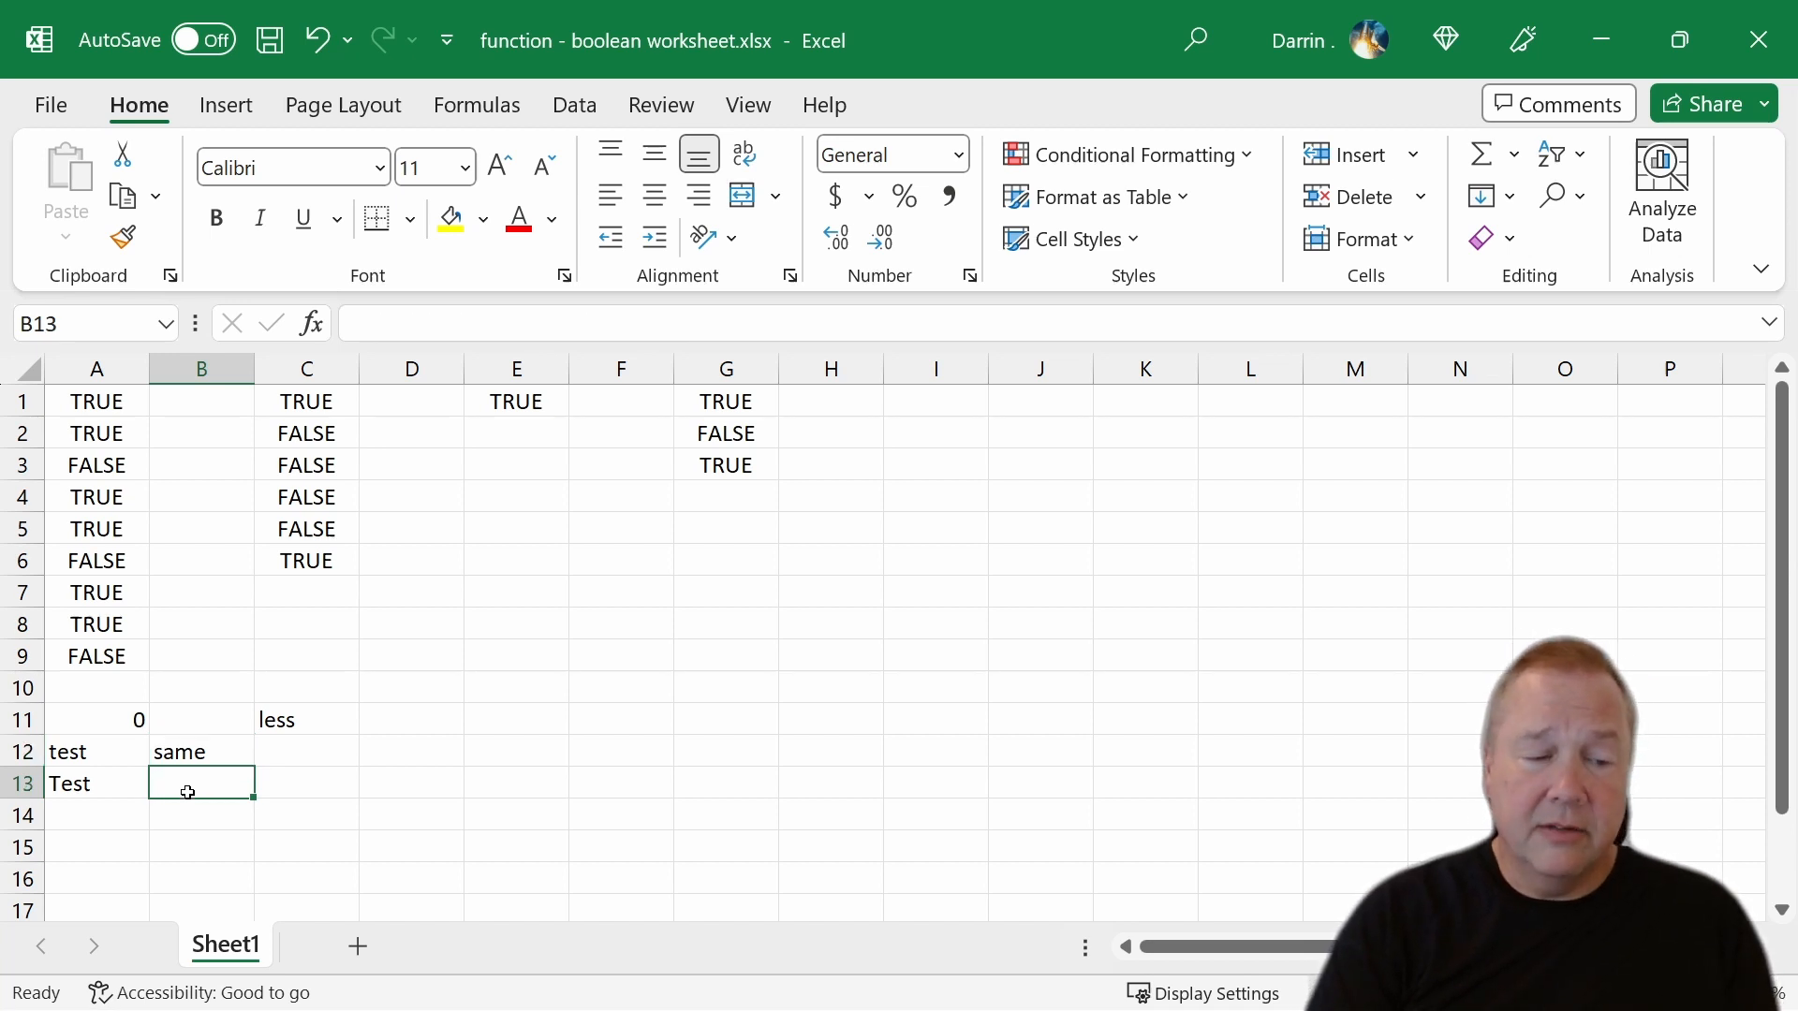
- Enter =EXACT(A12,A13) in B13, returning FALSE for the case-sensitive mismatch
type("=e")
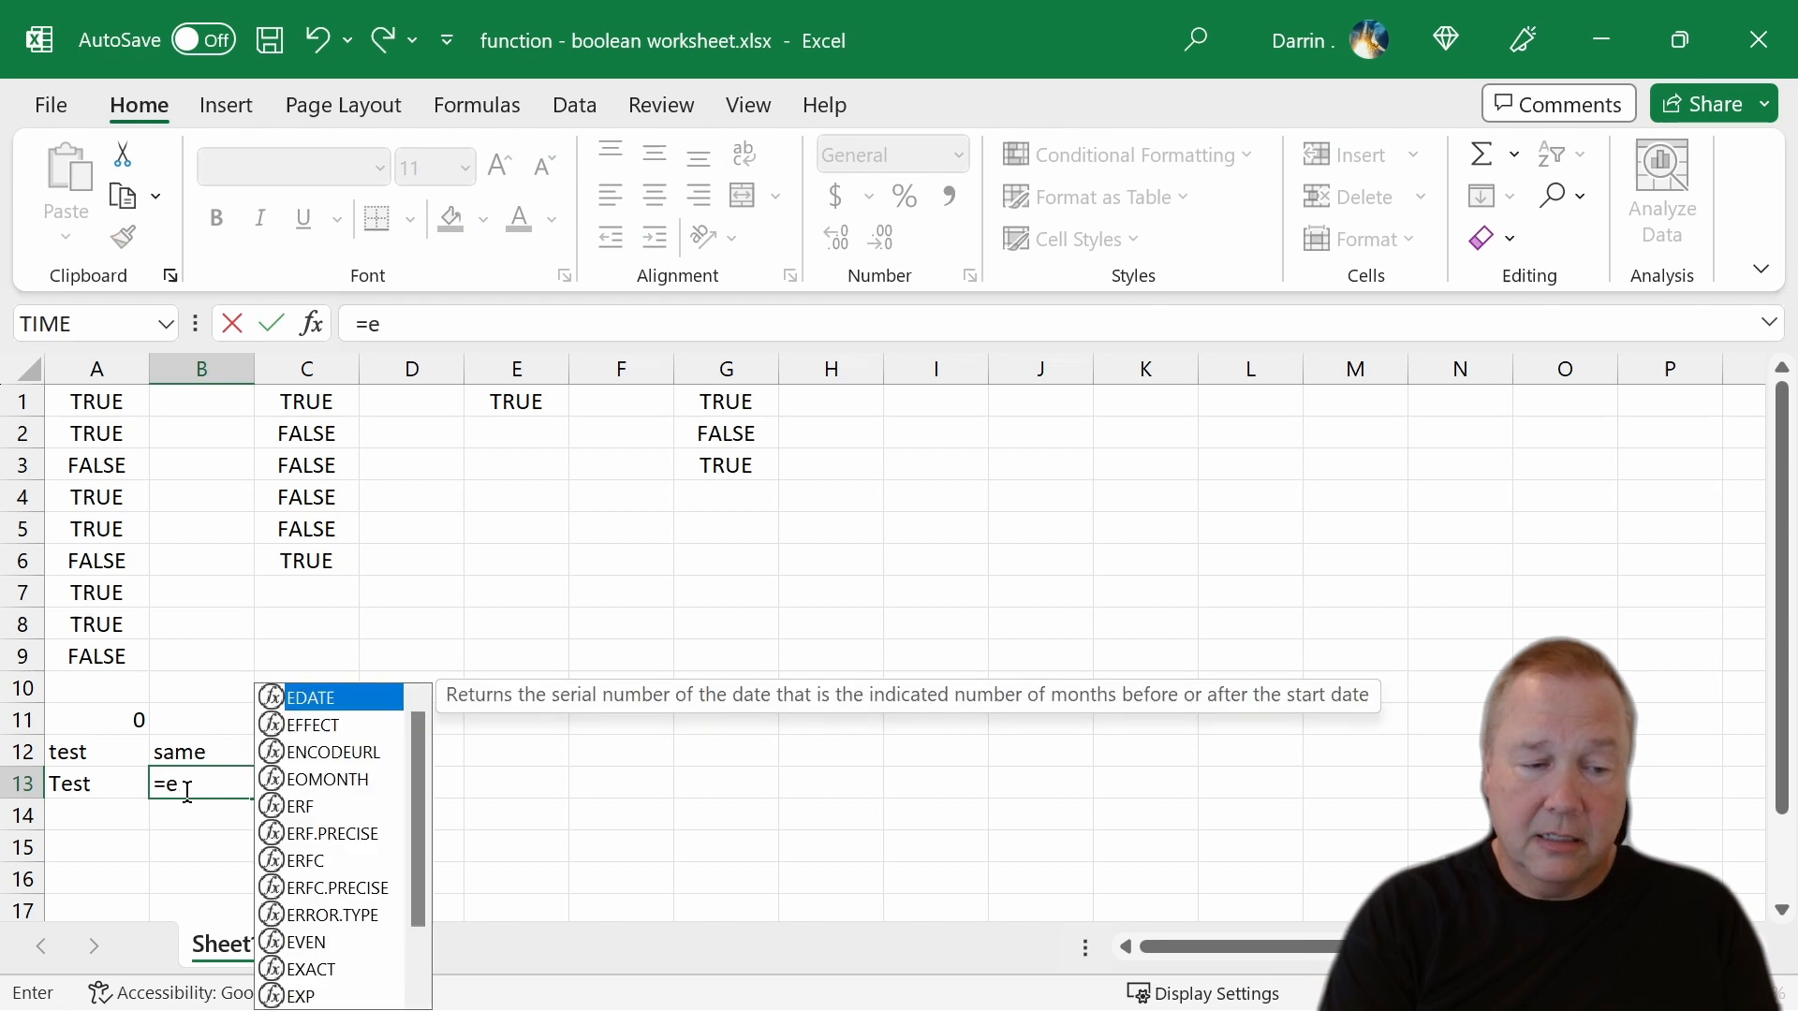
type("xact")
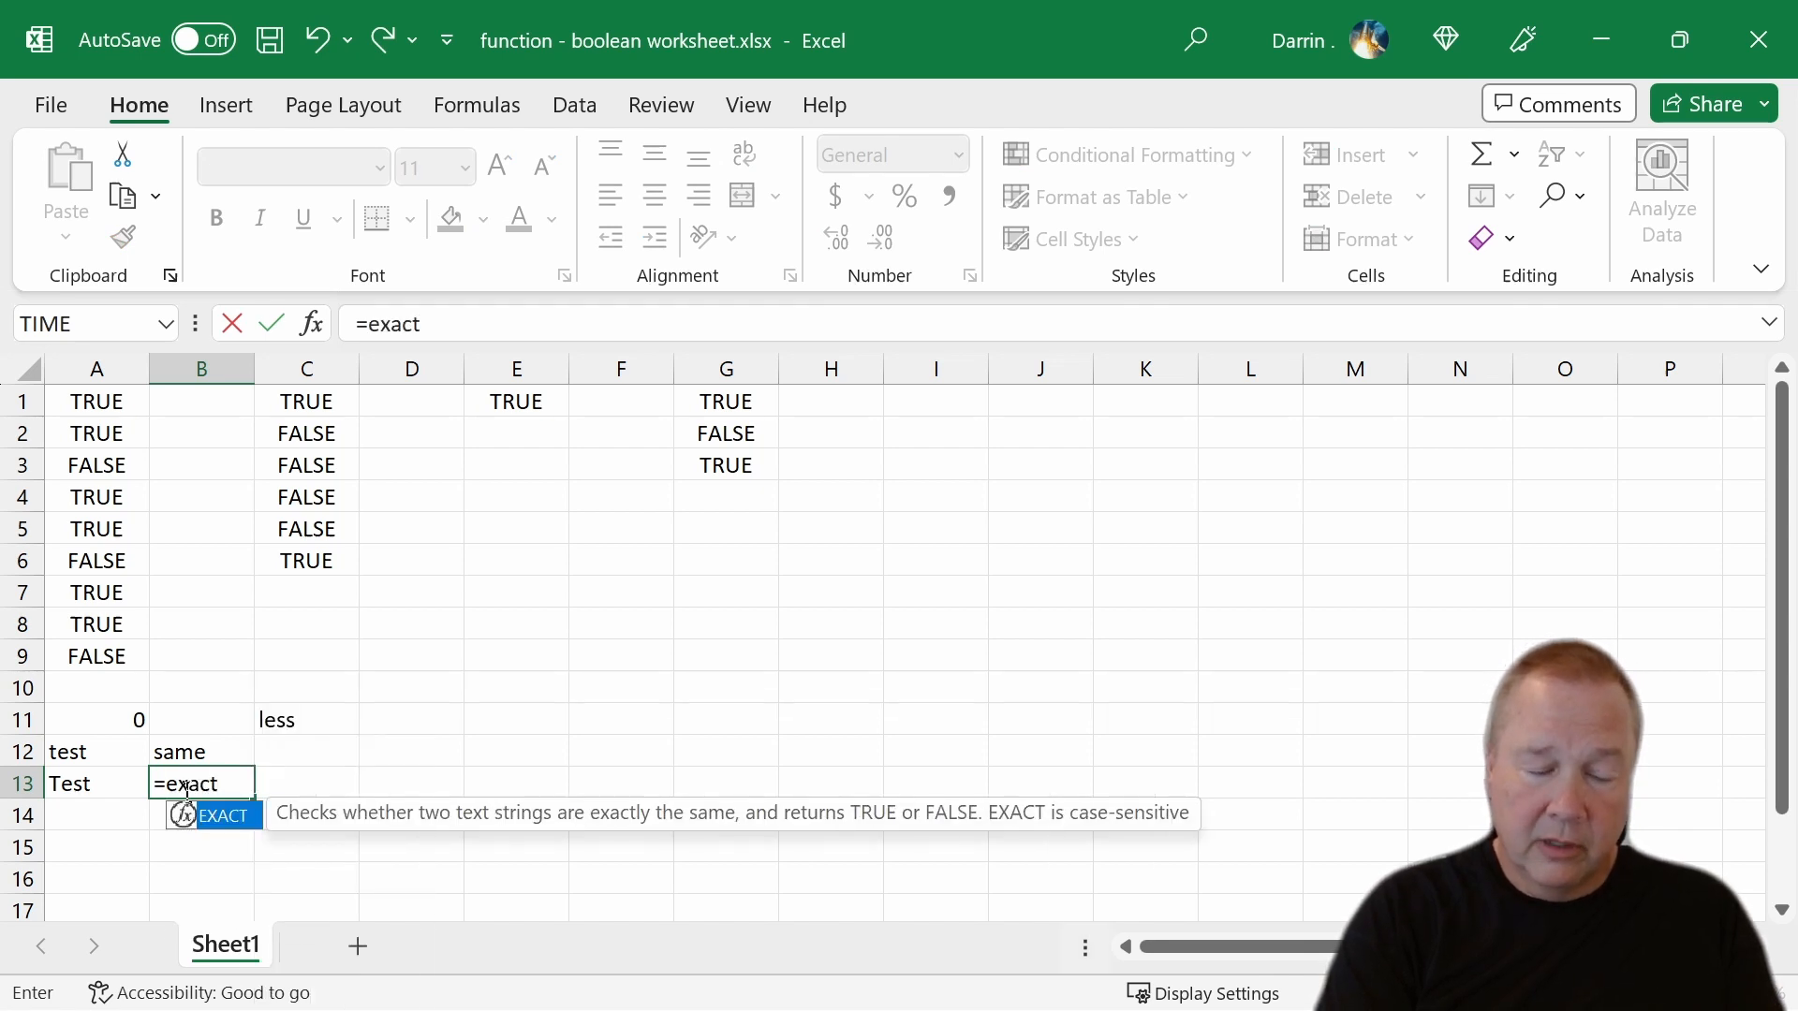
type("(")
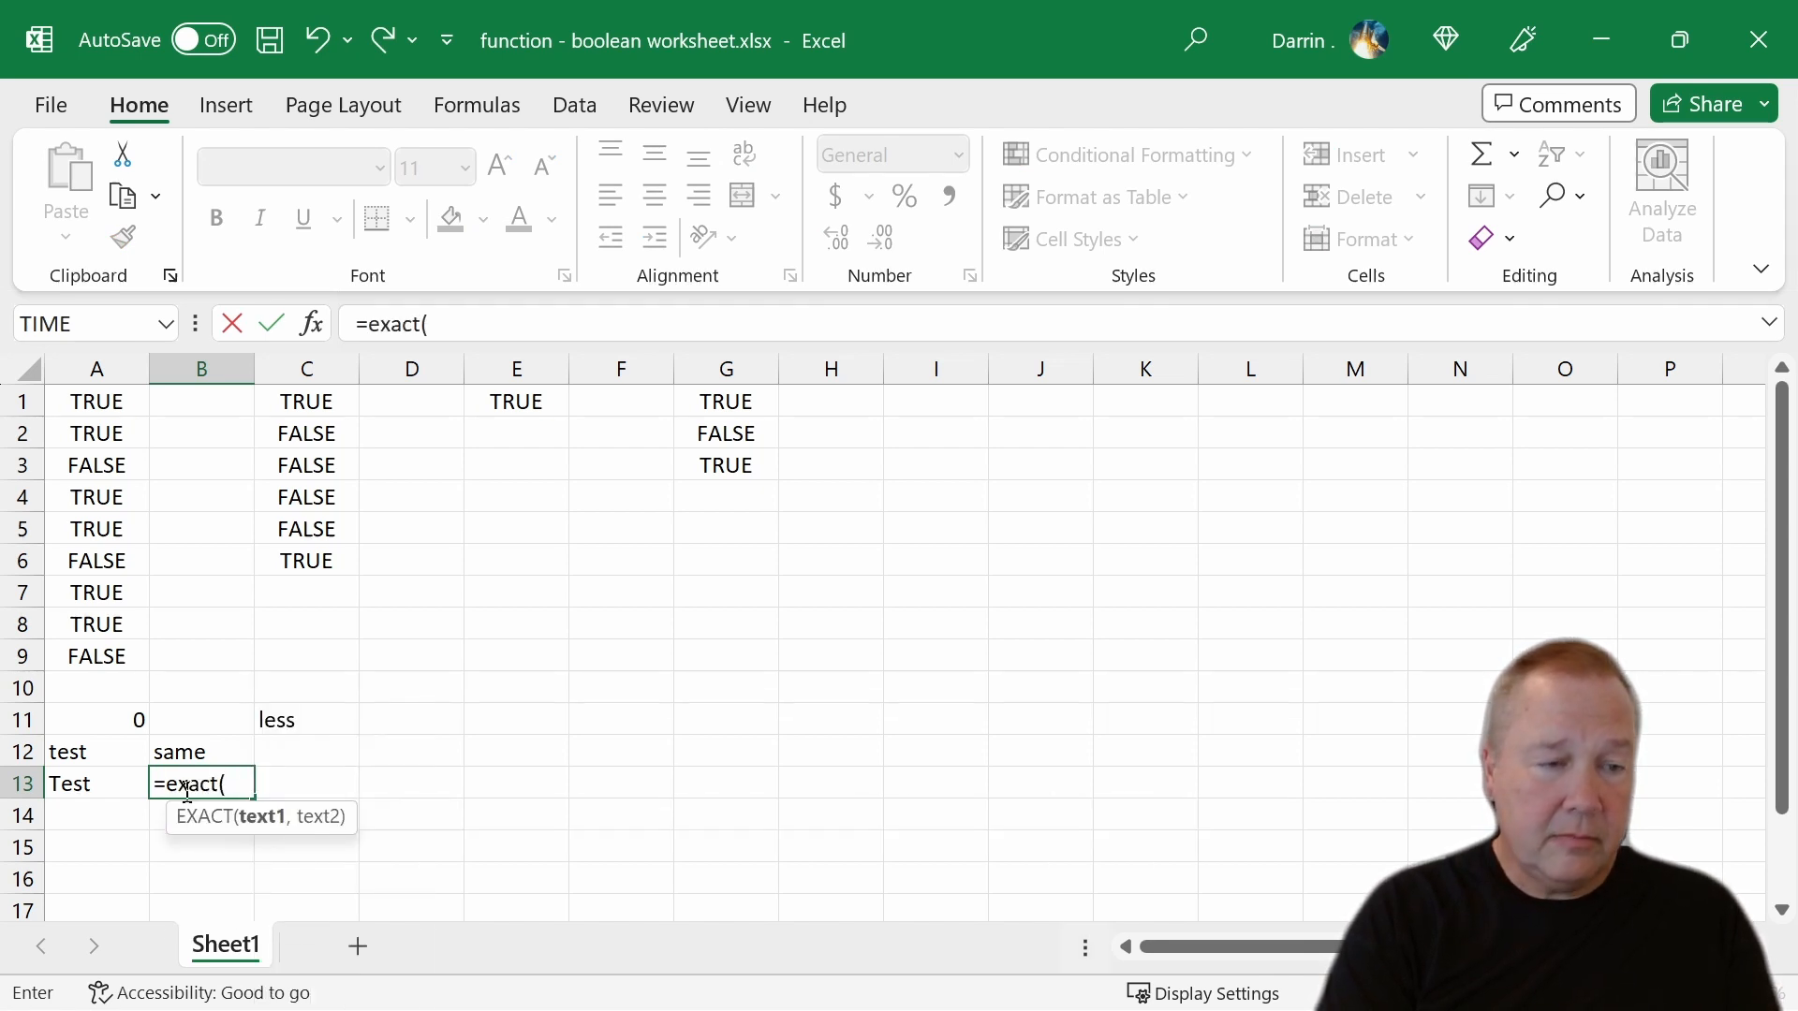
type("a12,")
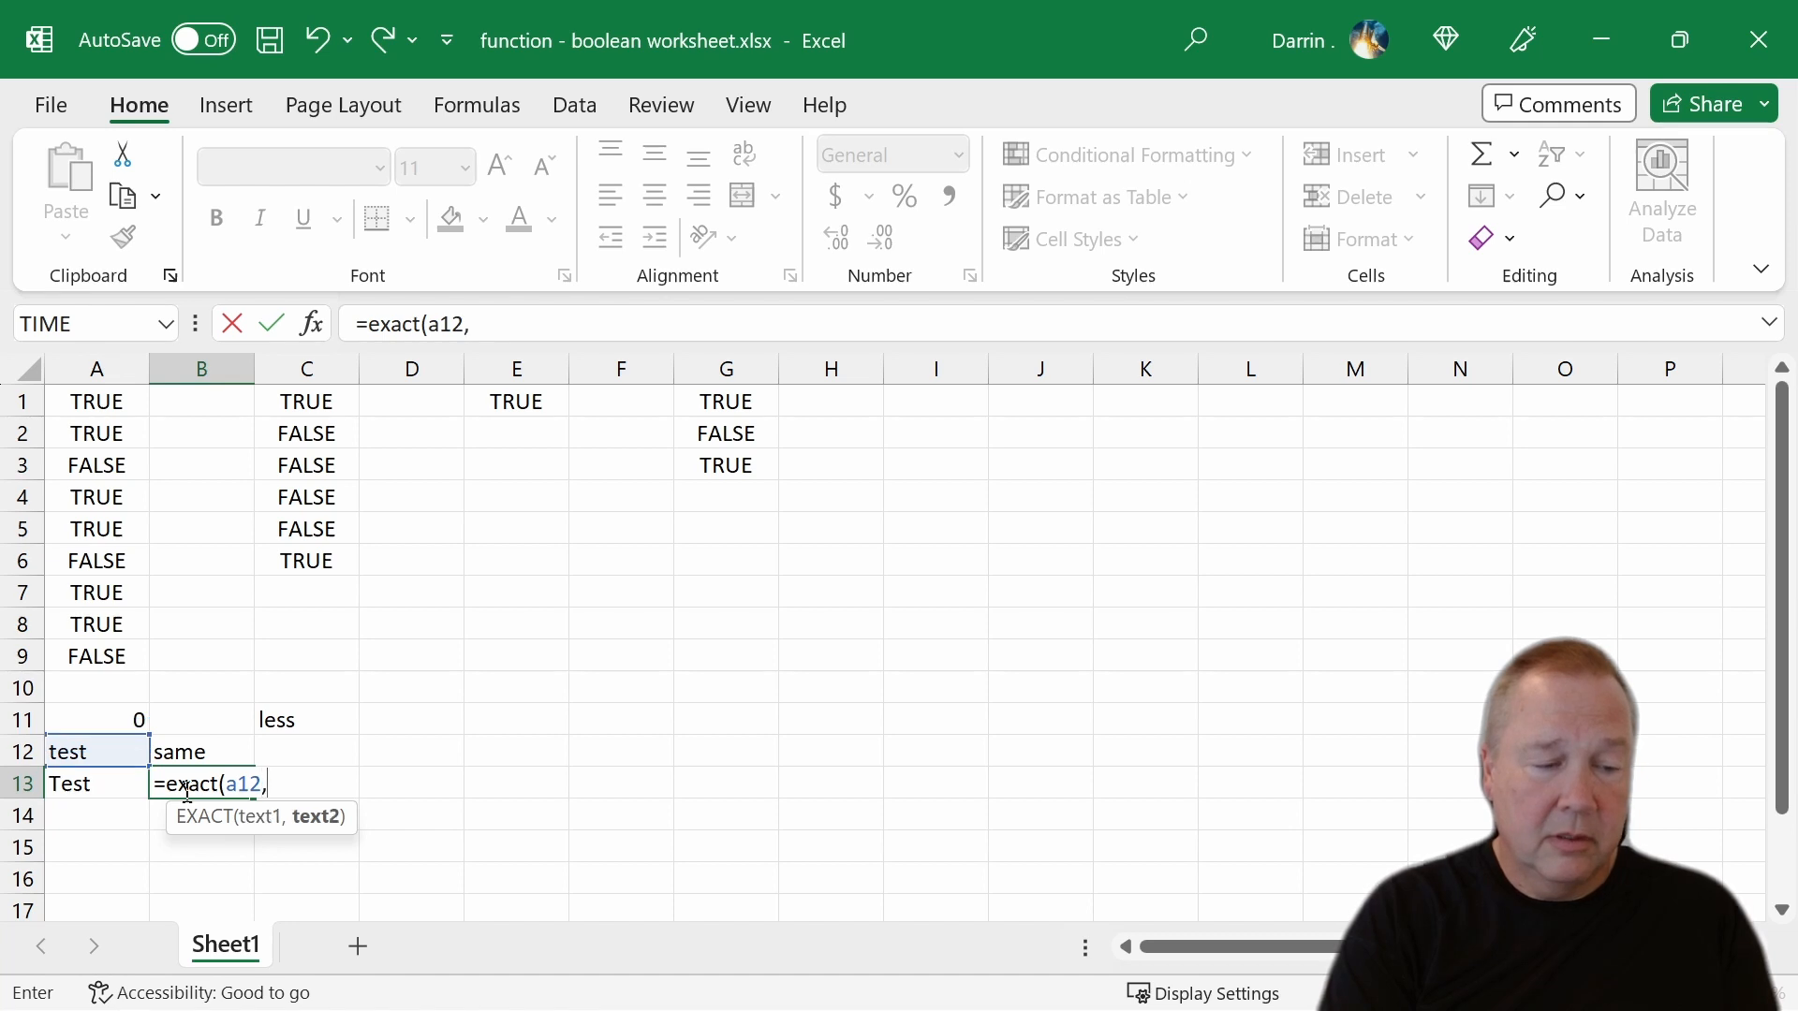
type("a1")
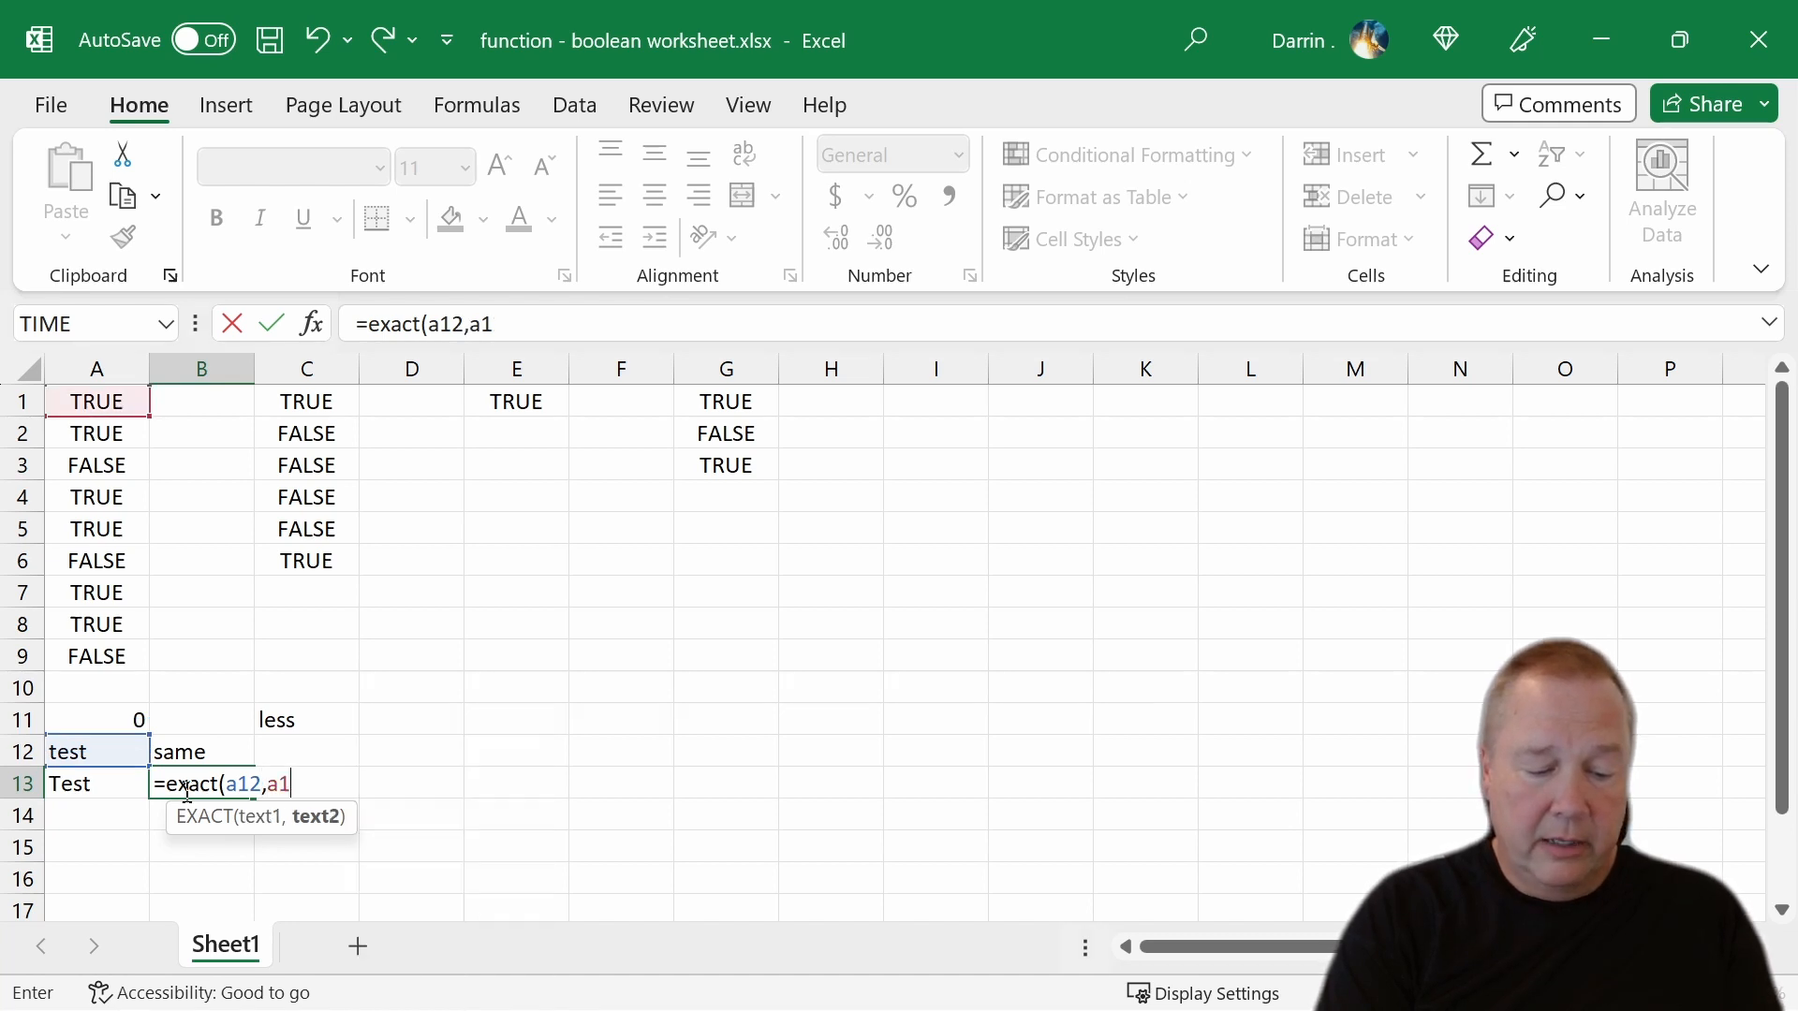
type("3)")
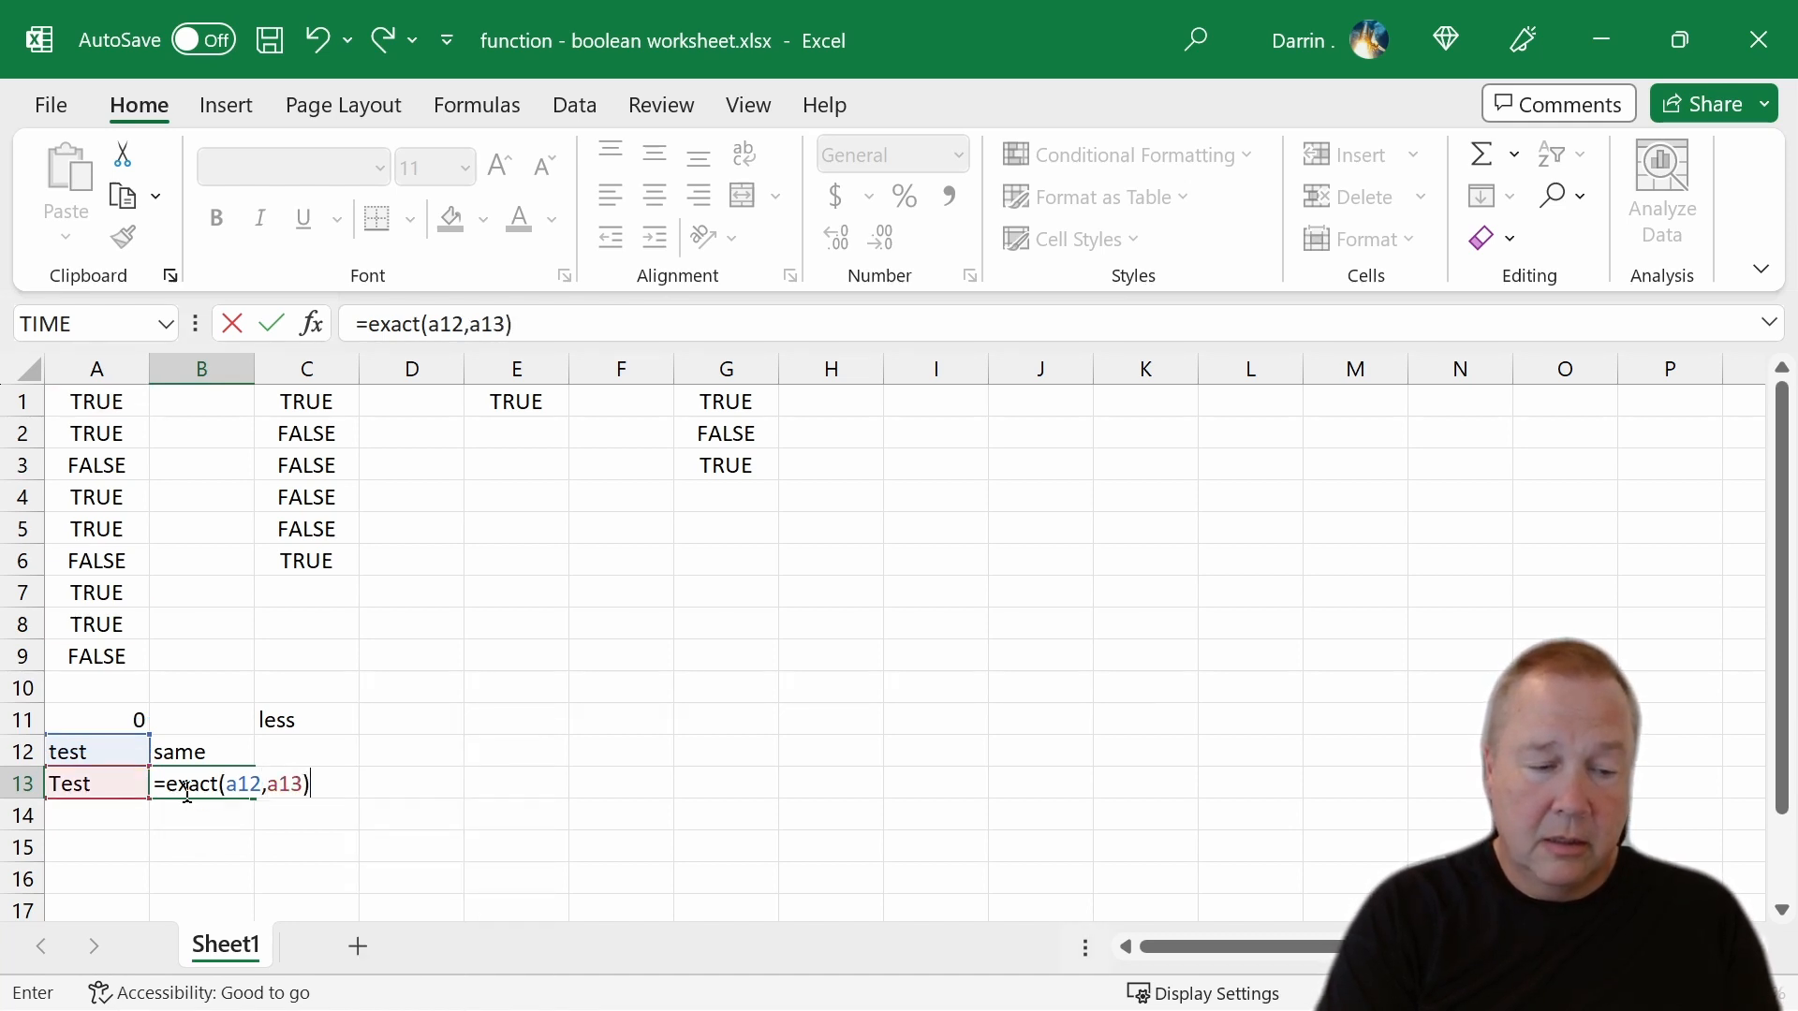
key("Enter")
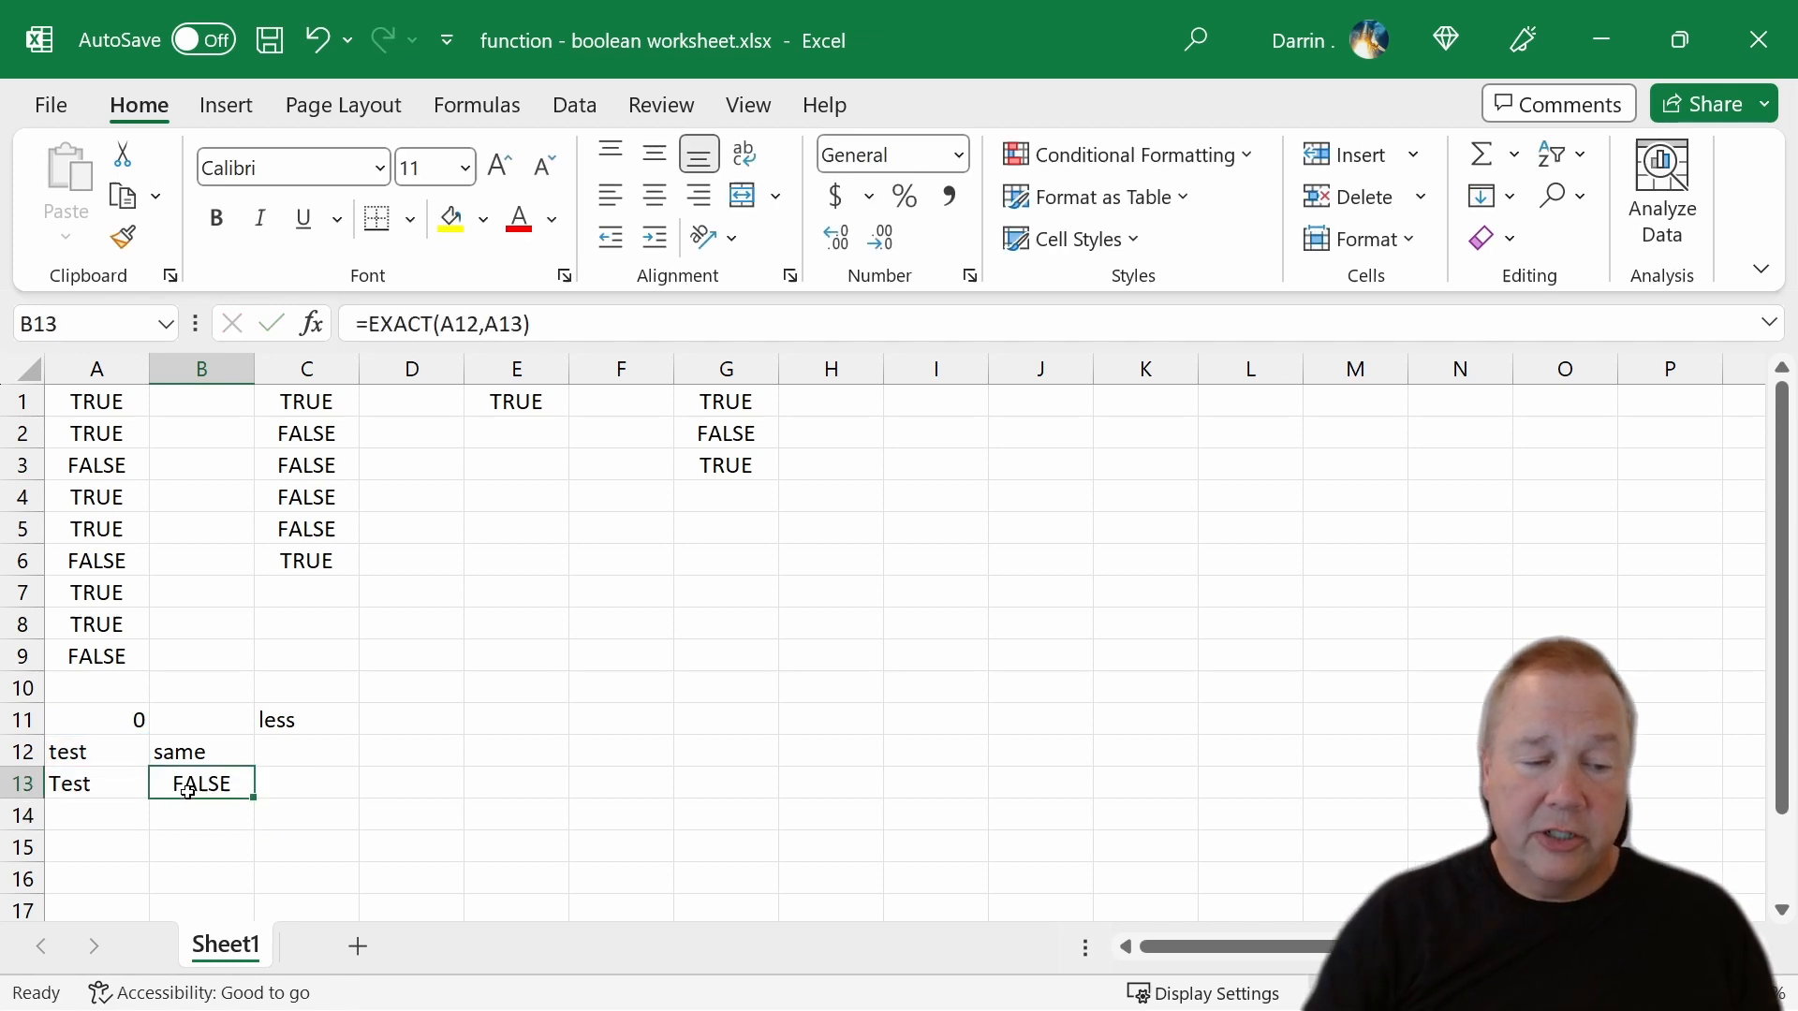
mouse_move(195, 826)
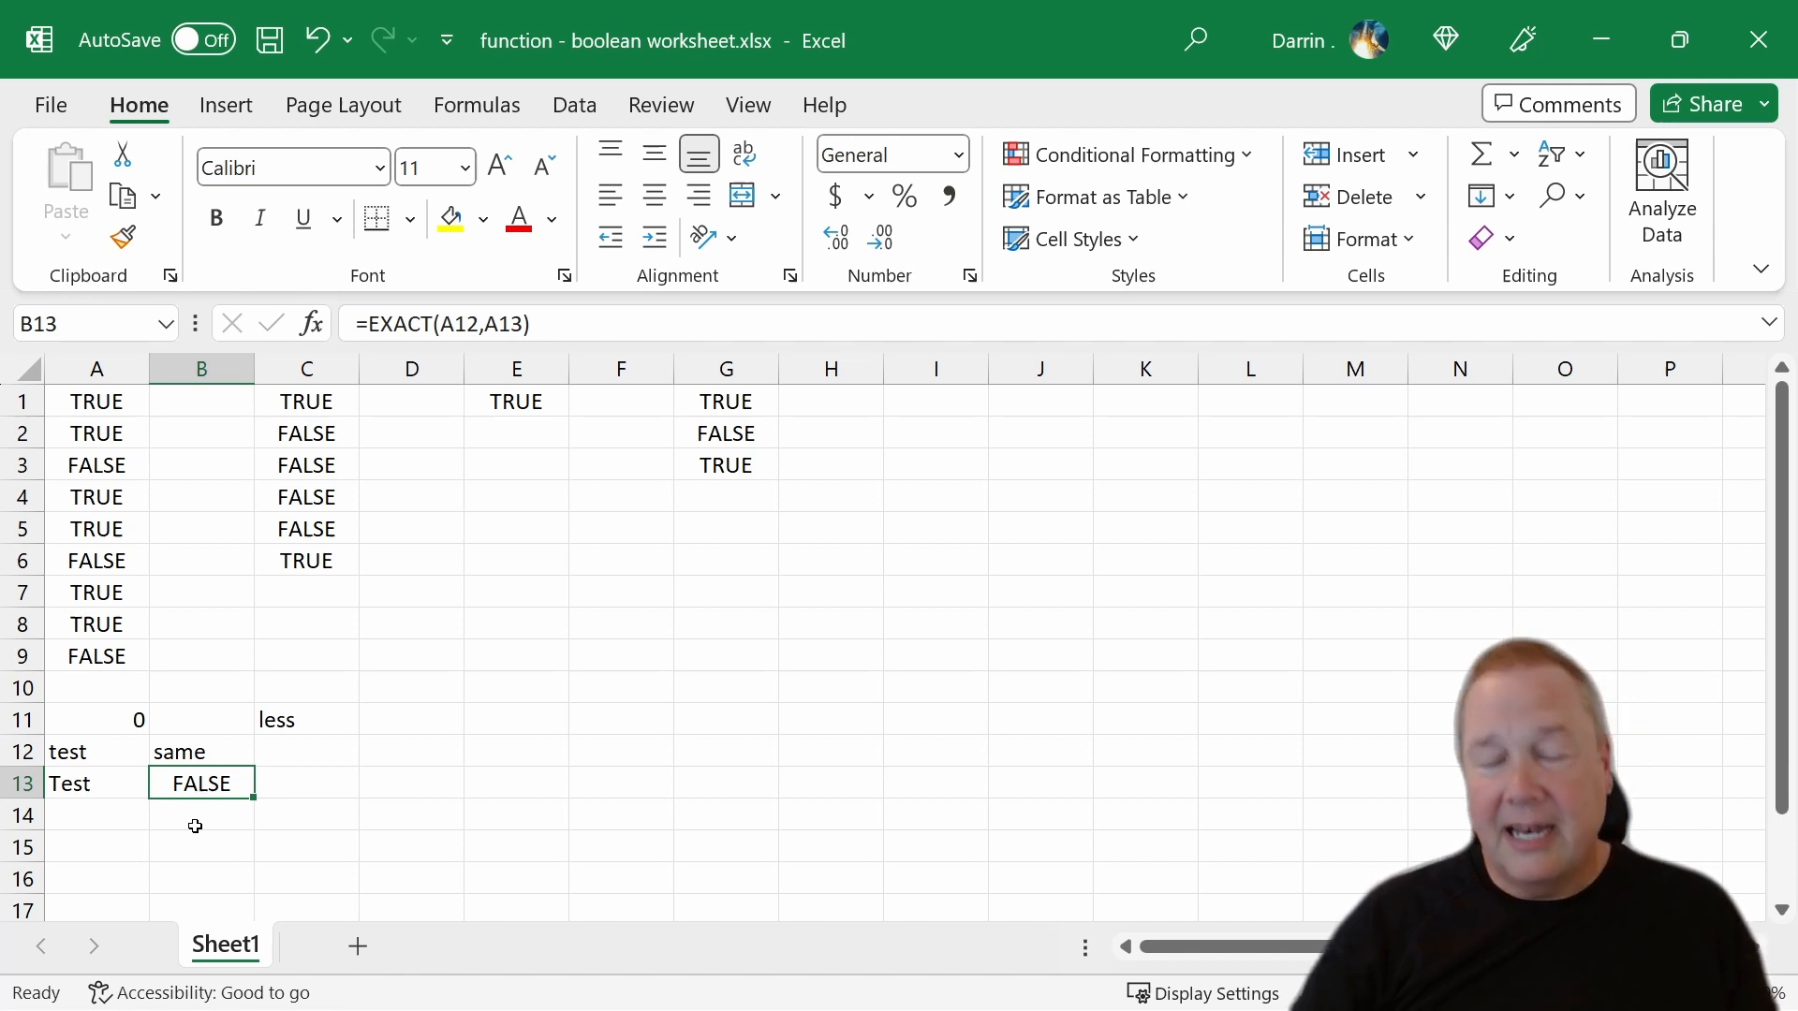
mouse_move(263, 202)
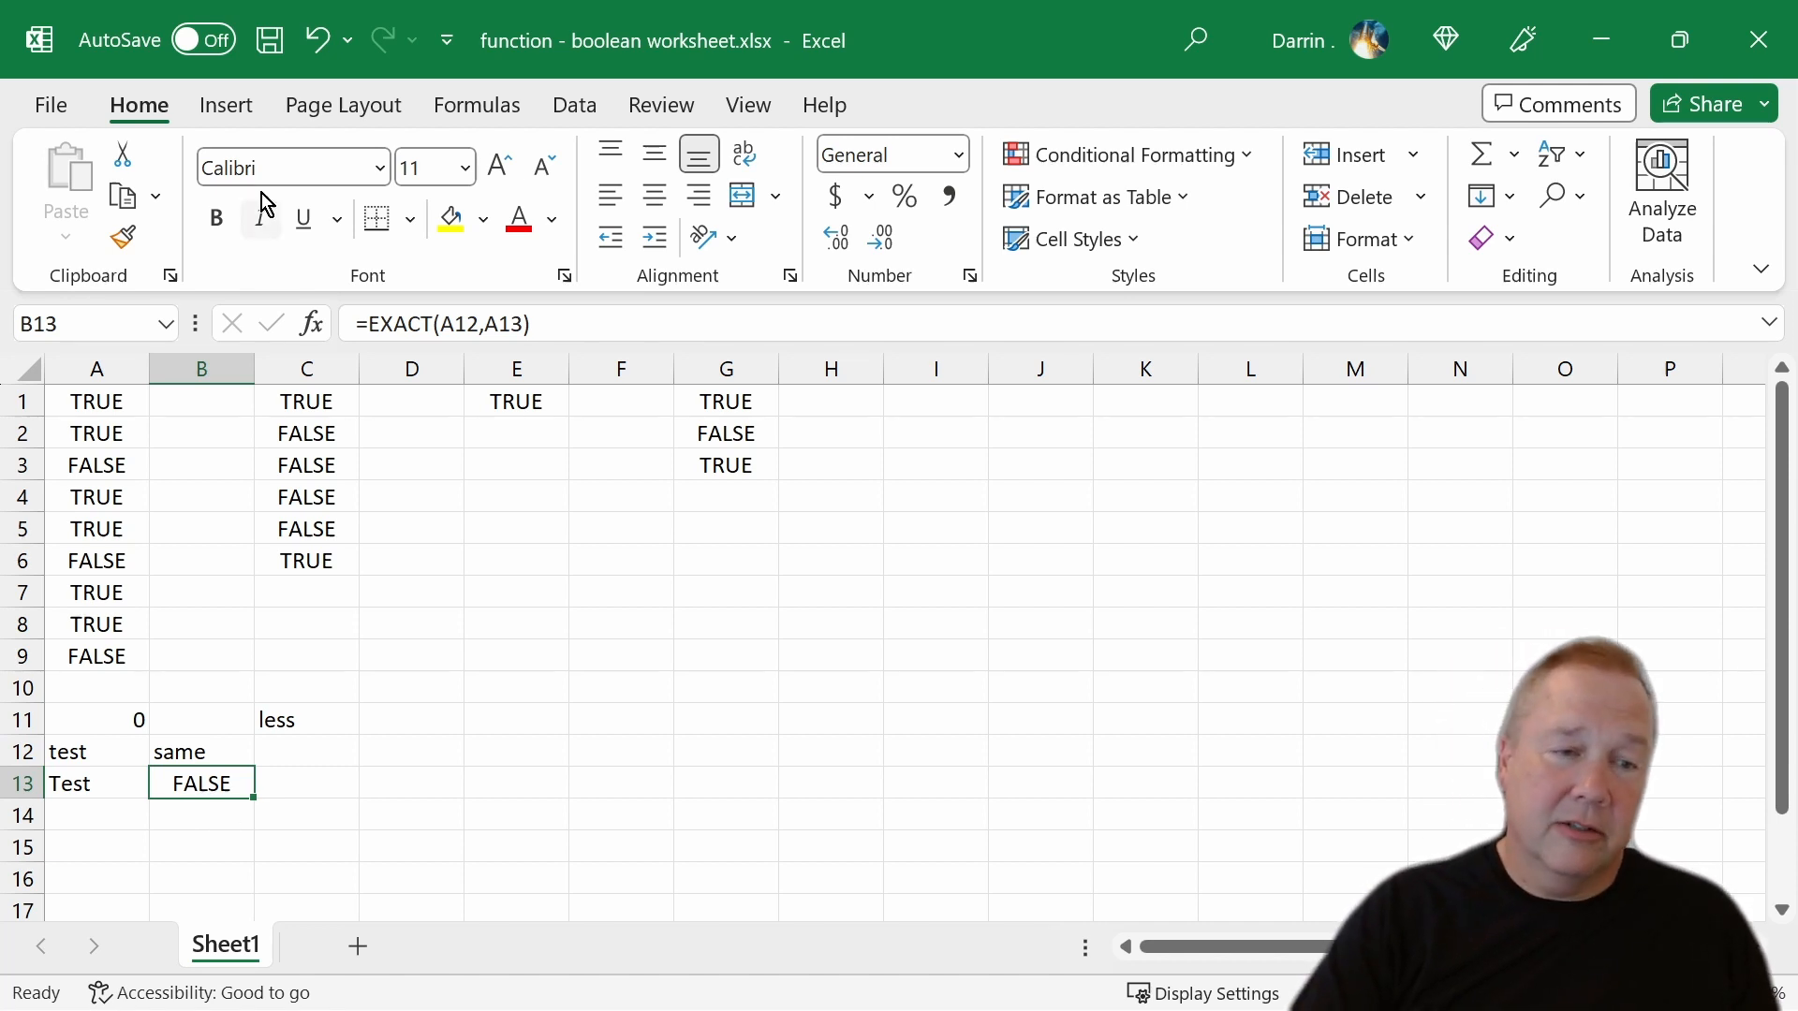
mouse_move(367, 324)
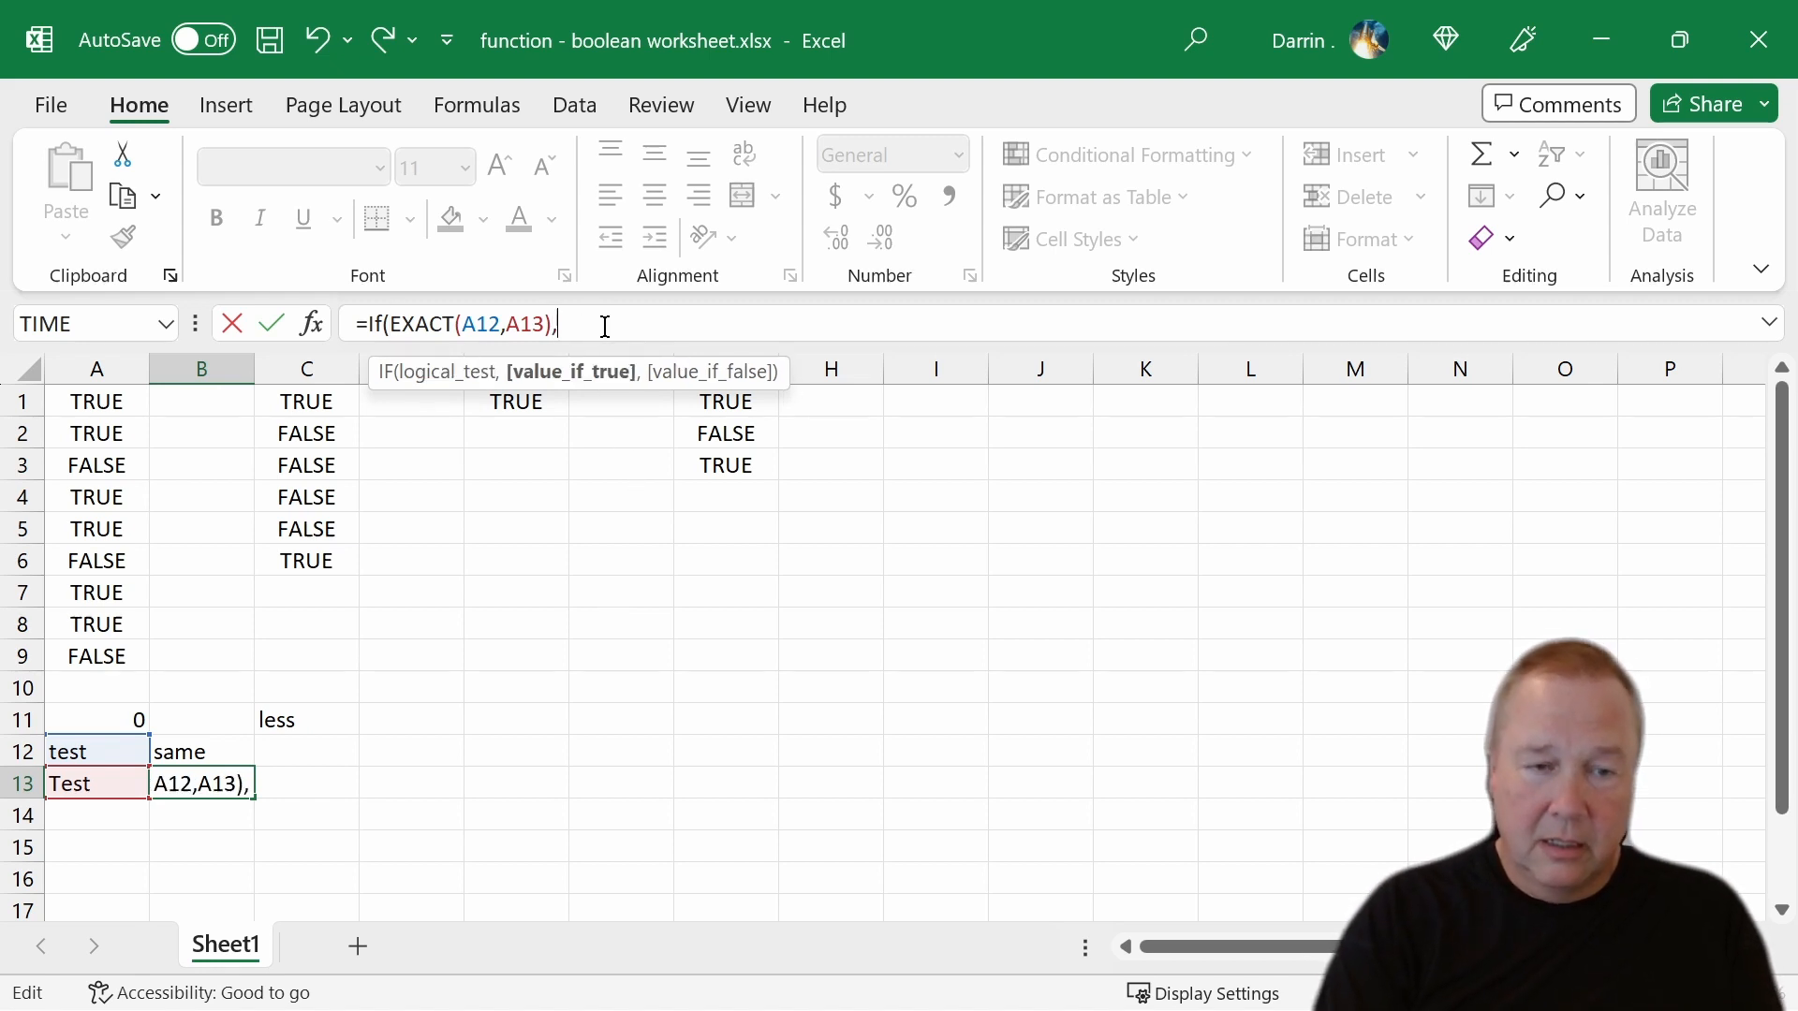
- Revise B13 to =IF(EXACT(A12,A13),"same","different"), so it displays different
type("\"")
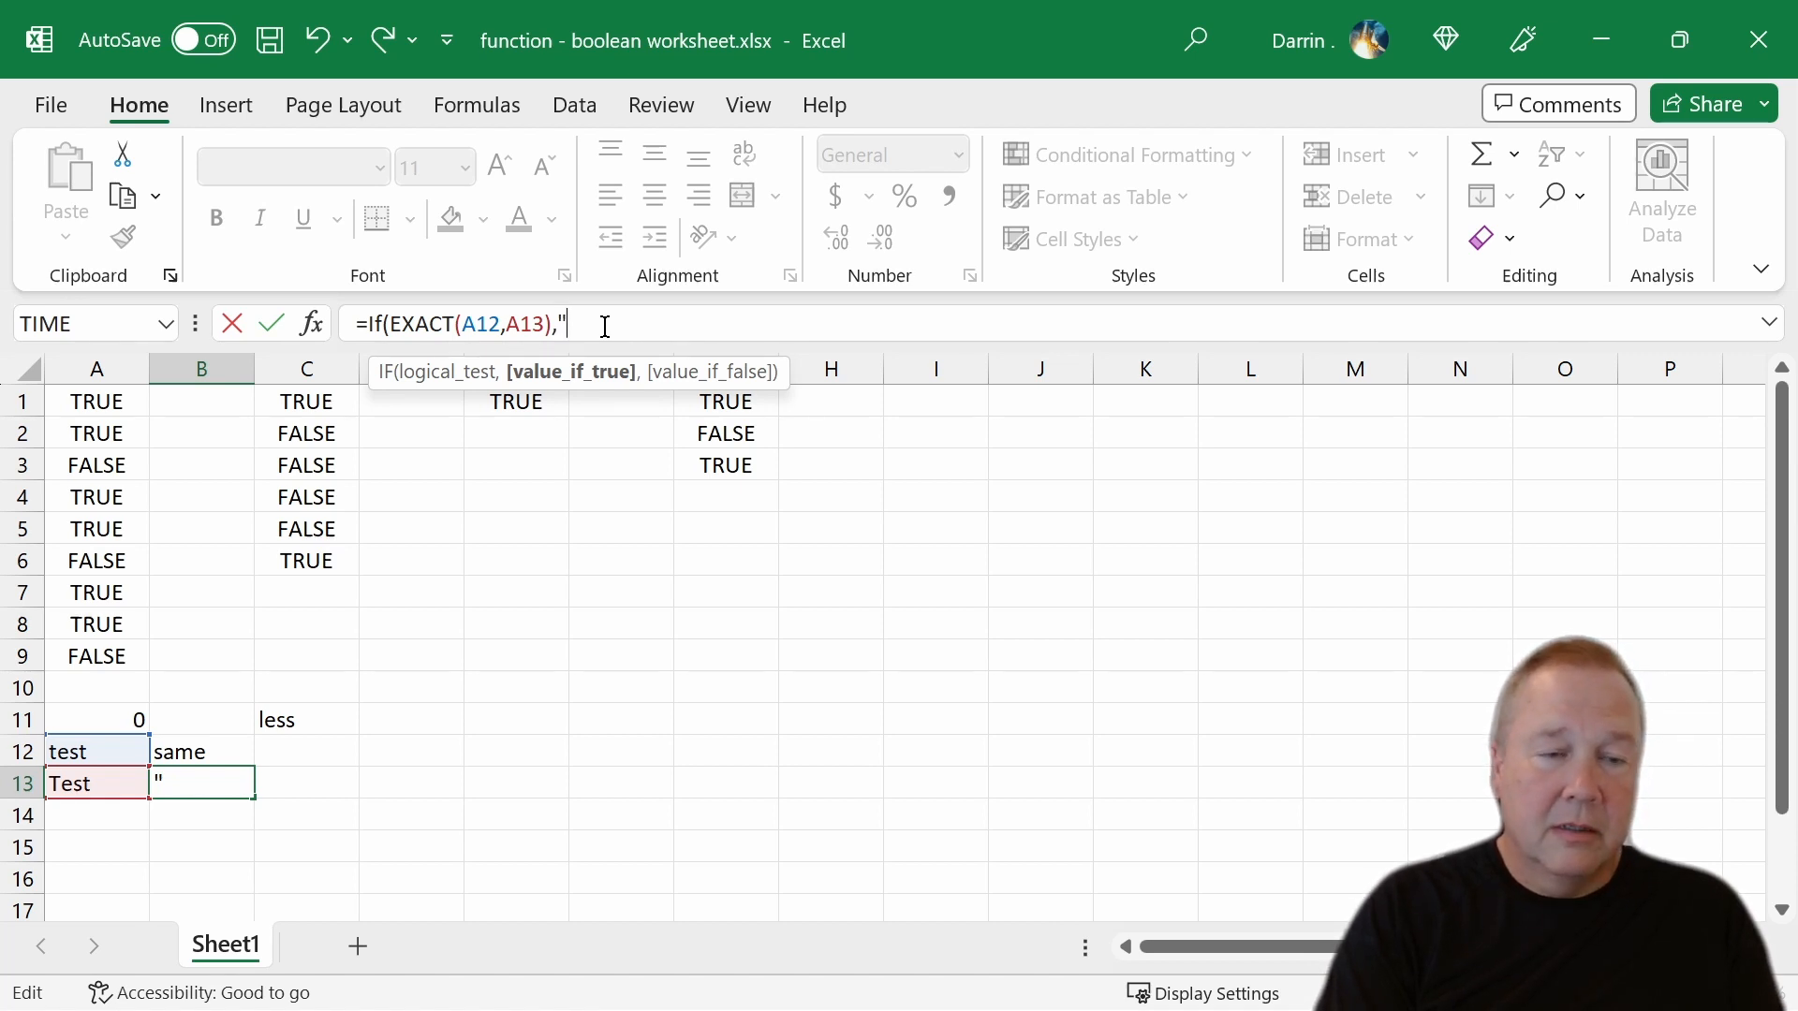
type("different")
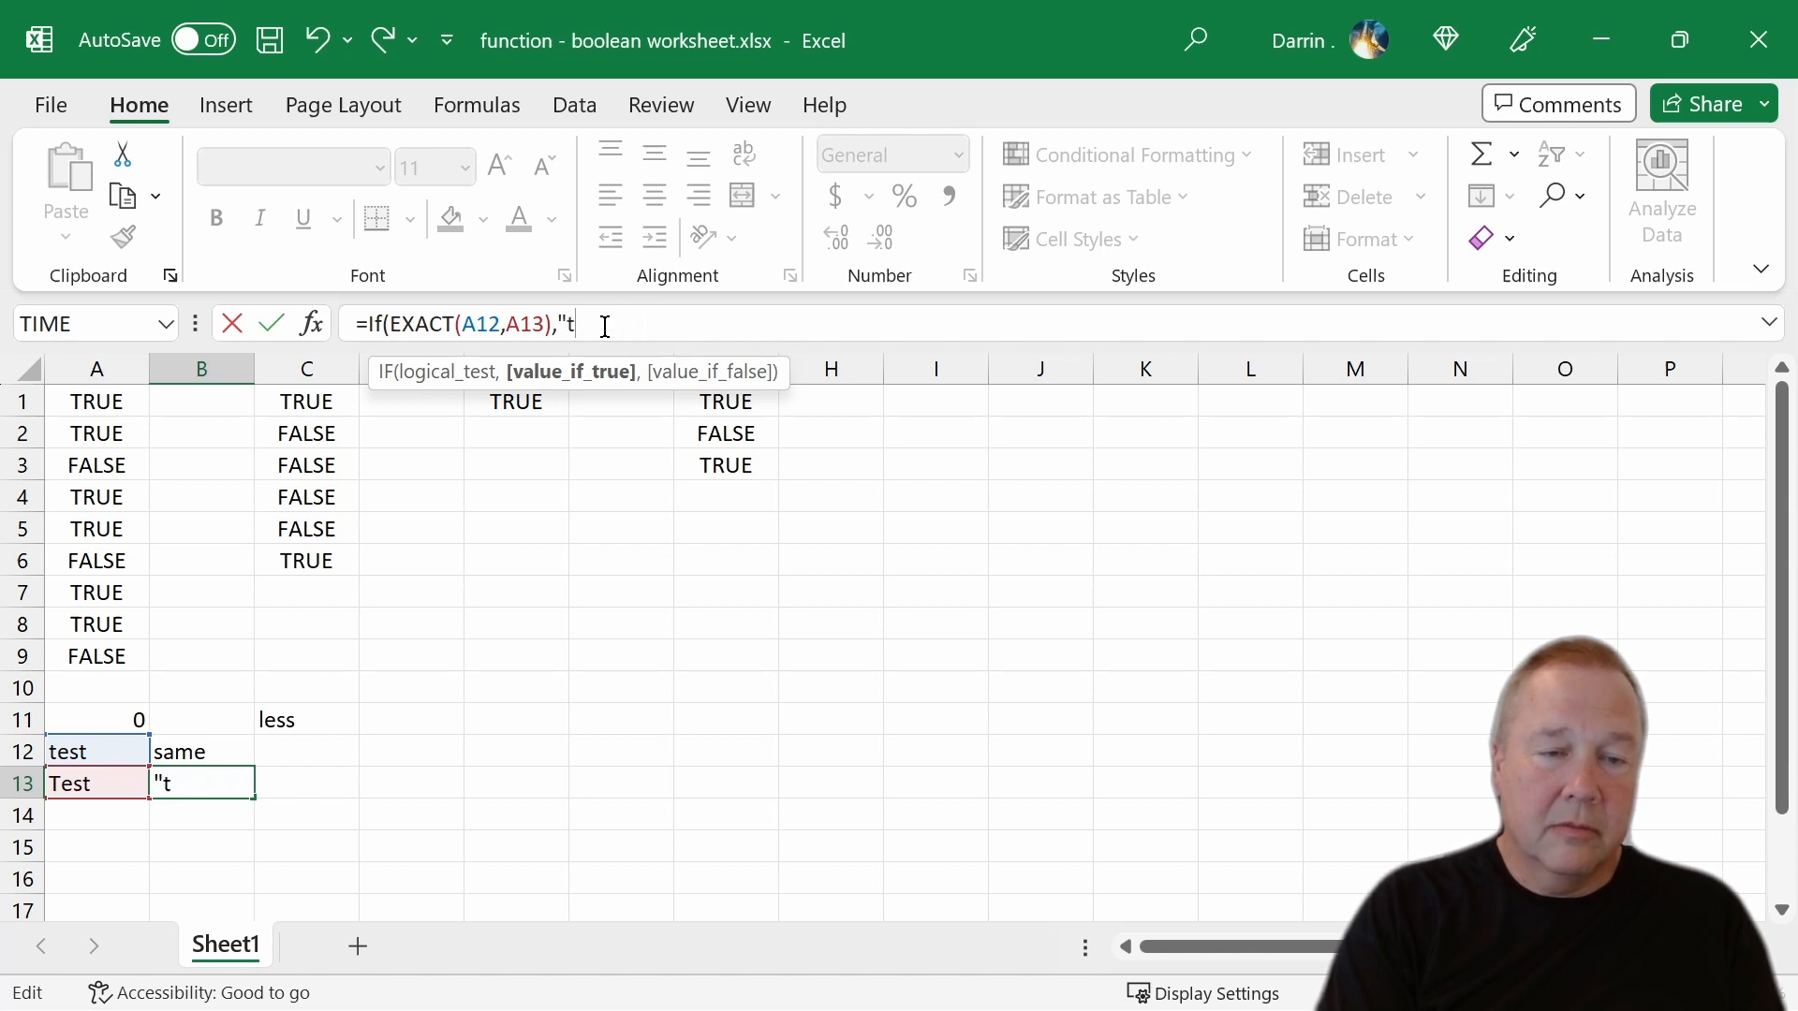
type("ame,")
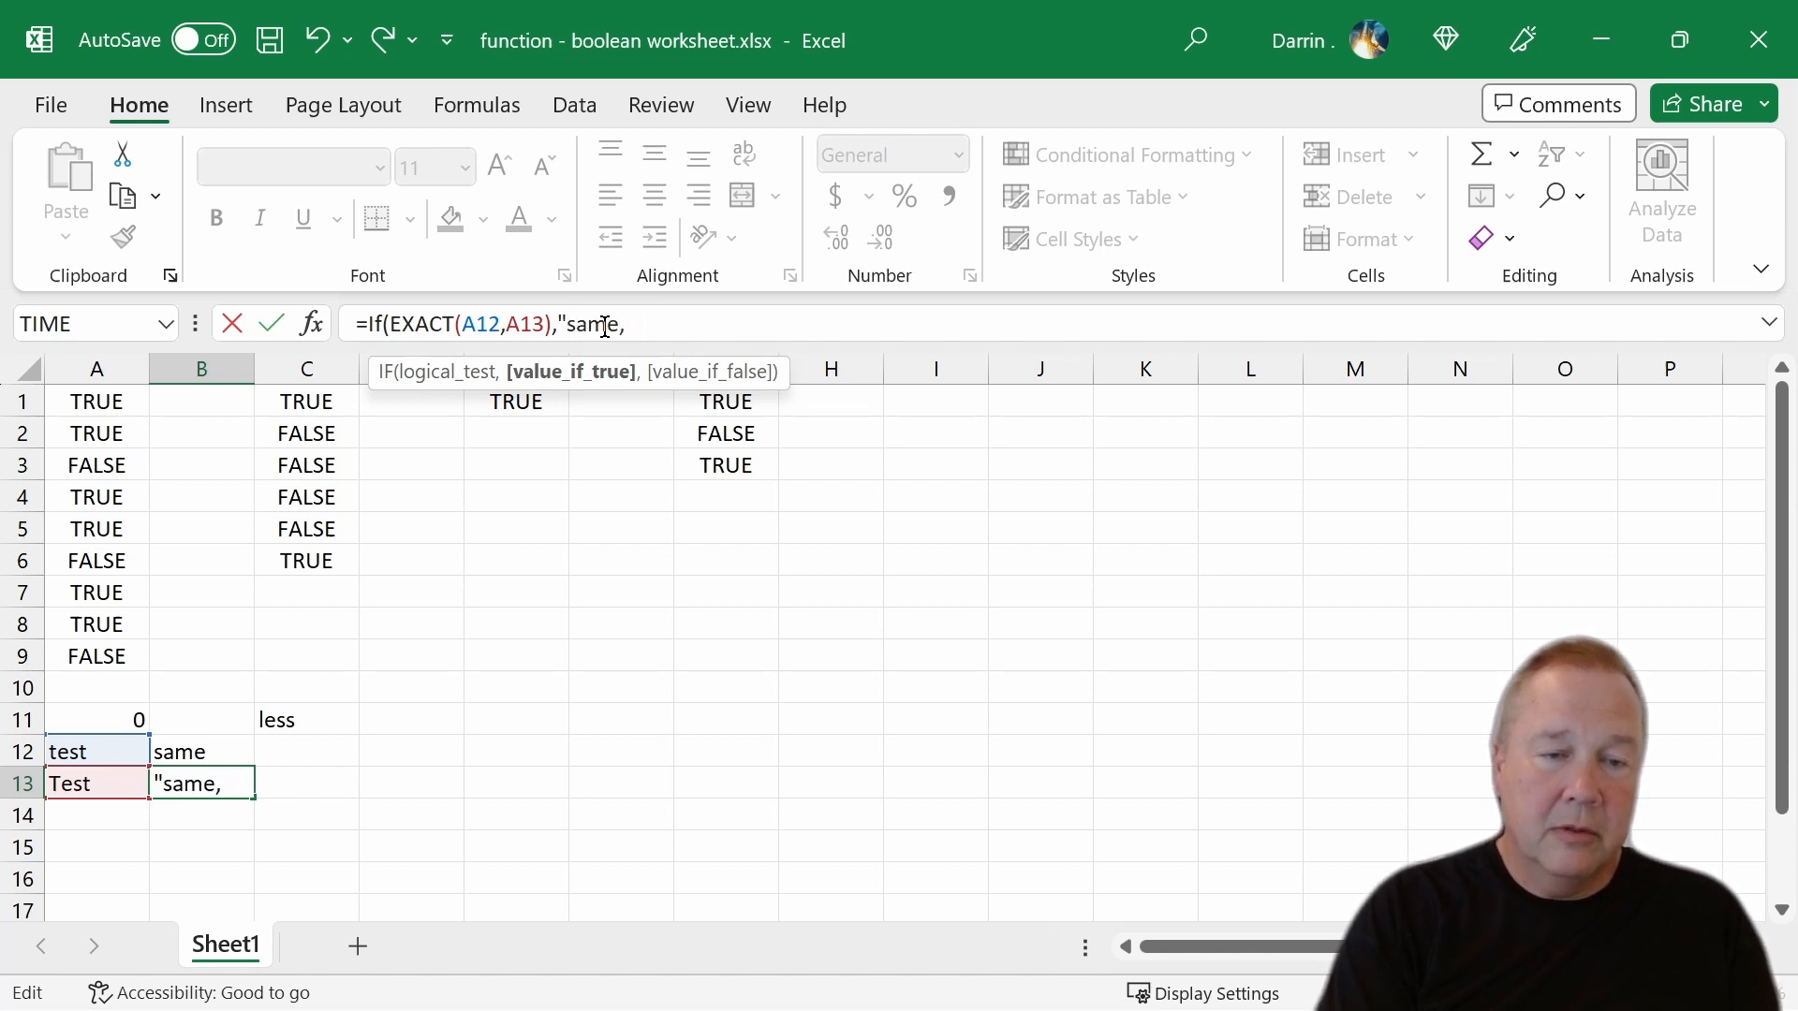
type("\",\"d")
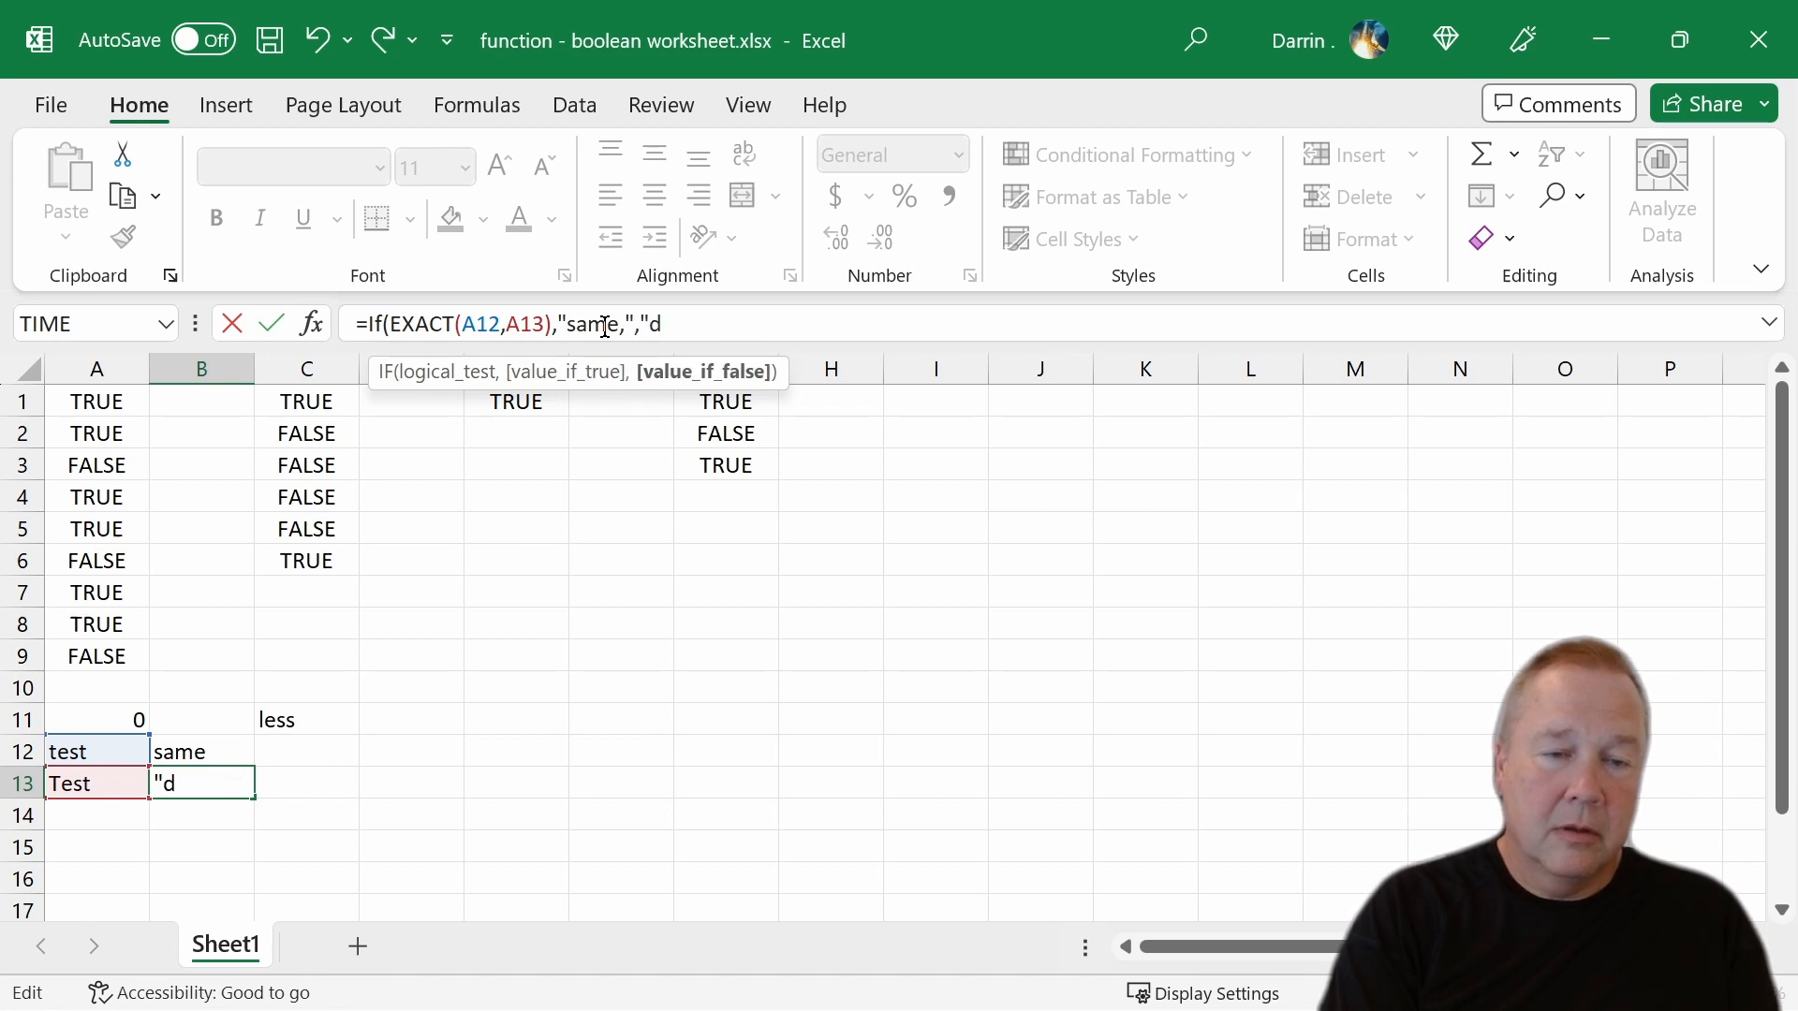
type("ifferent\"")
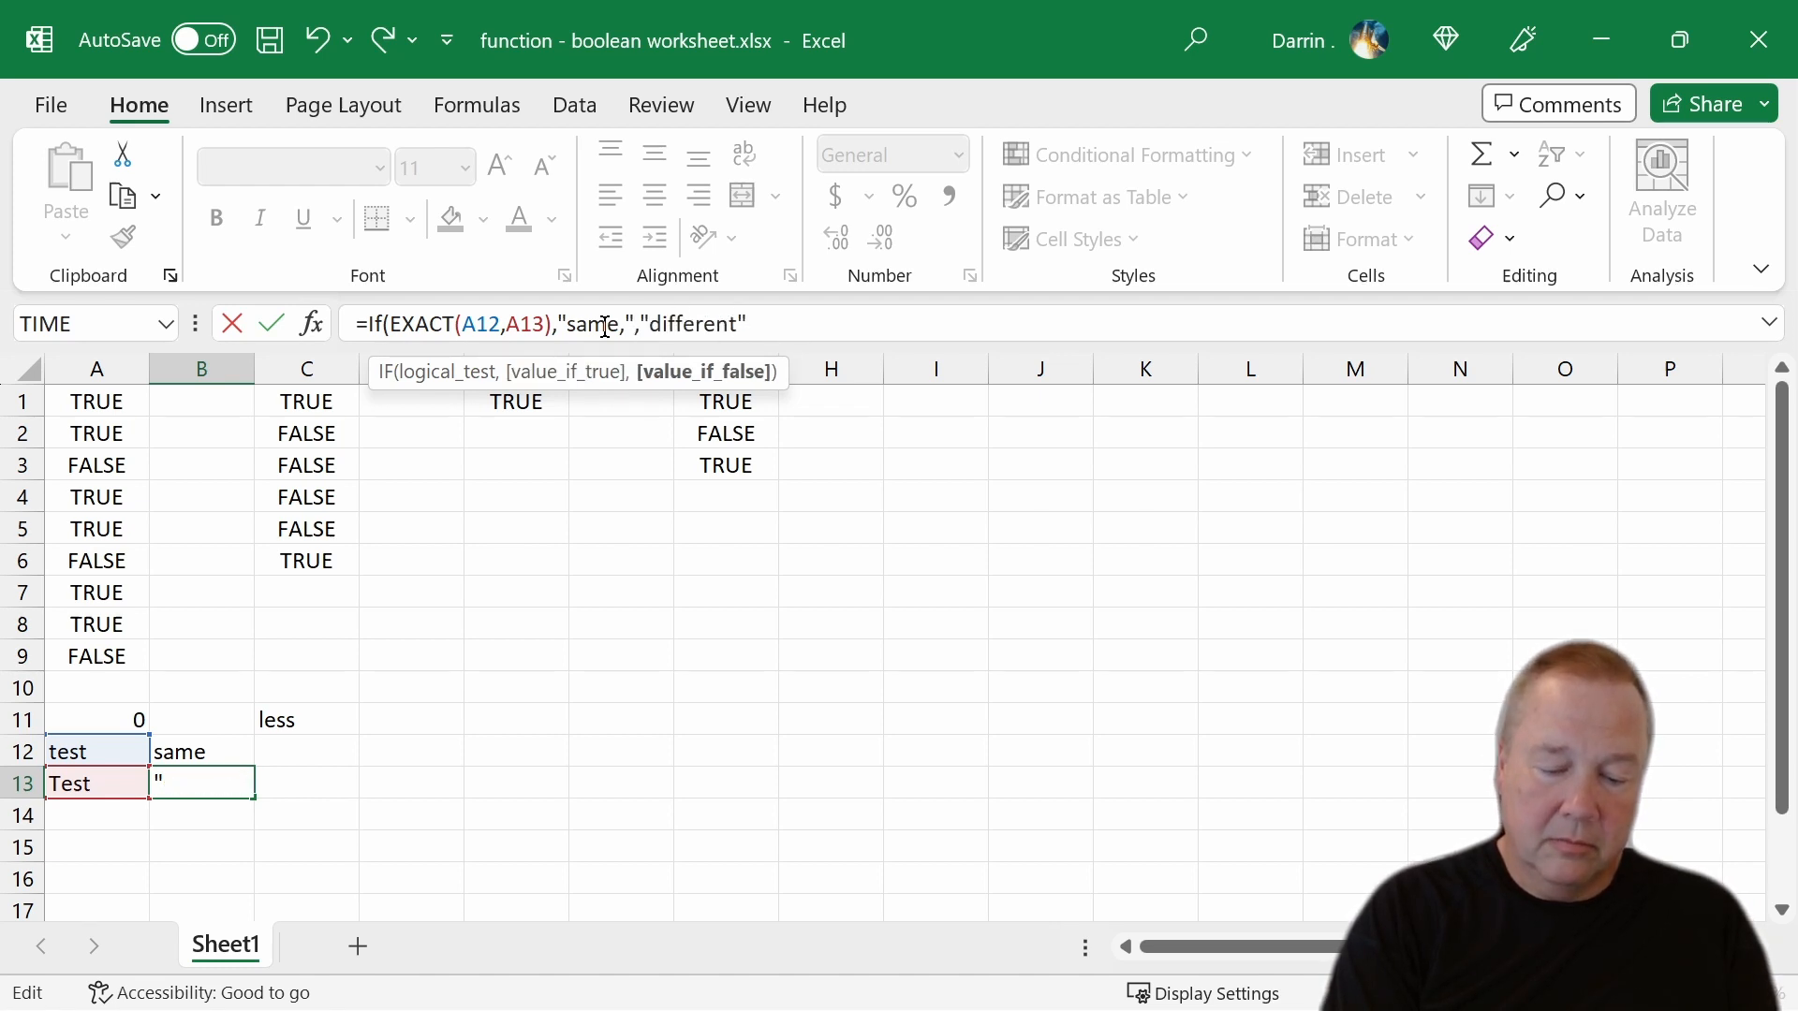
key("Enter")
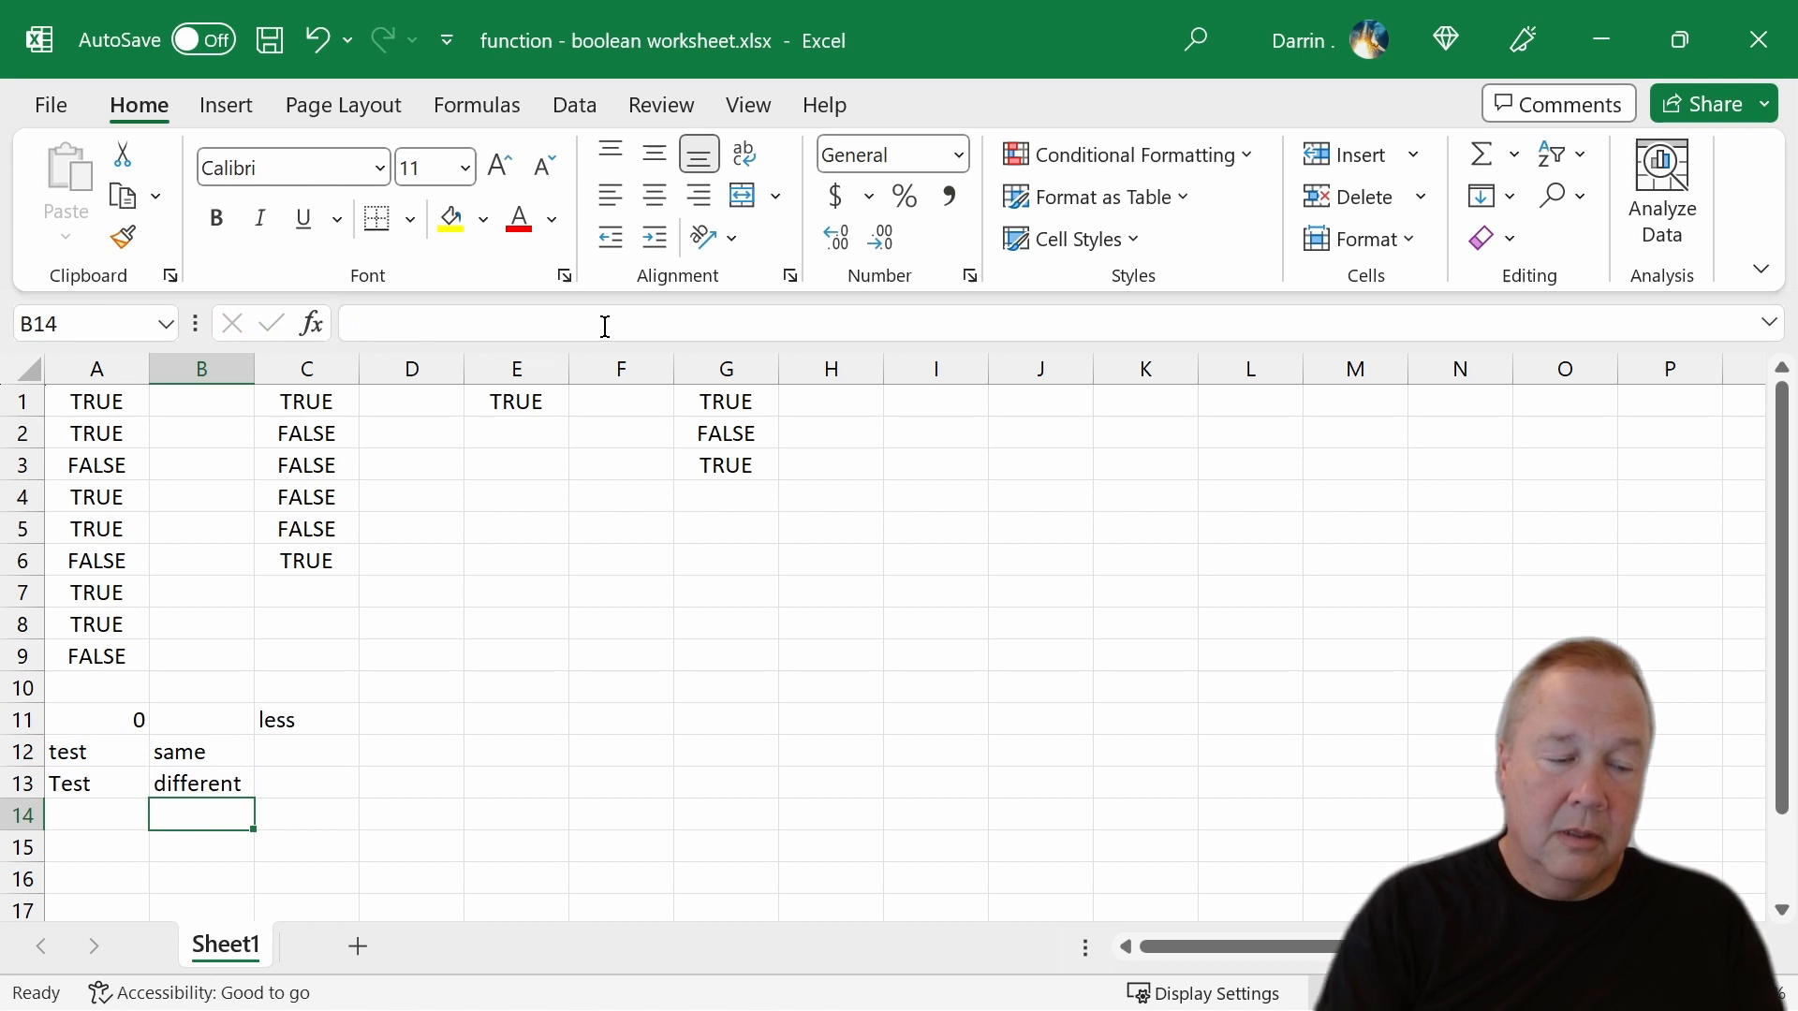
left_click(198, 783)
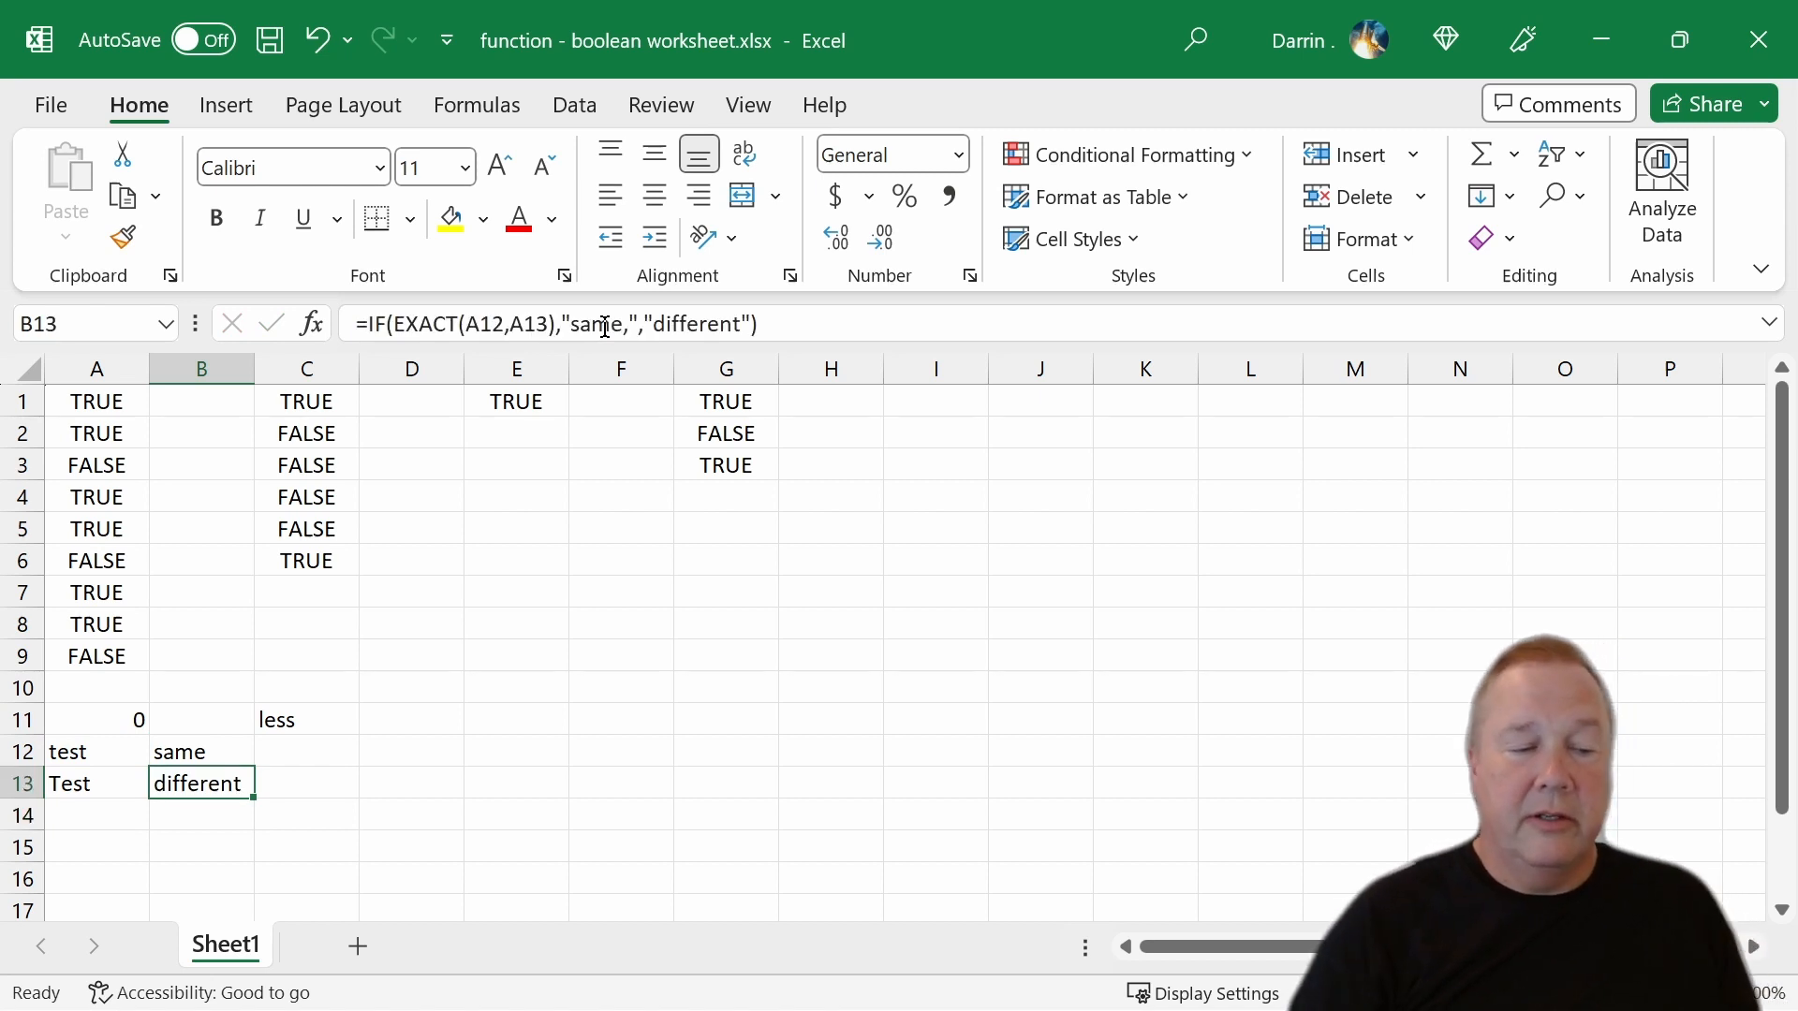